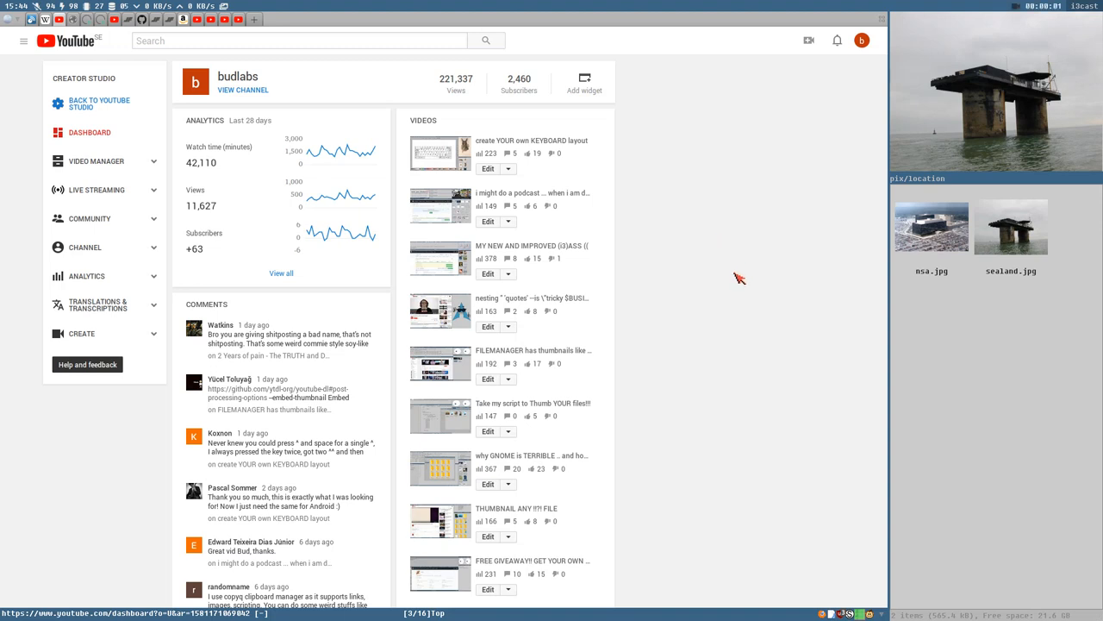
mouse_move(704, 269)
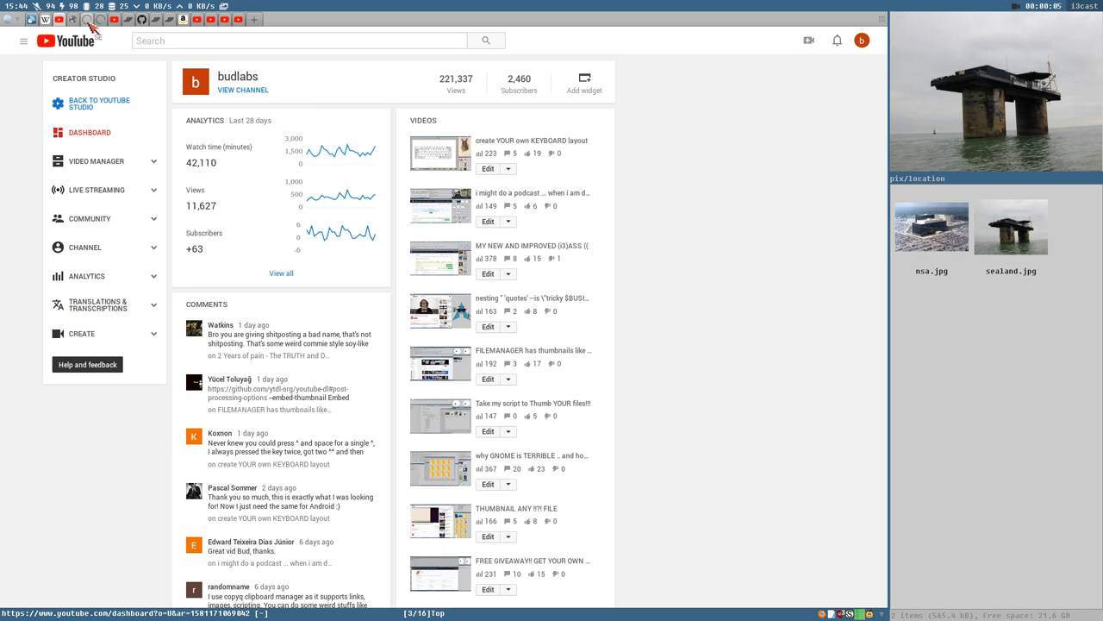
mouse_move(88, 19)
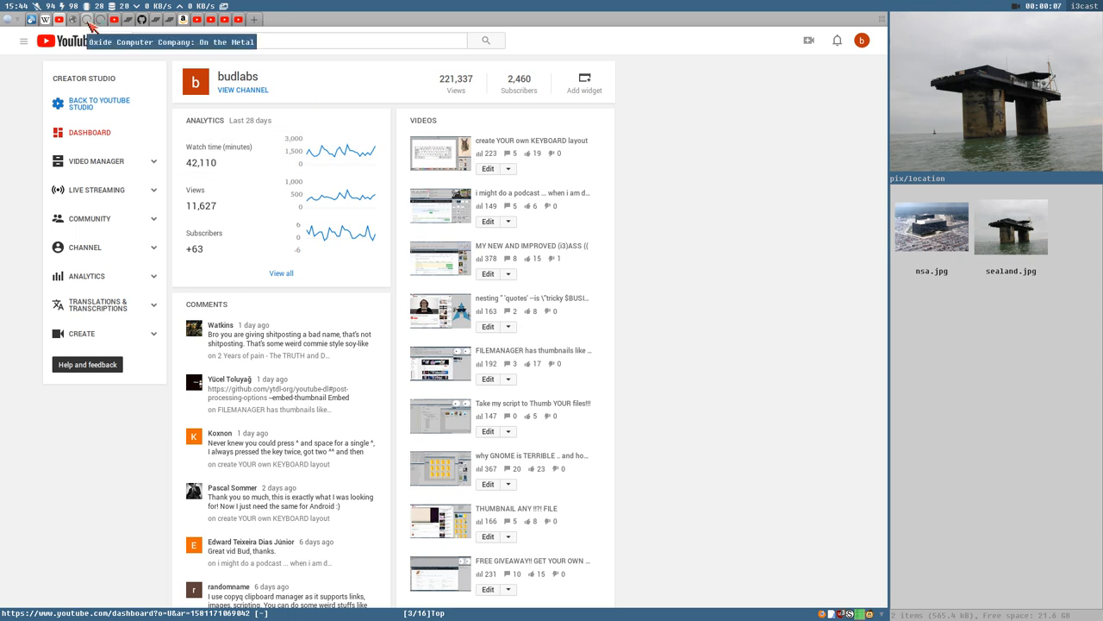
Switch to the 'Oxide Computer Company: On the Metal' tab with the podcast links.
left_click(88, 19)
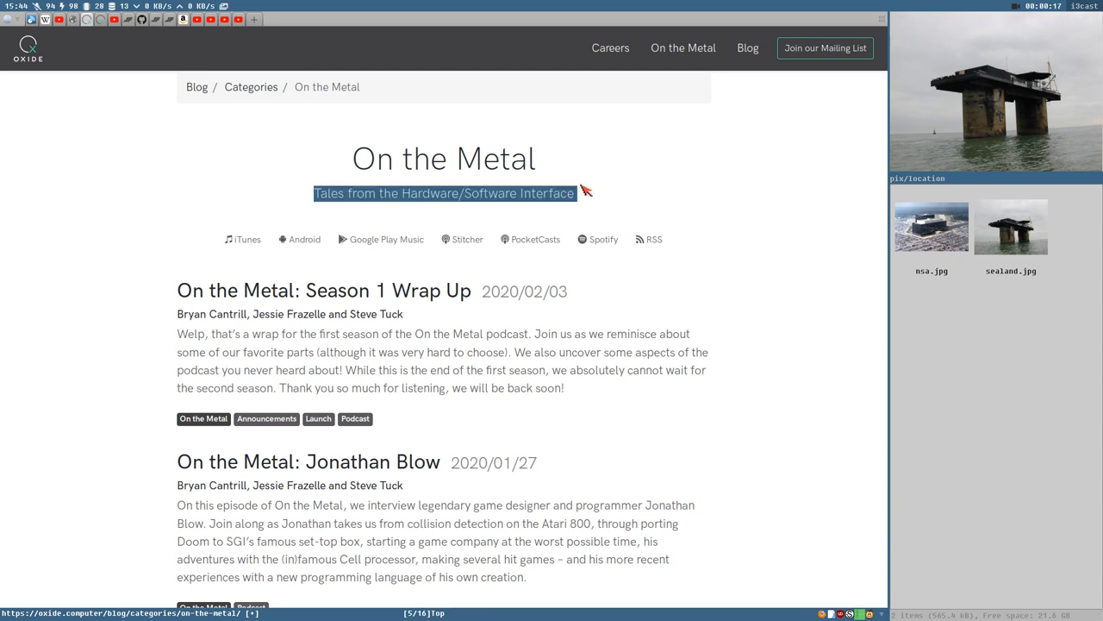
mouse_move(477, 361)
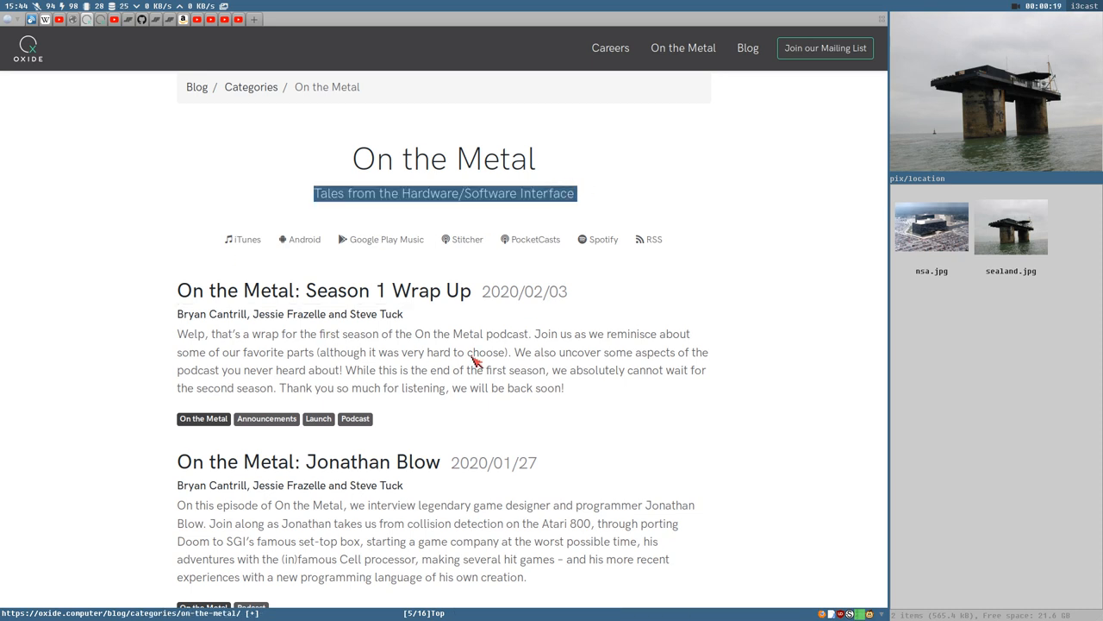
mouse_move(564, 320)
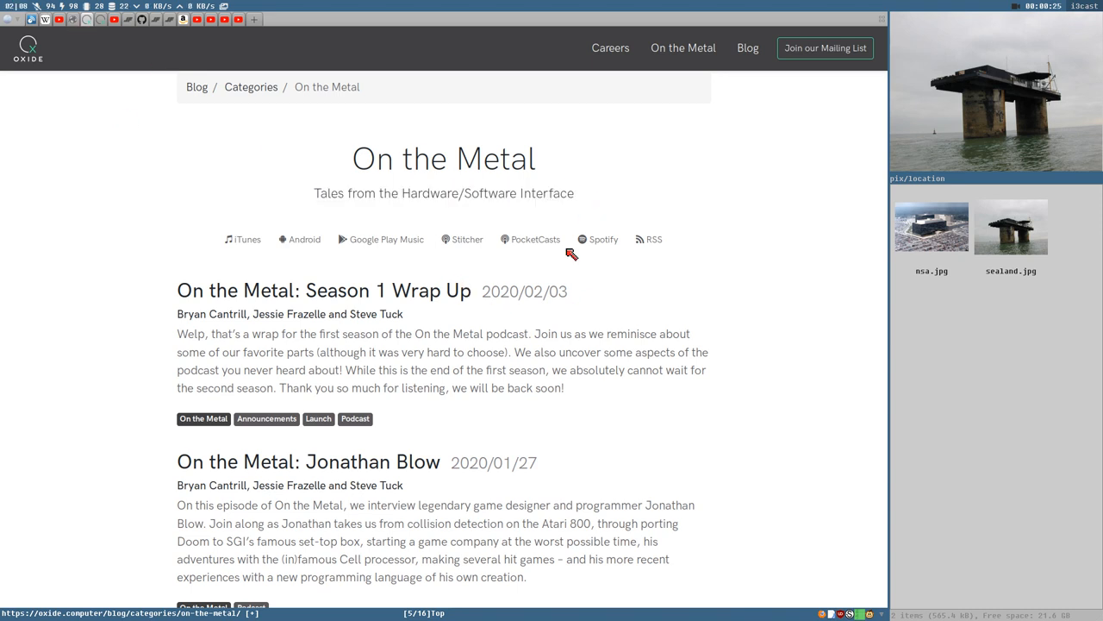
mouse_move(483, 344)
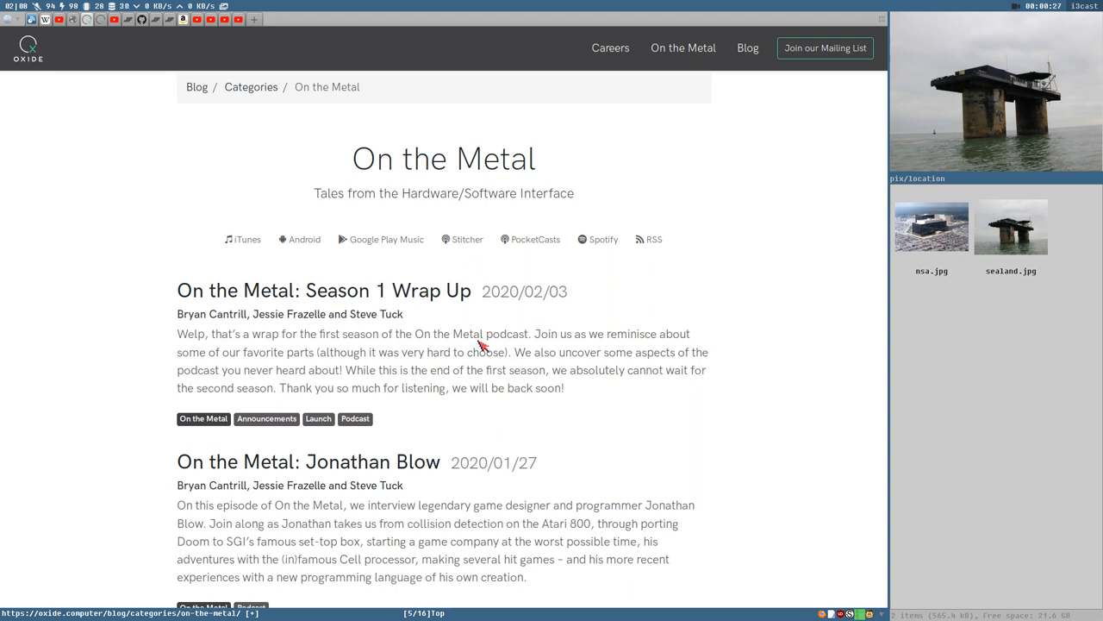
scroll("down", 3)
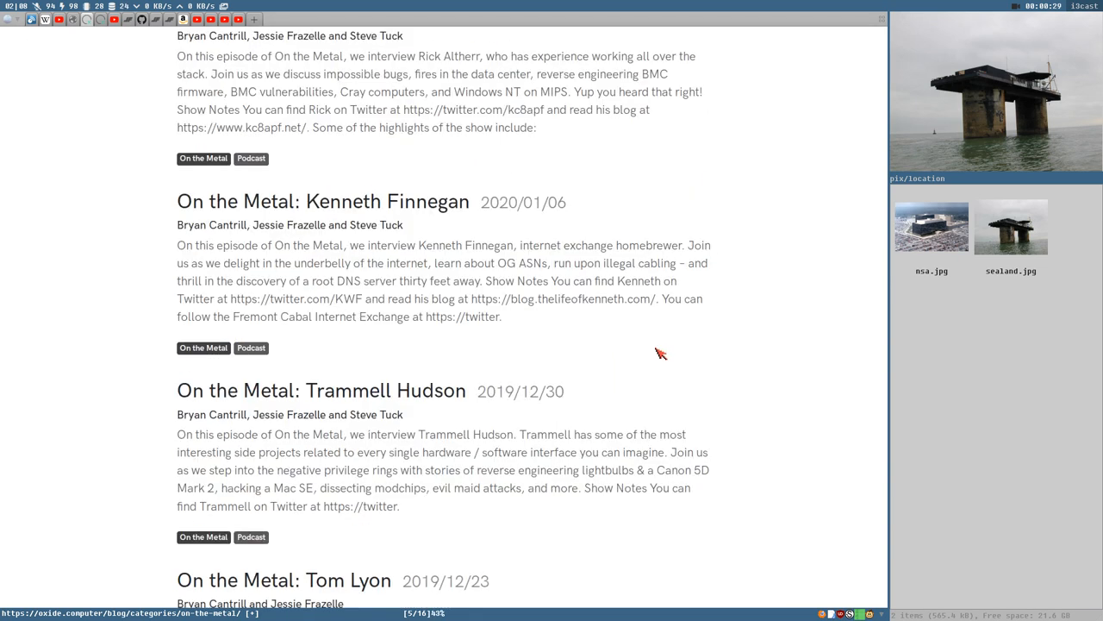
scroll("down", 3)
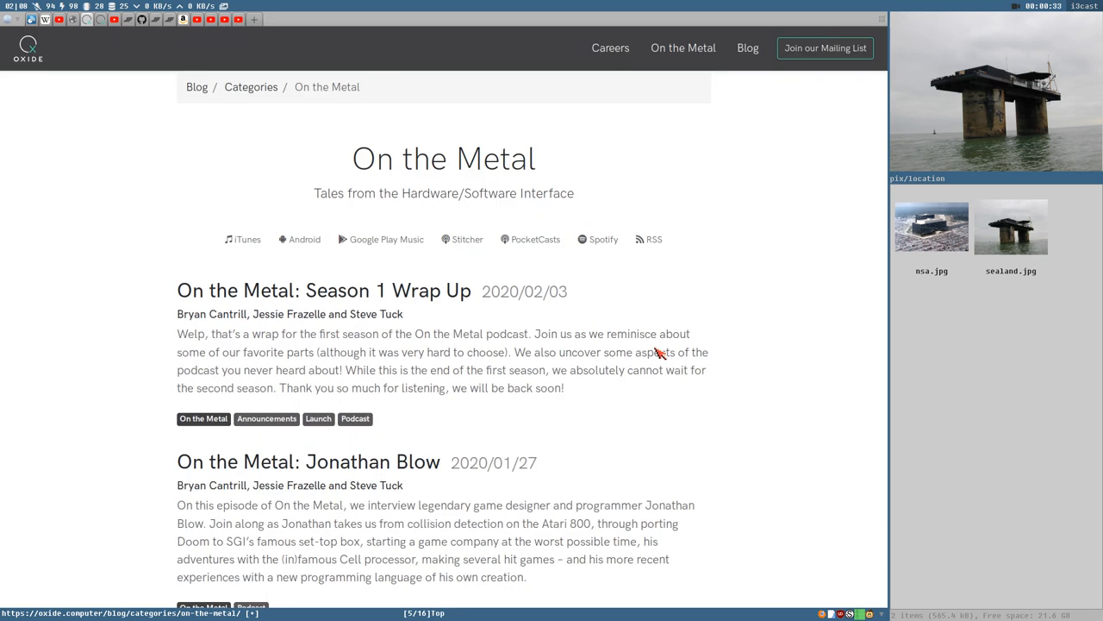
mouse_move(338, 208)
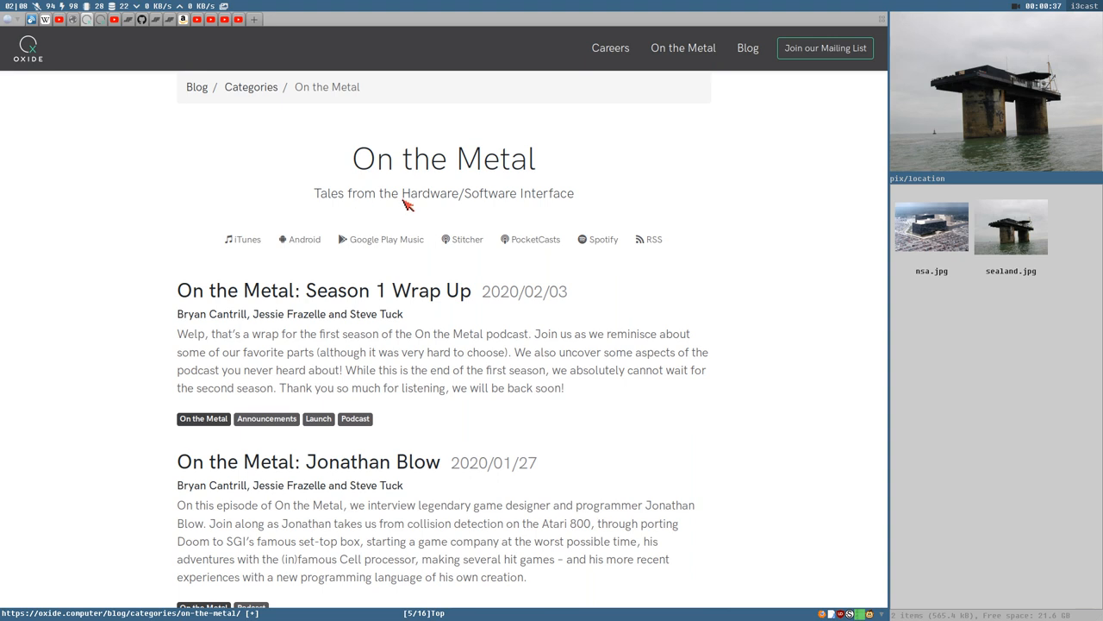
left_click_drag(389, 193, 575, 193)
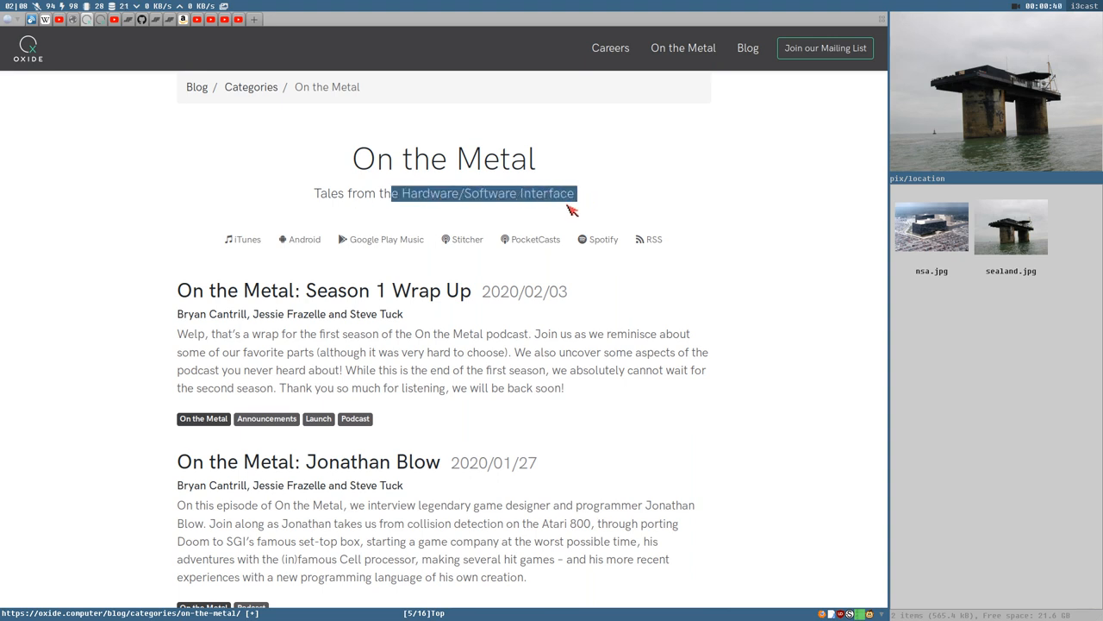
scroll("down", 3)
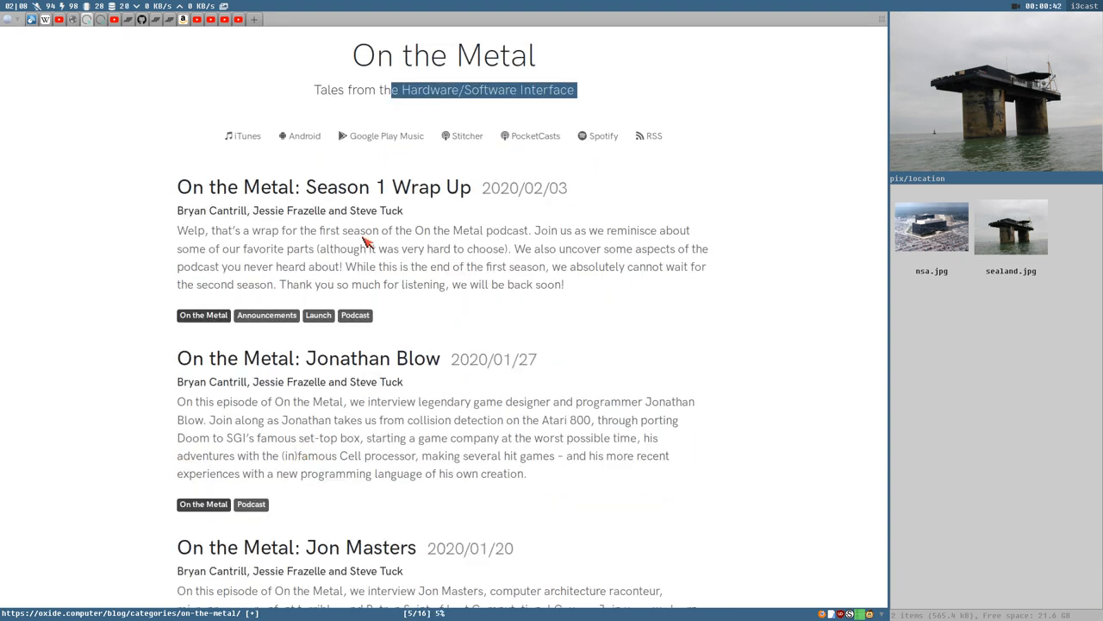
scroll("down", 3)
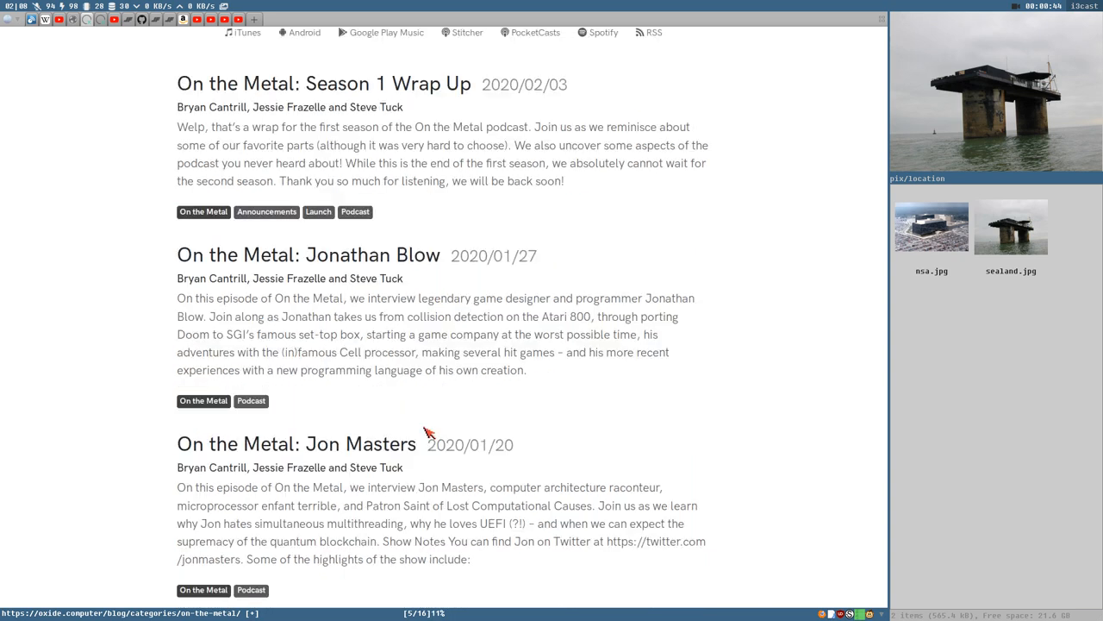
mouse_move(447, 290)
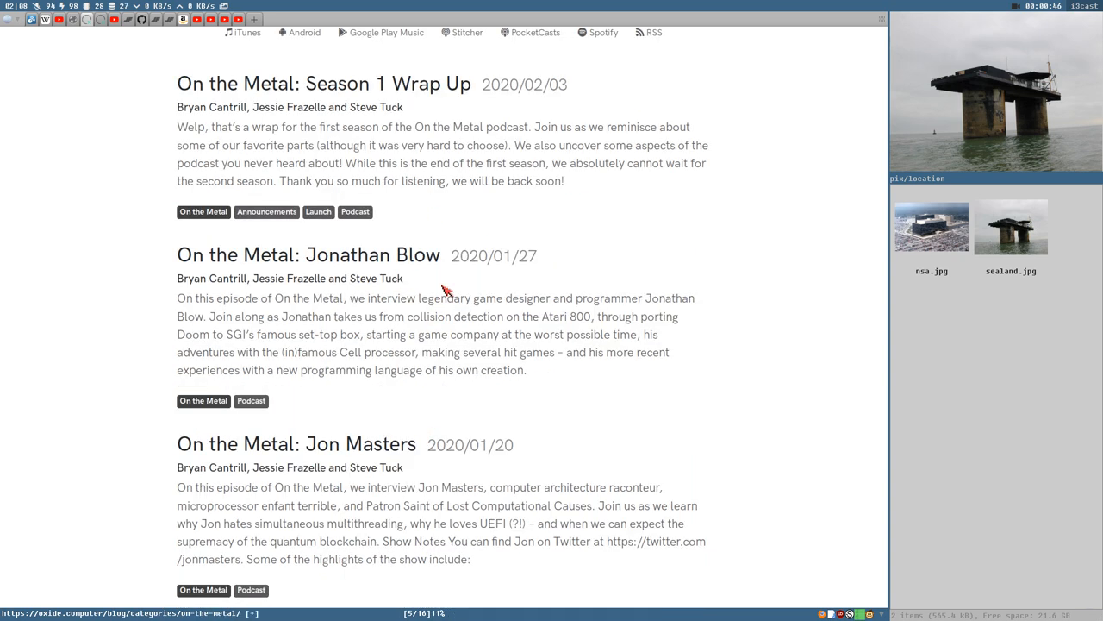
scroll("down", 3)
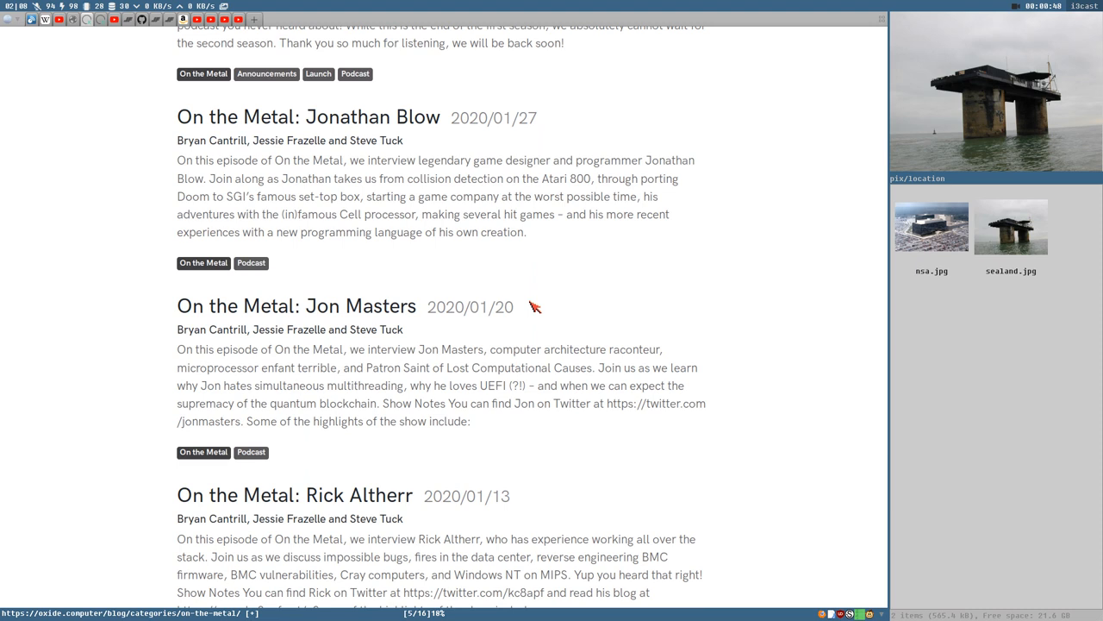
scroll("down", 3)
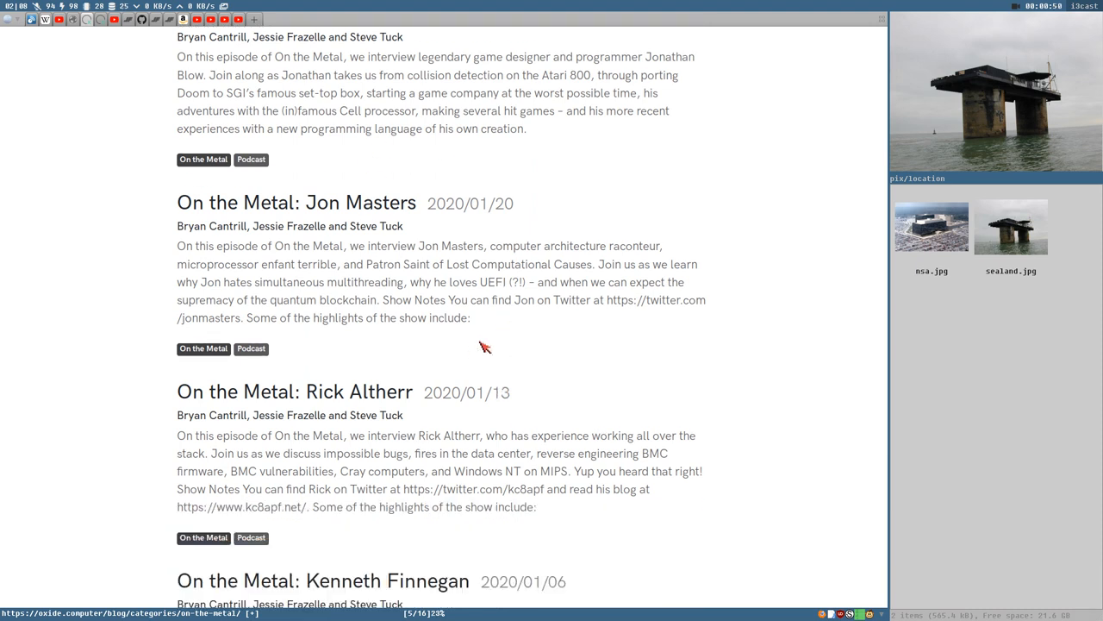
scroll("down", 3)
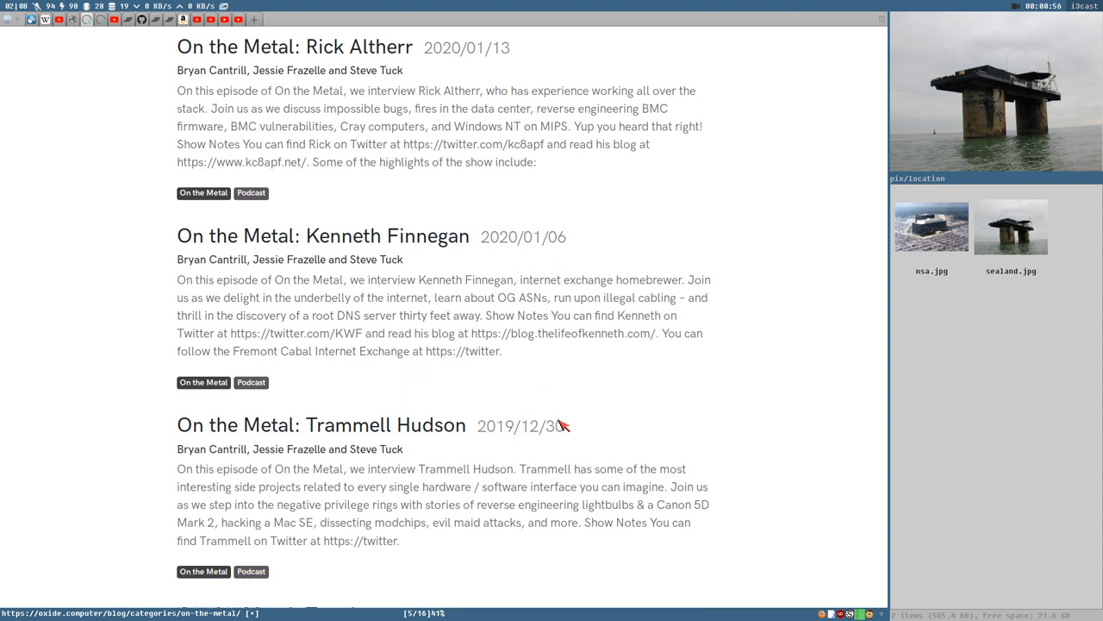
scroll("down", 3)
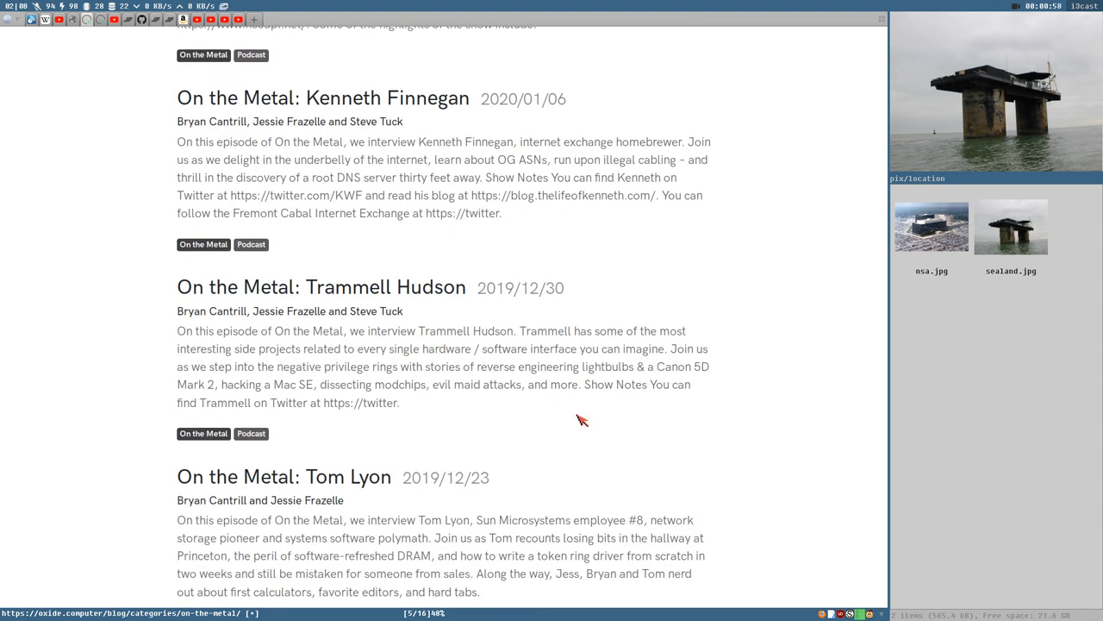
mouse_move(646, 329)
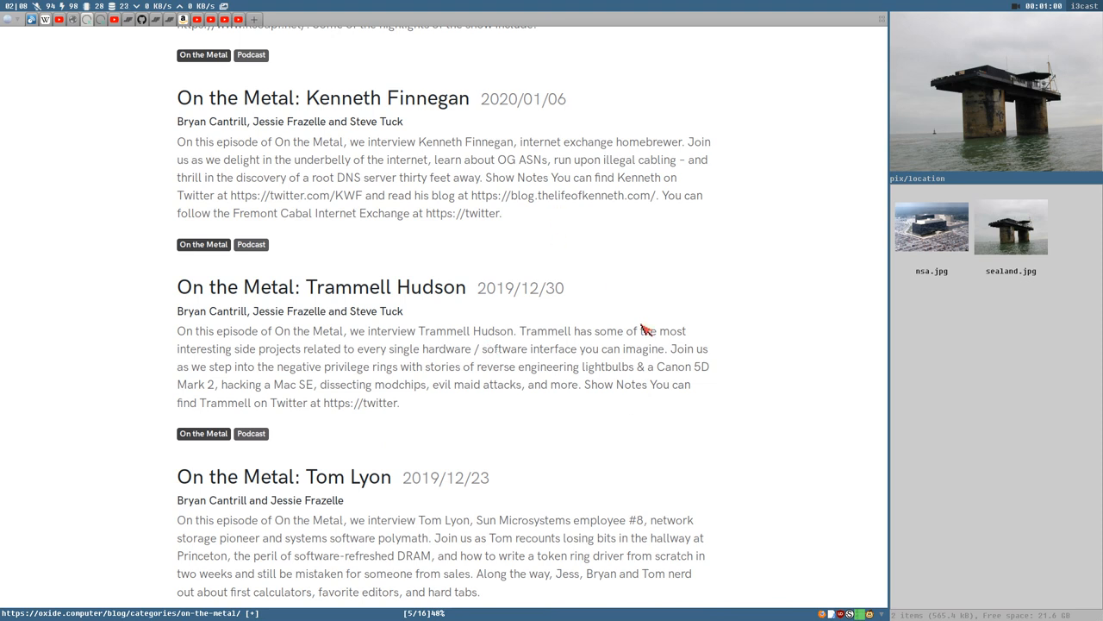
scroll("down", 3)
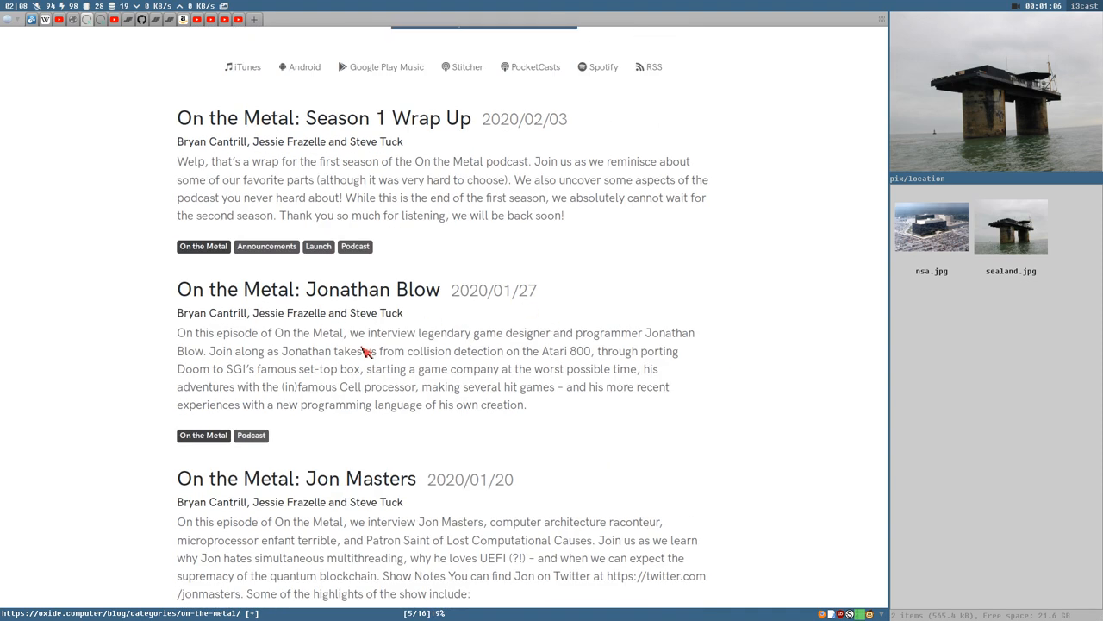
mouse_move(496, 369)
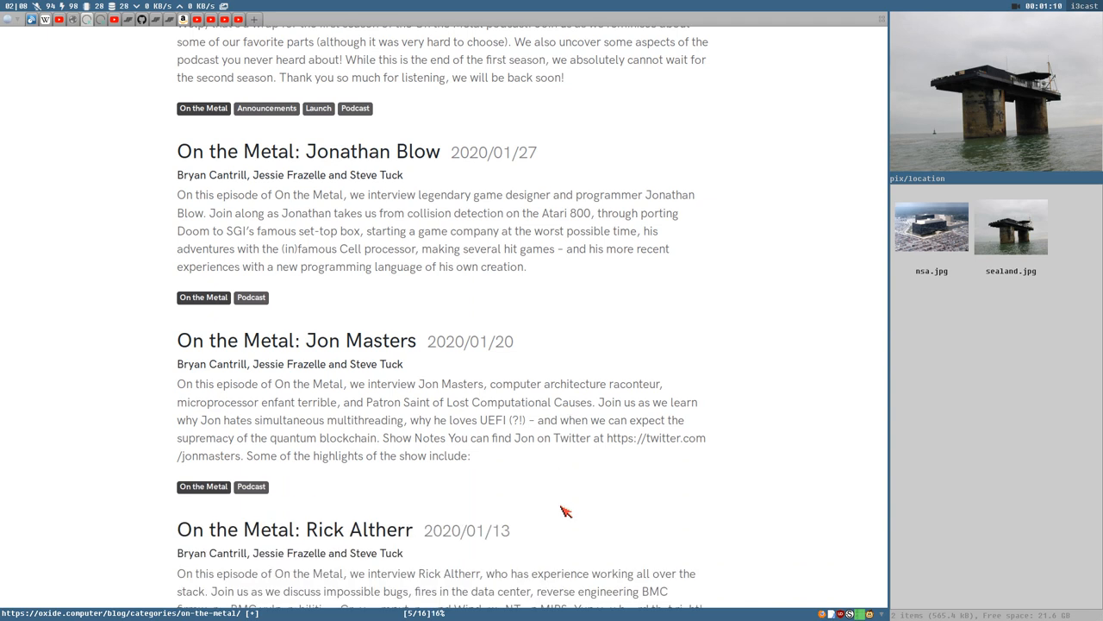
mouse_move(526, 412)
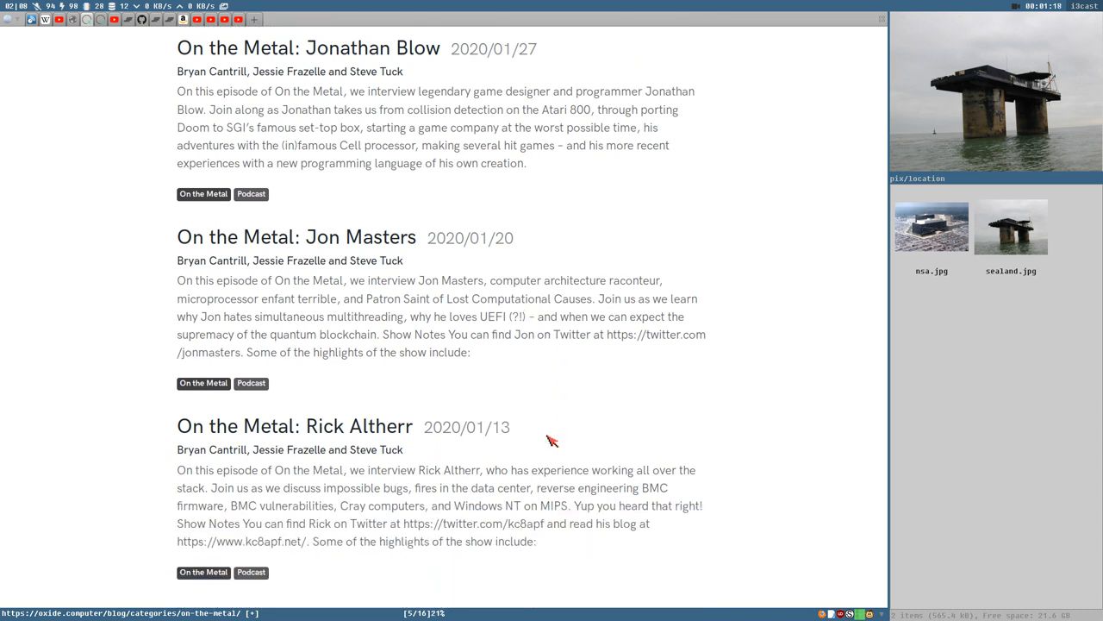
scroll("down", 3)
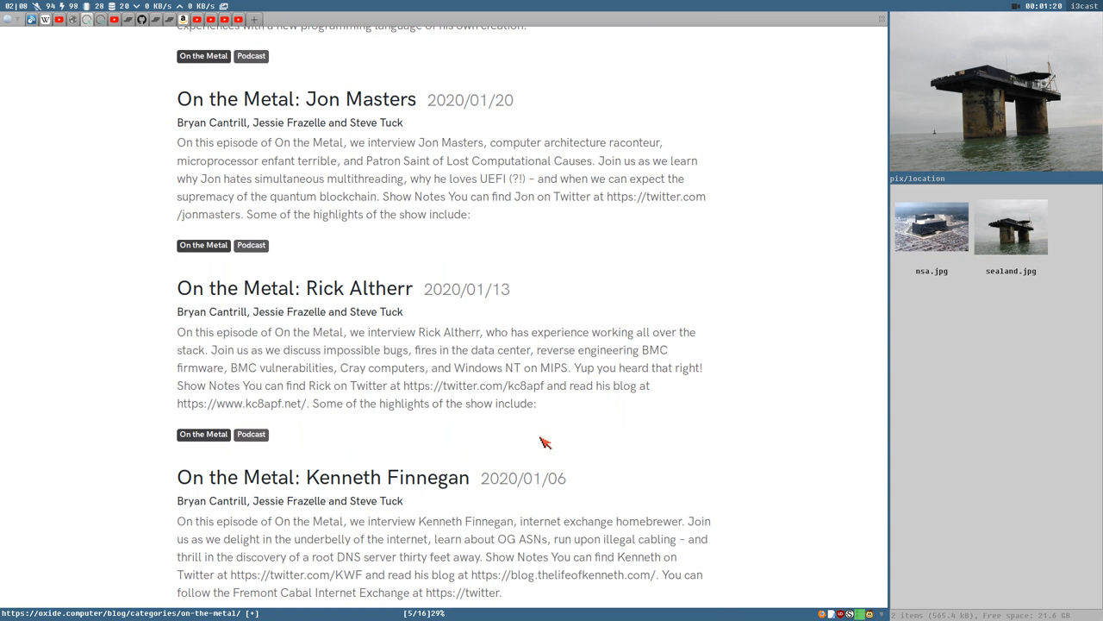
scroll("down", 3)
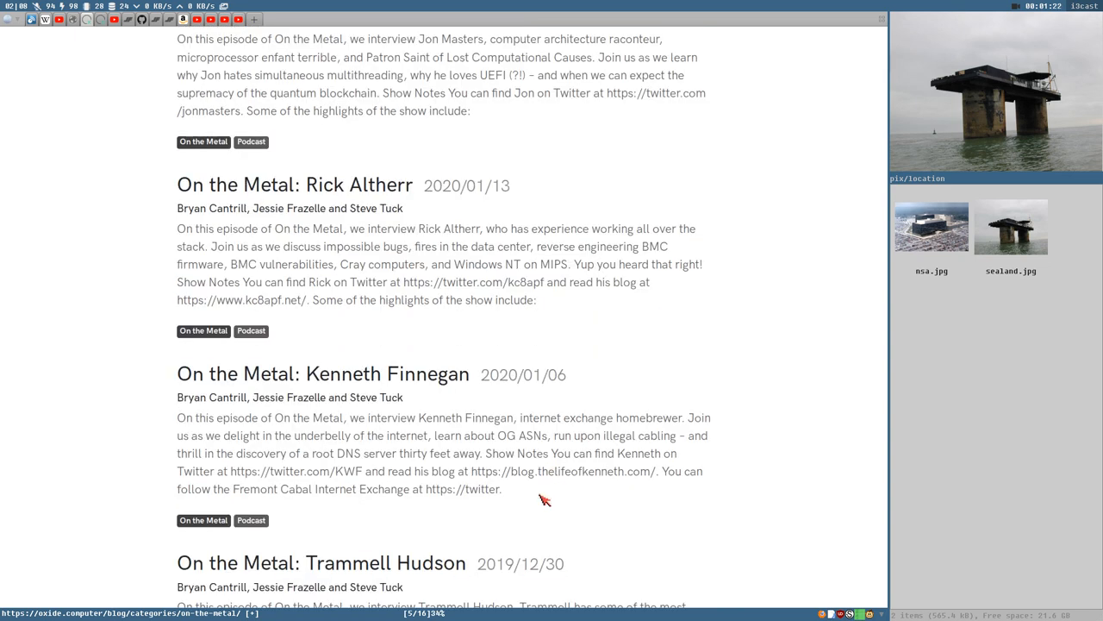
mouse_move(525, 470)
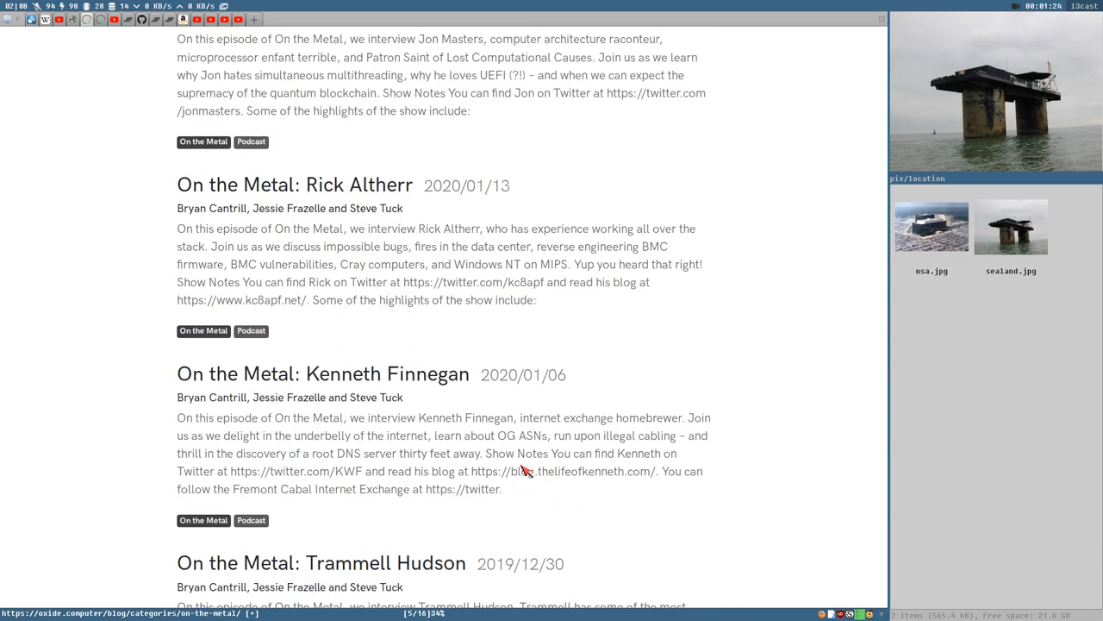
scroll("down", 3)
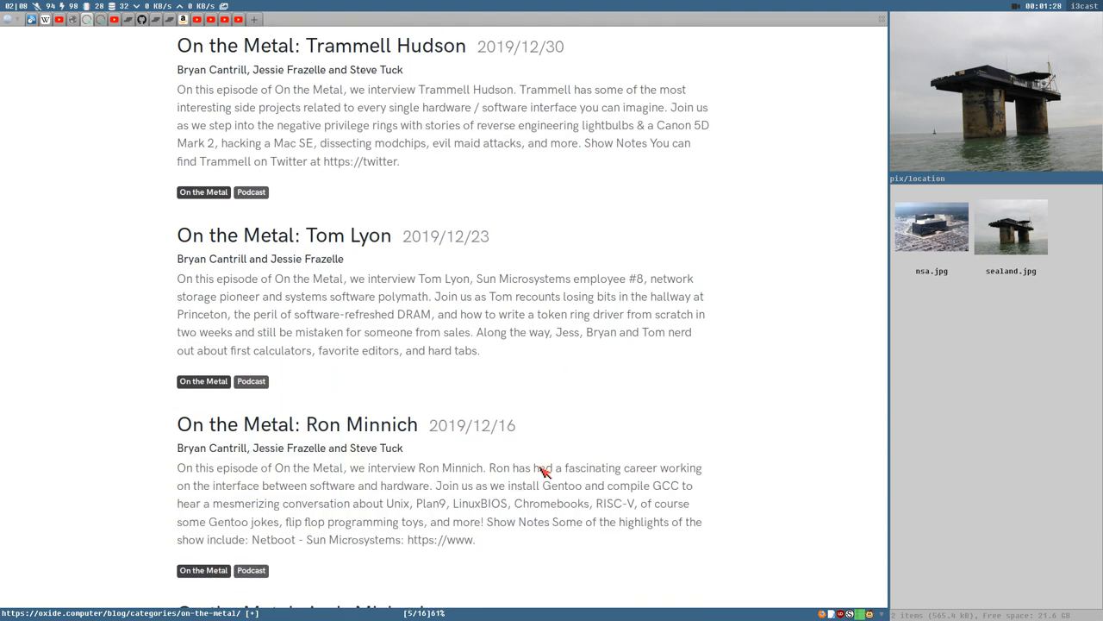
scroll("down", 3)
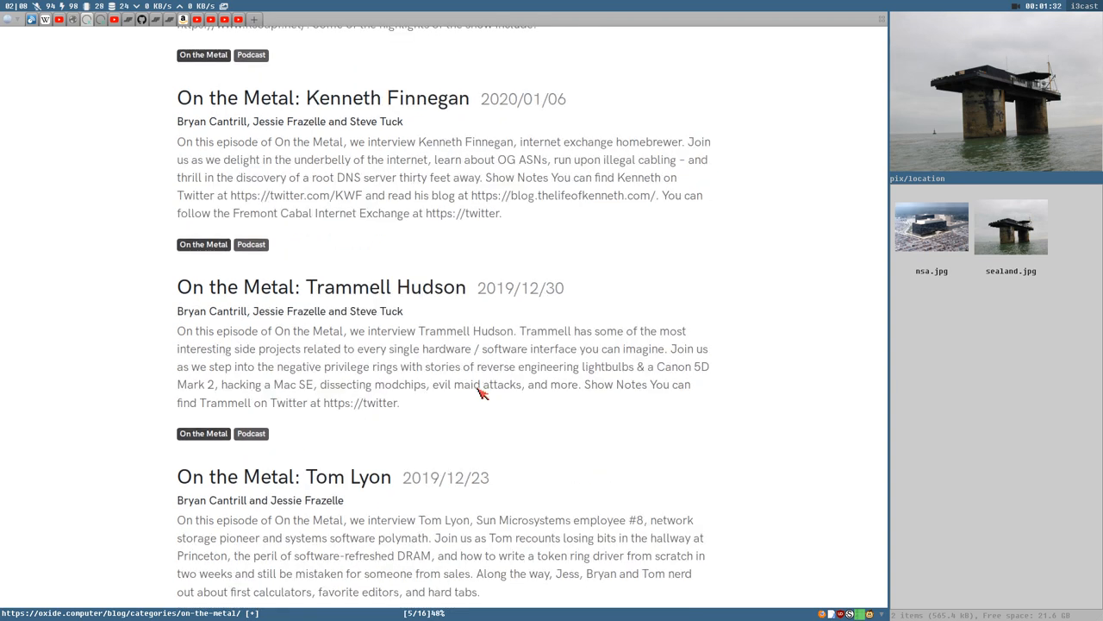
scroll("up", 3)
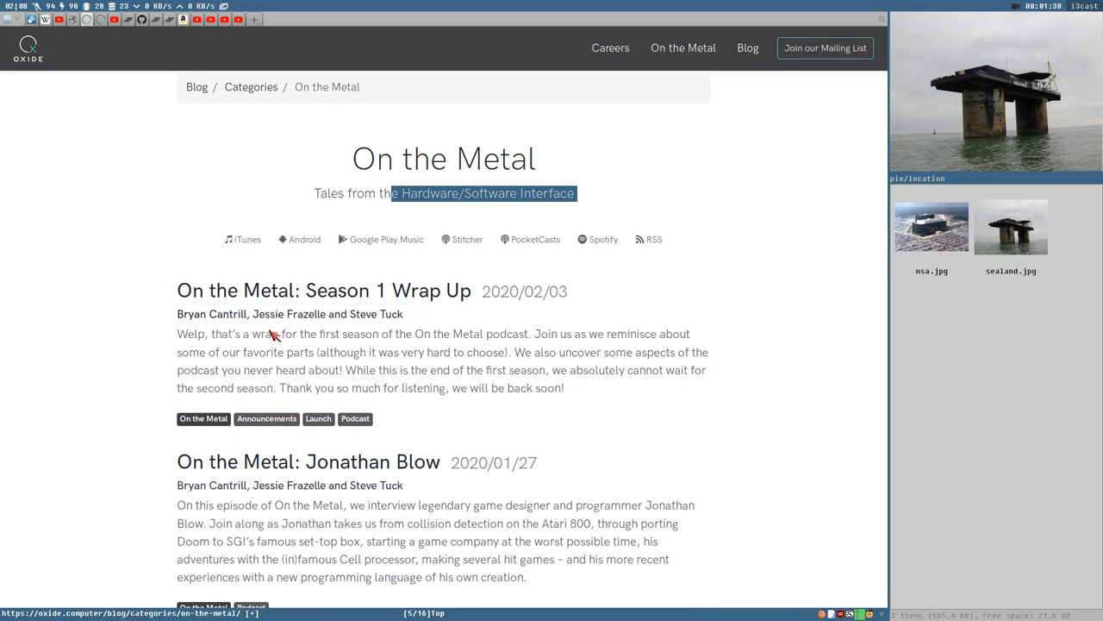
mouse_move(323, 364)
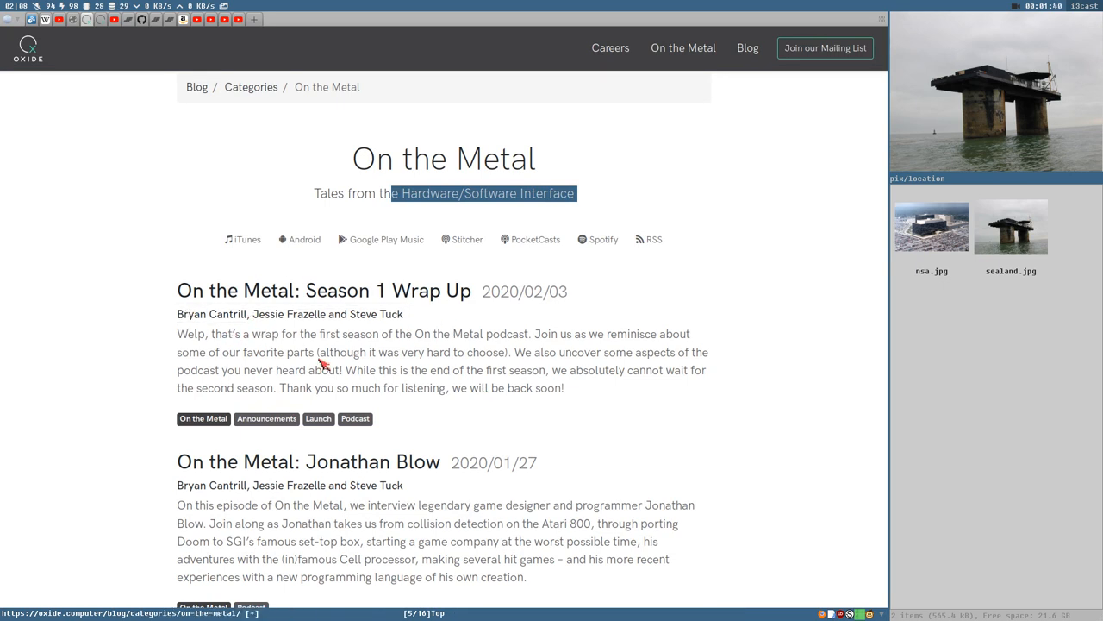
mouse_move(422, 361)
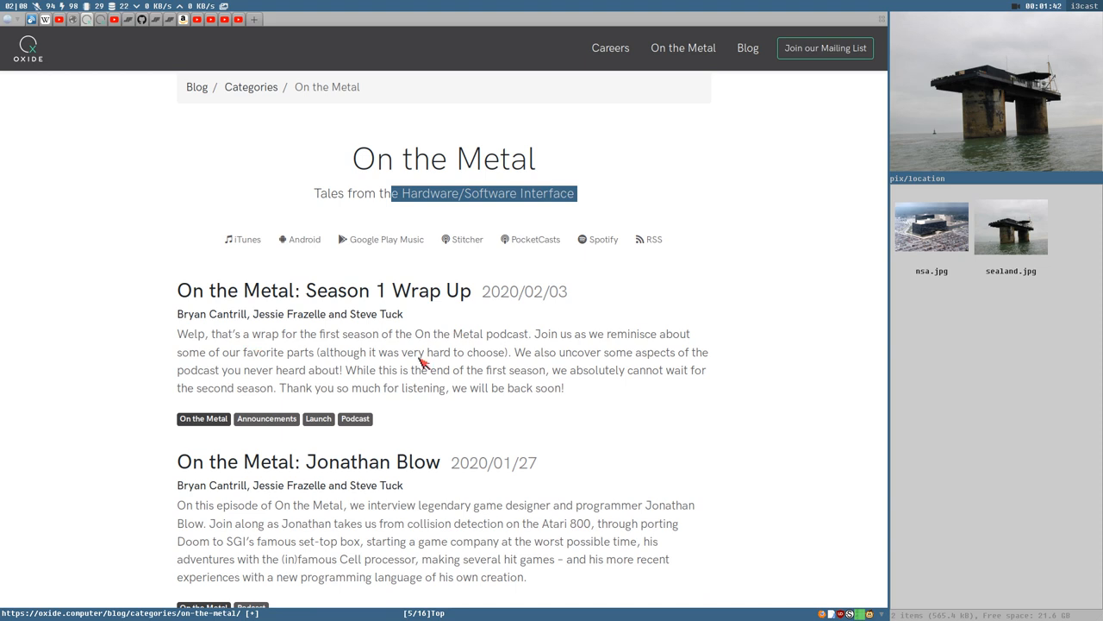
mouse_move(373, 360)
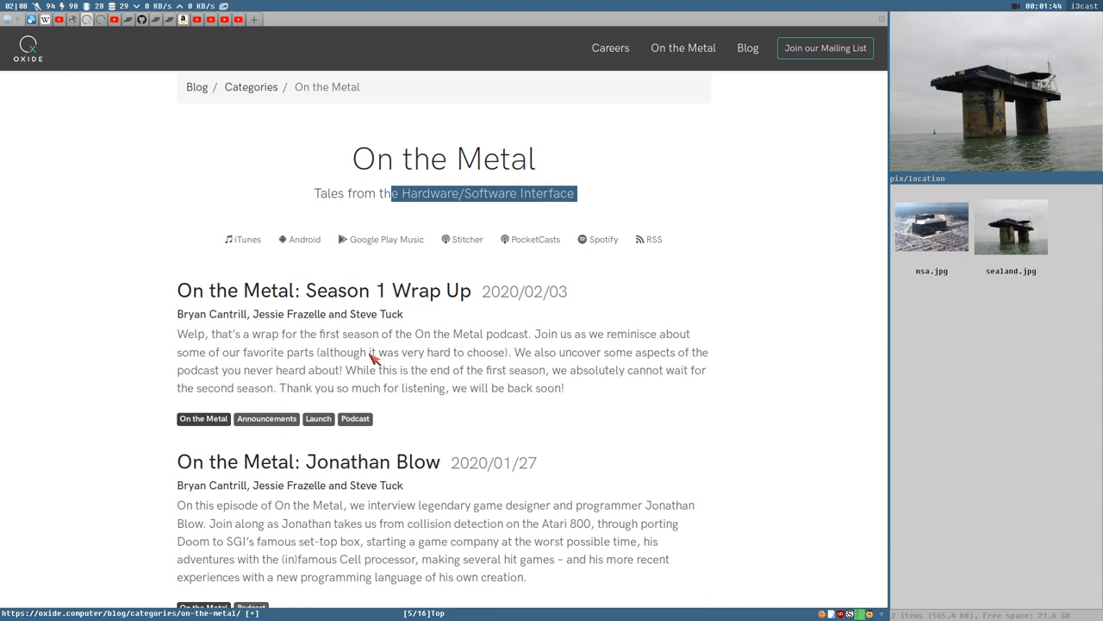
mouse_move(61, 61)
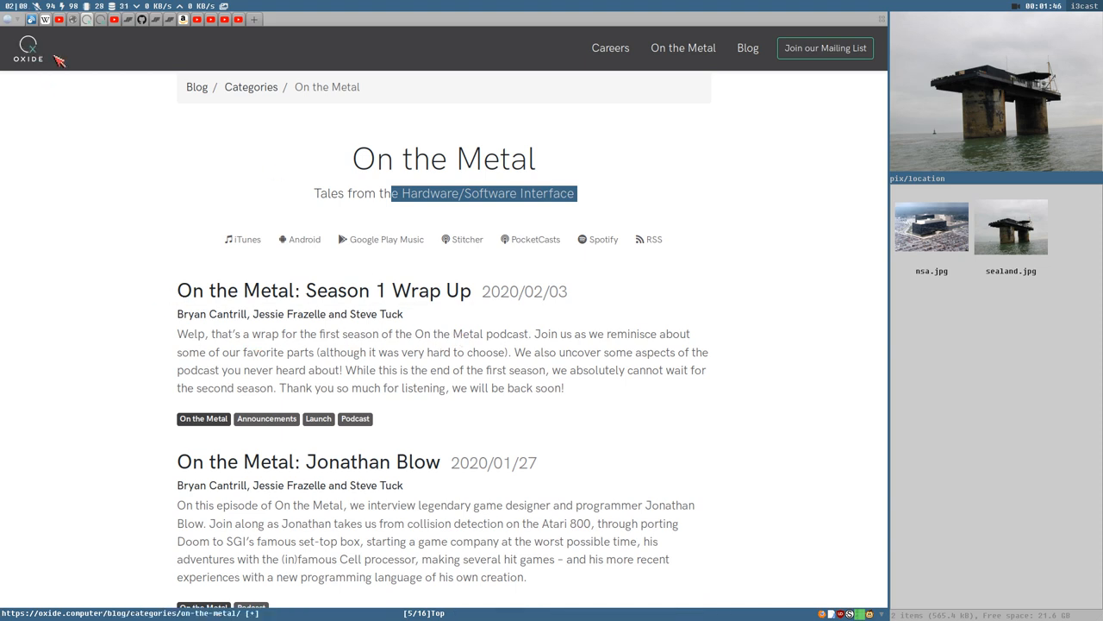
mouse_move(664, 212)
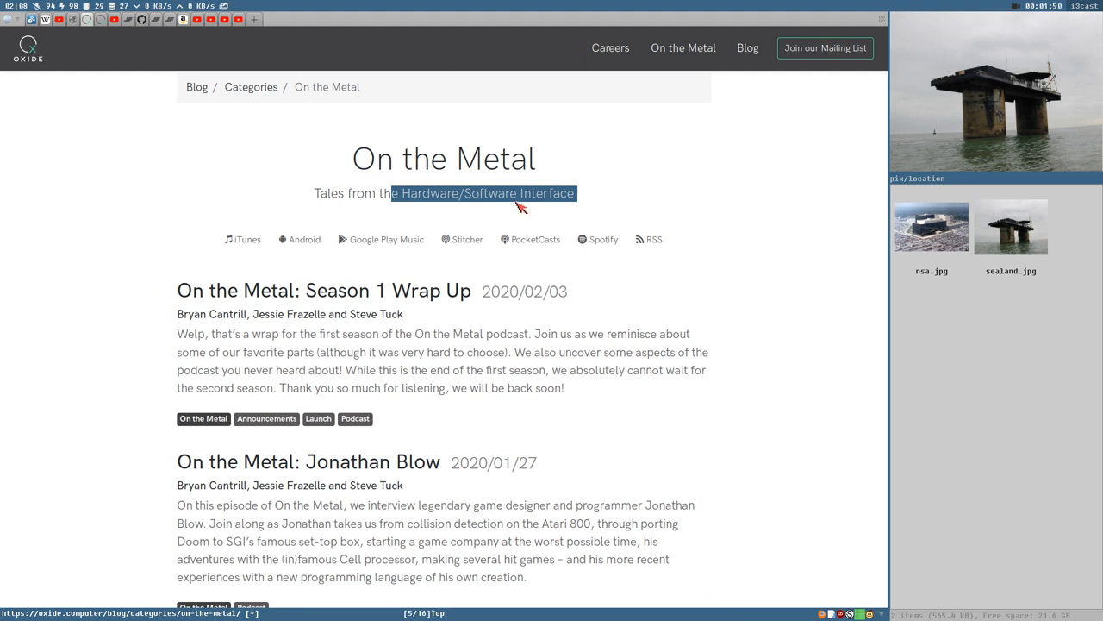
mouse_move(207, 314)
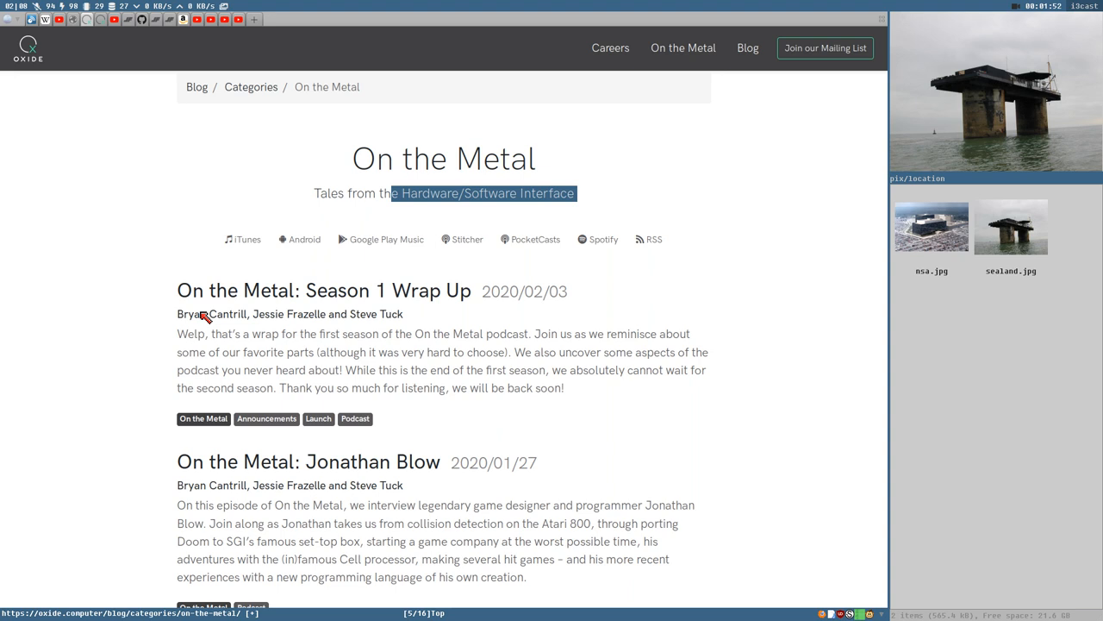
mouse_move(41, 92)
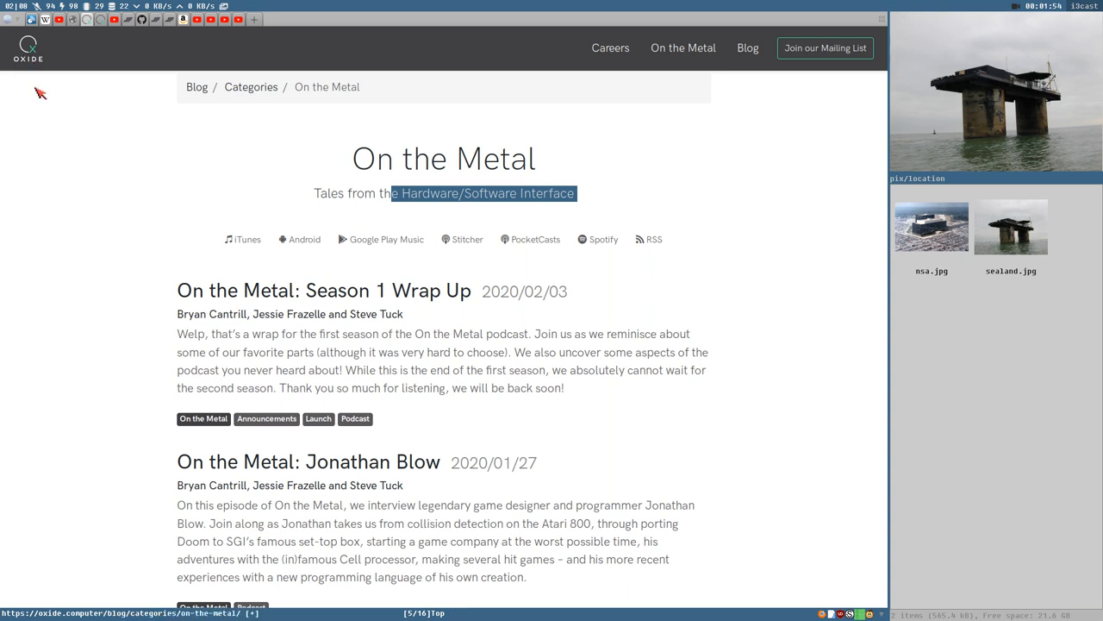
mouse_move(8, 112)
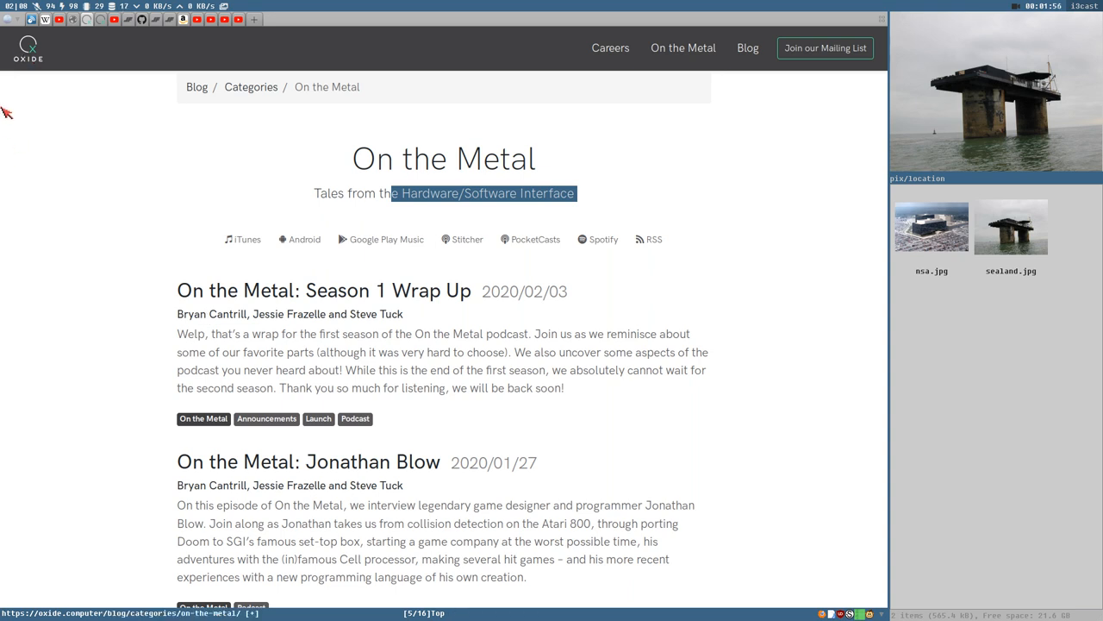
mouse_move(69, 102)
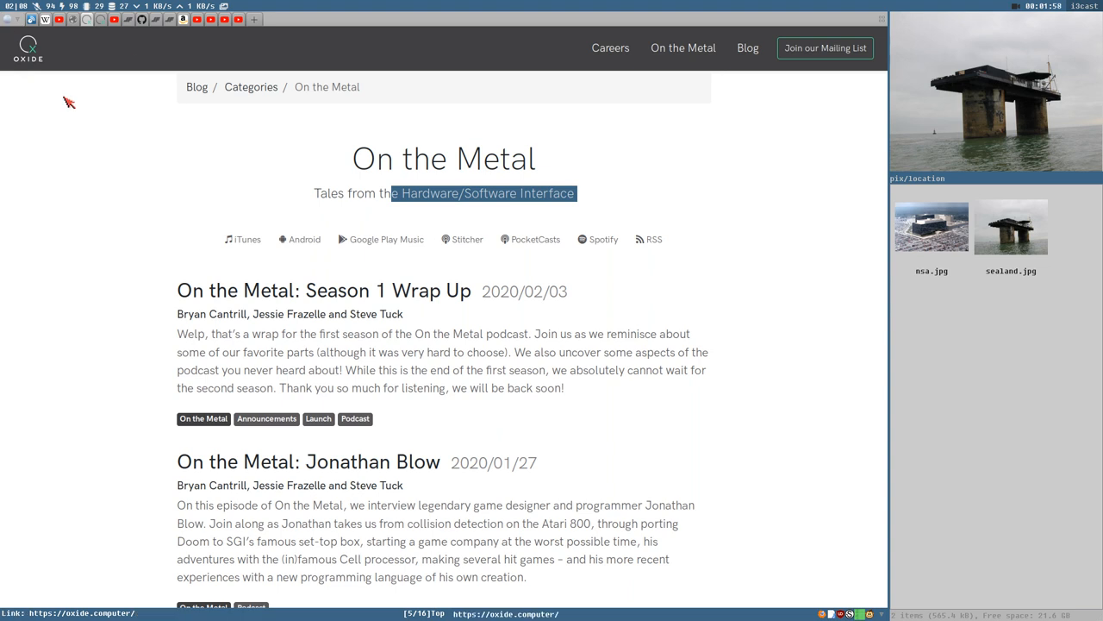
mouse_move(191, 208)
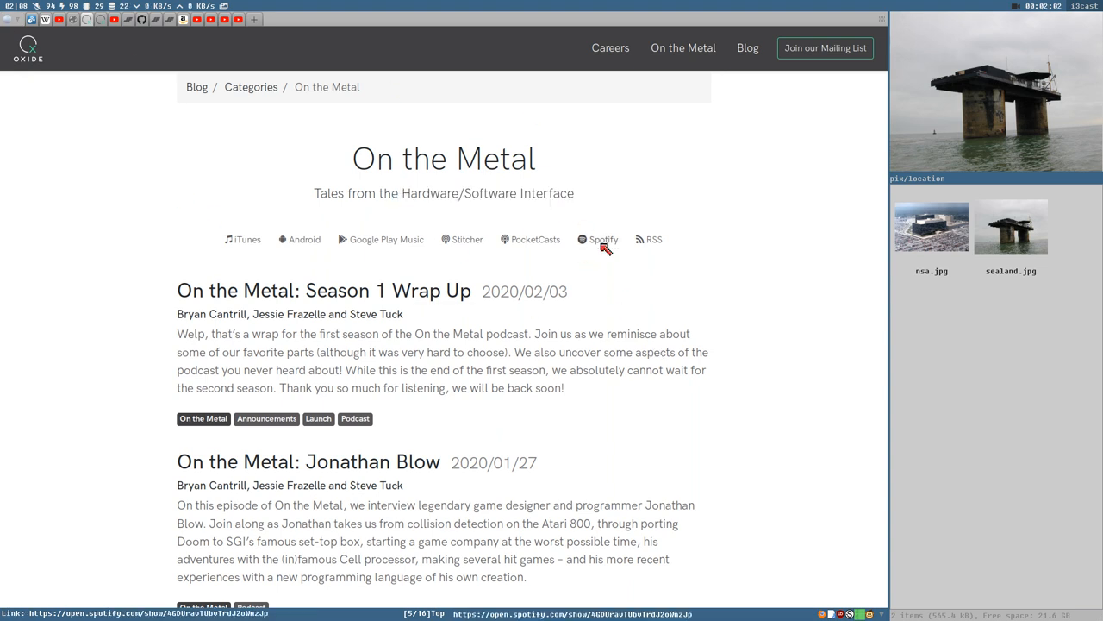
mouse_move(487, 213)
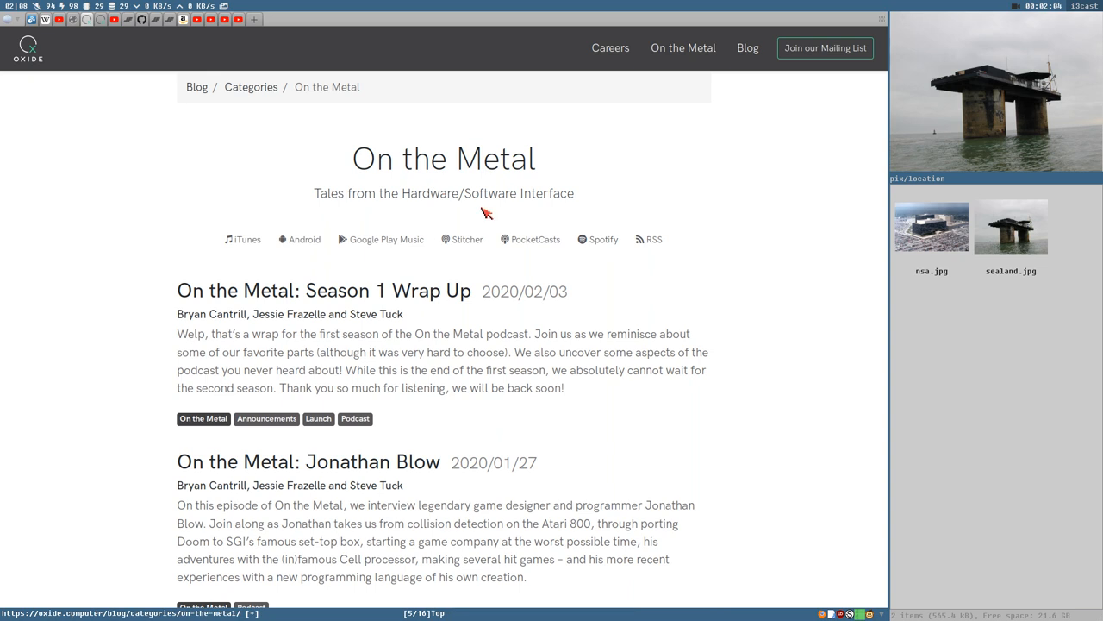
mouse_move(423, 384)
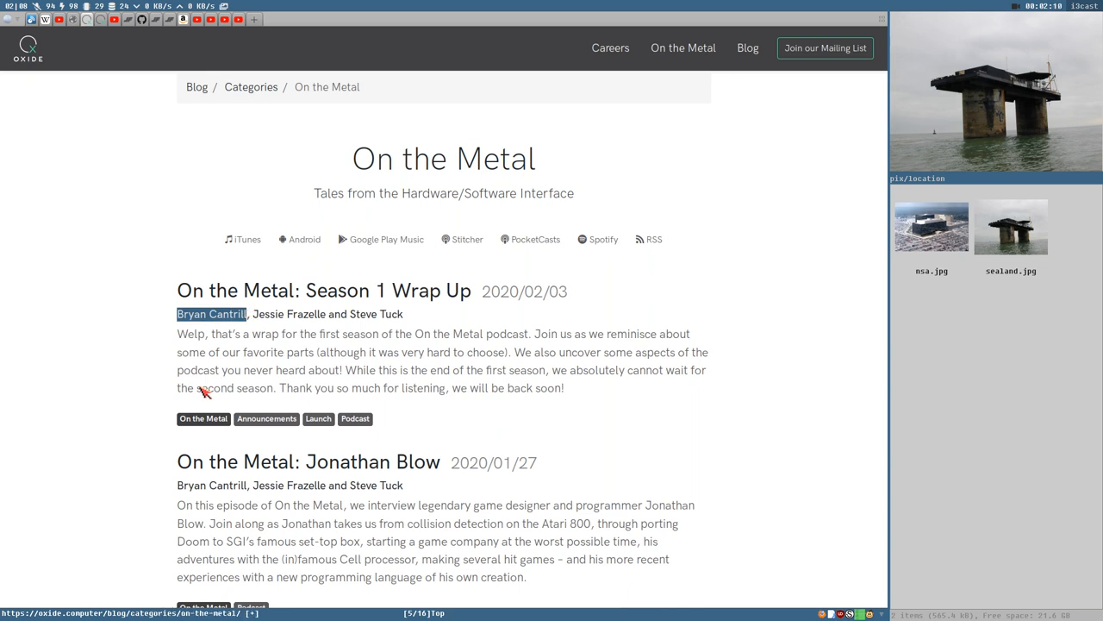
mouse_move(287, 346)
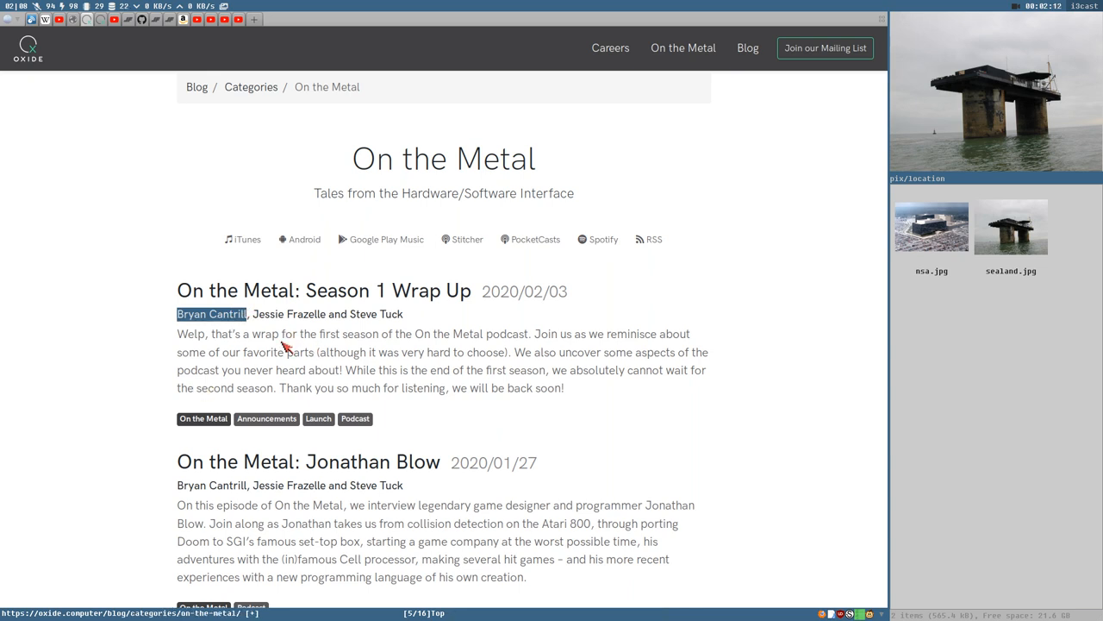
mouse_move(117, 170)
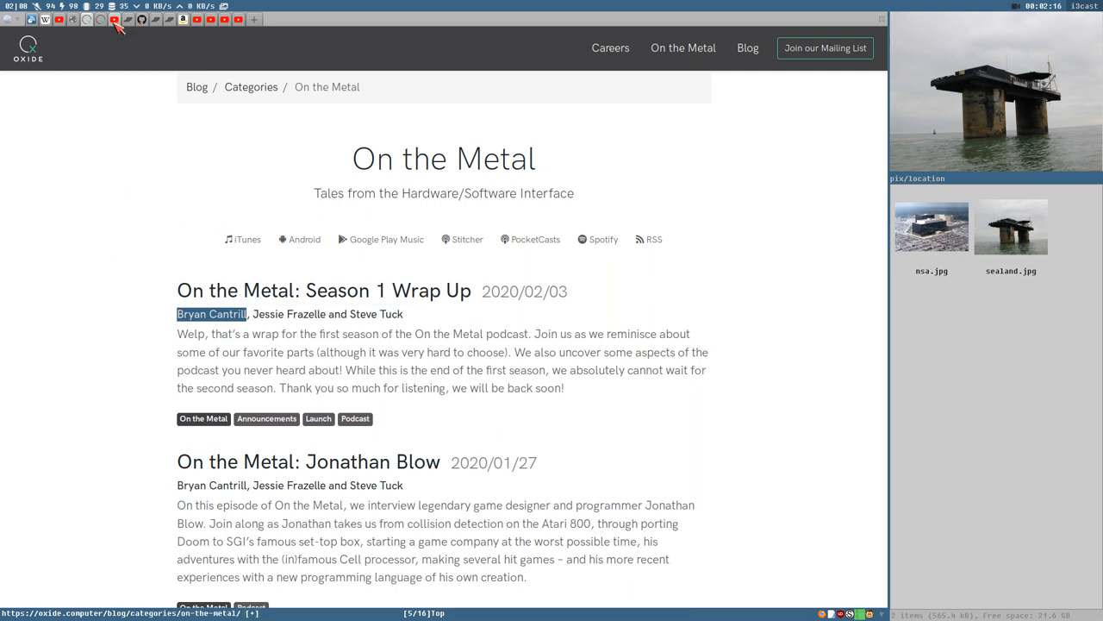
Switch to the YouTube tab and scroll through the Cantrill talk search results.
left_click(113, 19)
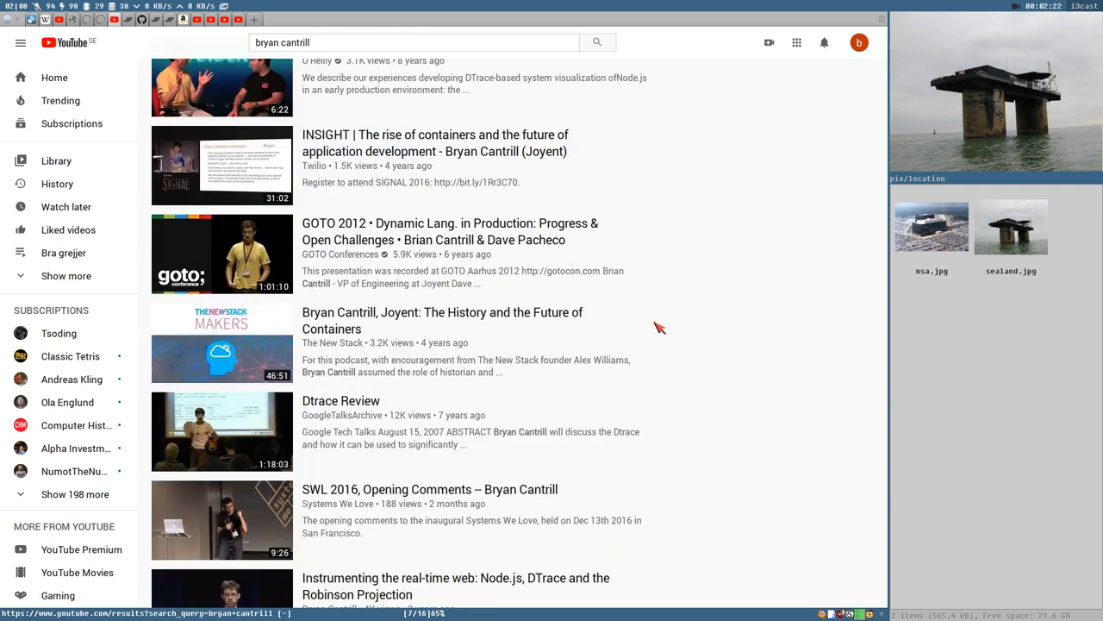
scroll("down", 3)
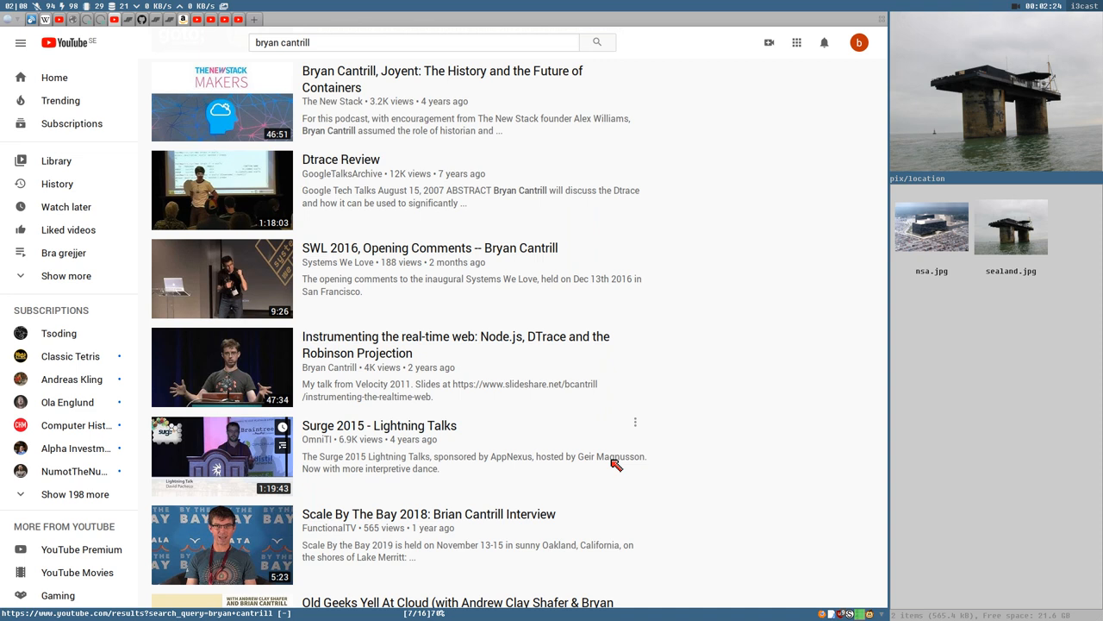
scroll("down", 3)
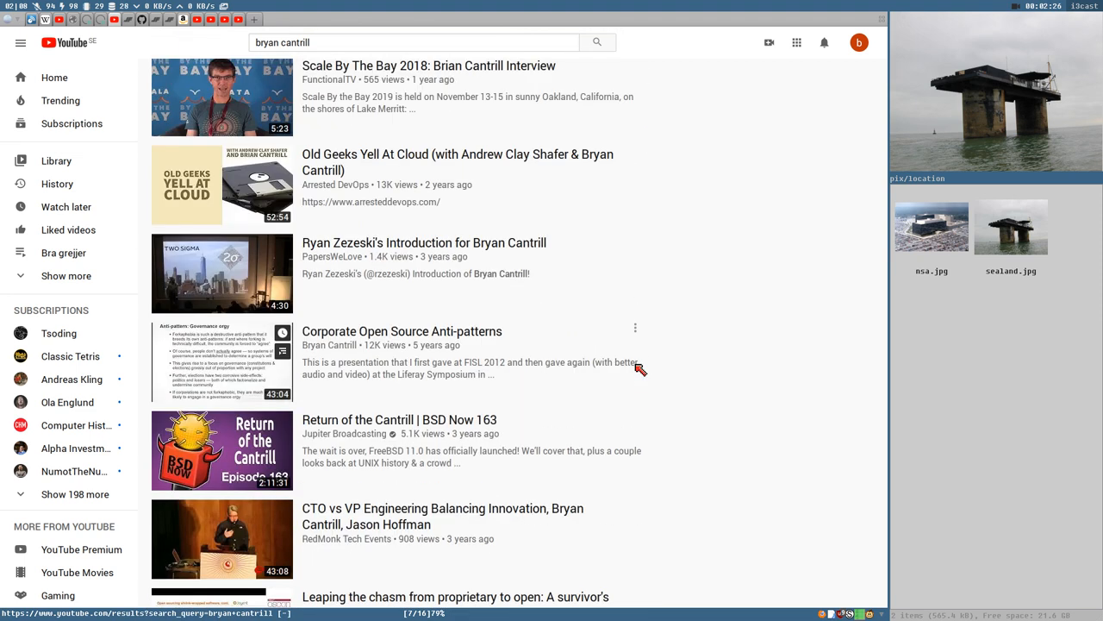
scroll("down", 3)
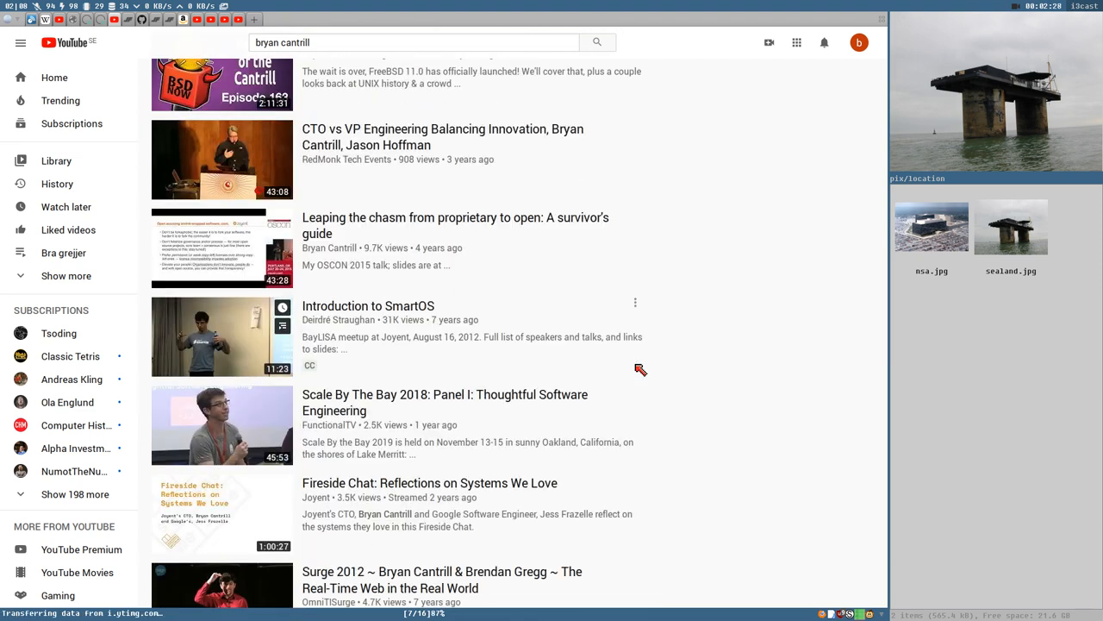
scroll("down", 3)
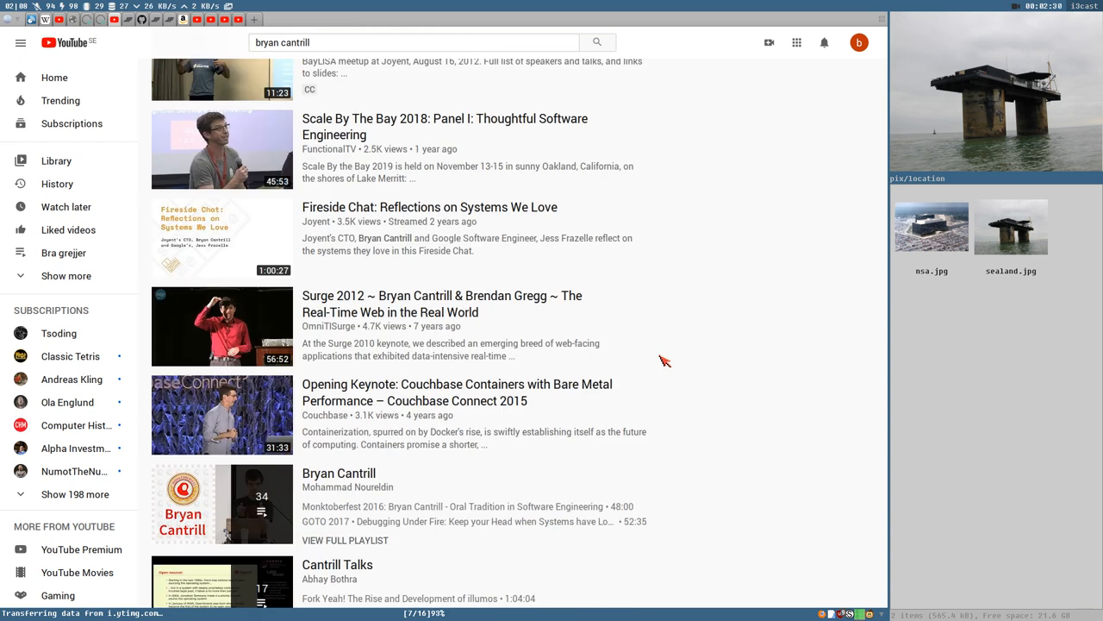
scroll("down", 3)
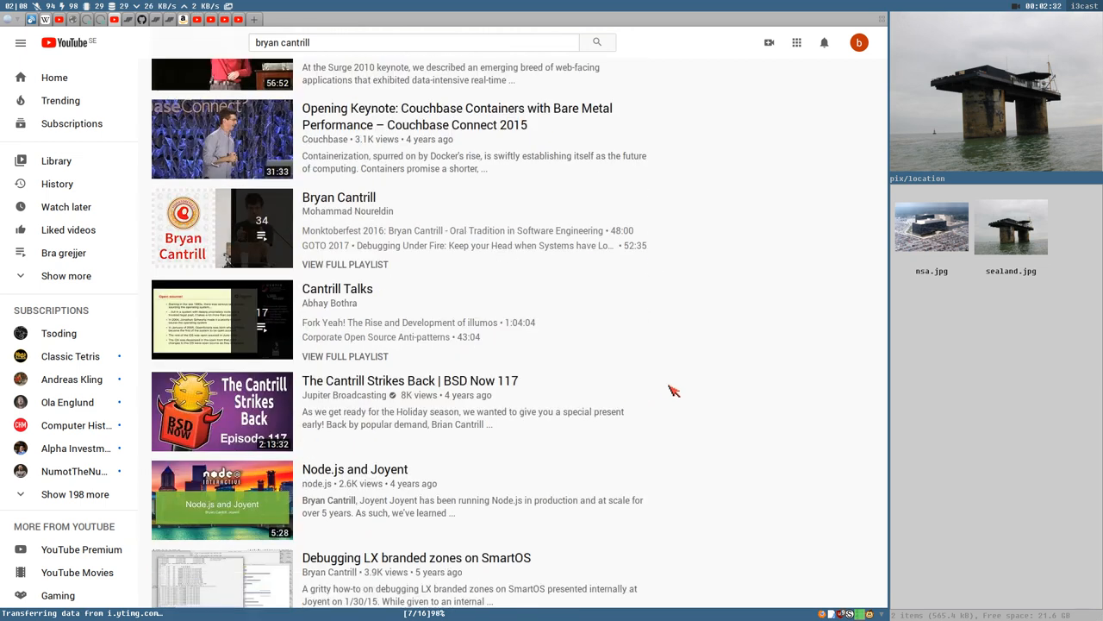
scroll("down", 3)
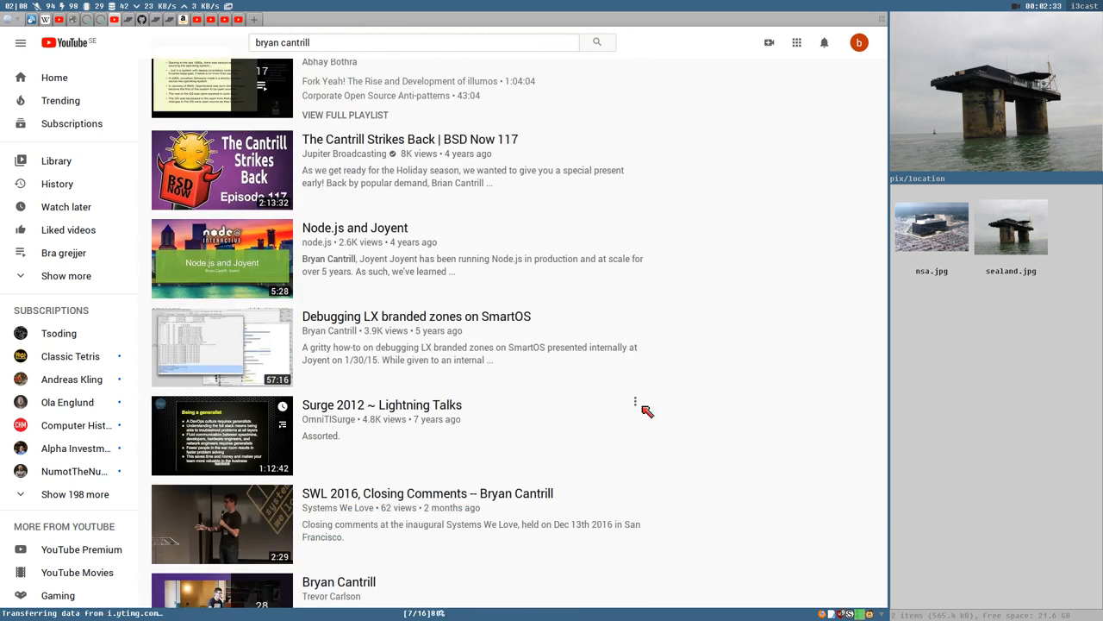
mouse_move(616, 386)
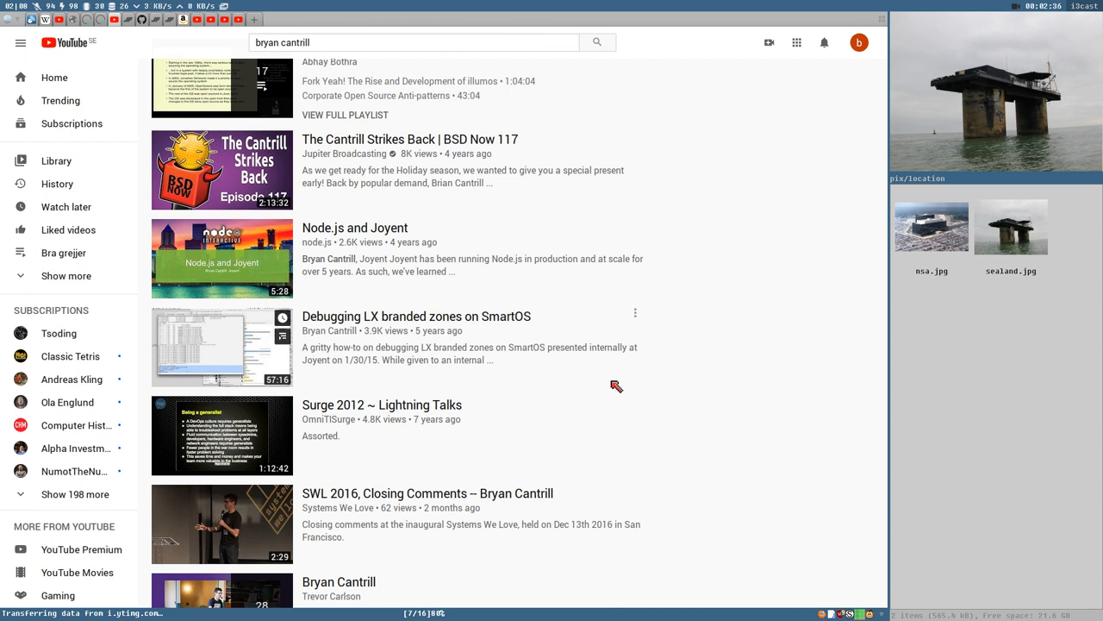
scroll("down", 3)
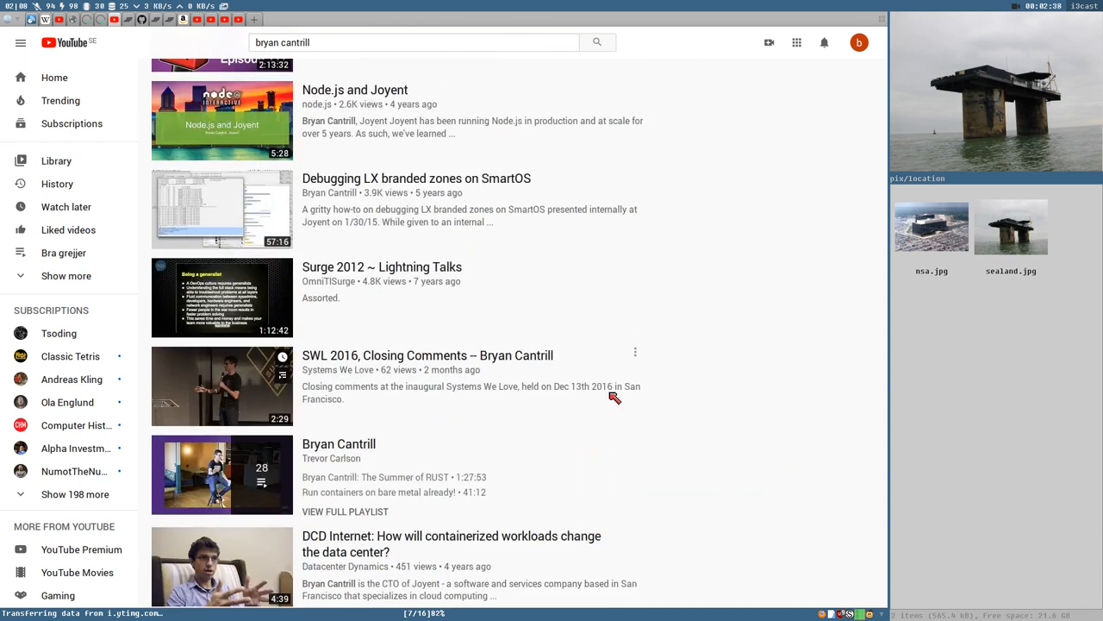
scroll("down", 3)
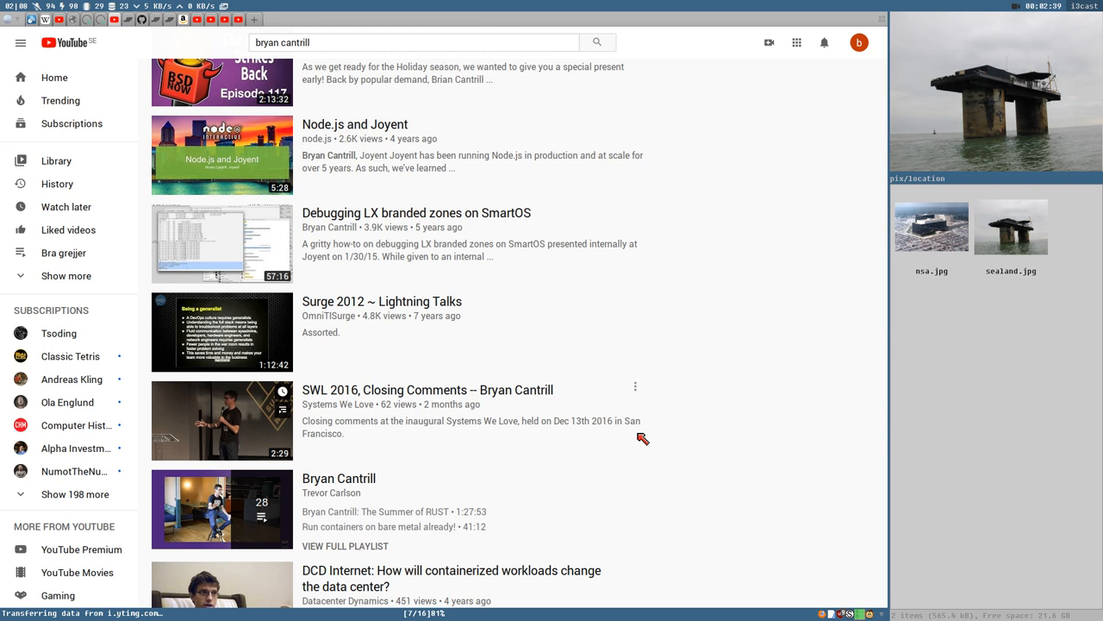
scroll("down", 3)
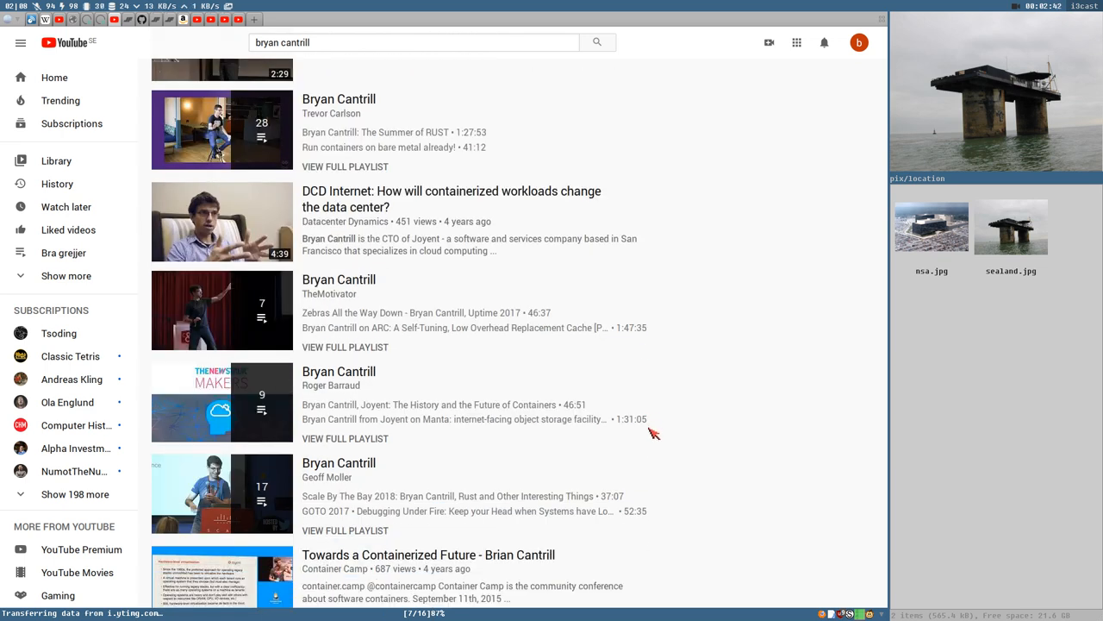
scroll("down", 3)
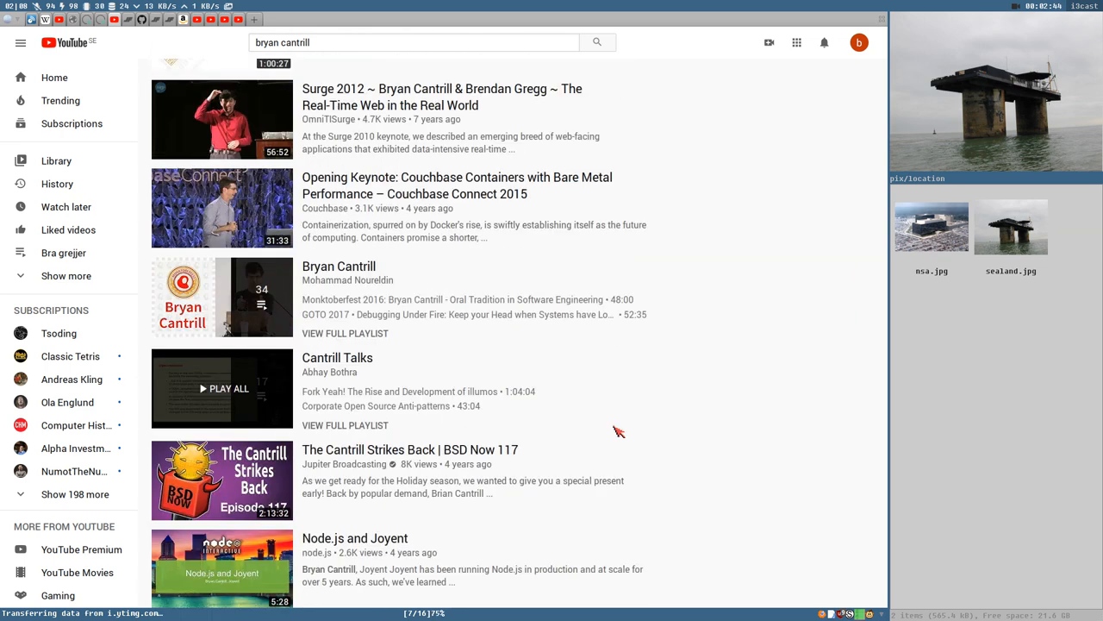
scroll("up", 3)
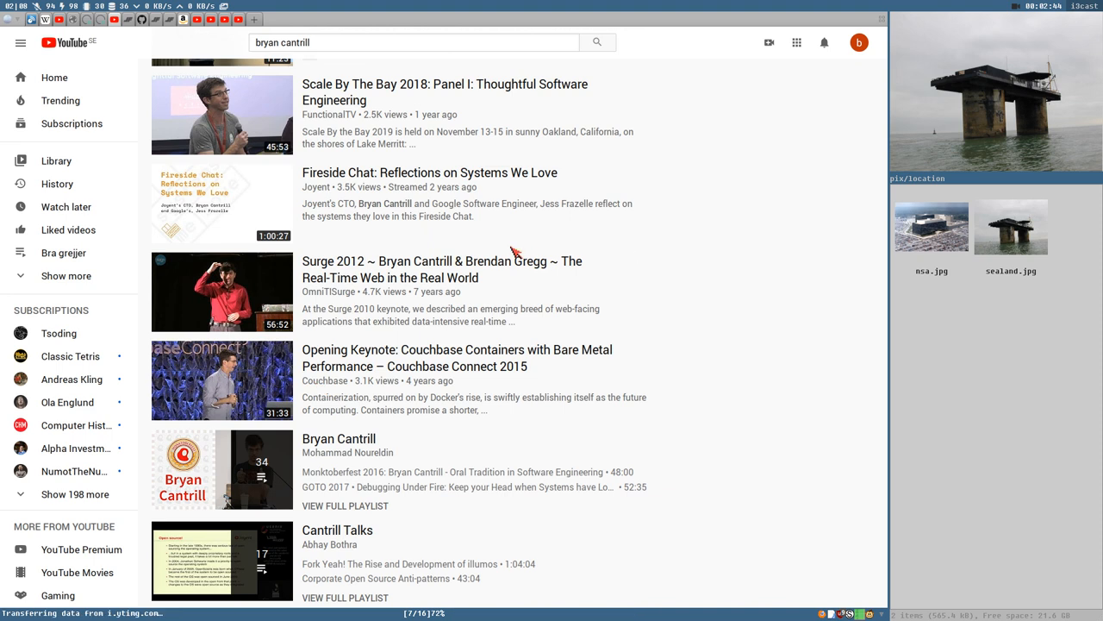
scroll("down", 3)
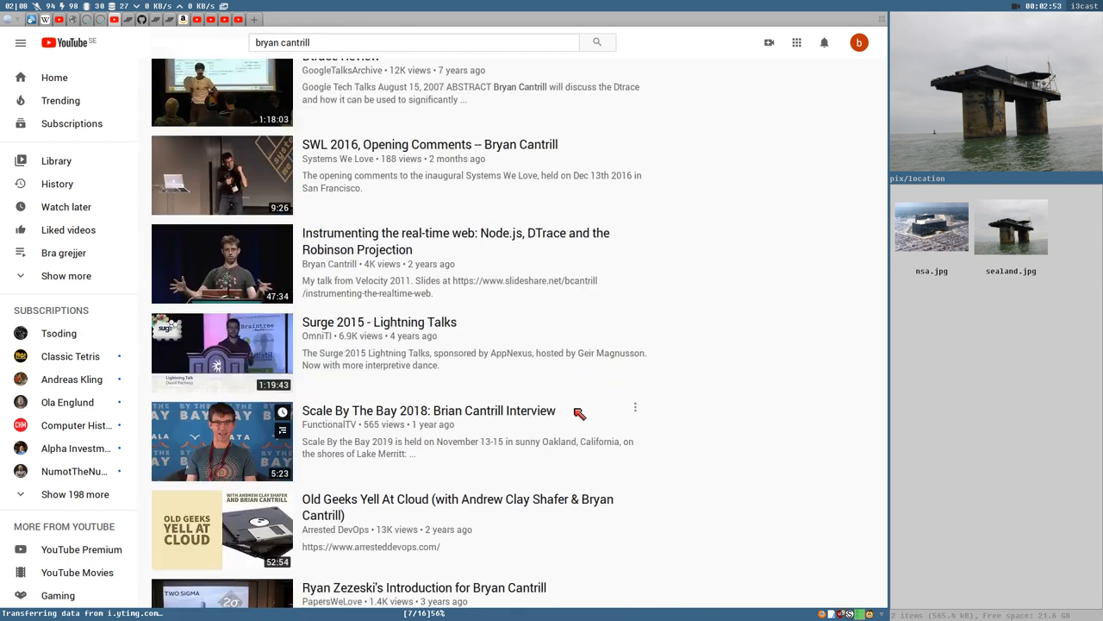
scroll("up", 3)
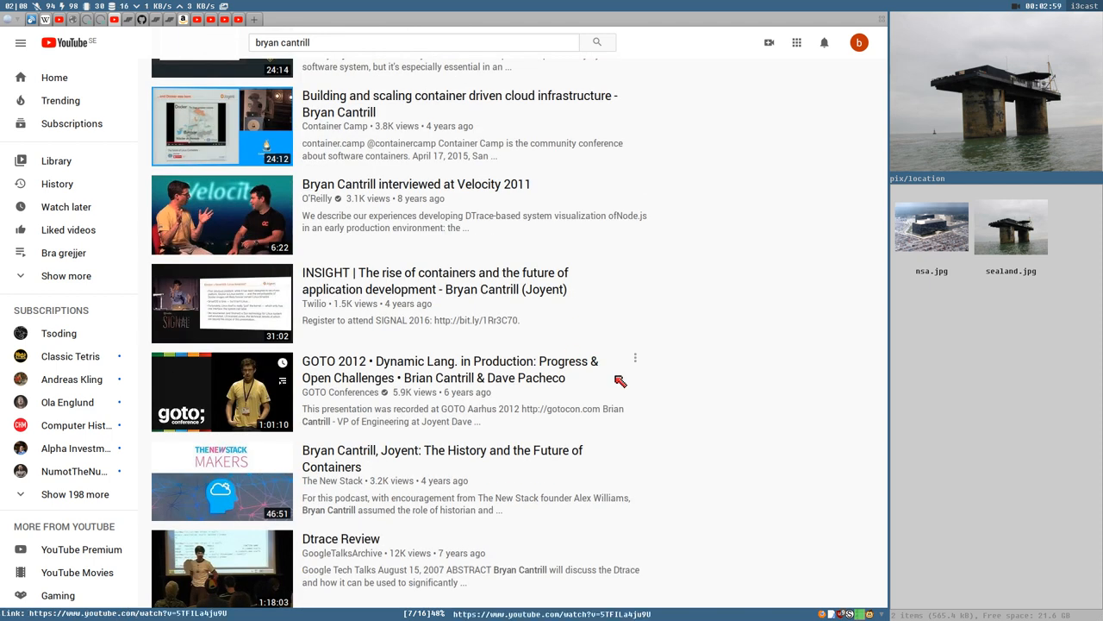
mouse_move(621, 388)
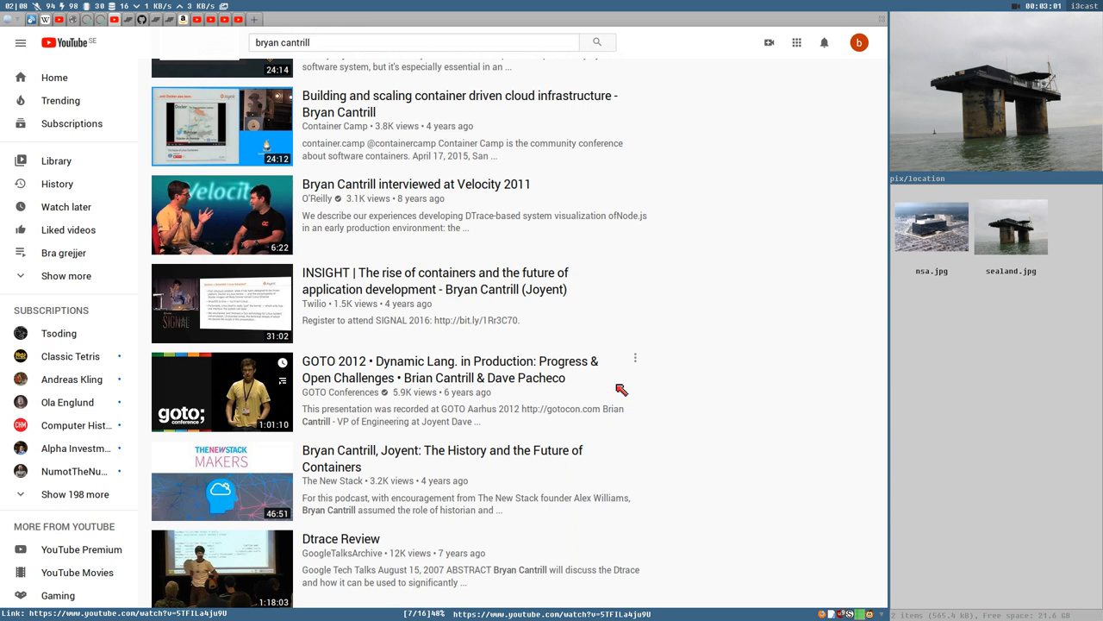
scroll("down", 3)
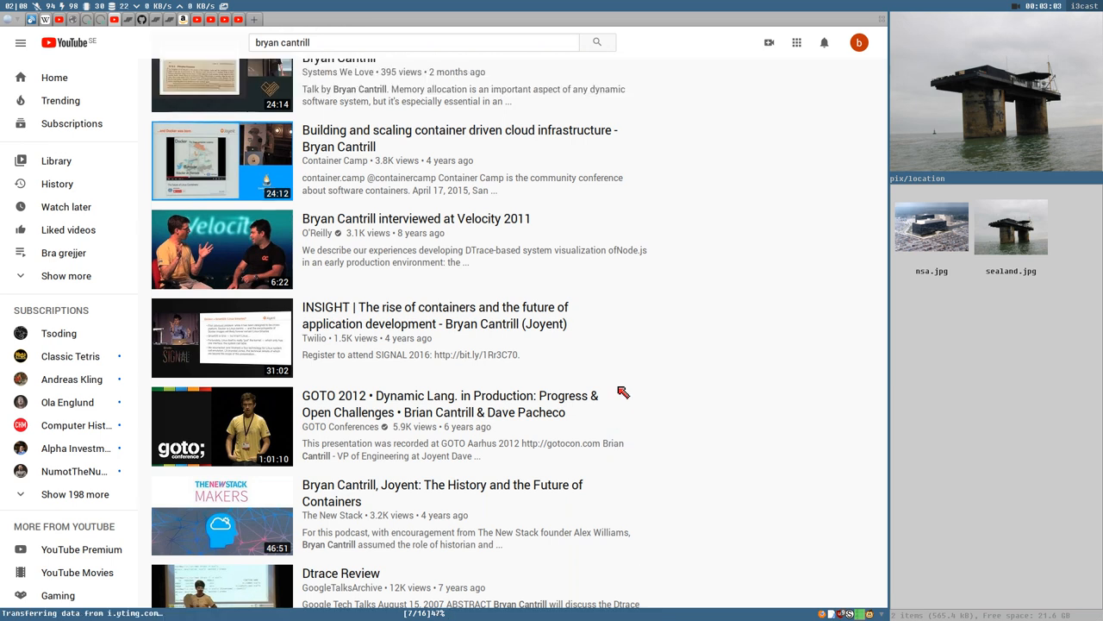
scroll("up", 3)
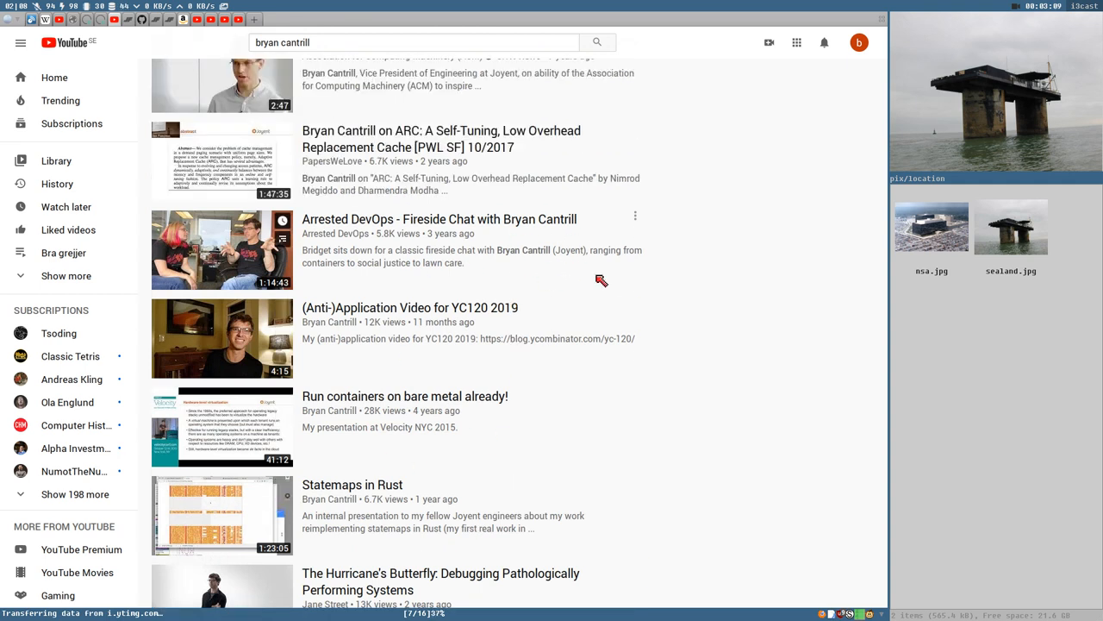
scroll("up", 3)
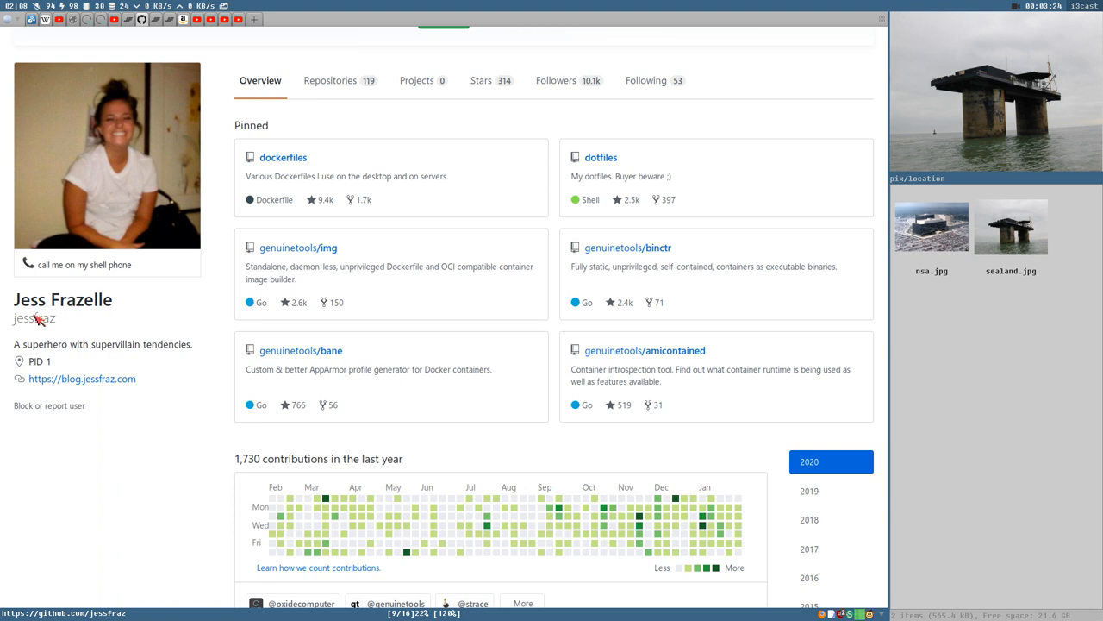
mouse_move(543, 333)
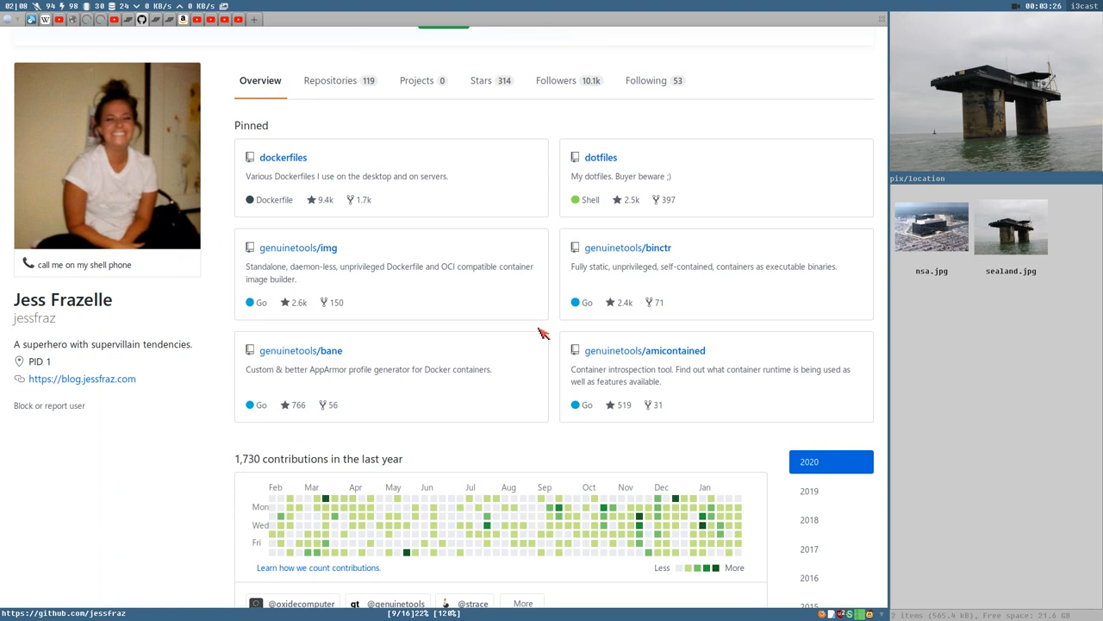
mouse_move(367, 157)
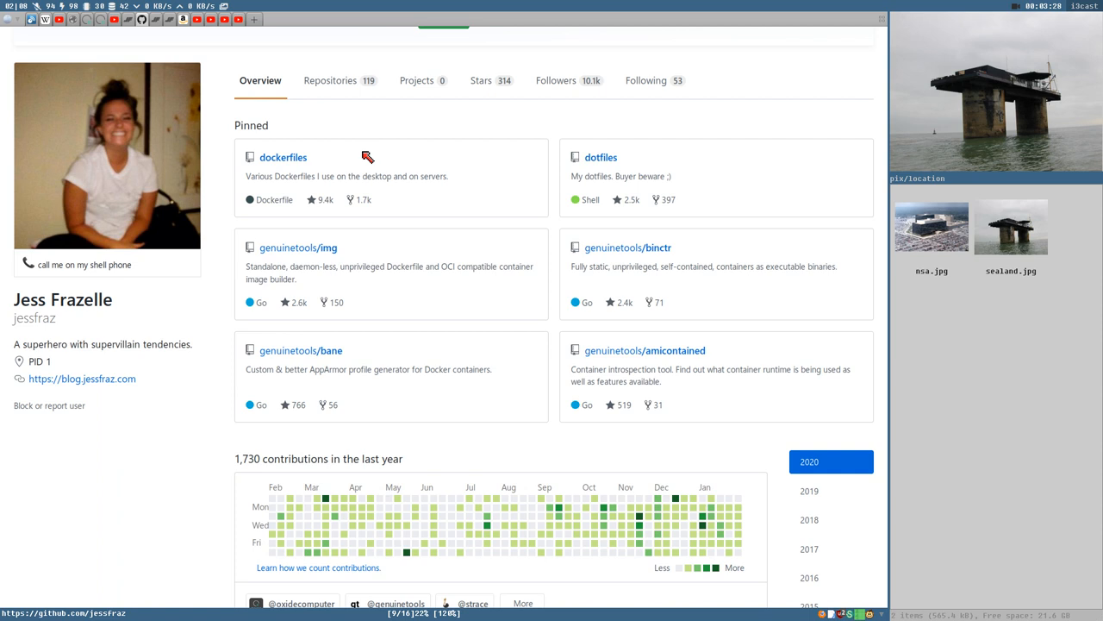
mouse_move(156, 406)
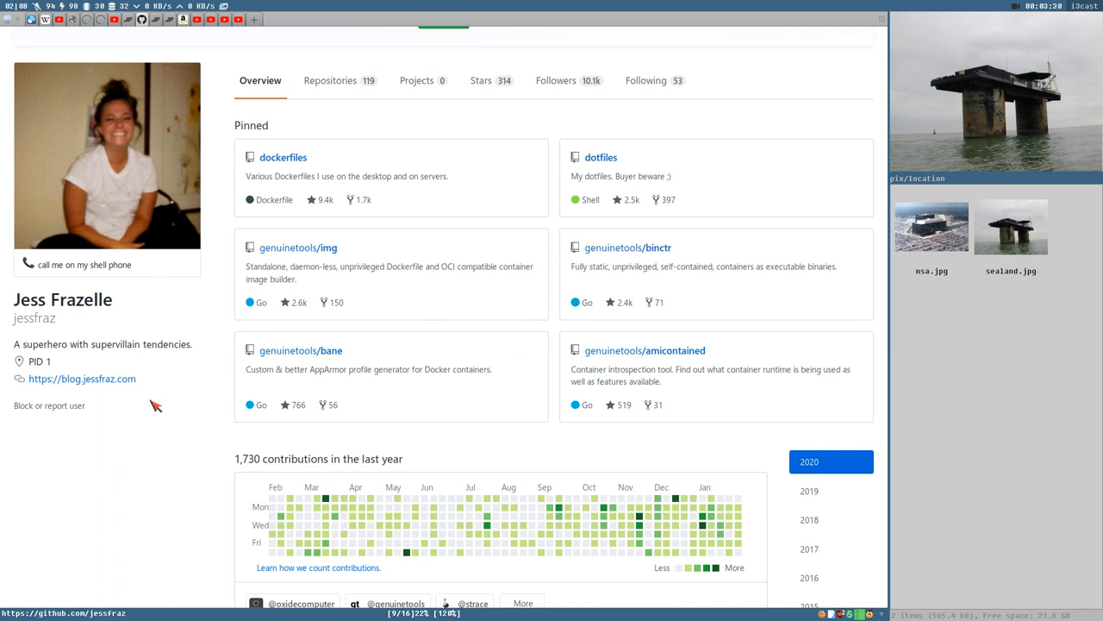
mouse_move(178, 181)
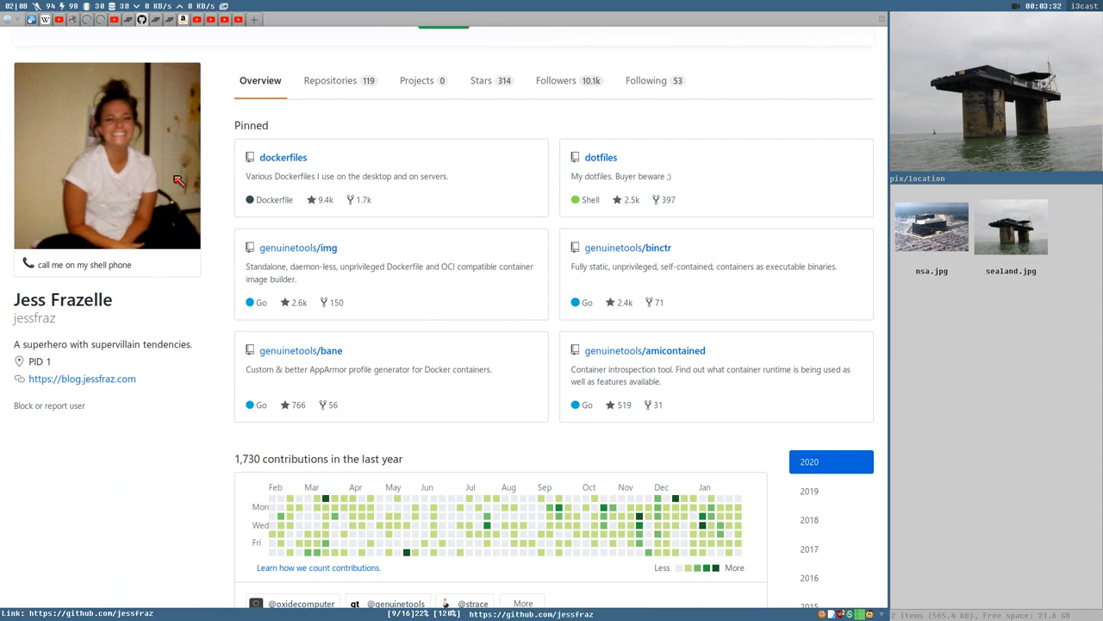
mouse_move(415, 274)
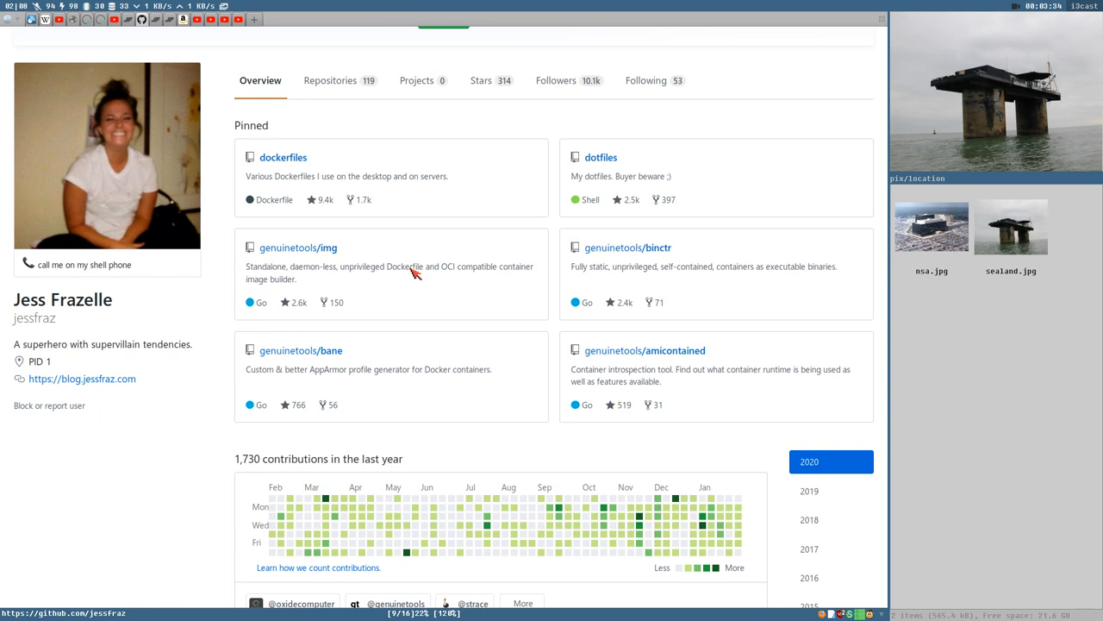
mouse_move(422, 289)
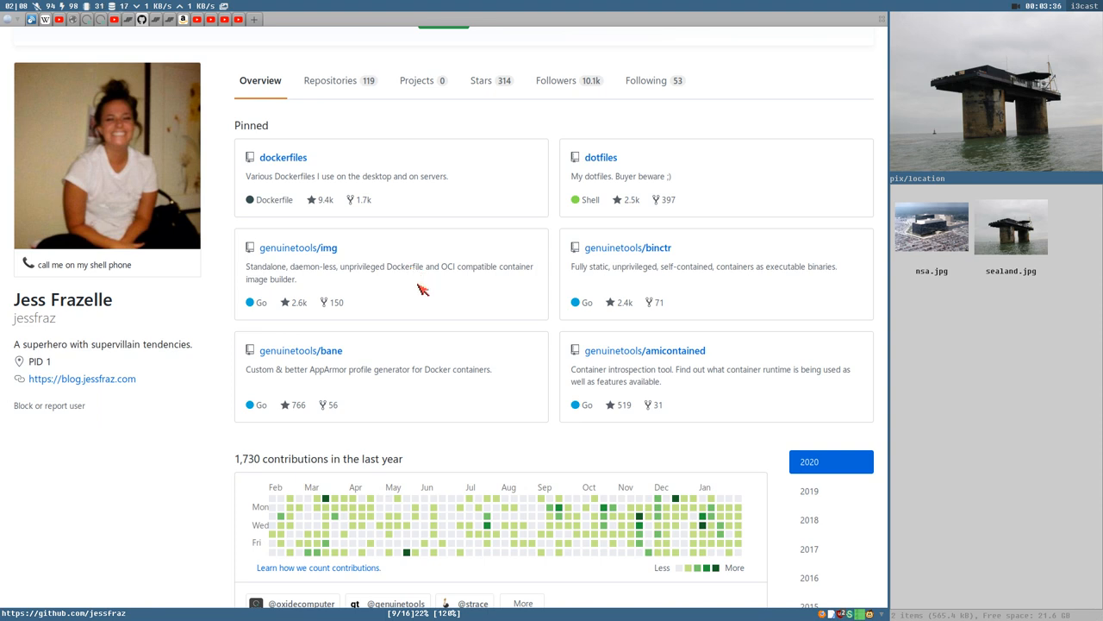
mouse_move(246, 194)
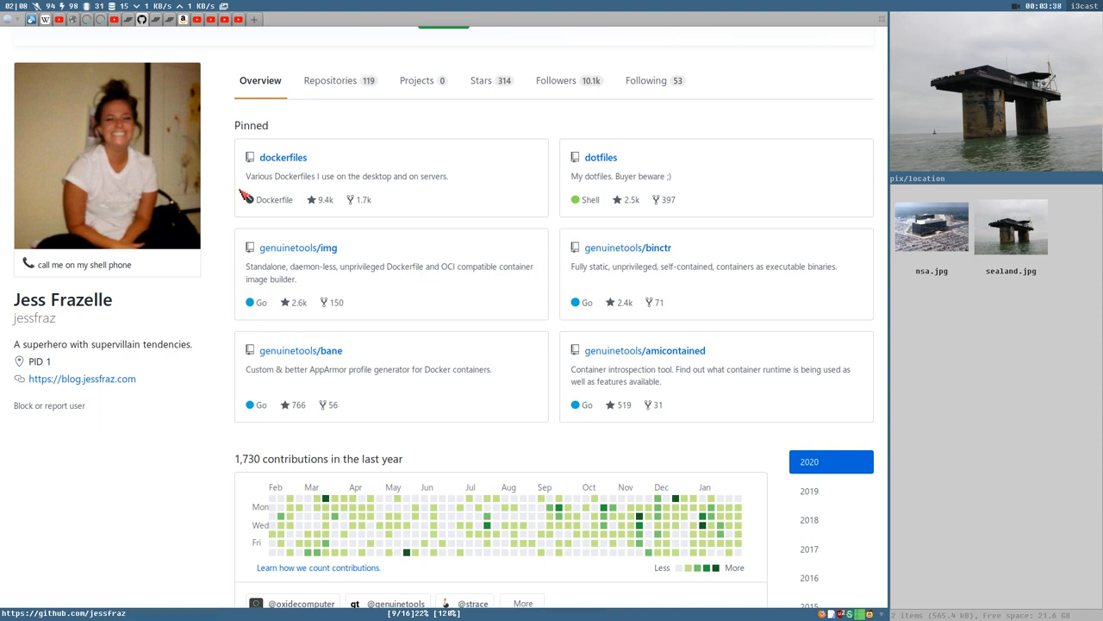
mouse_move(86, 19)
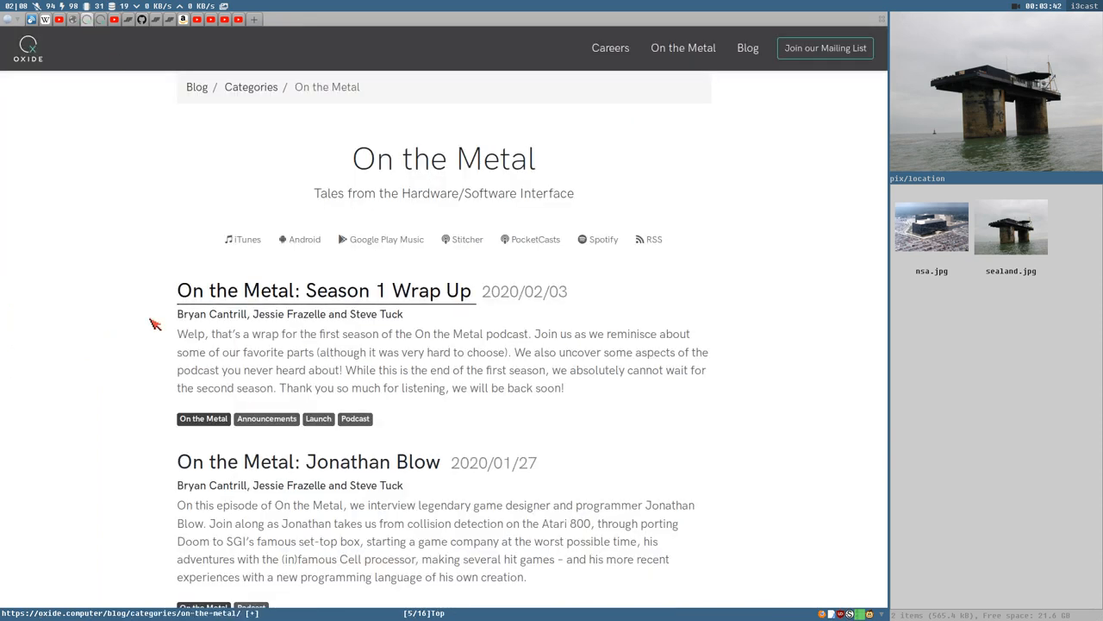
mouse_move(212, 314)
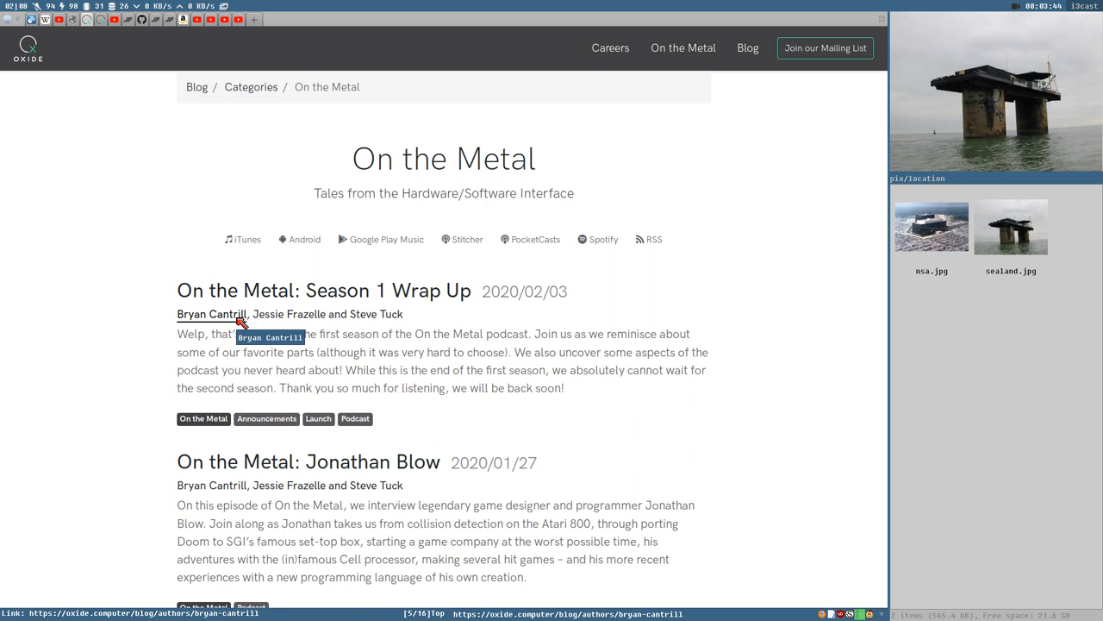
mouse_move(286, 355)
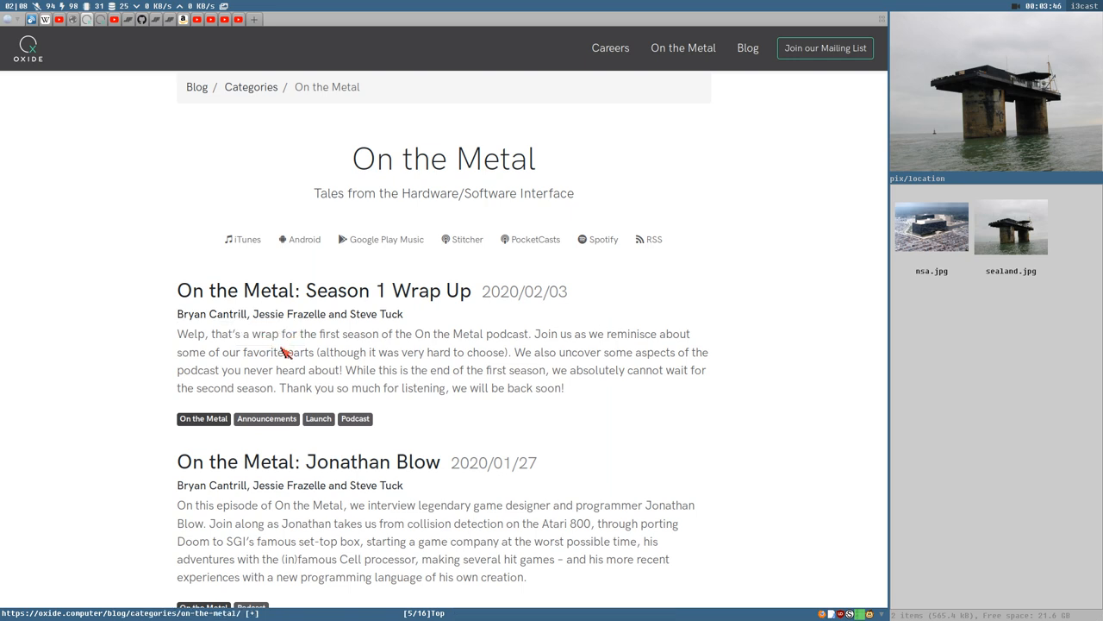
mouse_move(306, 365)
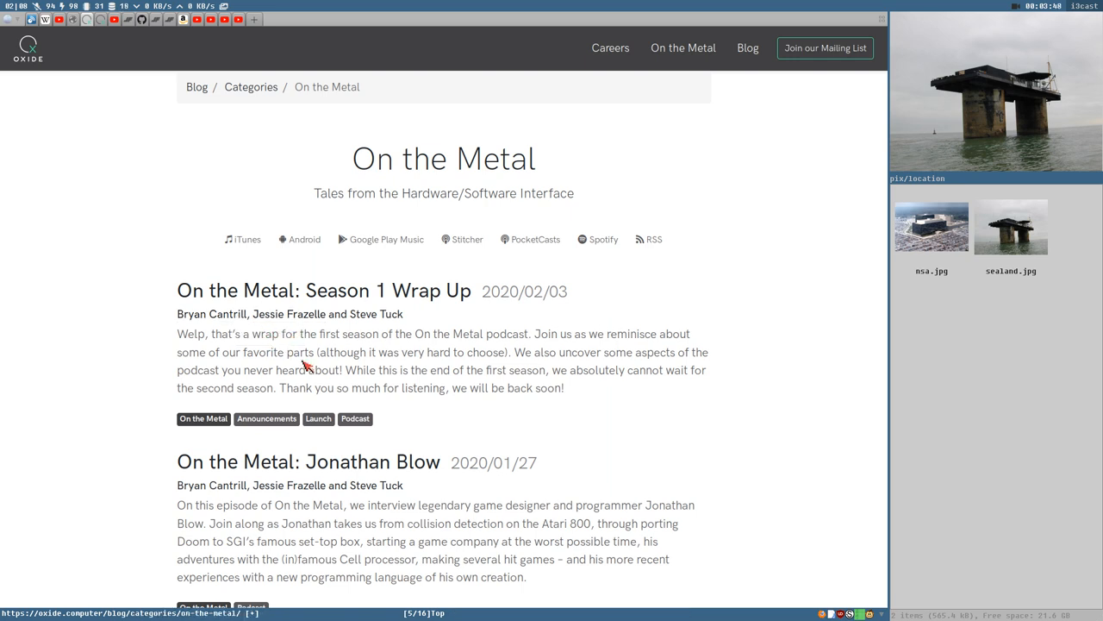
mouse_move(399, 326)
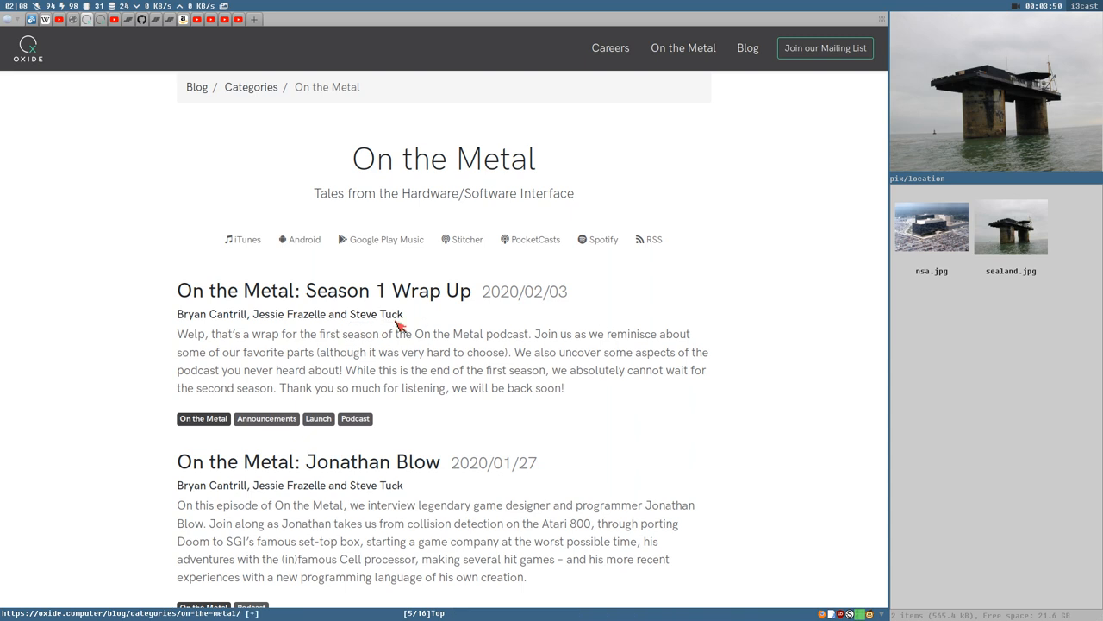
mouse_move(298, 338)
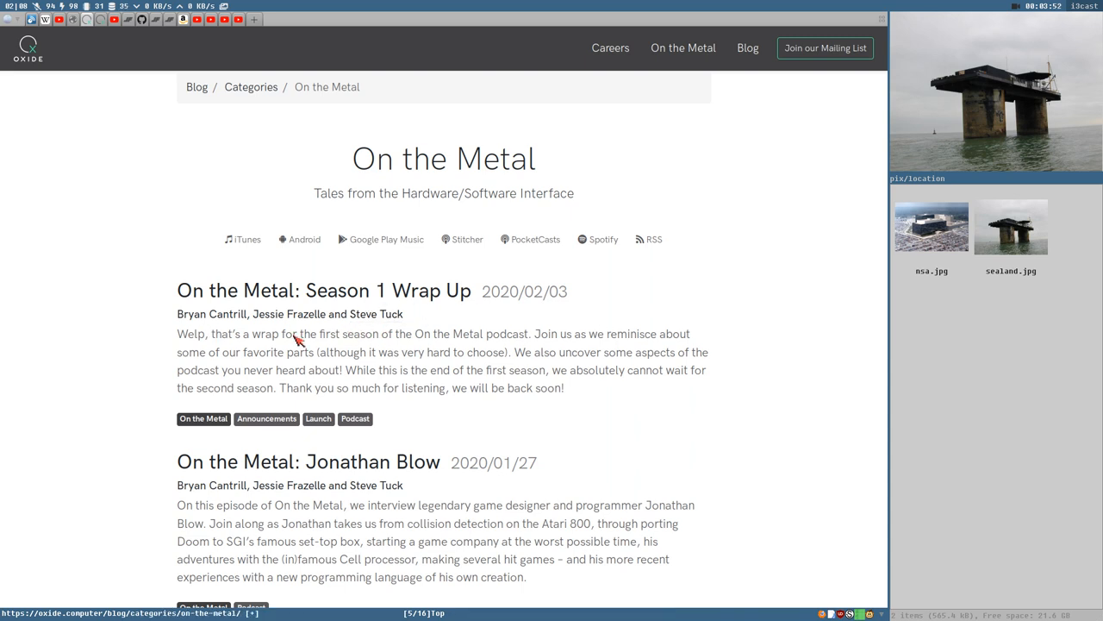
mouse_move(436, 360)
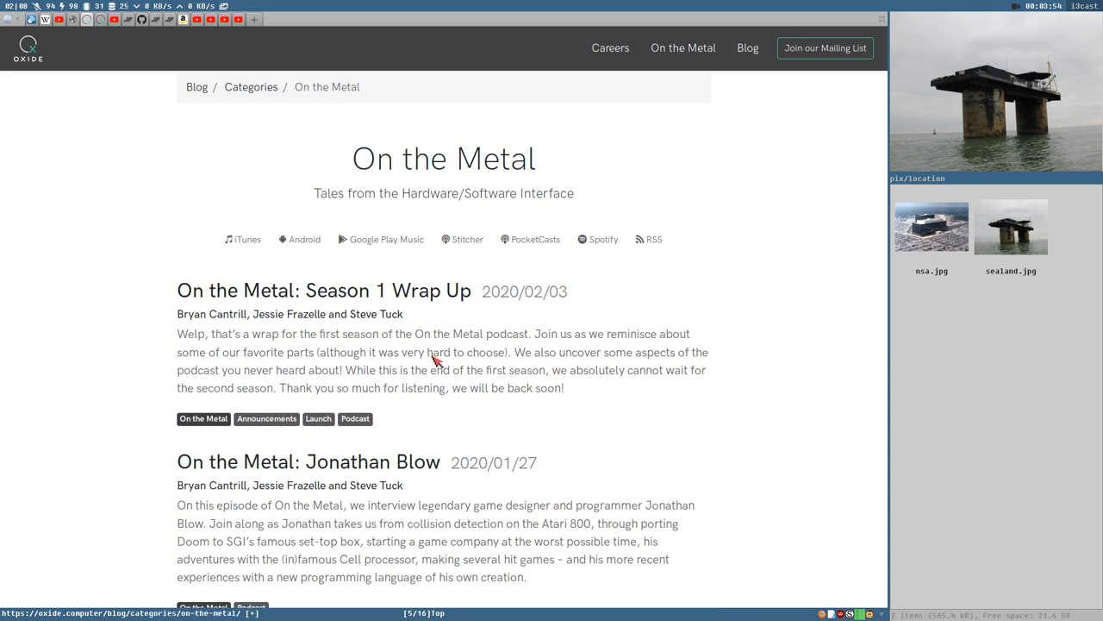
mouse_move(400, 361)
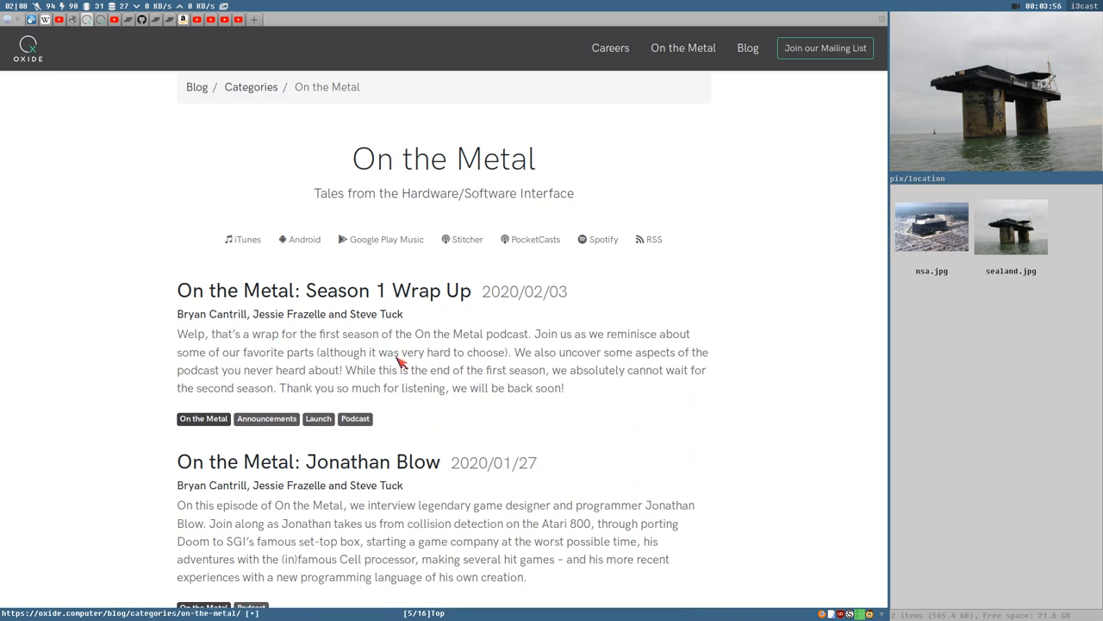
mouse_move(314, 357)
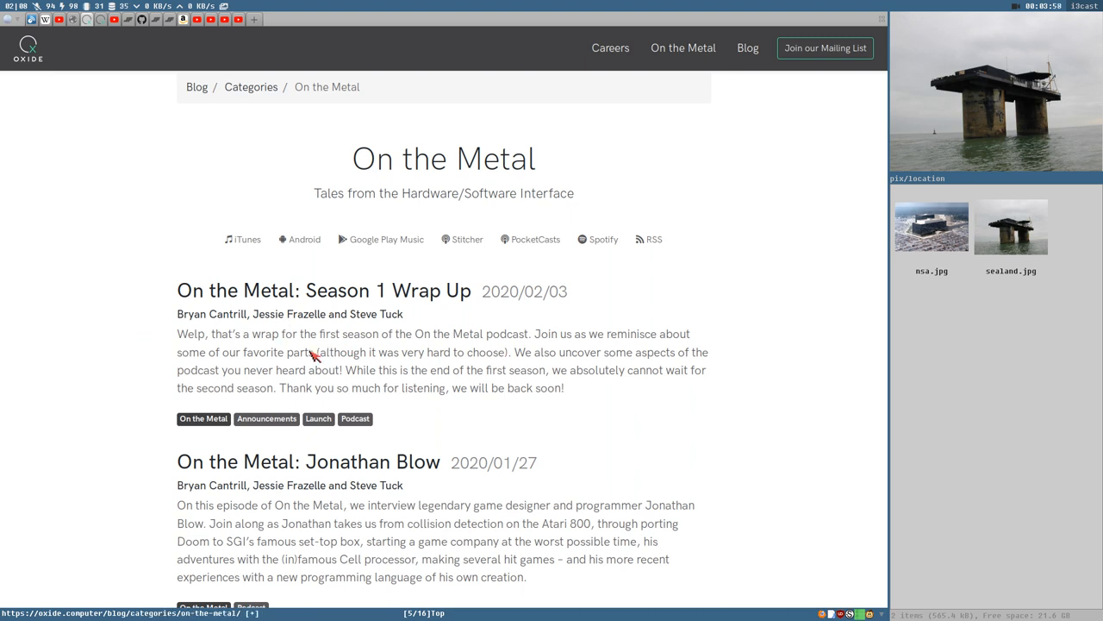
mouse_move(211, 313)
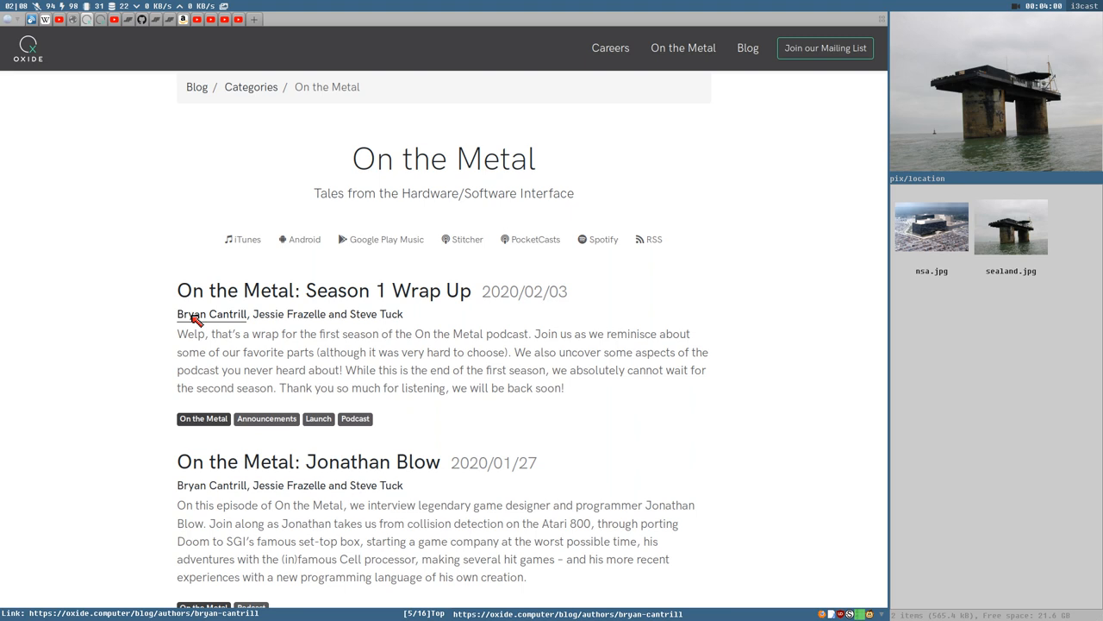
Scroll the On the Metal episode list down to the Jon Masters and Rick Altherr episodes.
scroll("down", 3)
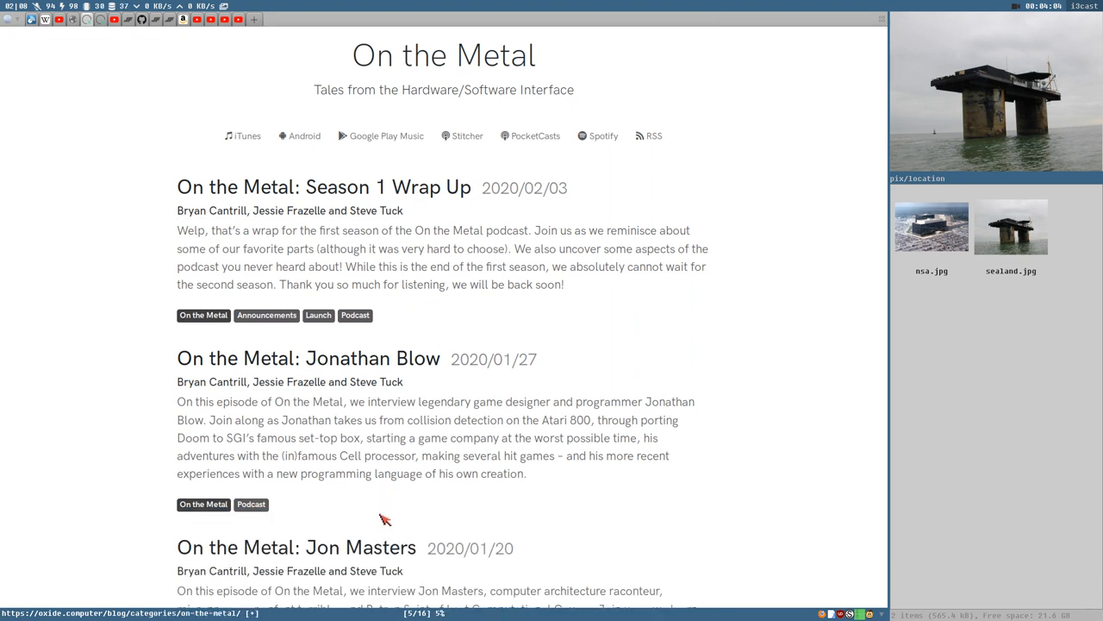
scroll("down", 3)
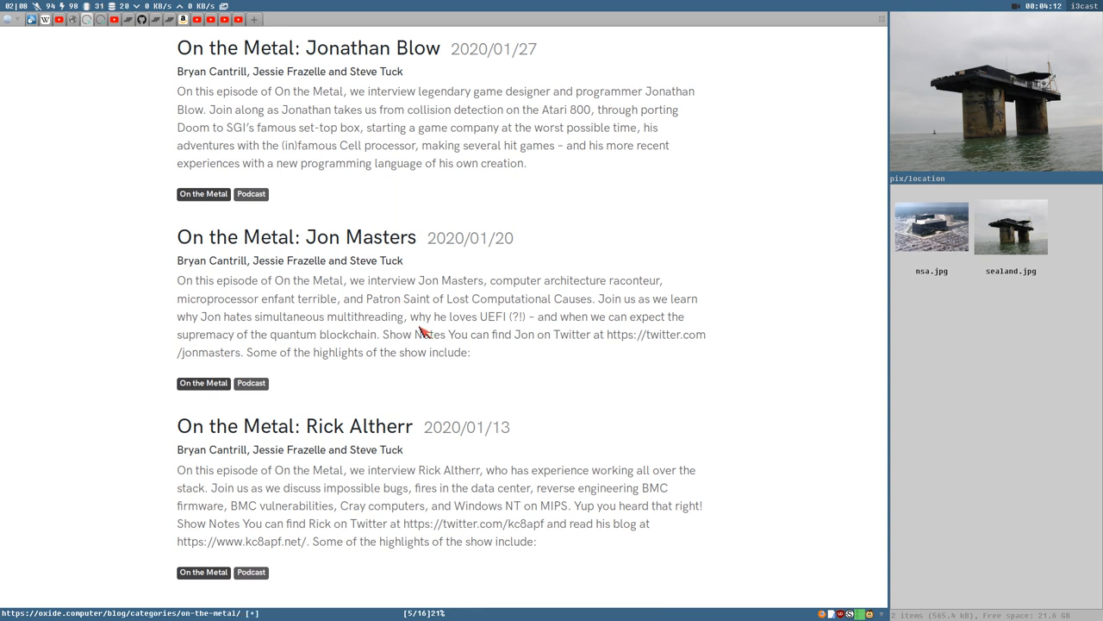
mouse_move(375, 222)
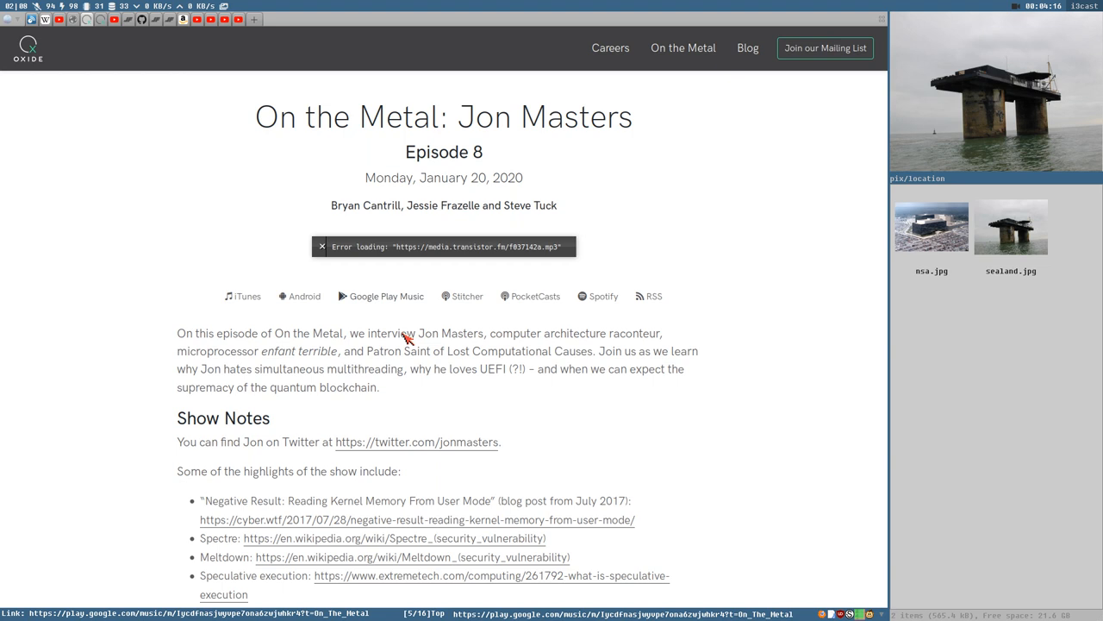
Scroll through the Jon Masters Episode 8 show notes and highlight links.
scroll("down", 3)
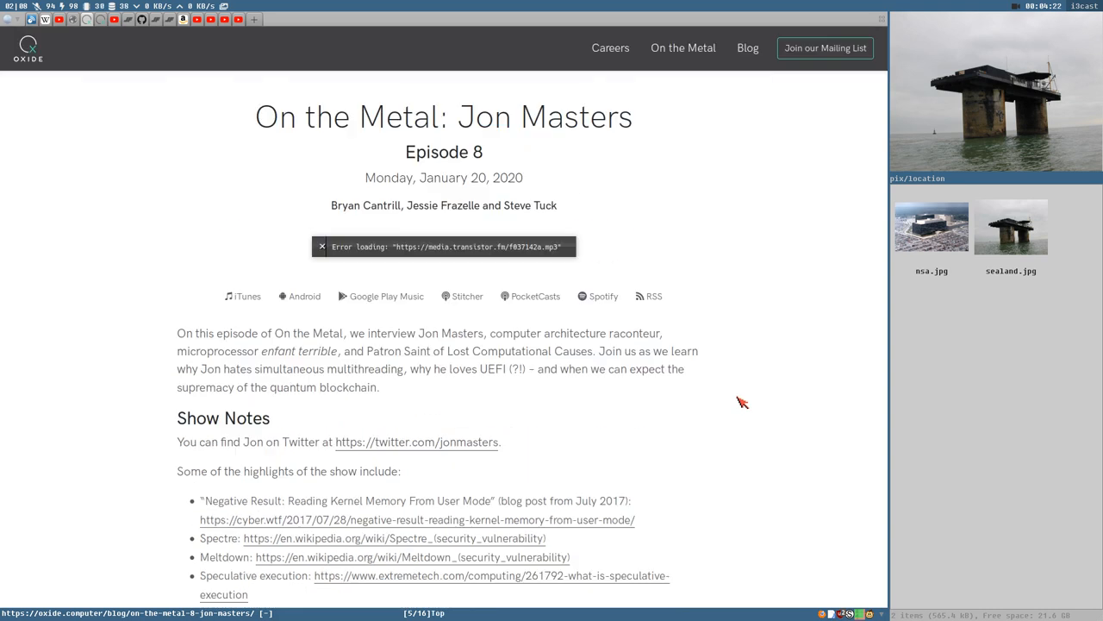
mouse_move(682, 442)
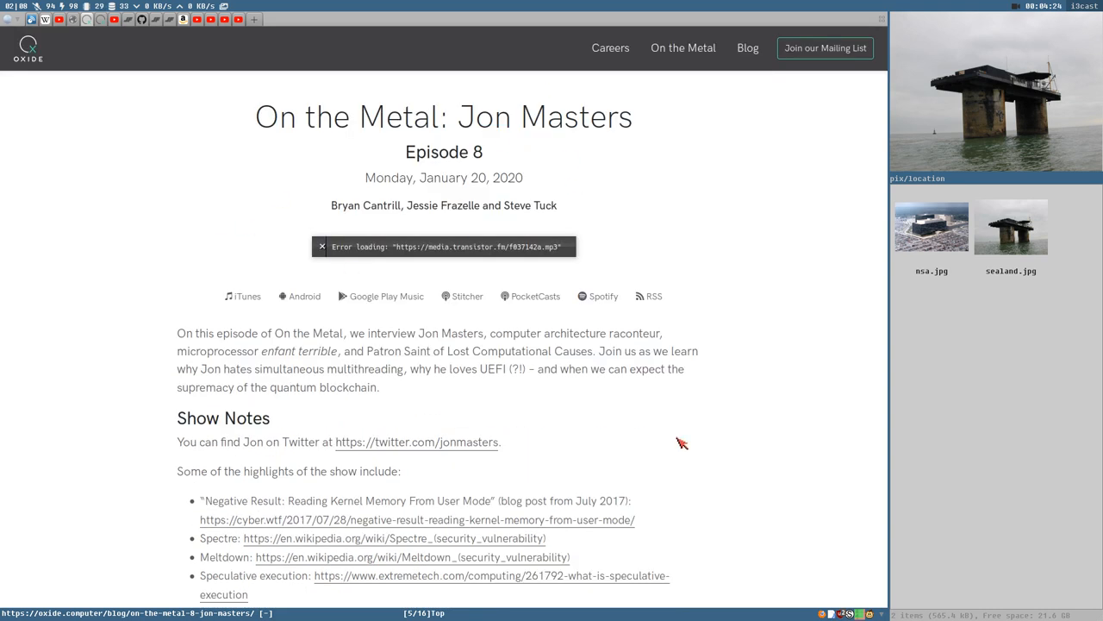
scroll("down", 3)
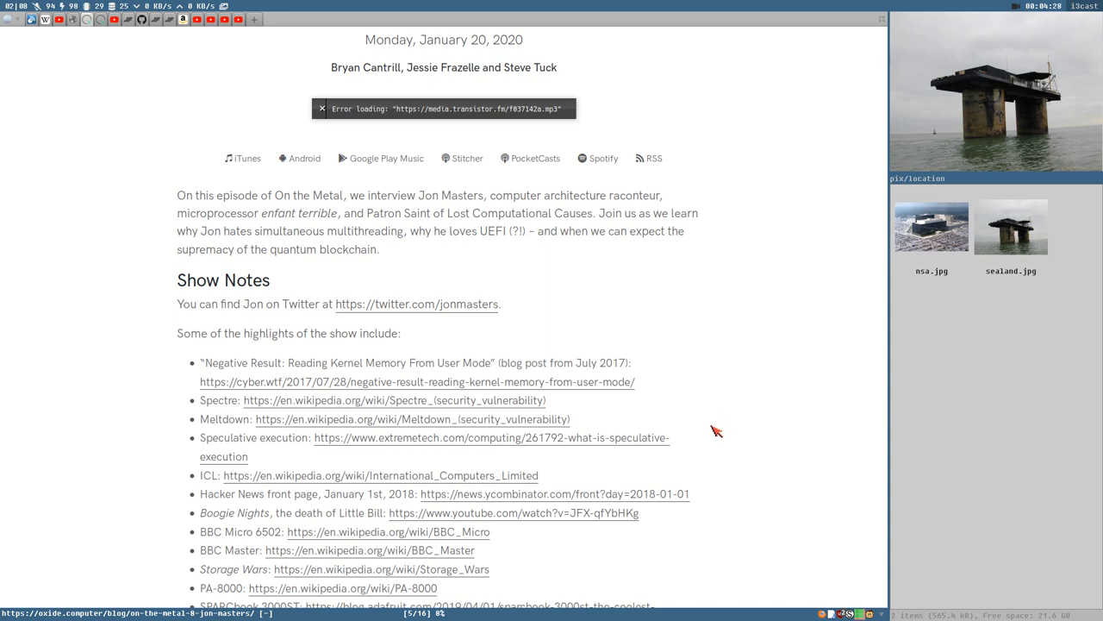
scroll("down", 3)
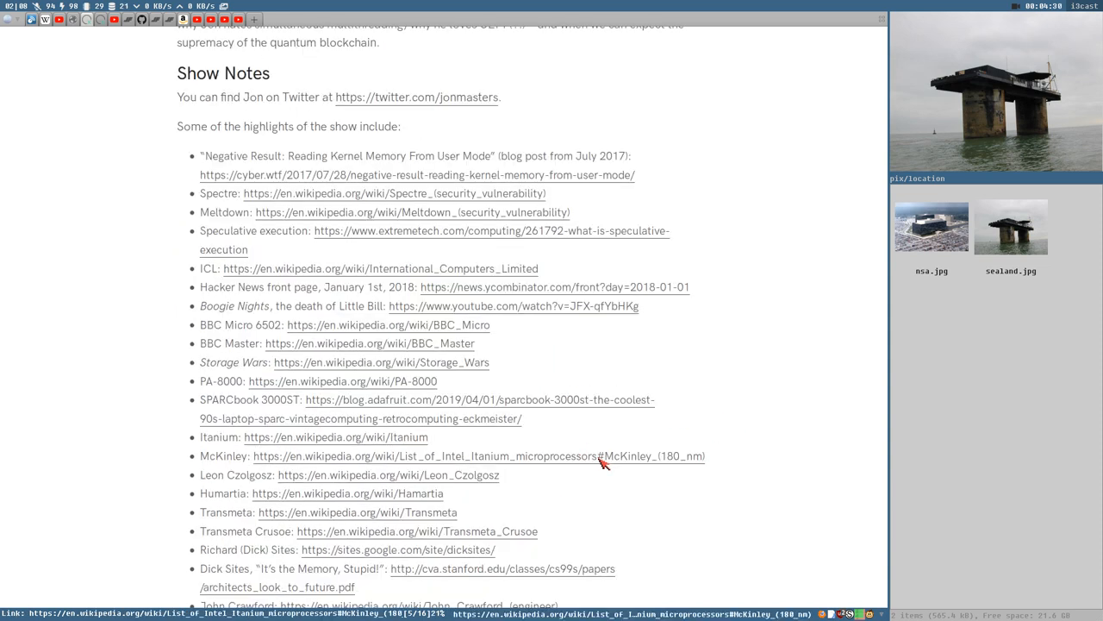
scroll("down", 3)
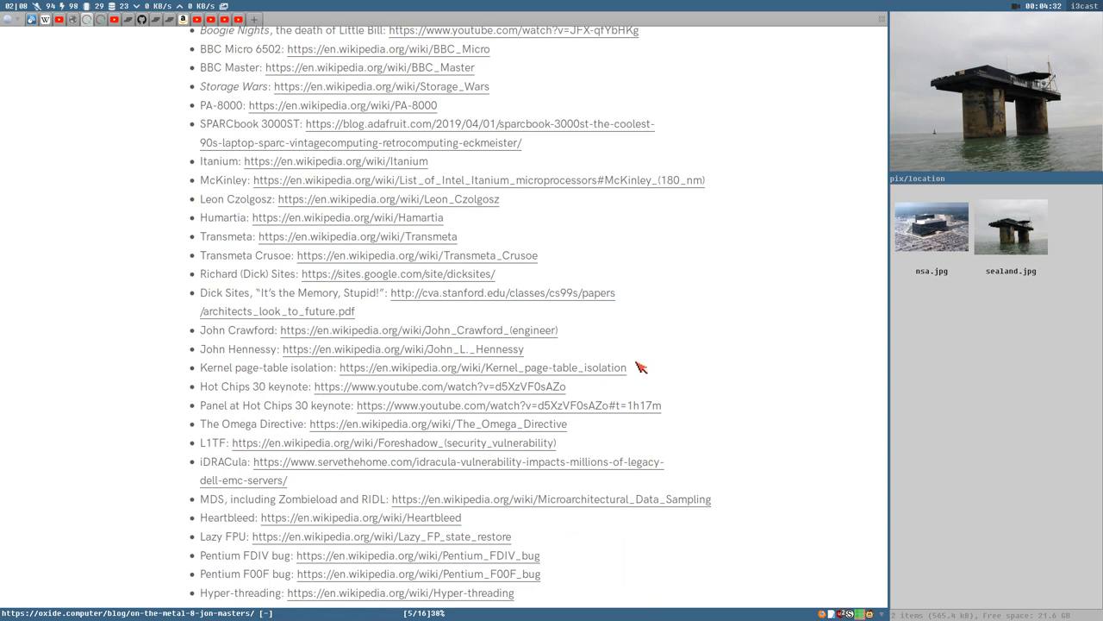
scroll("down", 3)
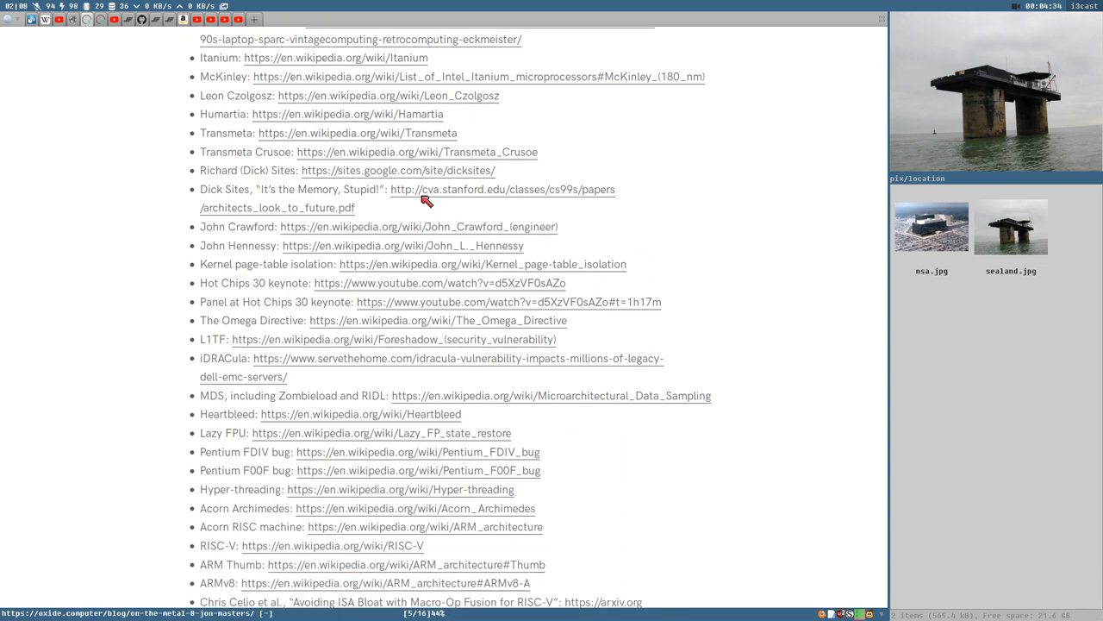
scroll("down", 3)
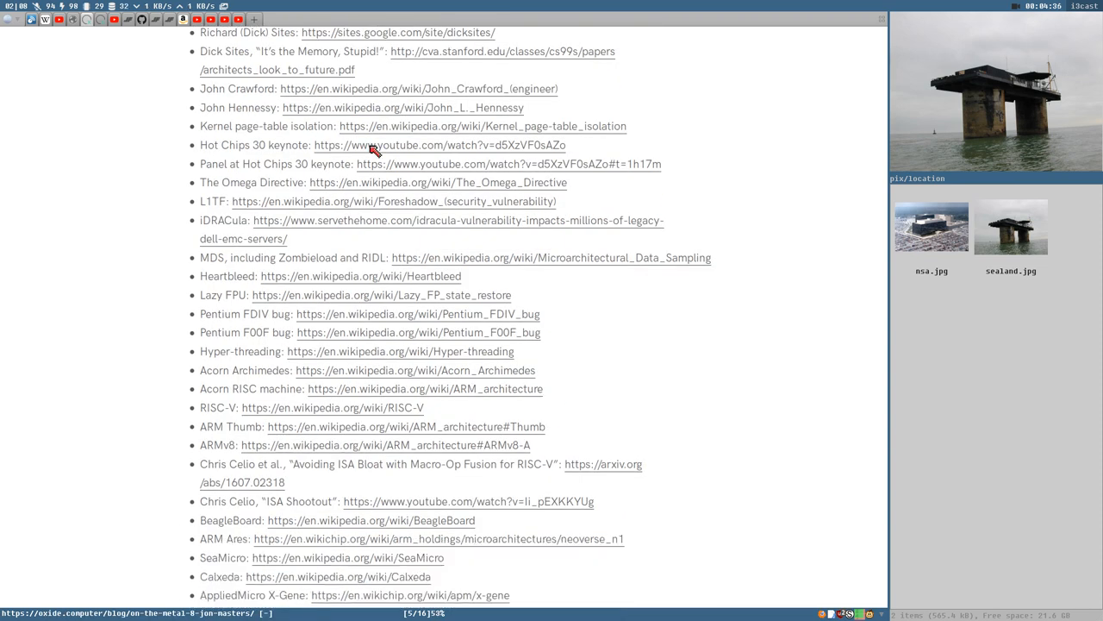
scroll("down", 3)
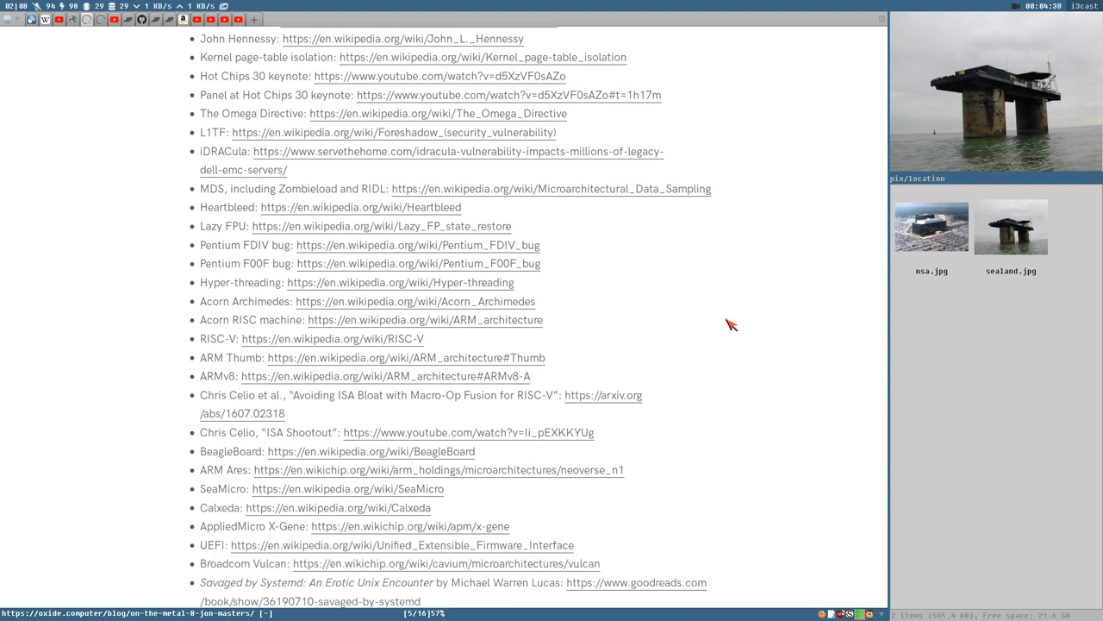
scroll("down", 3)
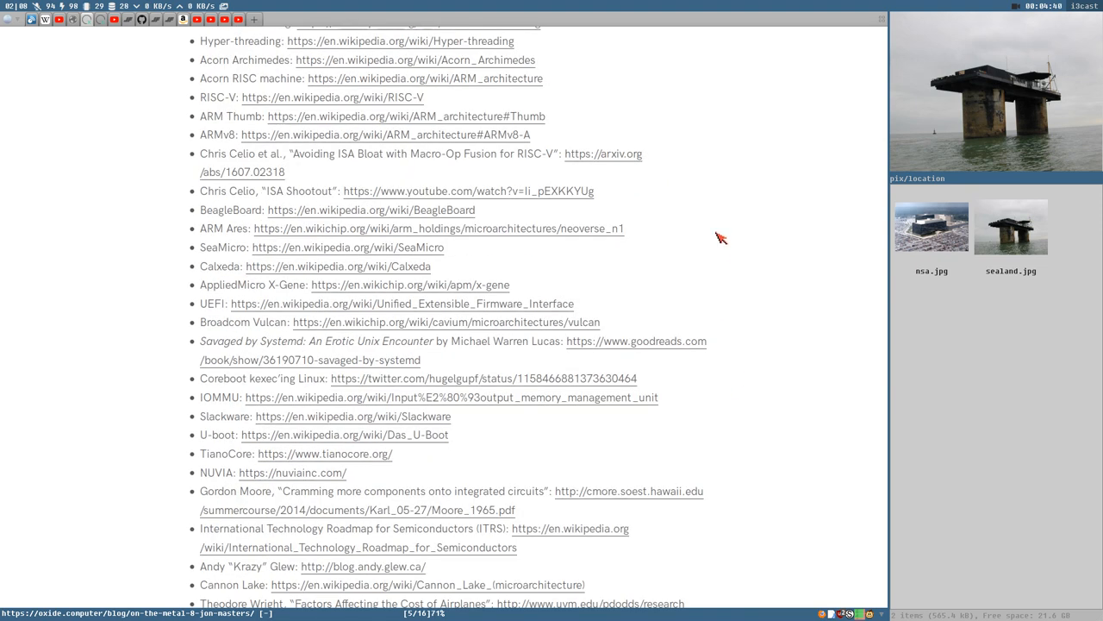
scroll("down", 3)
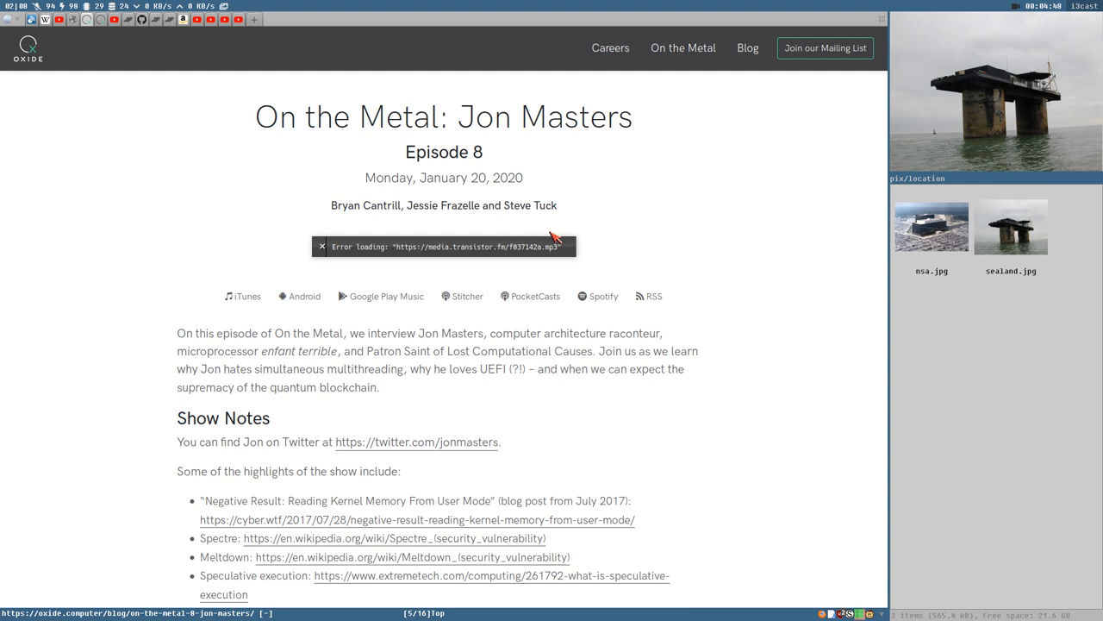
mouse_move(103, 61)
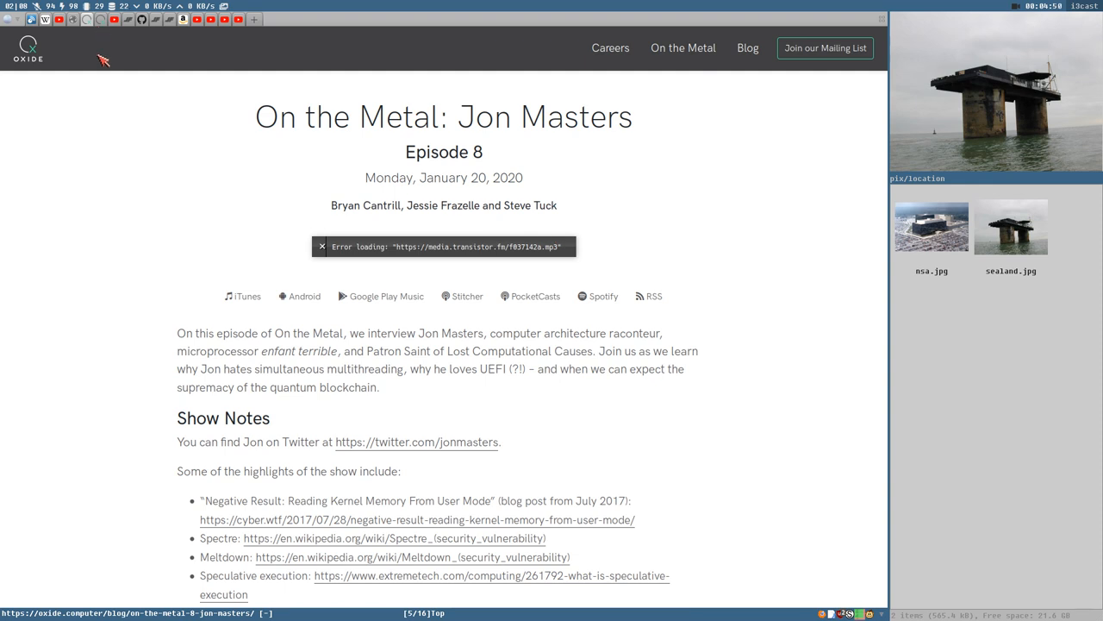
mouse_move(372, 128)
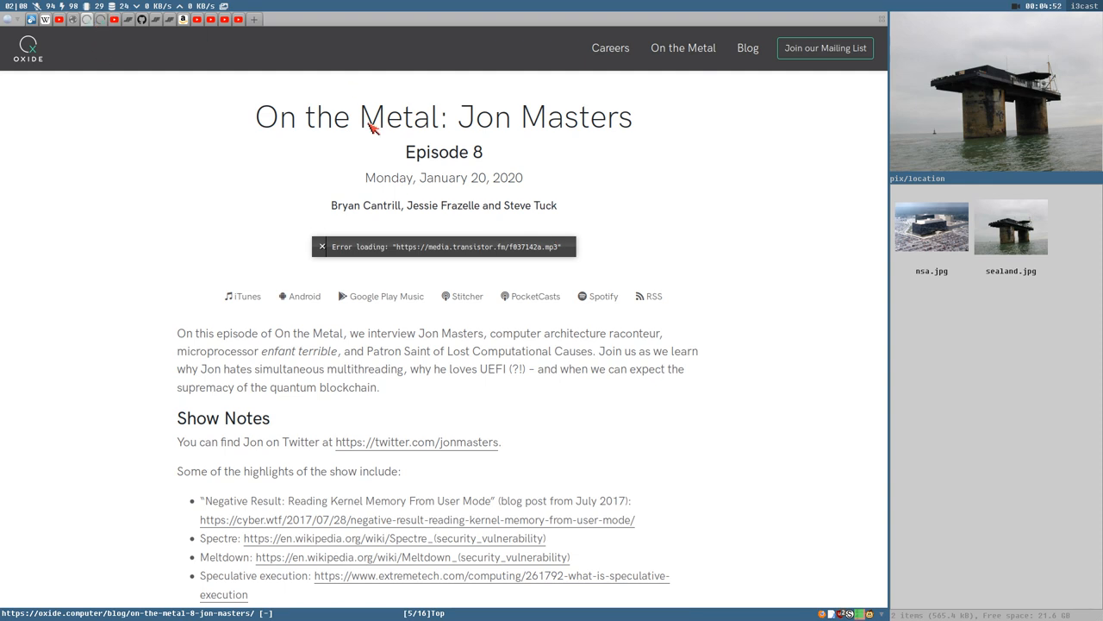
mouse_move(61, 136)
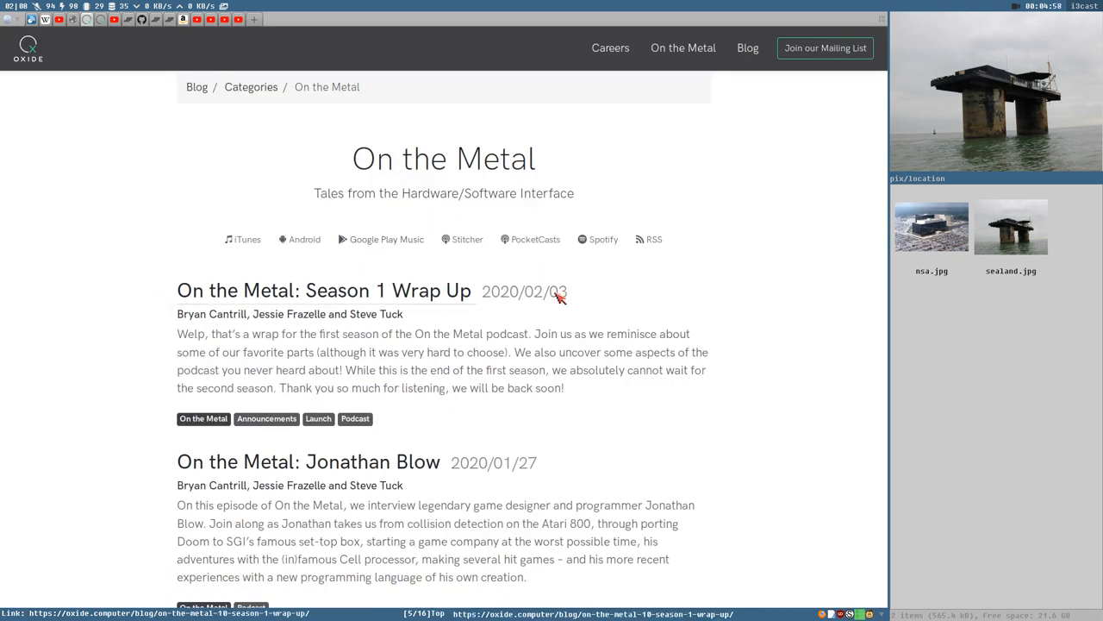
mouse_move(138, 299)
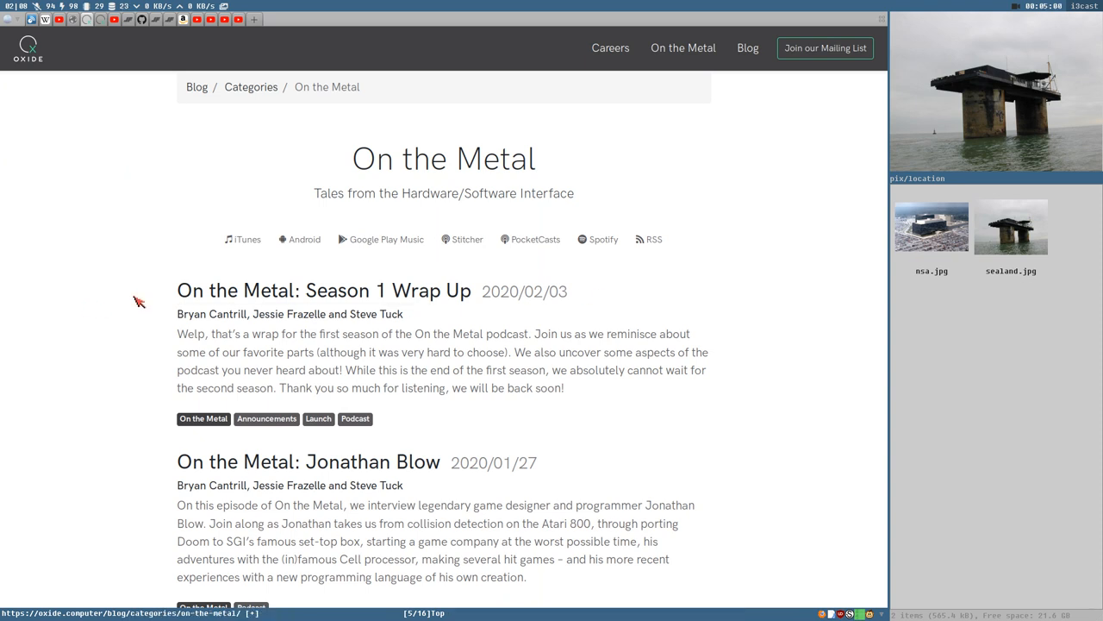
mouse_move(446, 285)
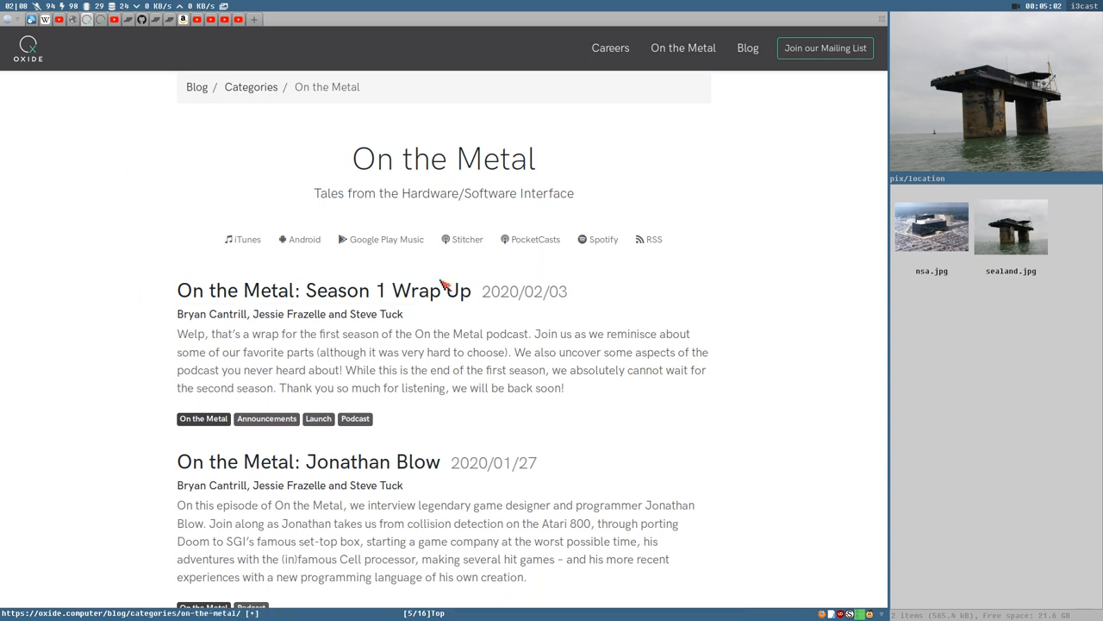
mouse_move(455, 357)
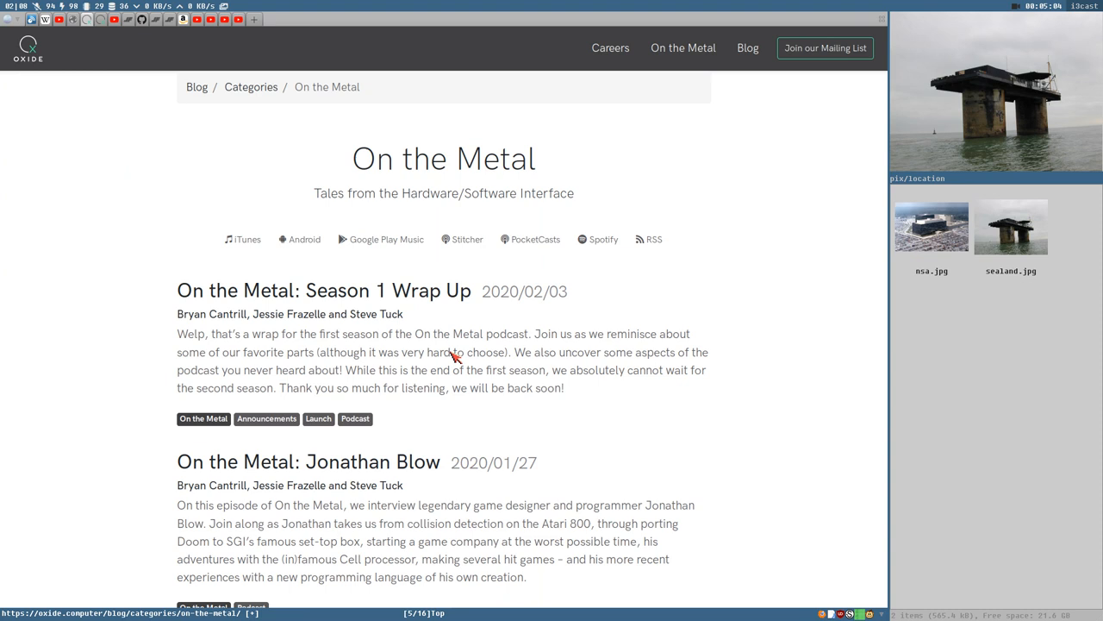
mouse_move(556, 386)
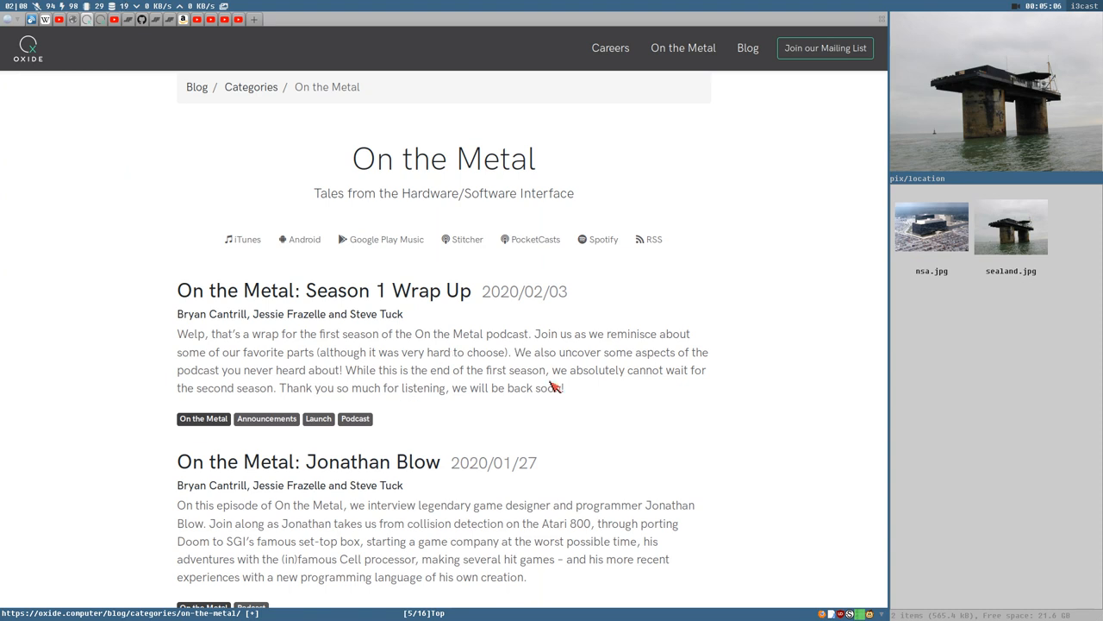
mouse_move(300, 370)
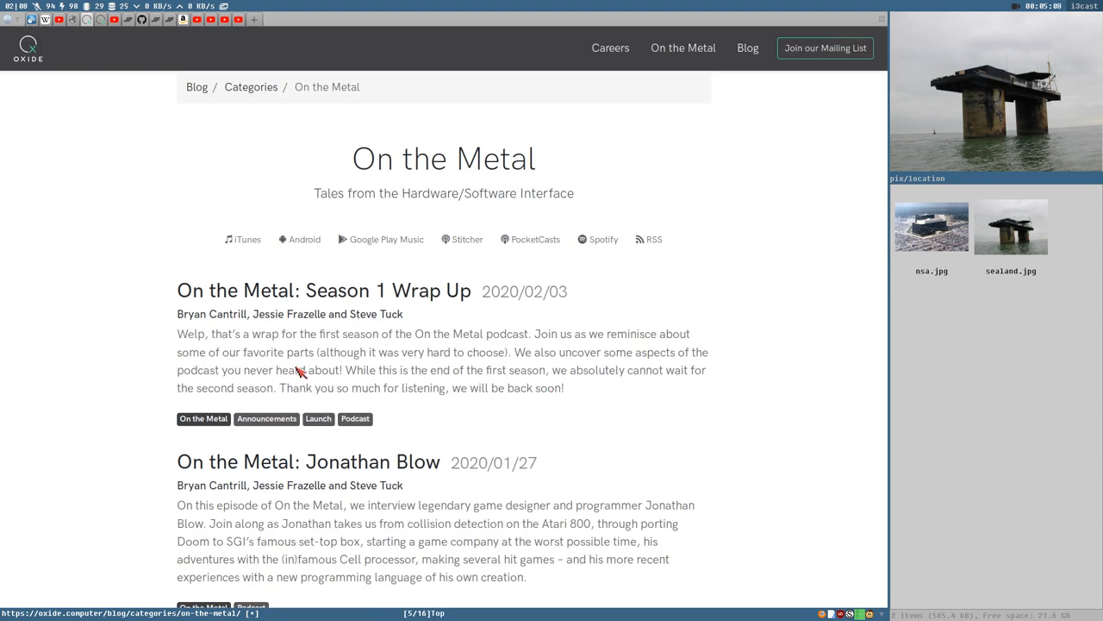
mouse_move(290, 360)
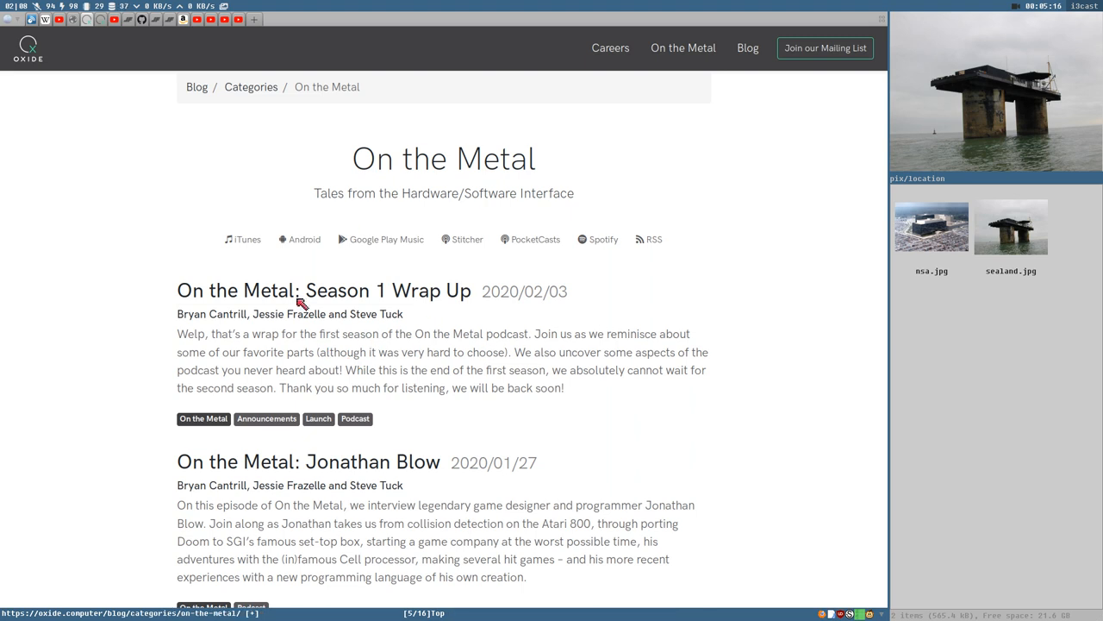
mouse_move(79, 358)
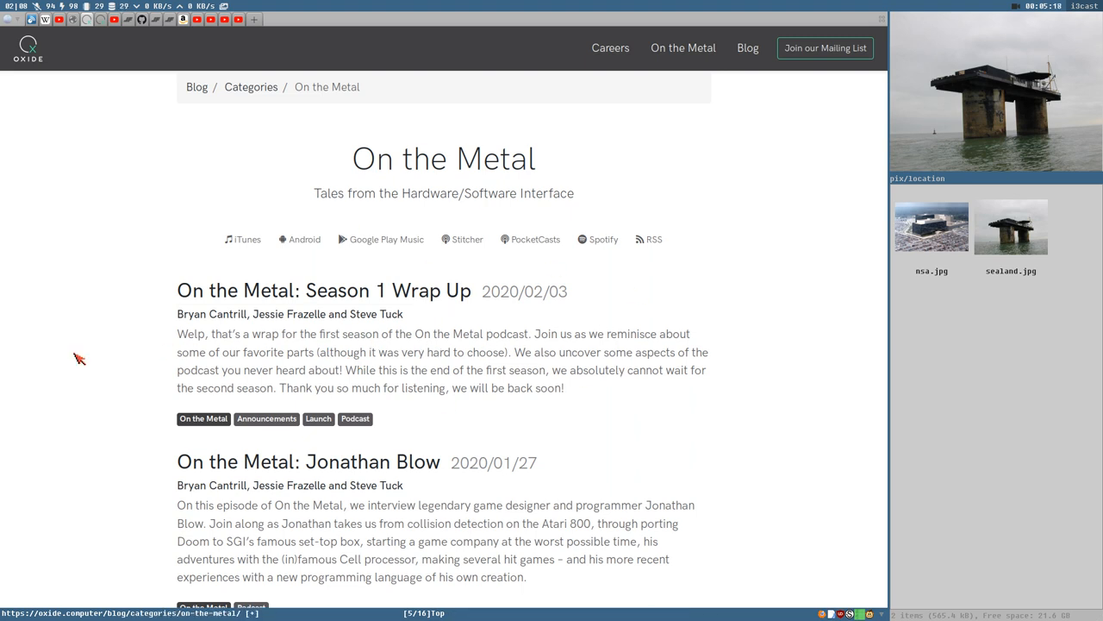
mouse_move(520, 344)
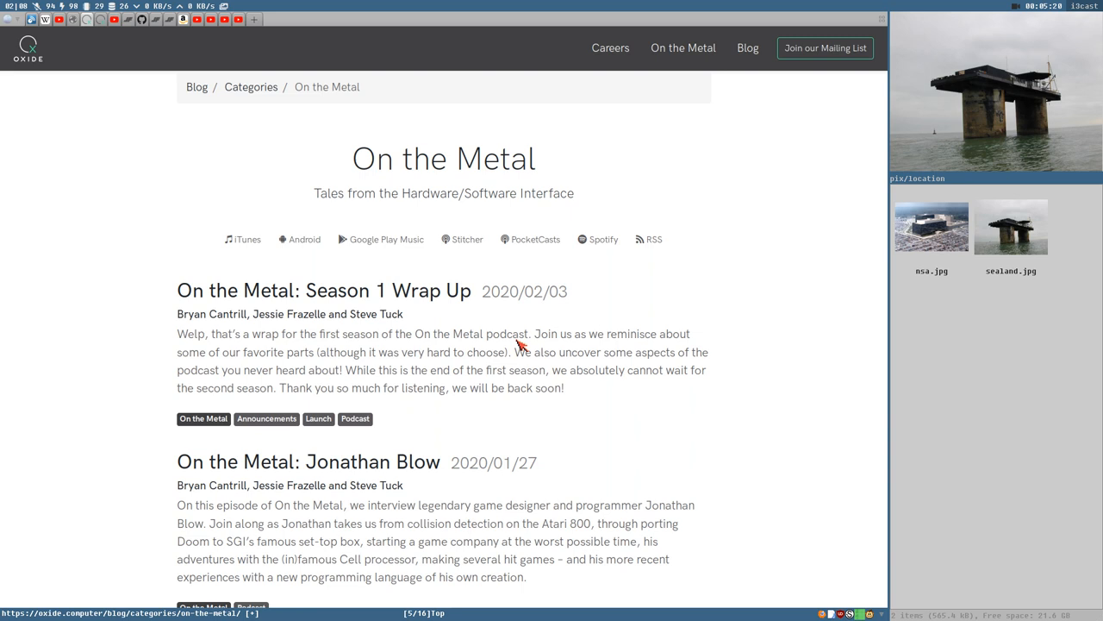
mouse_move(580, 392)
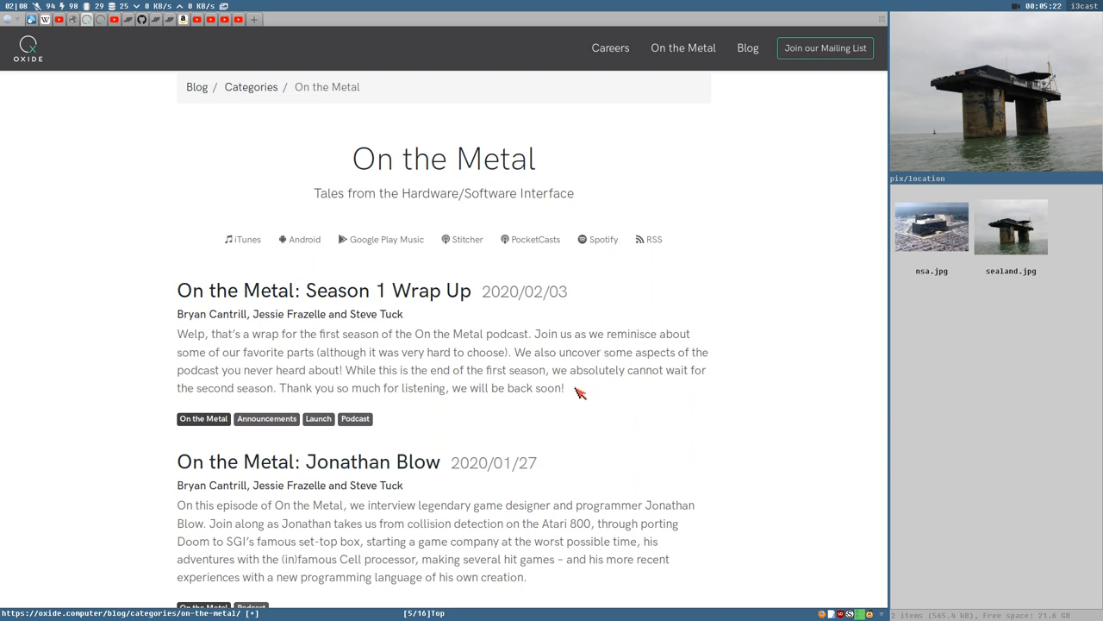
mouse_move(570, 382)
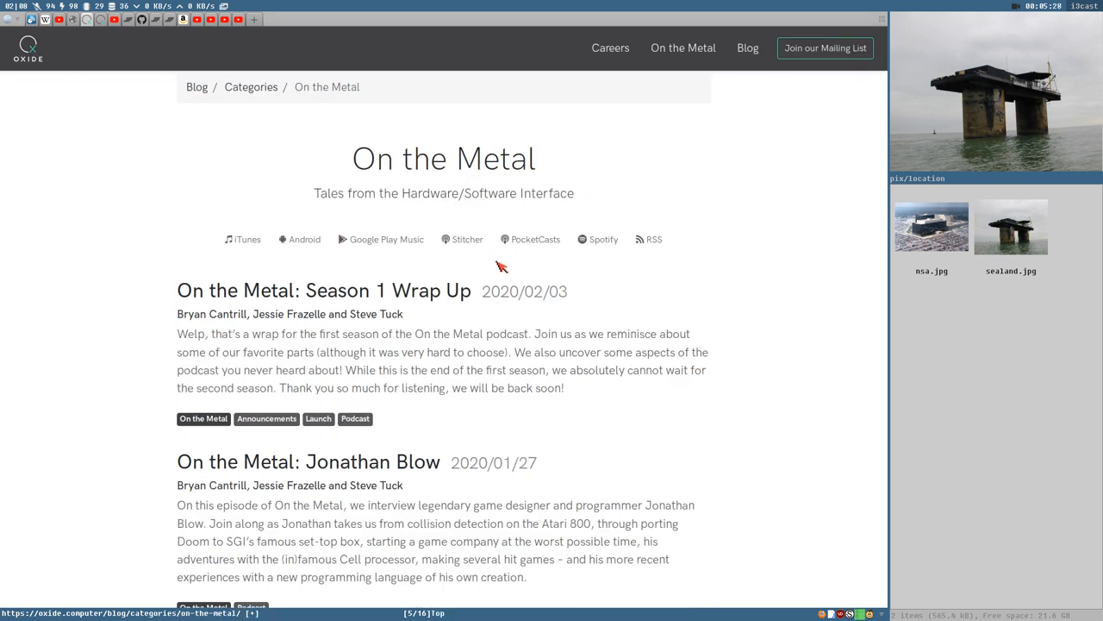
scroll("down", 3)
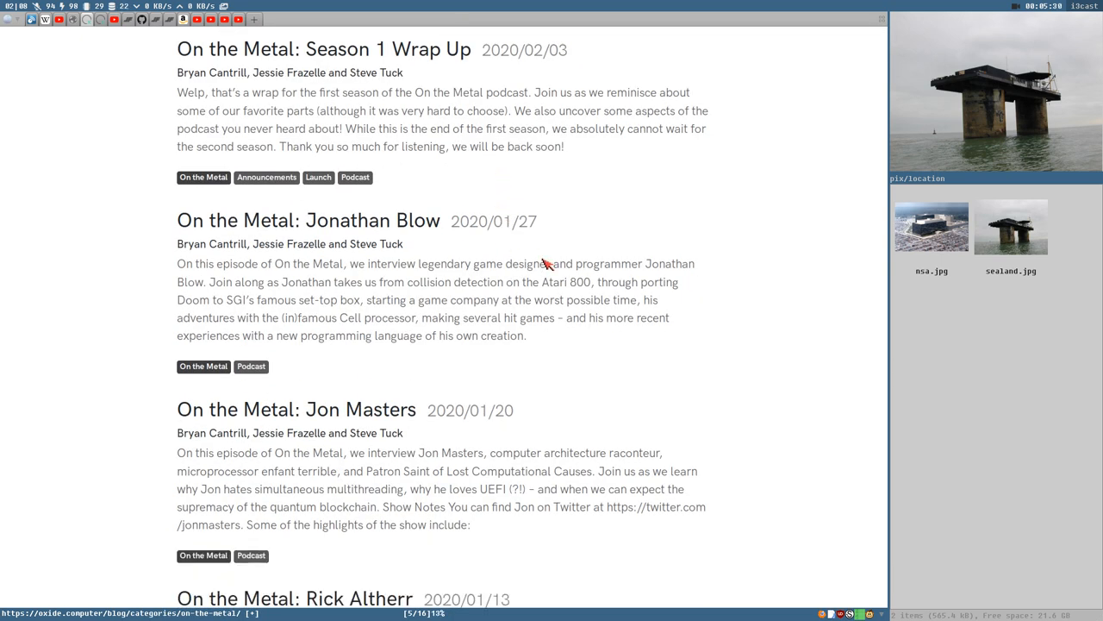
scroll("down", 3)
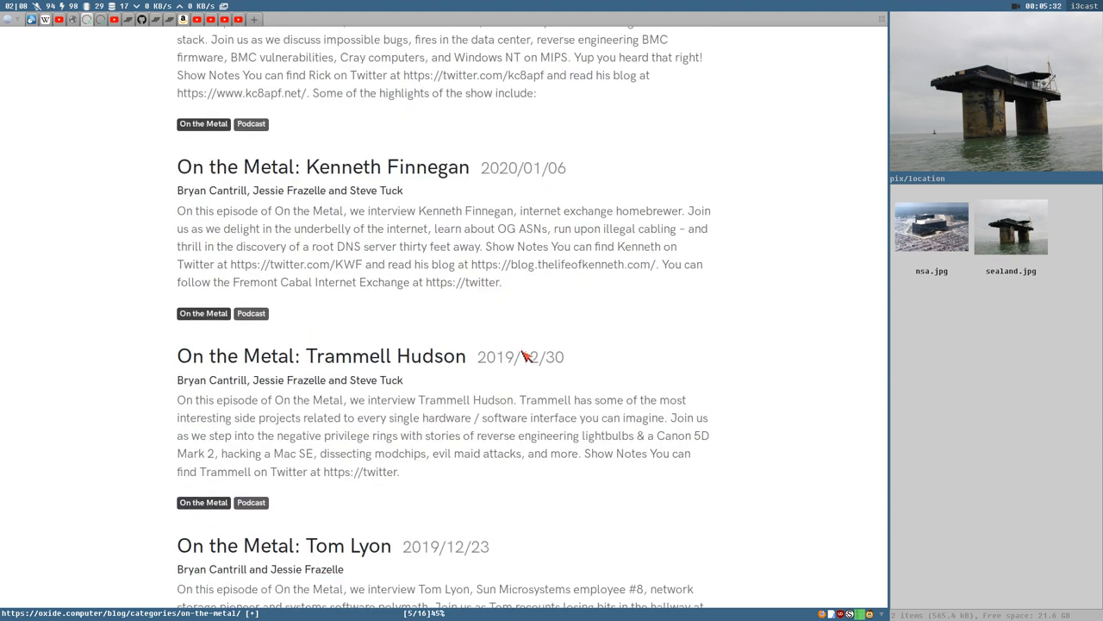
scroll("down", 3)
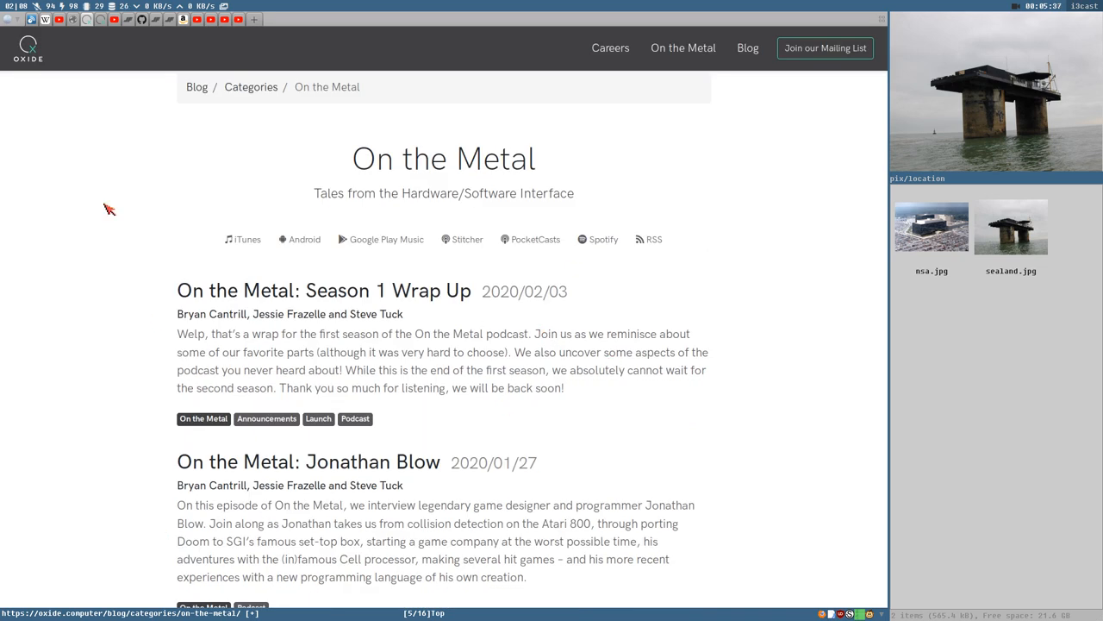
mouse_move(250, 318)
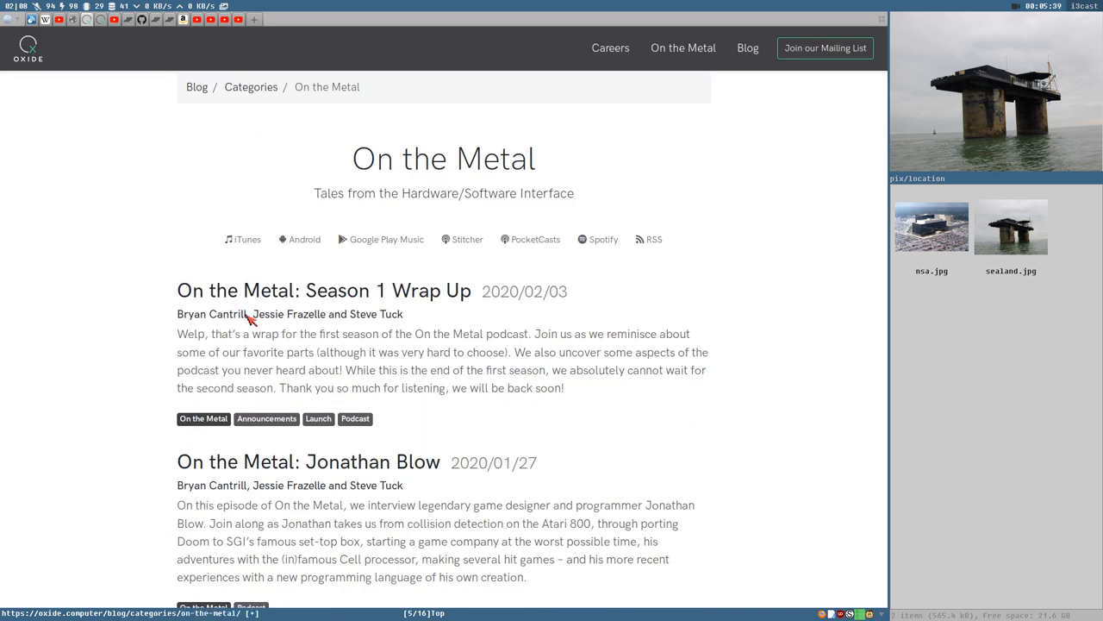
mouse_move(618, 194)
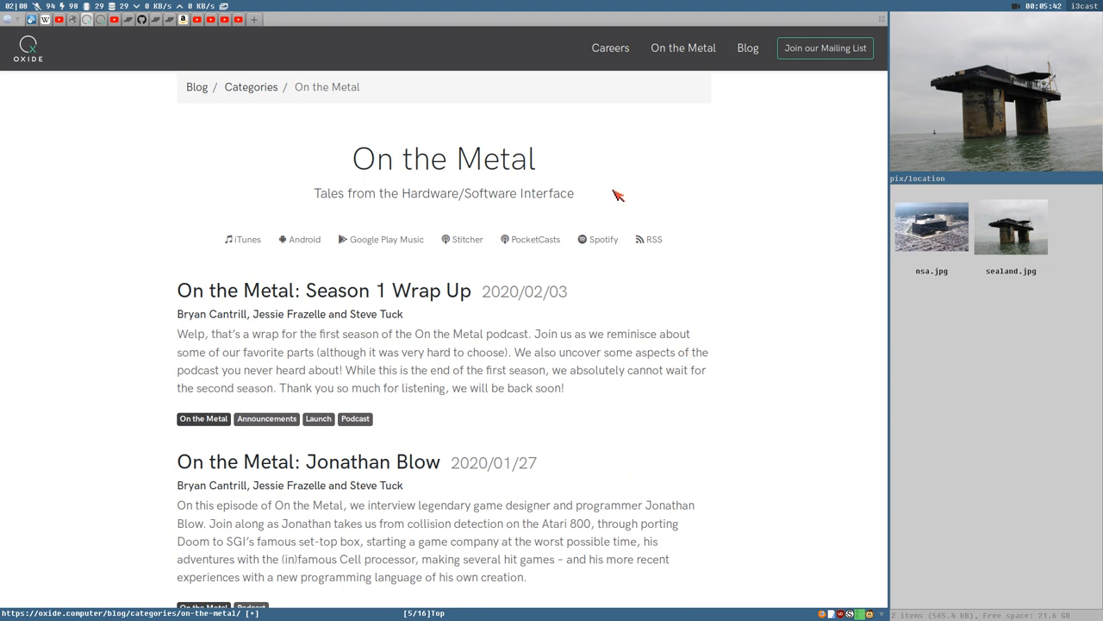
mouse_move(580, 378)
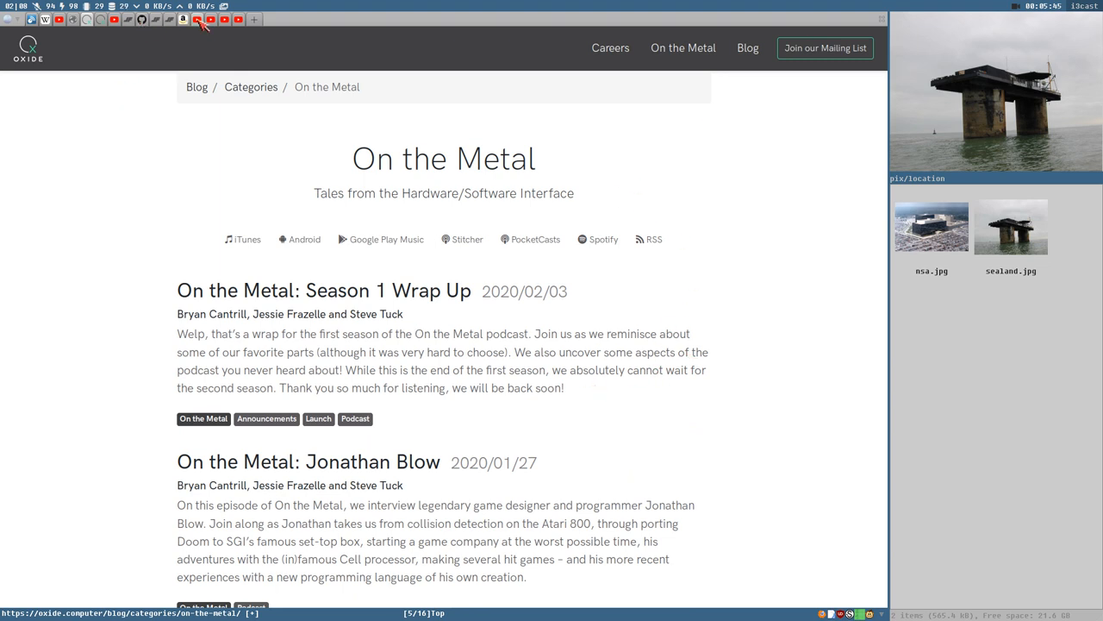
mouse_move(648, 239)
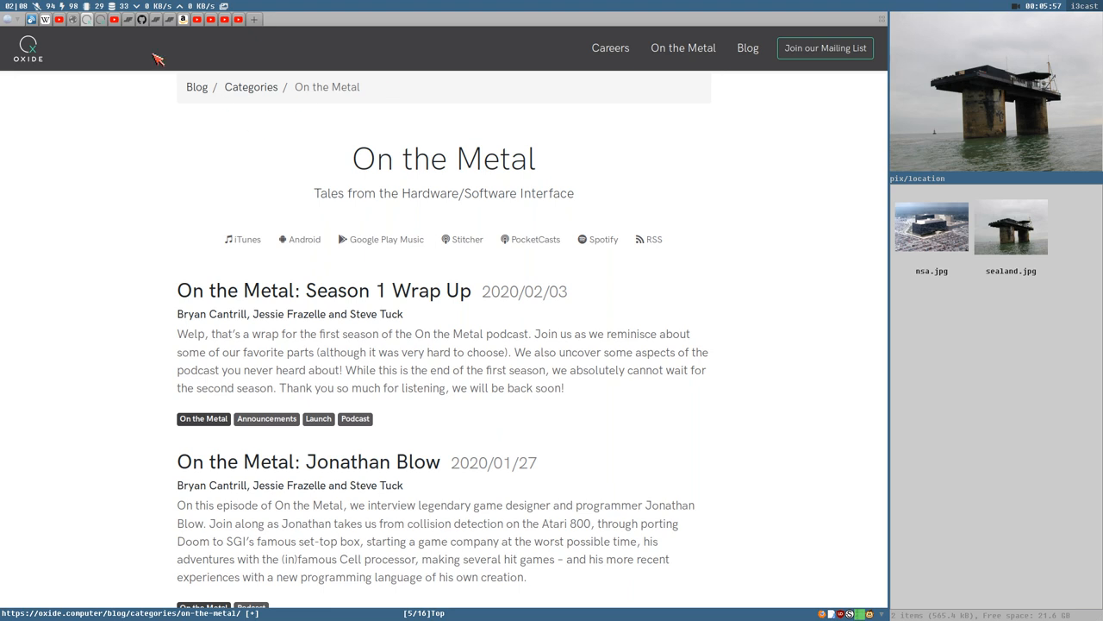
mouse_move(234, 78)
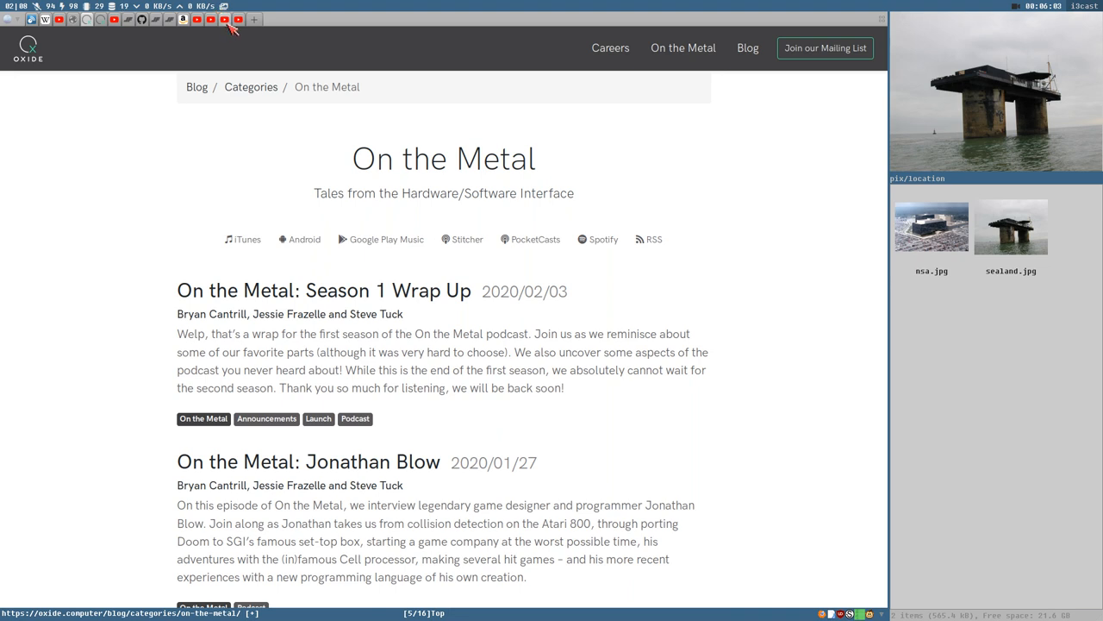
mouse_move(198, 19)
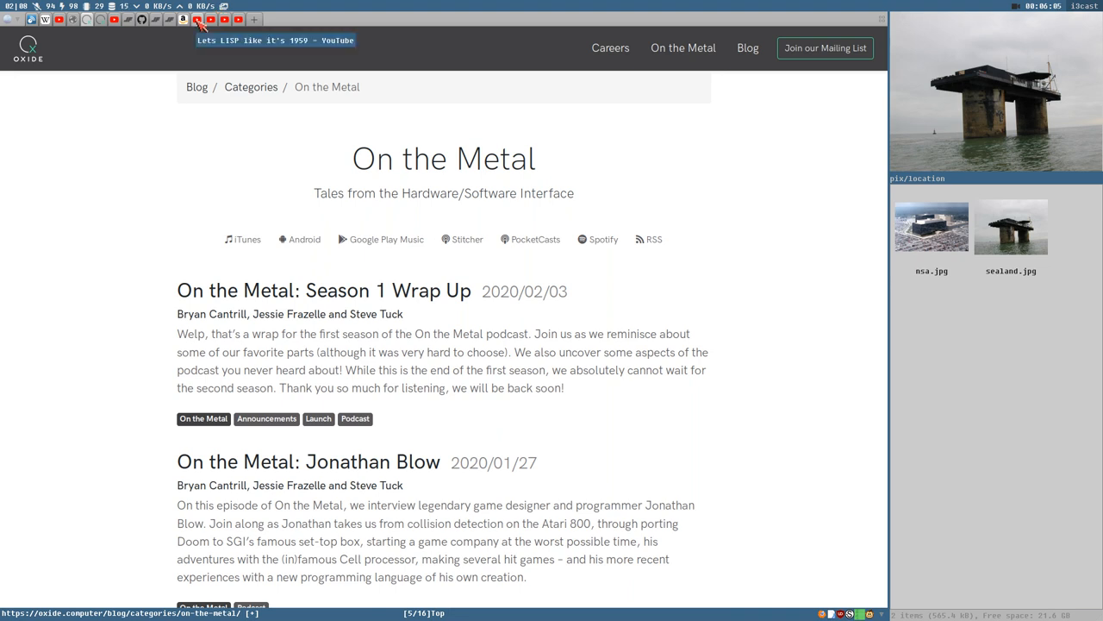
Switch to the tab playing Kristoffer Gronlund's 'Lets LISP like it's 1959' talk.
left_click(196, 19)
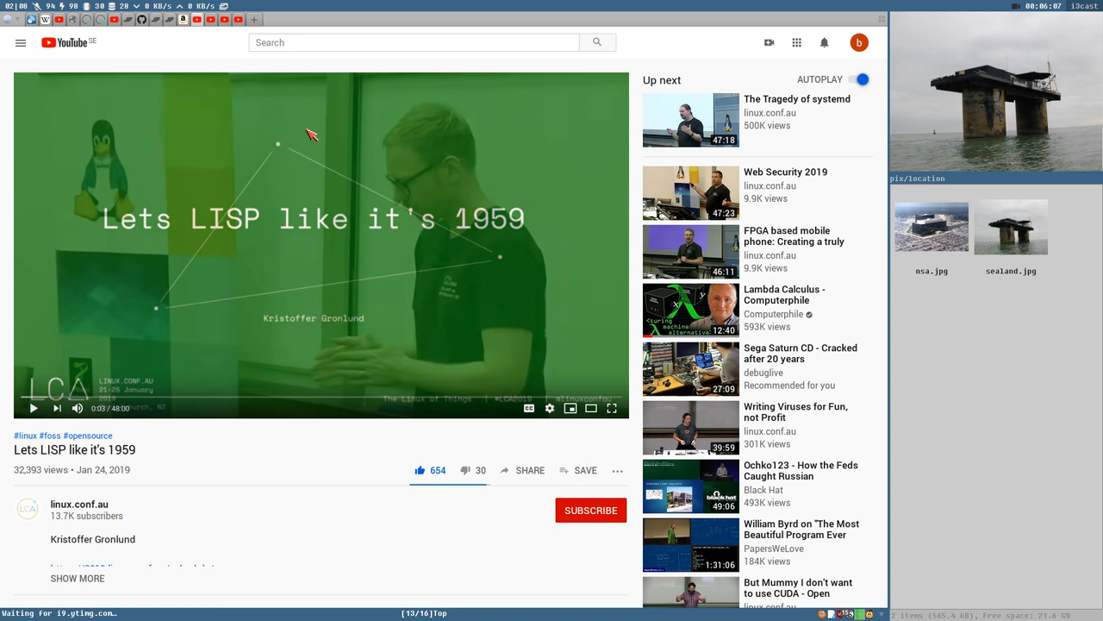
mouse_move(159, 484)
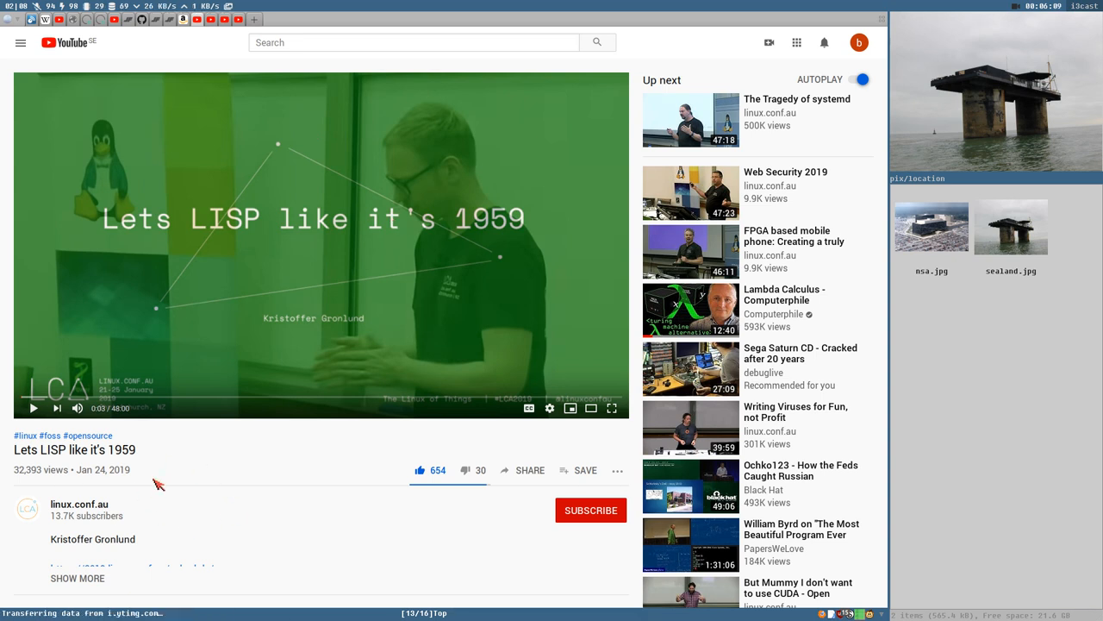
mouse_move(160, 503)
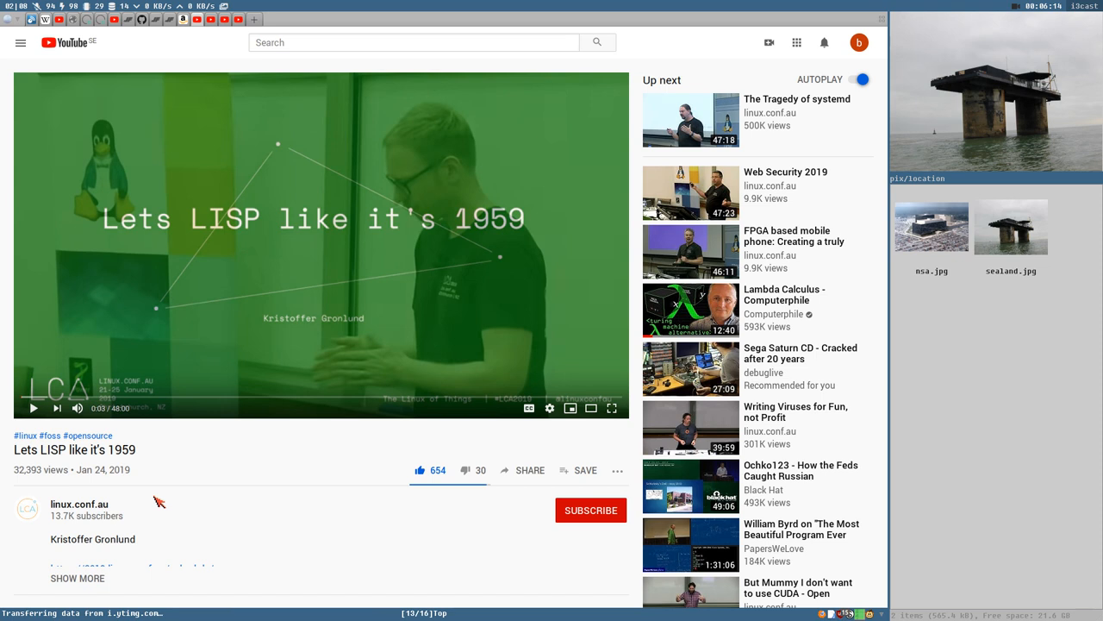
mouse_move(401, 280)
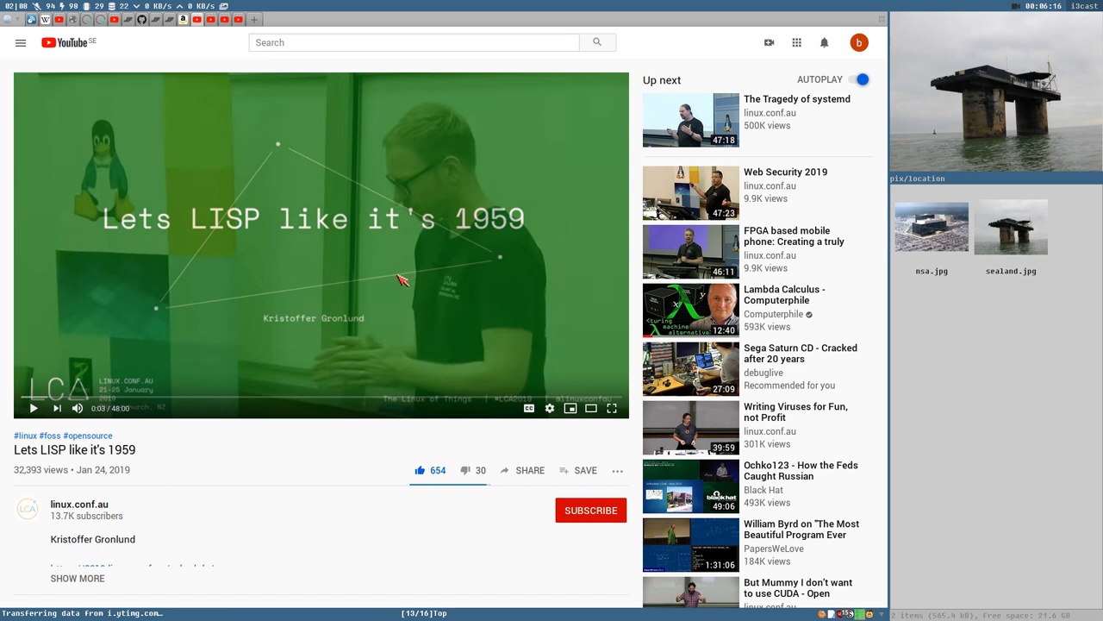
mouse_move(268, 308)
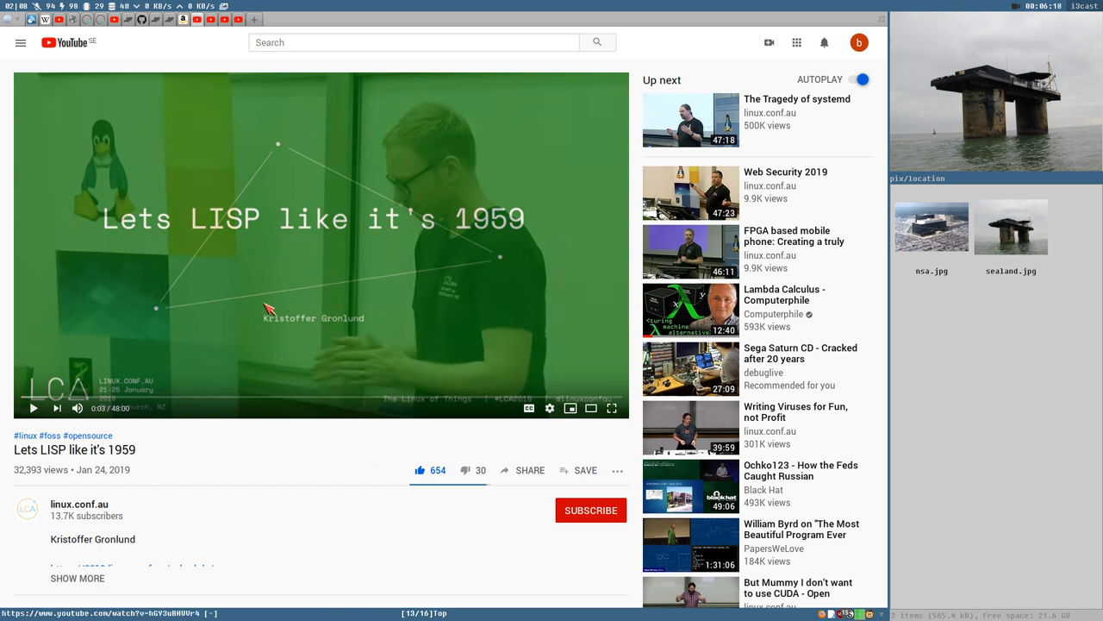
mouse_move(224, 320)
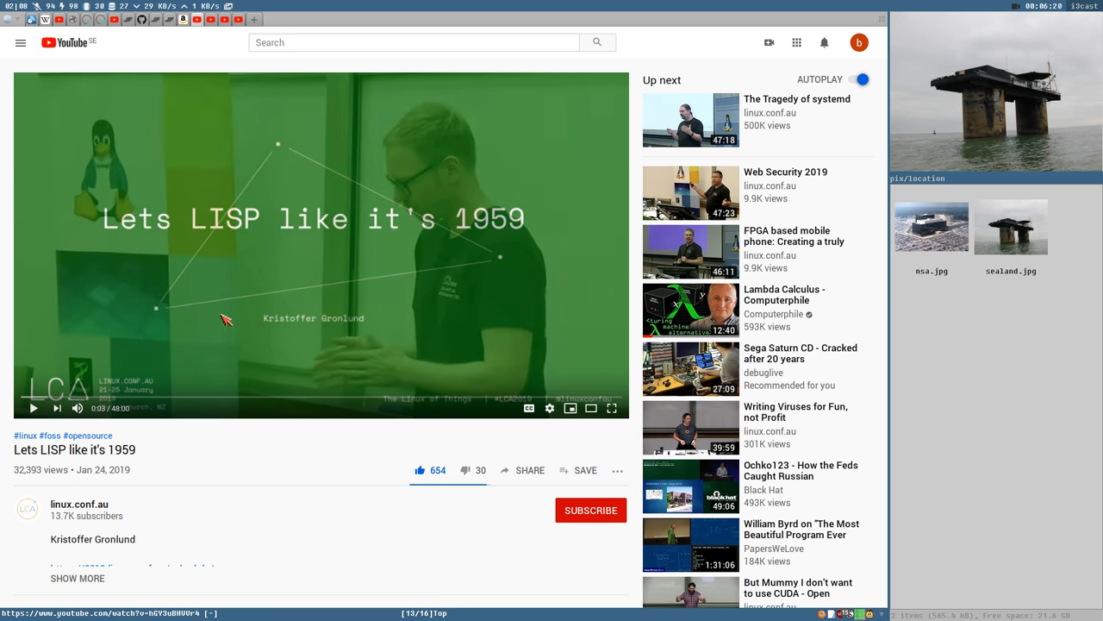
mouse_move(134, 465)
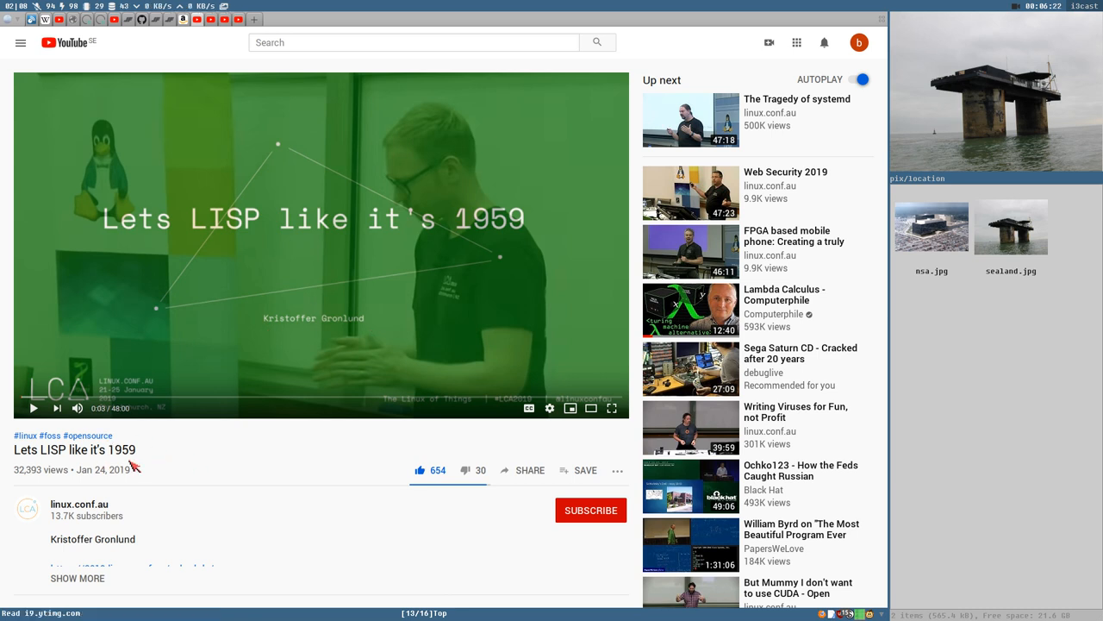
mouse_move(95, 524)
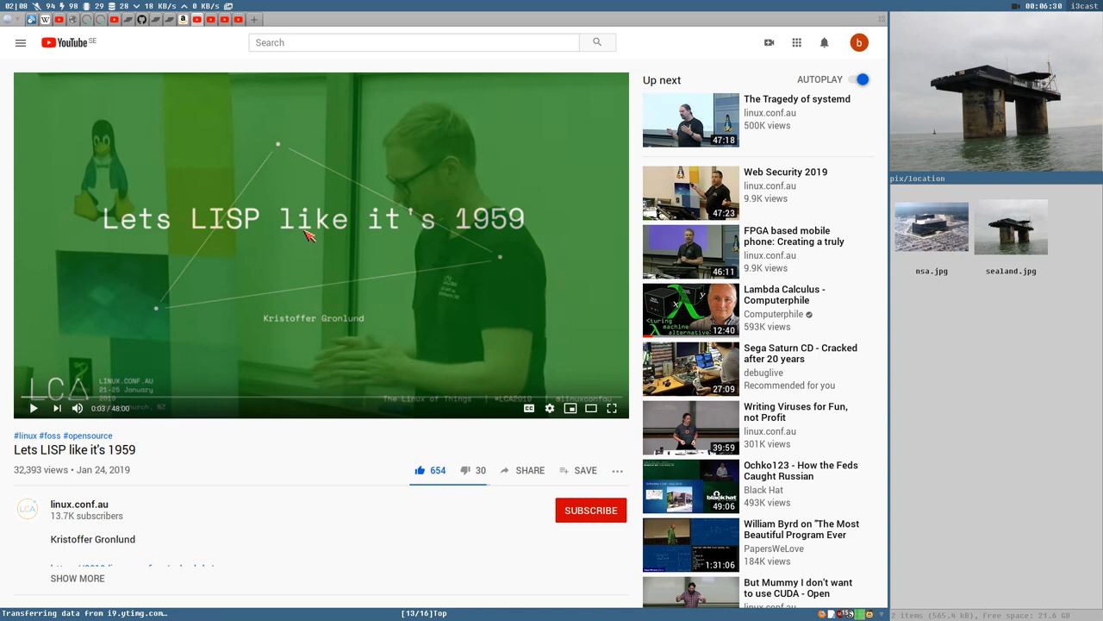
mouse_move(362, 336)
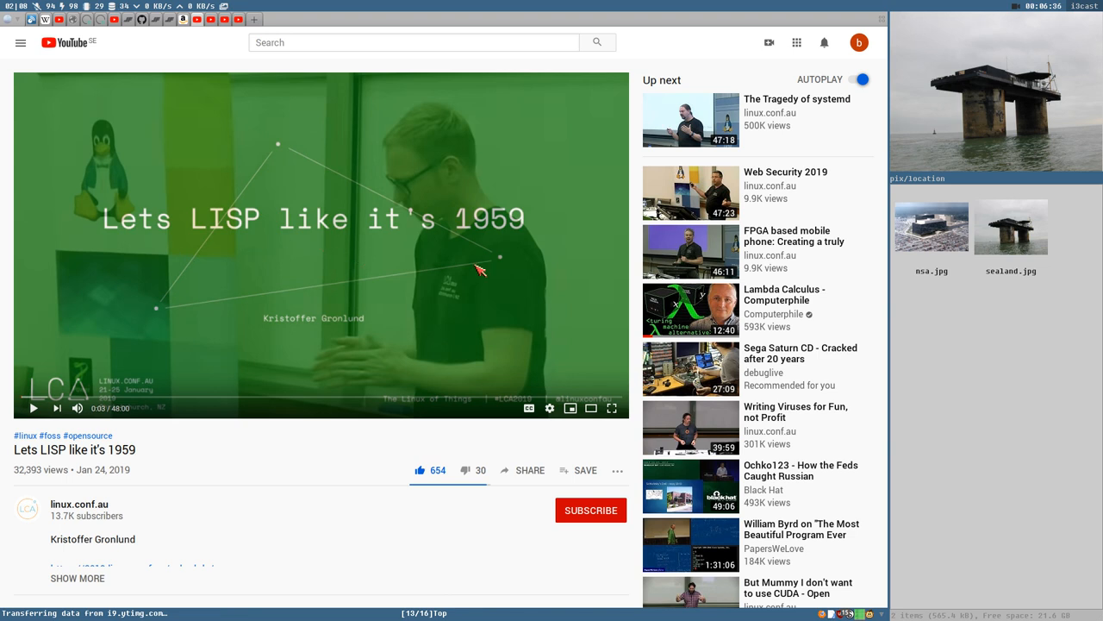
mouse_move(285, 178)
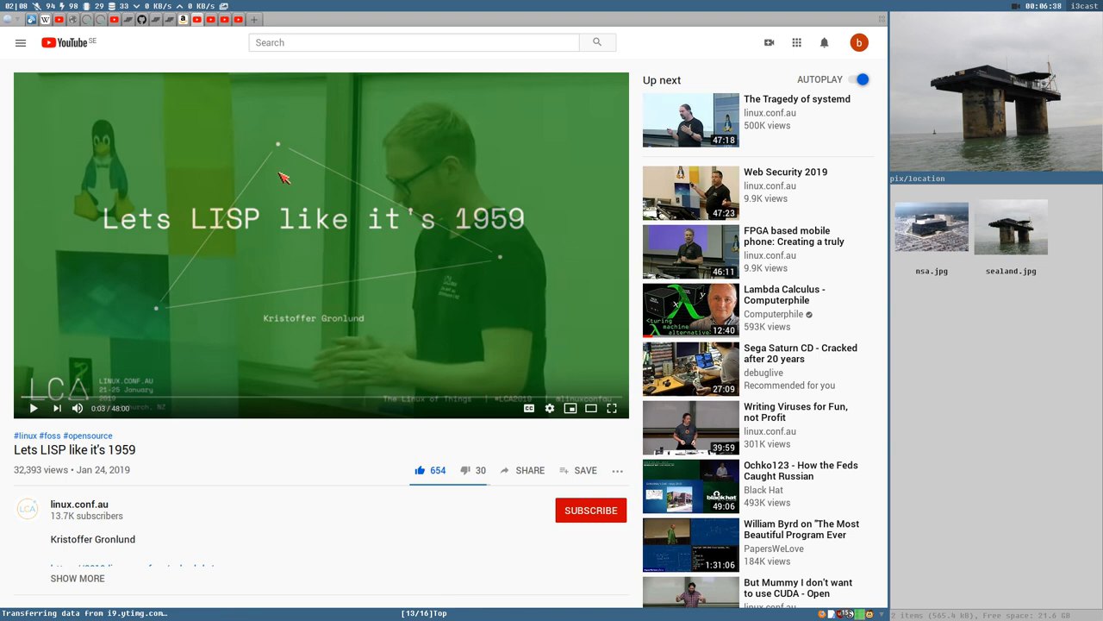
mouse_move(319, 121)
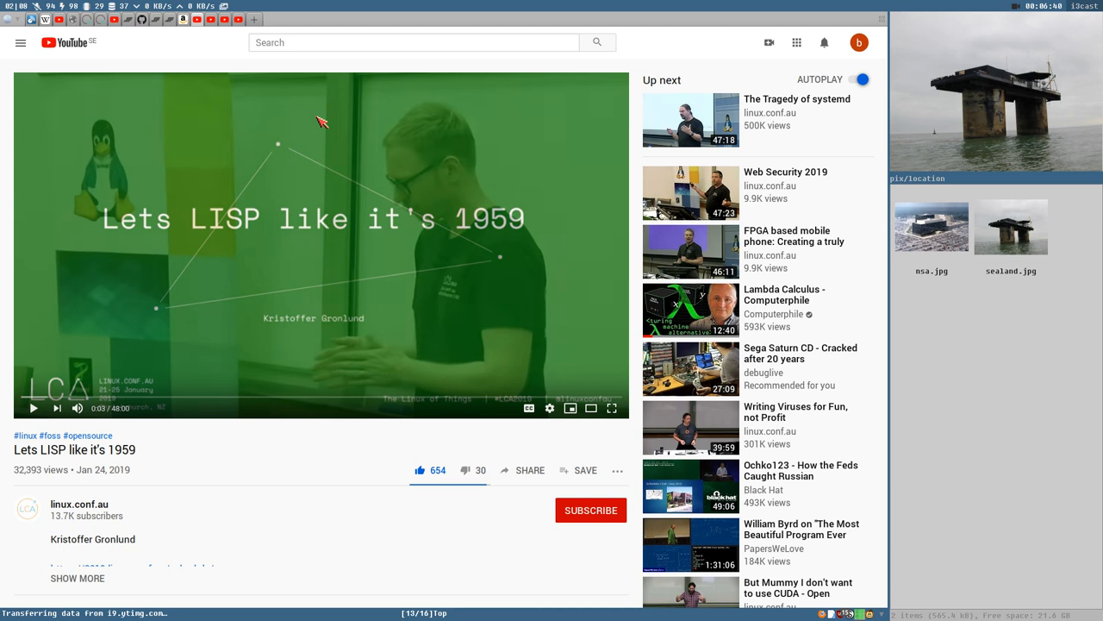
mouse_move(506, 175)
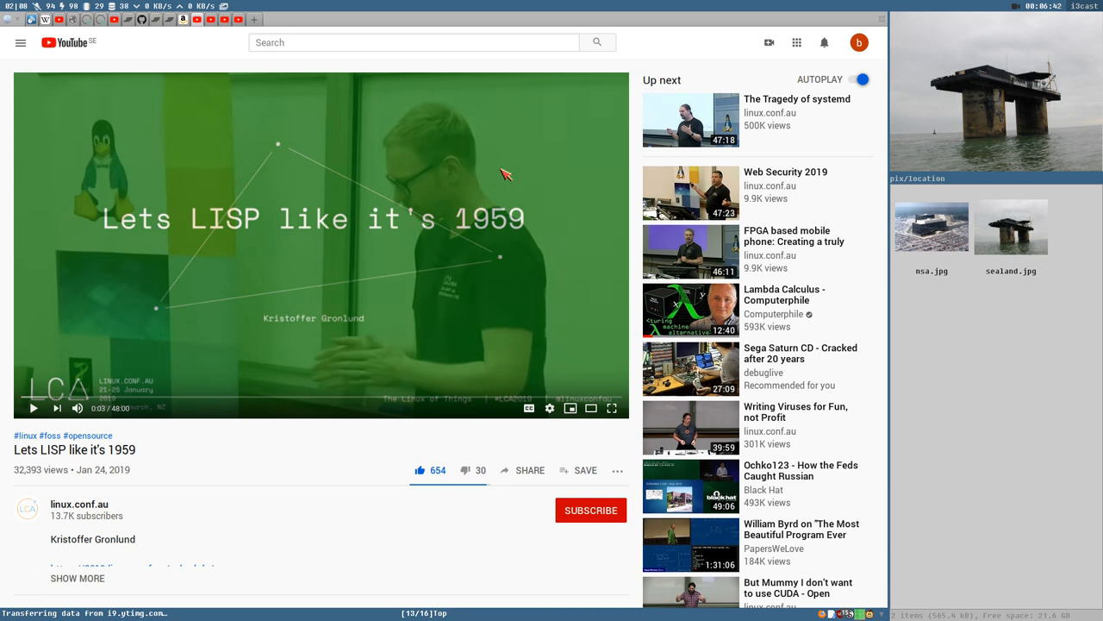
mouse_move(560, 244)
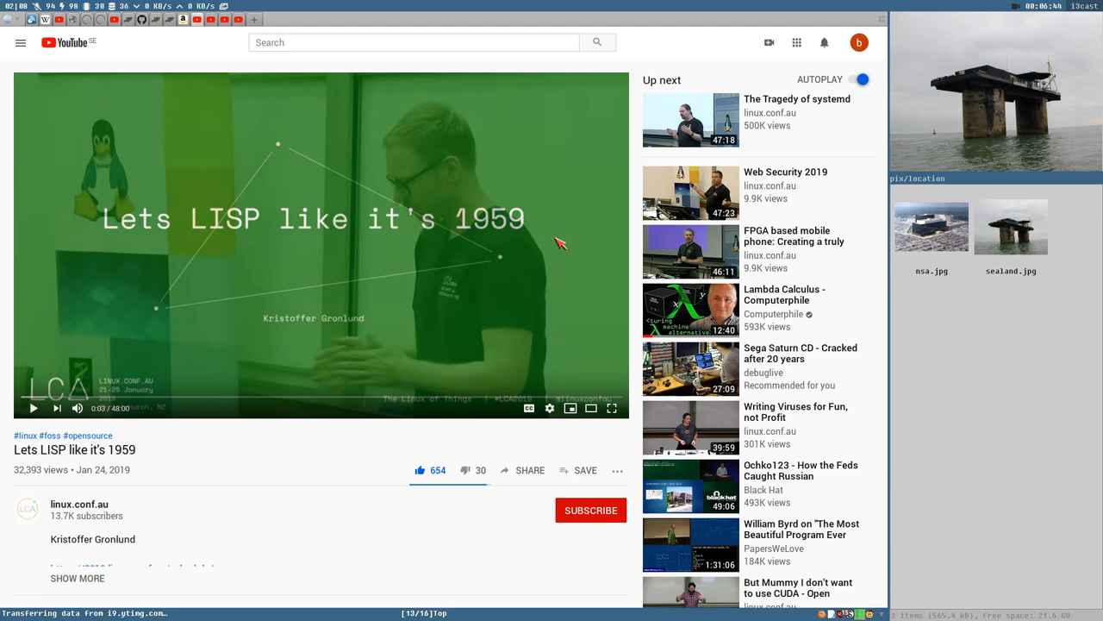
mouse_move(420, 263)
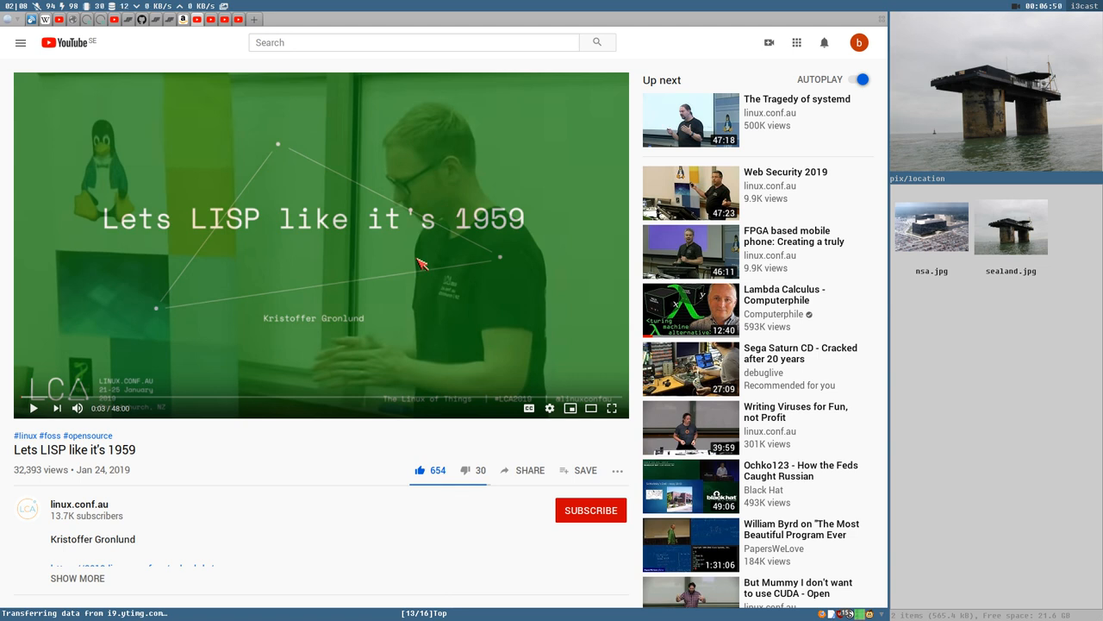
mouse_move(377, 303)
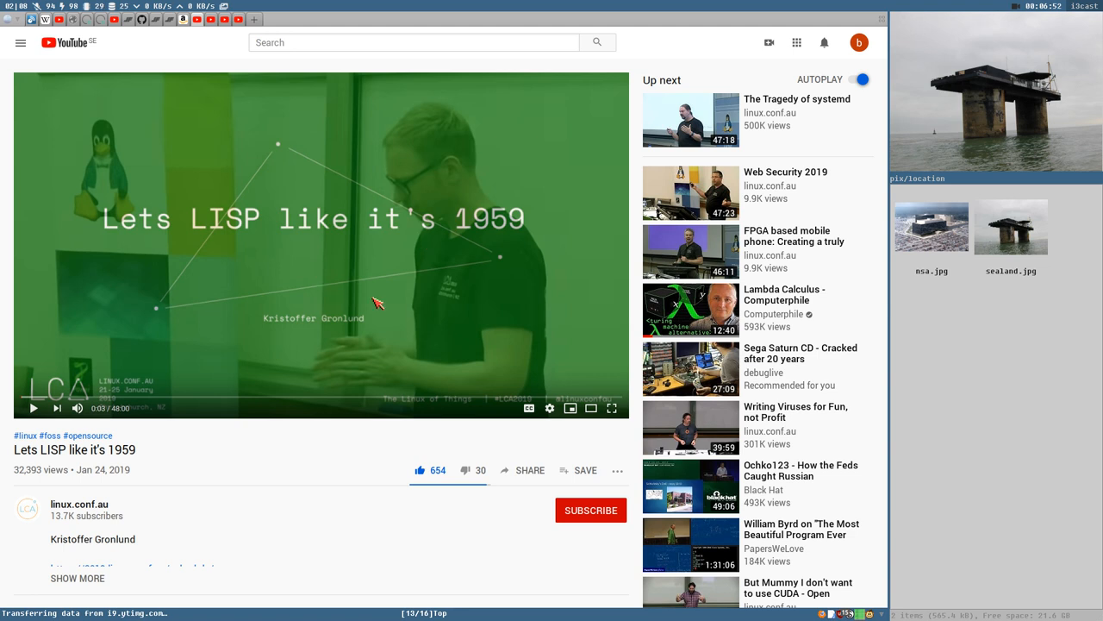
mouse_move(294, 295)
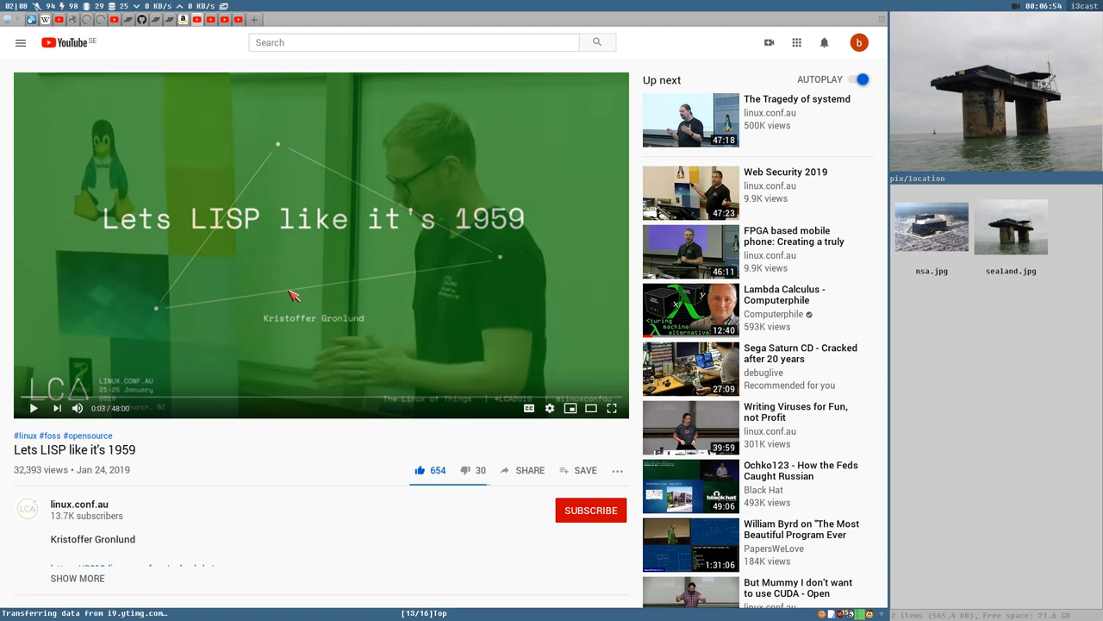
mouse_move(133, 205)
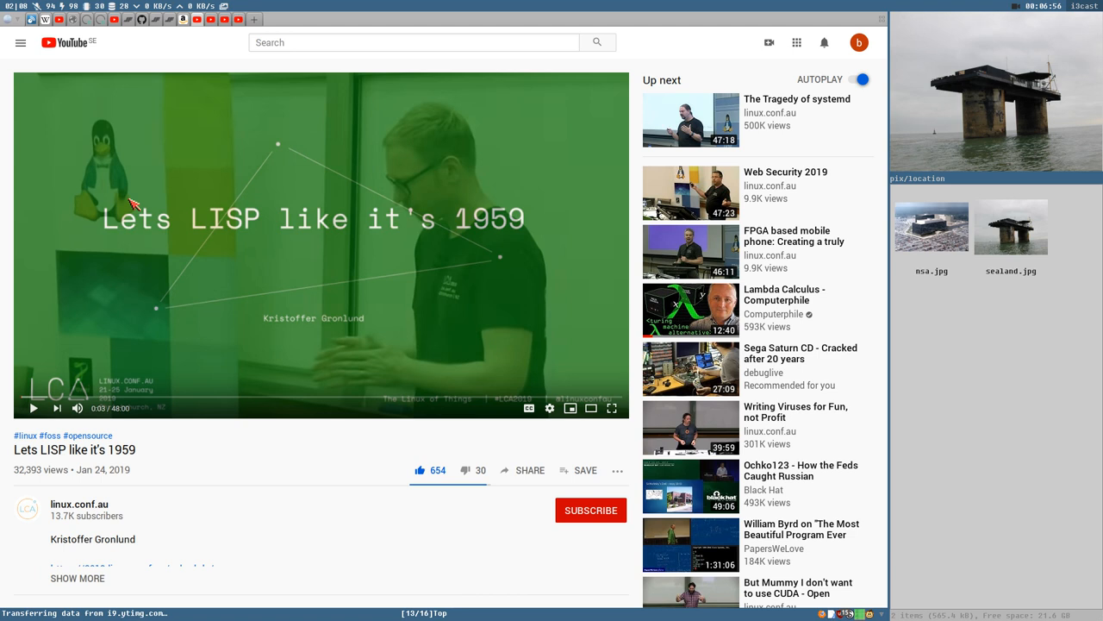
mouse_move(331, 295)
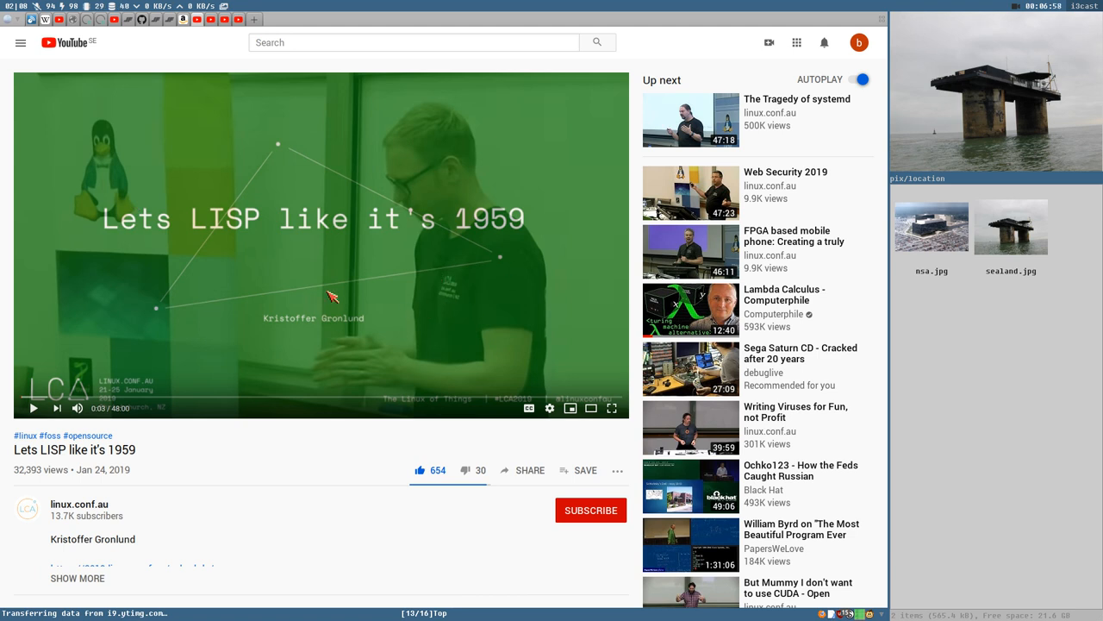
mouse_move(232, 222)
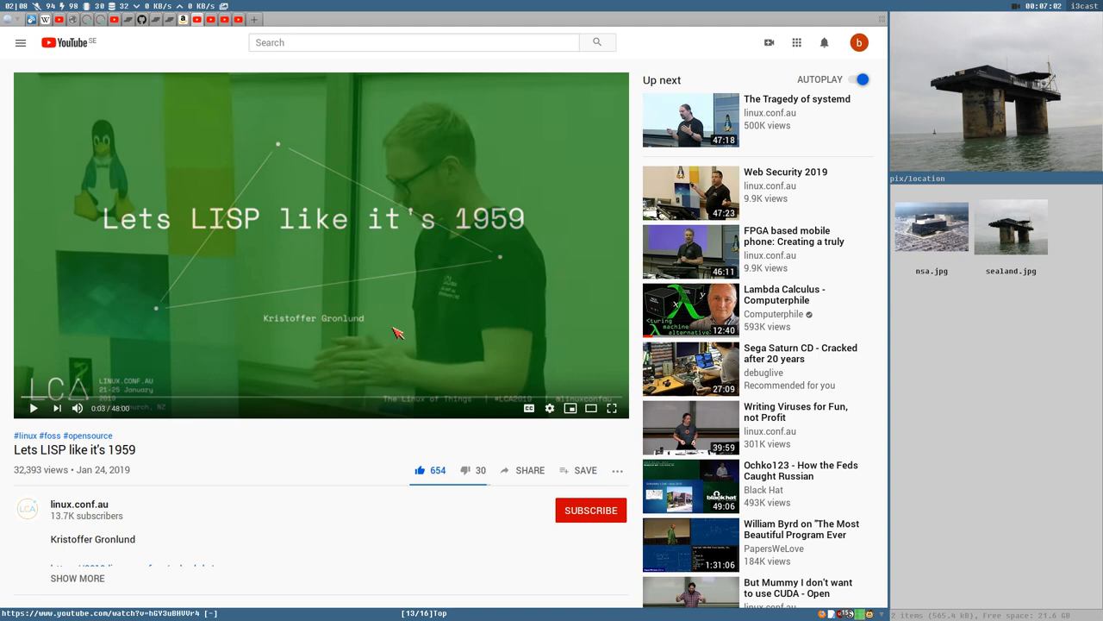
mouse_move(273, 558)
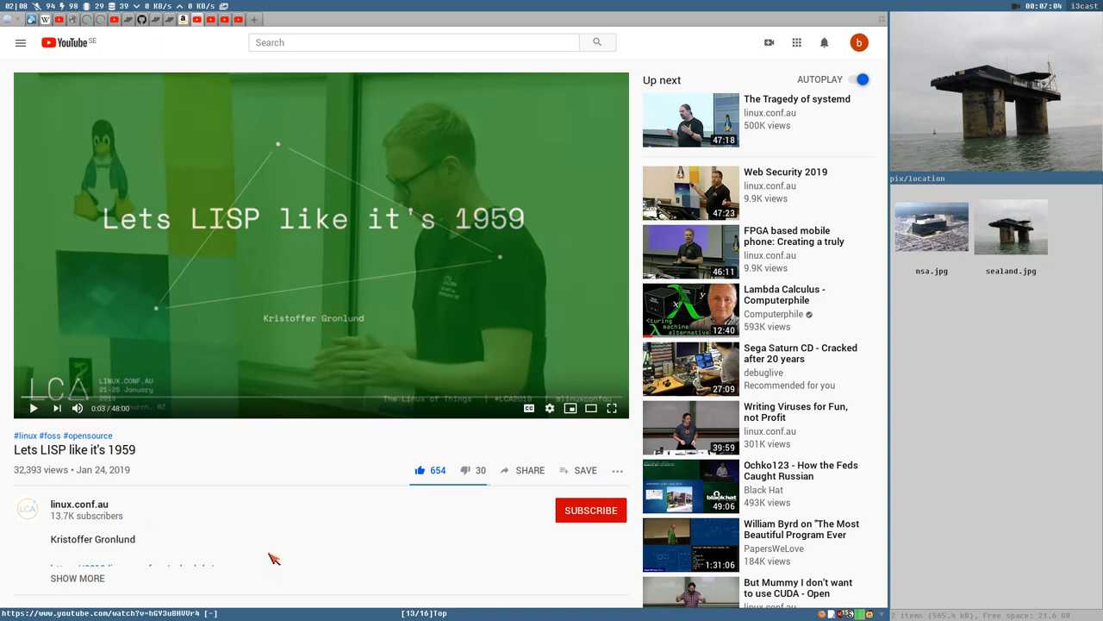
mouse_move(405, 310)
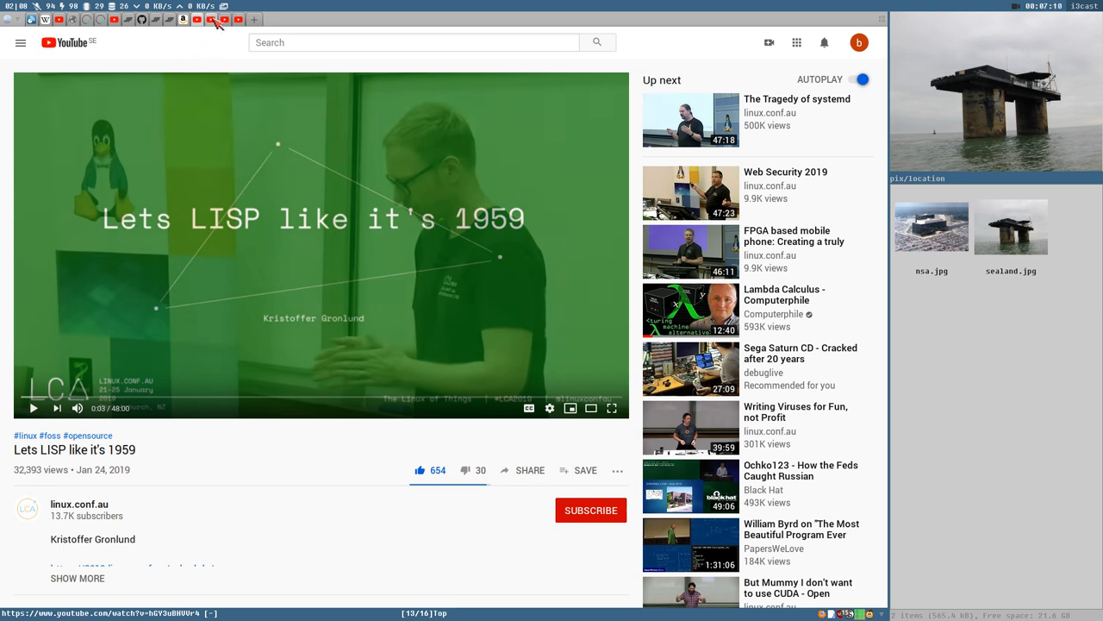
mouse_move(213, 19)
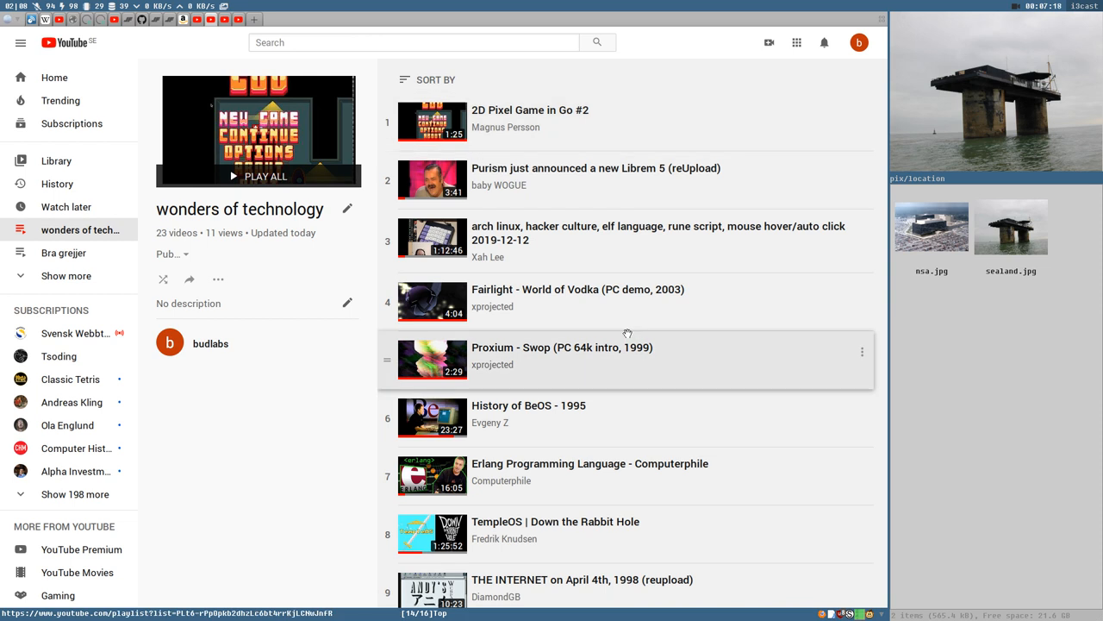
Scroll the 23-video playlist from the TempleOS entry down to Lets LISP.
scroll("down", 3)
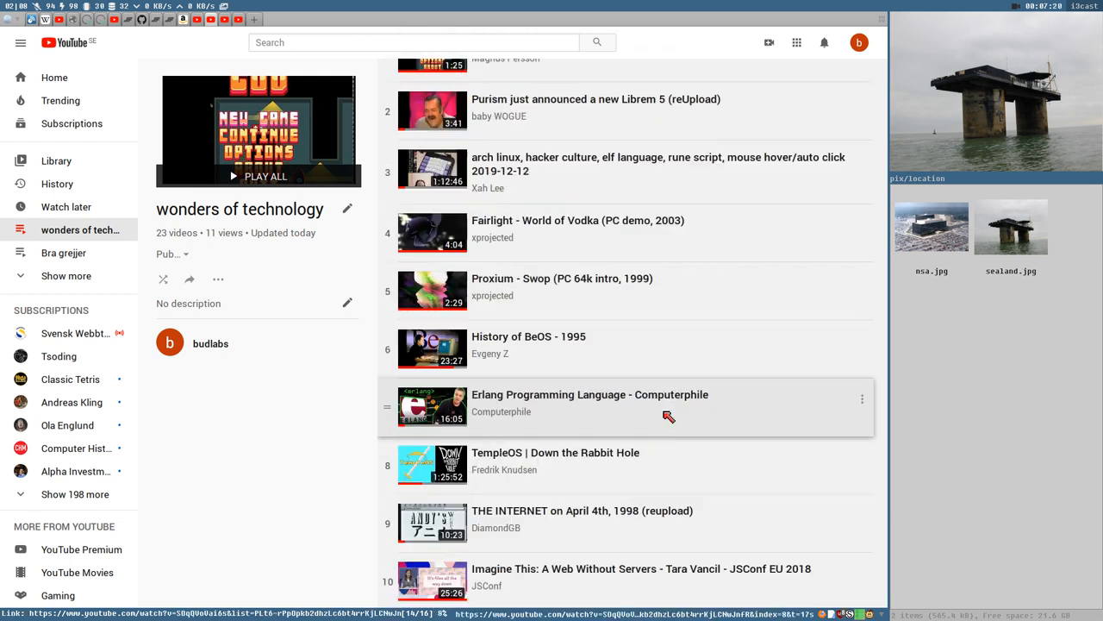
scroll("down", 3)
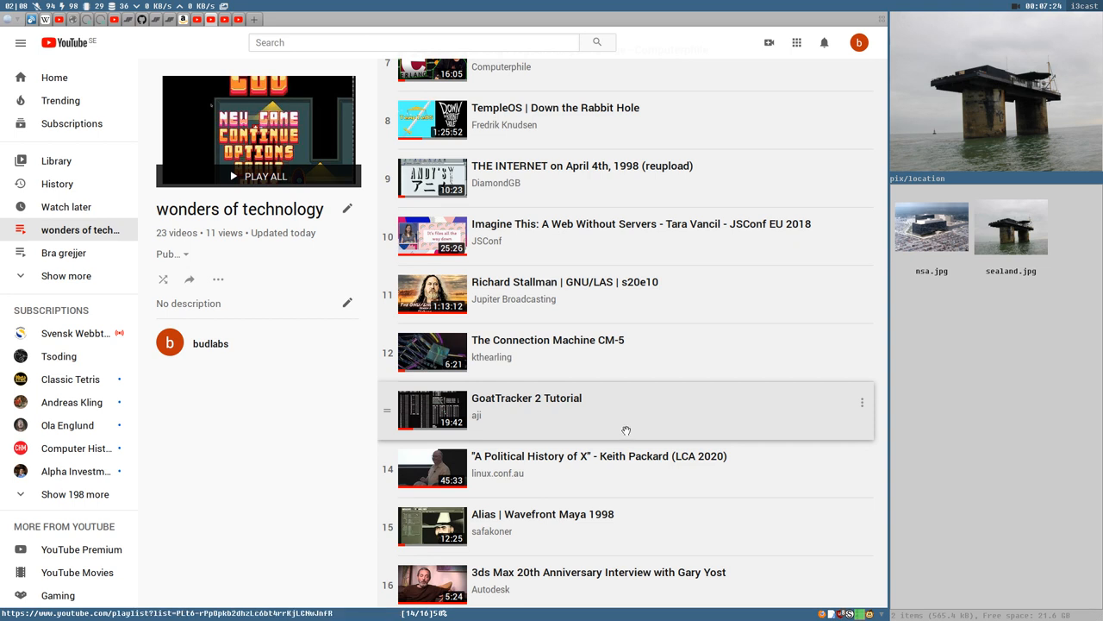
scroll("down", 3)
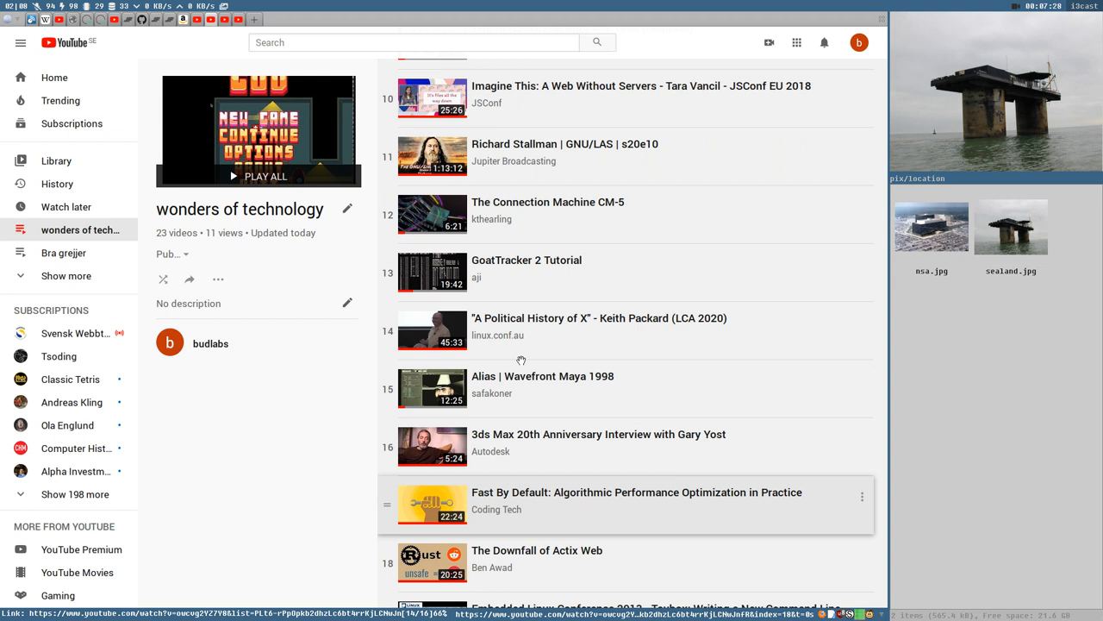
scroll("down", 3)
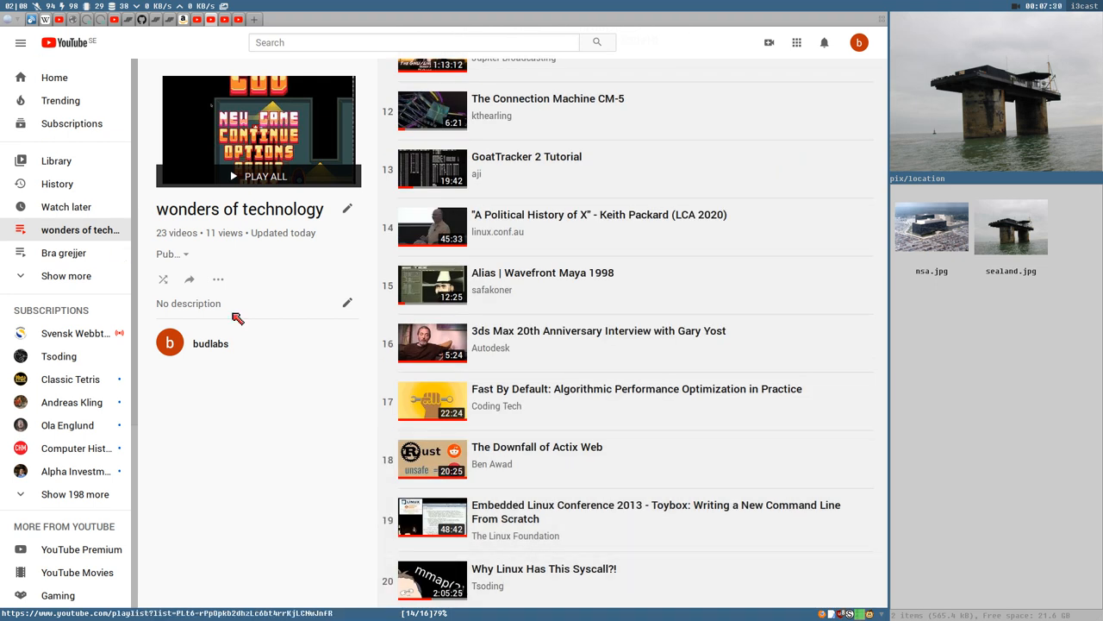
mouse_move(235, 218)
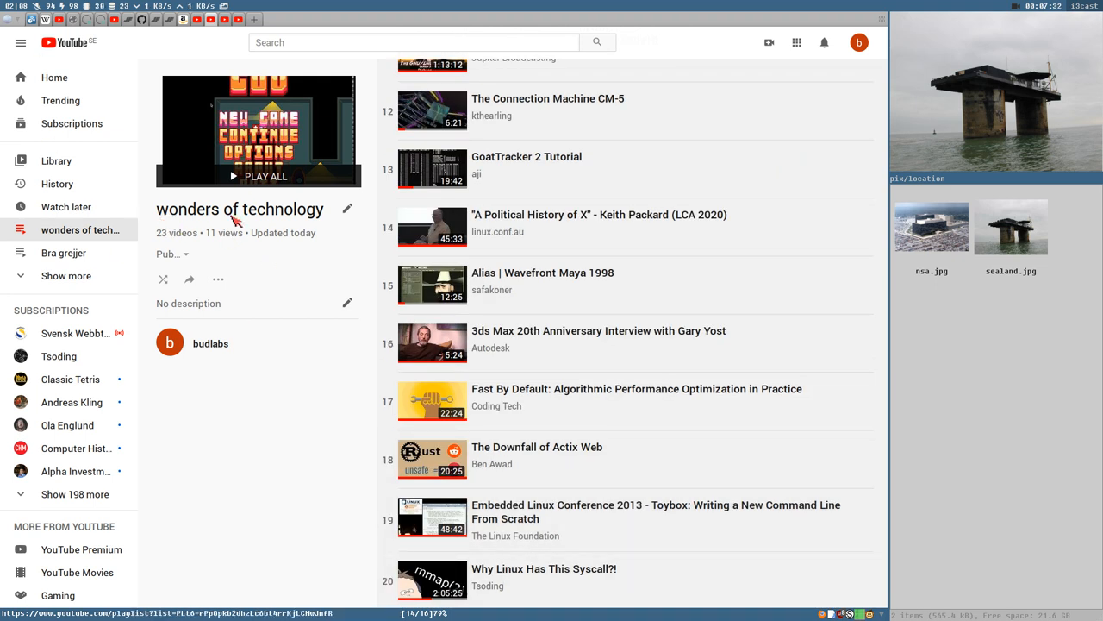
scroll("down", 3)
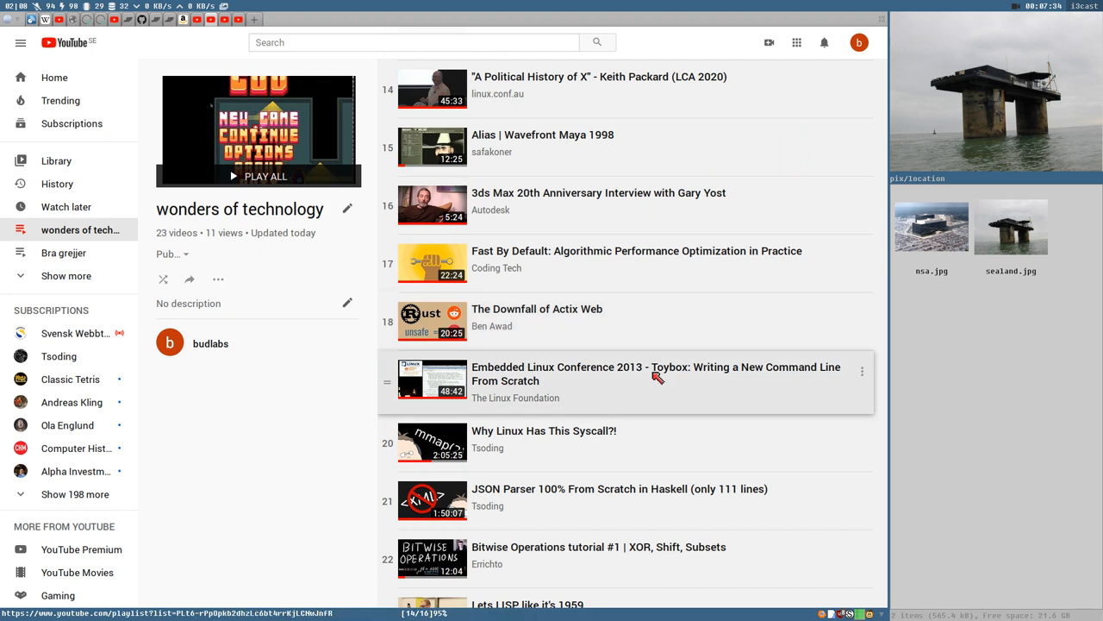
scroll("down", 3)
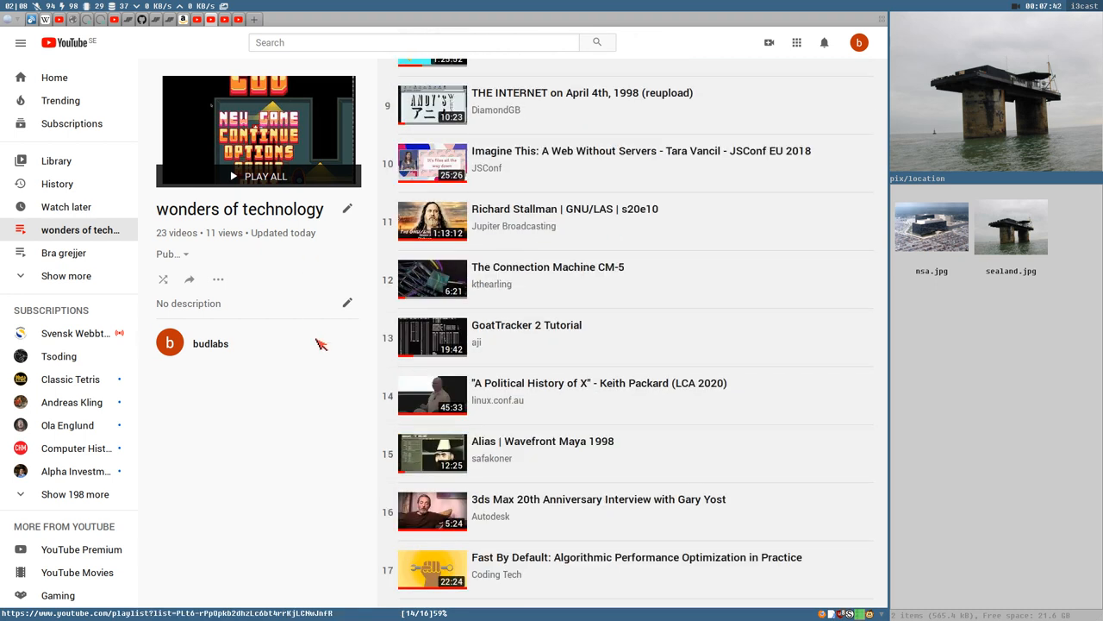
scroll("down", 3)
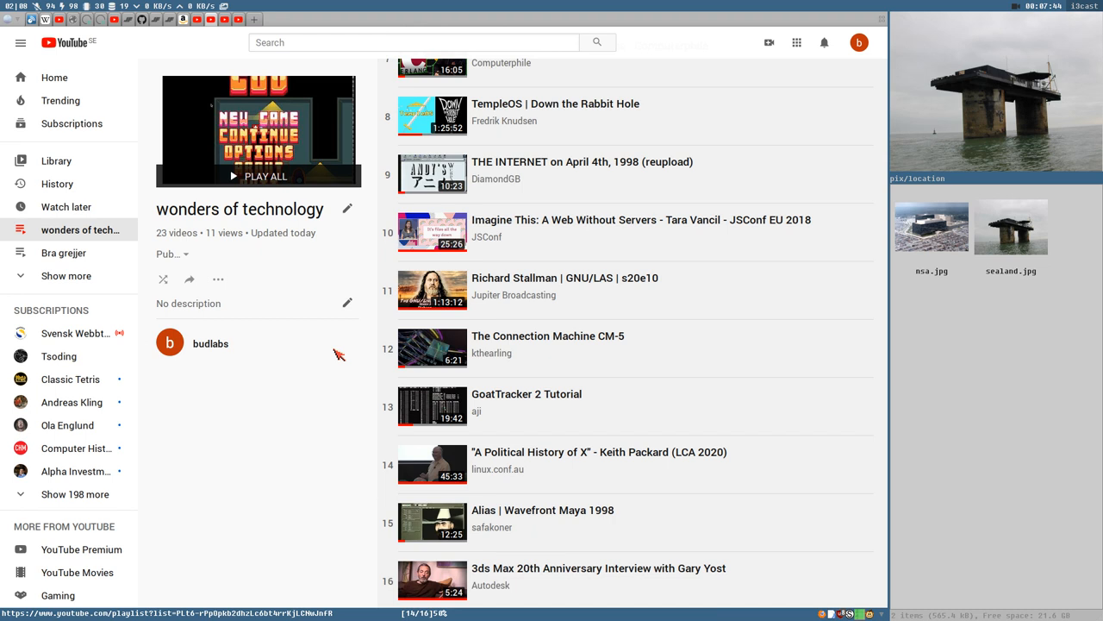
scroll("down", 3)
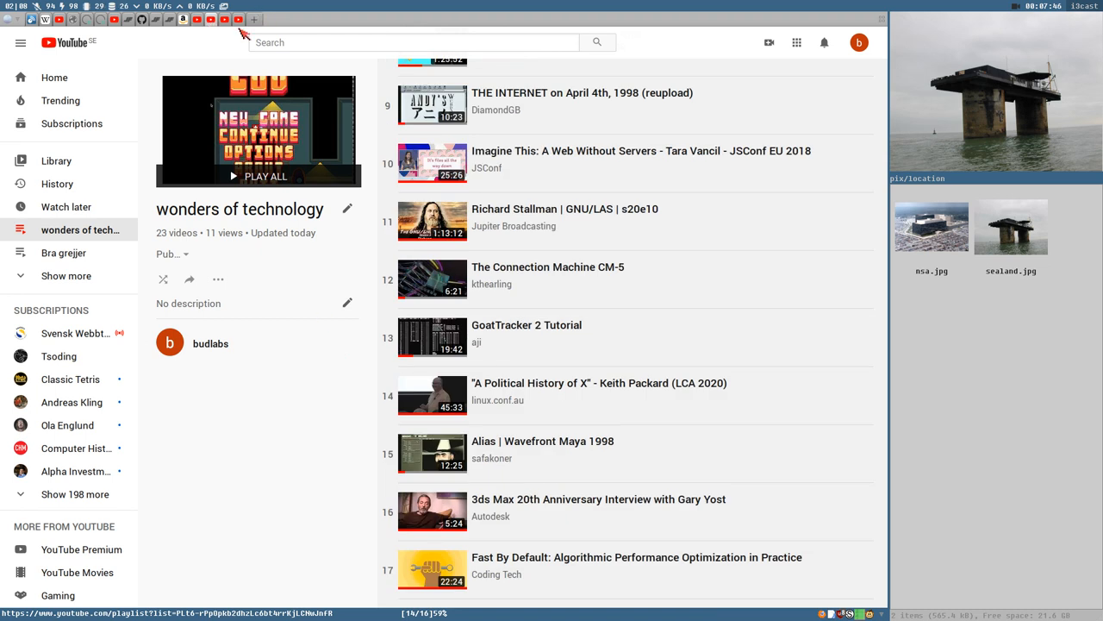
Open the Bra grejjer playlist from the sidebar and scroll through entries 17–48.
left_click(63, 252)
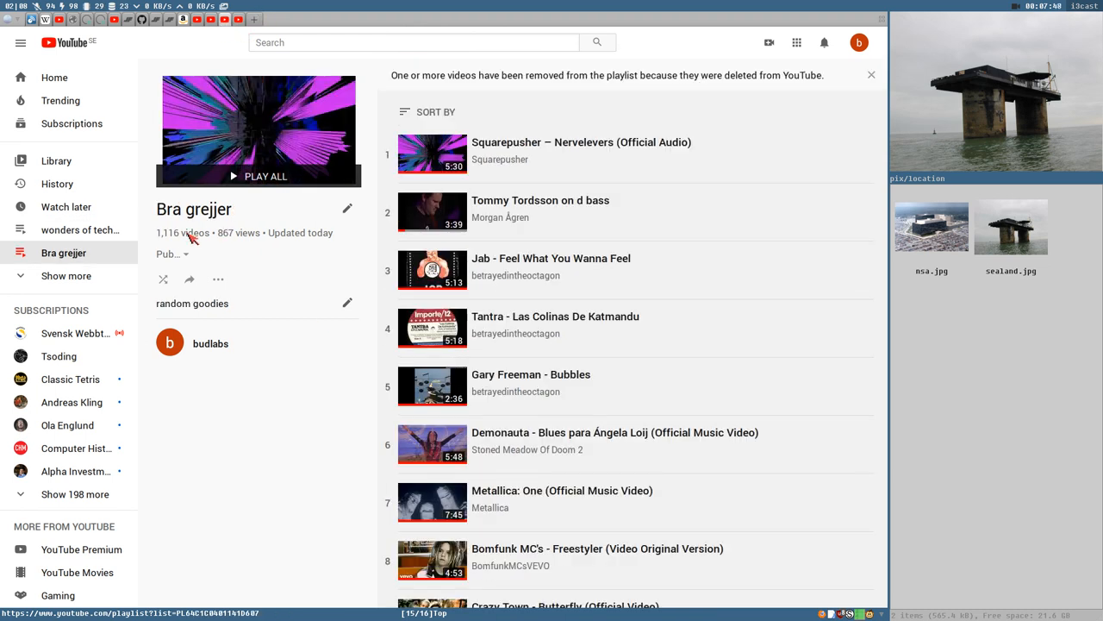
scroll("down", 3)
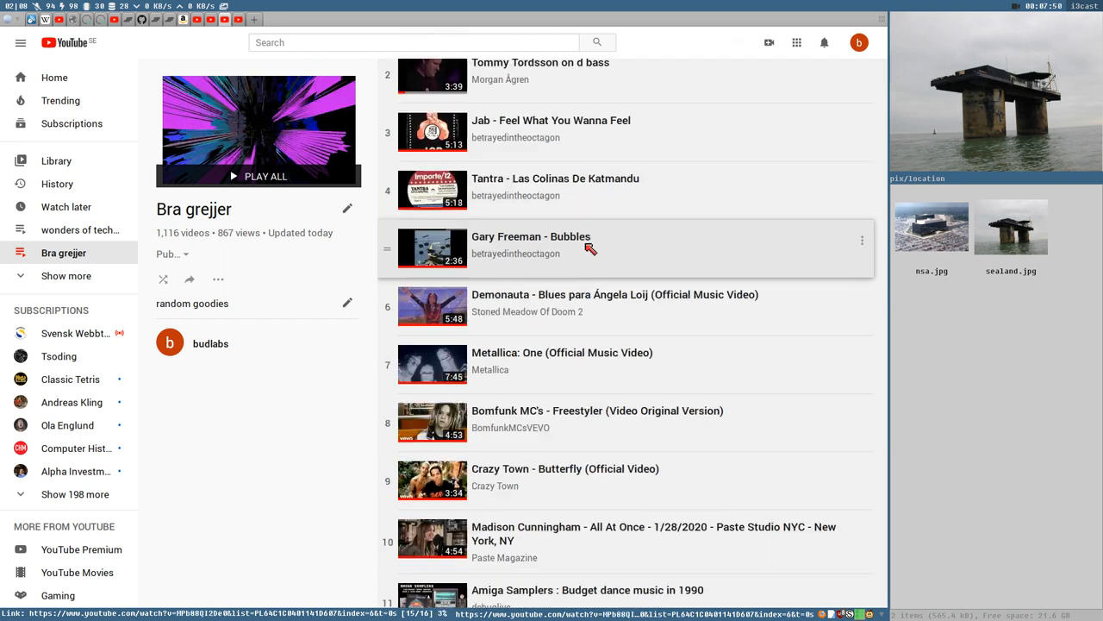
scroll("down", 3)
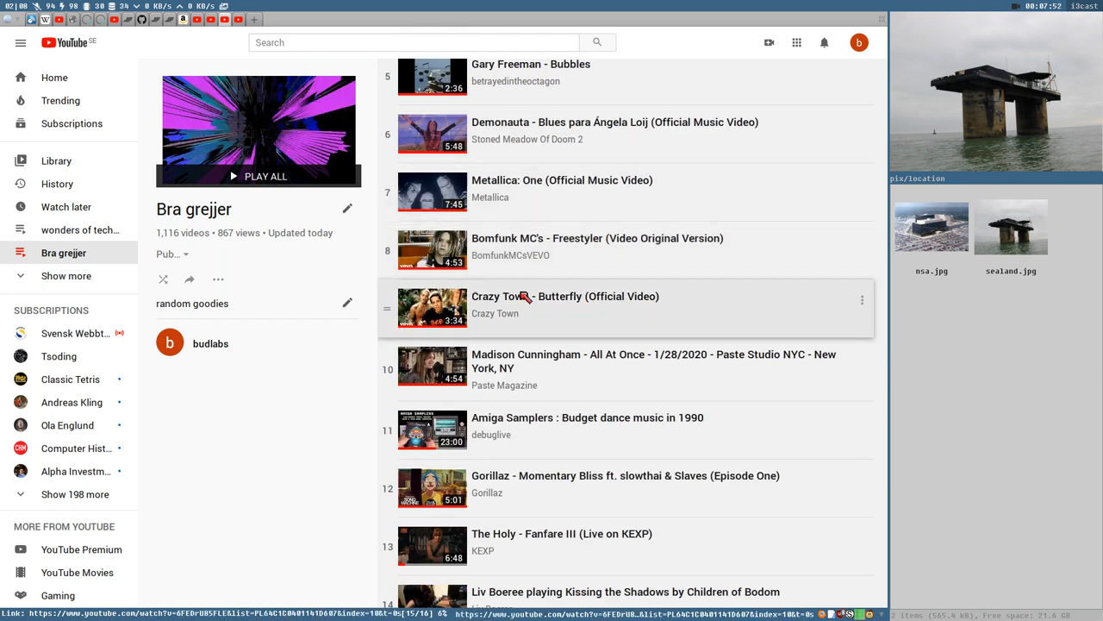
scroll("down", 3)
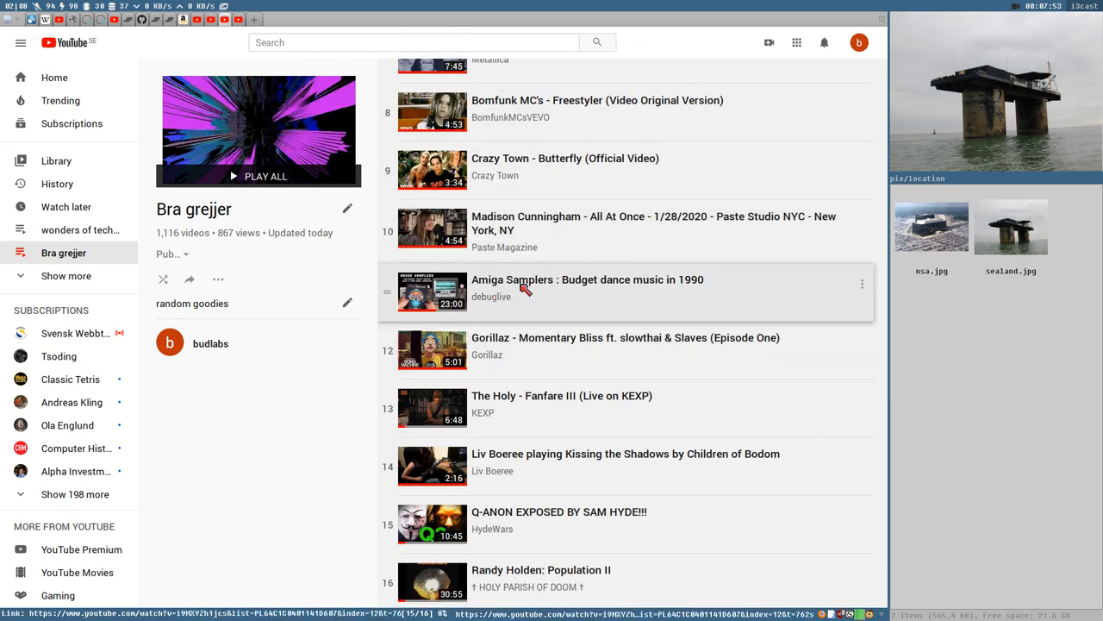
scroll("down", 3)
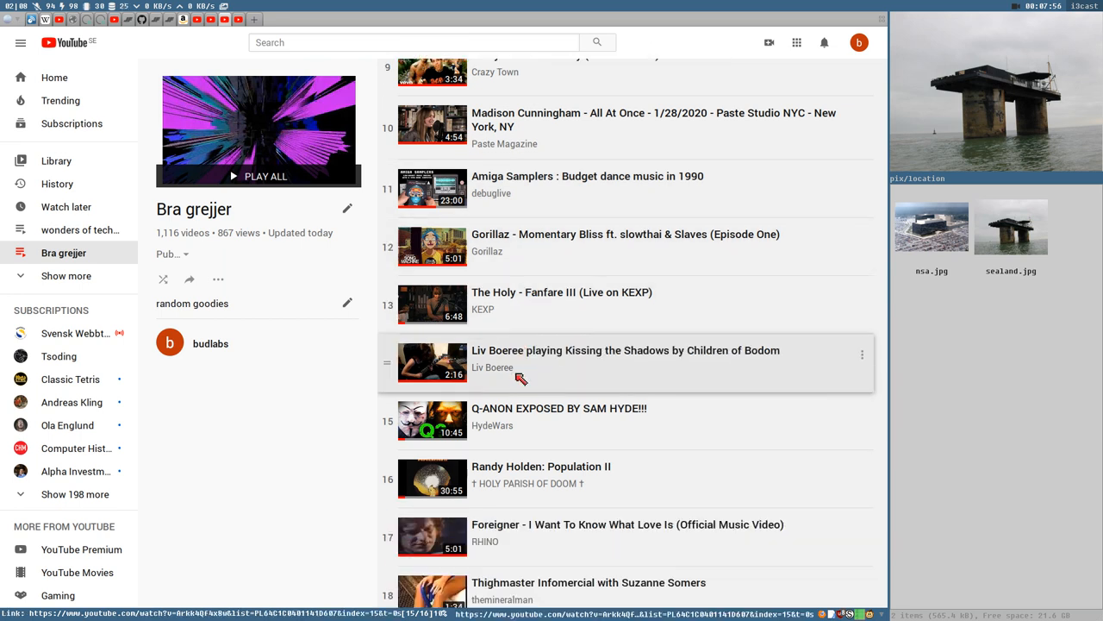
scroll("down", 3)
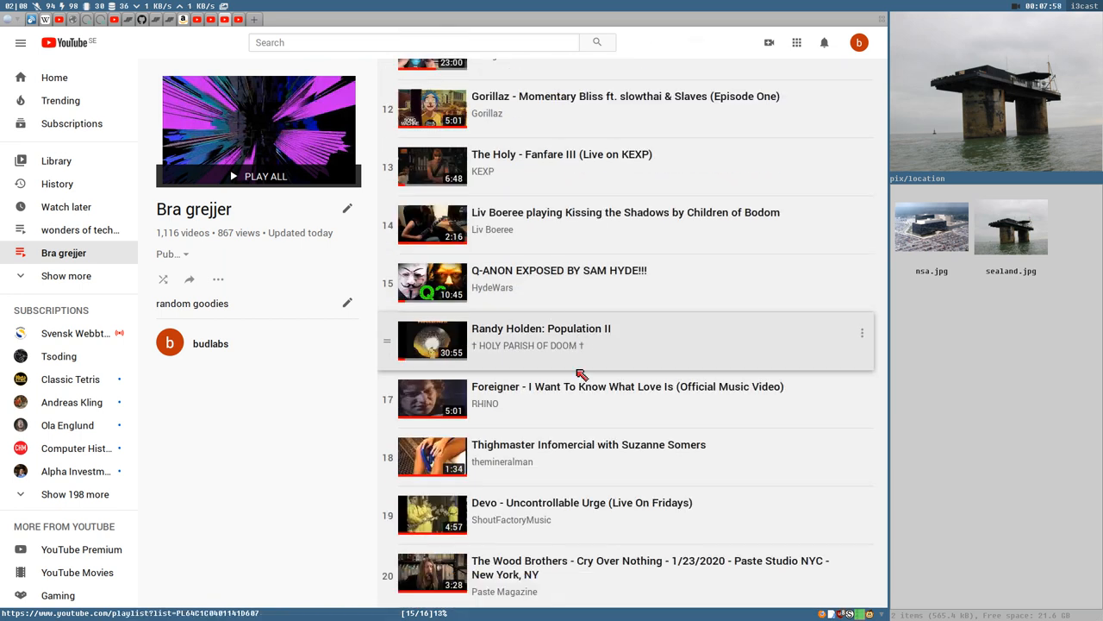
scroll("down", 3)
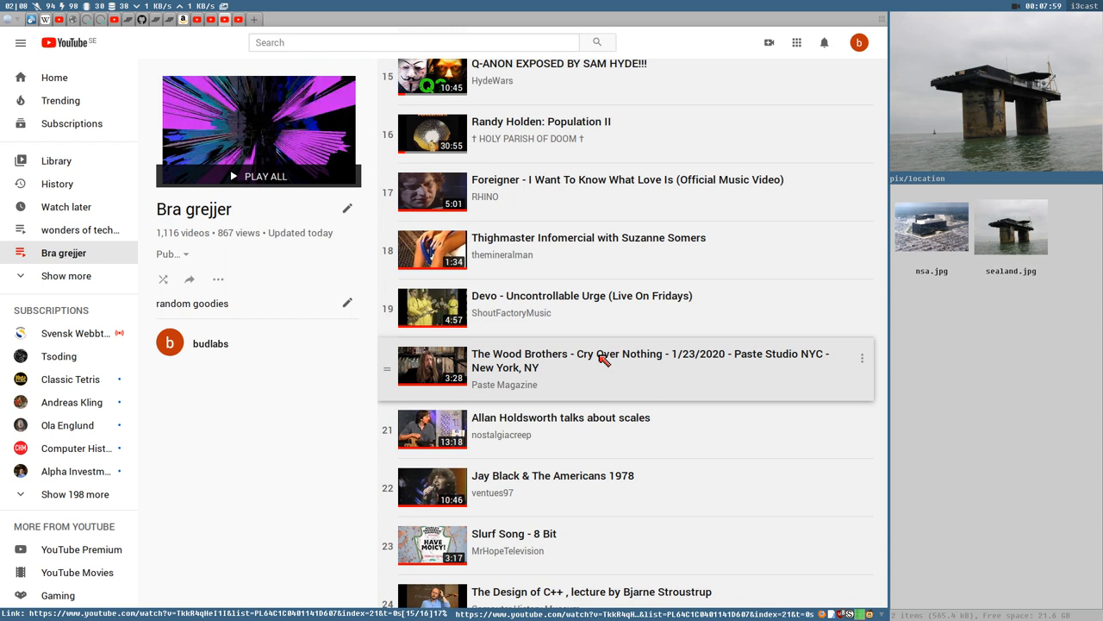
scroll("down", 3)
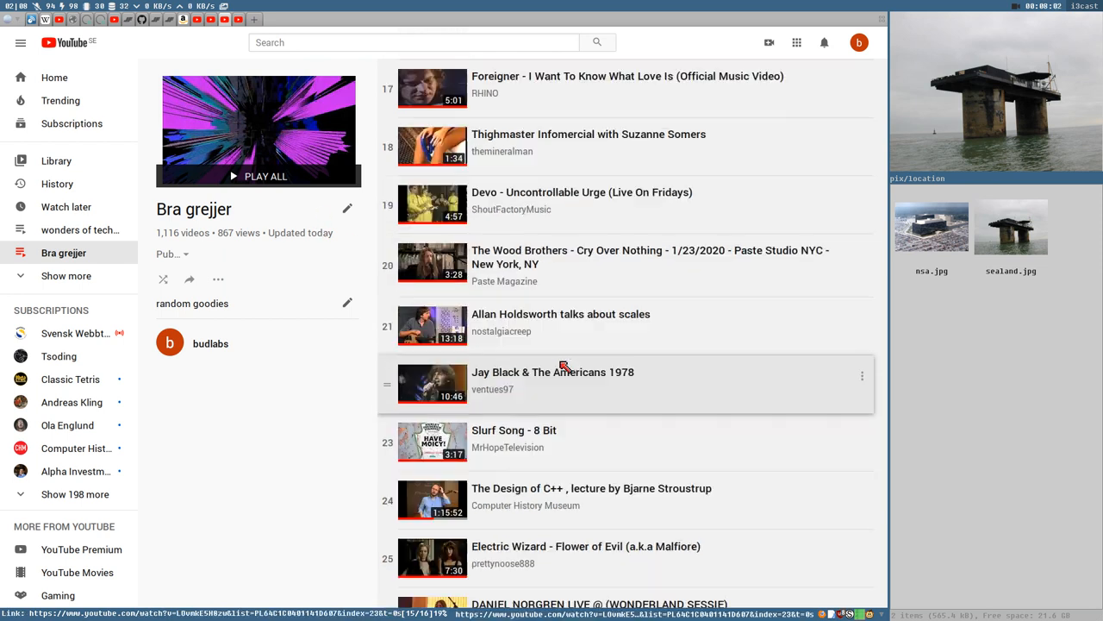
scroll("down", 3)
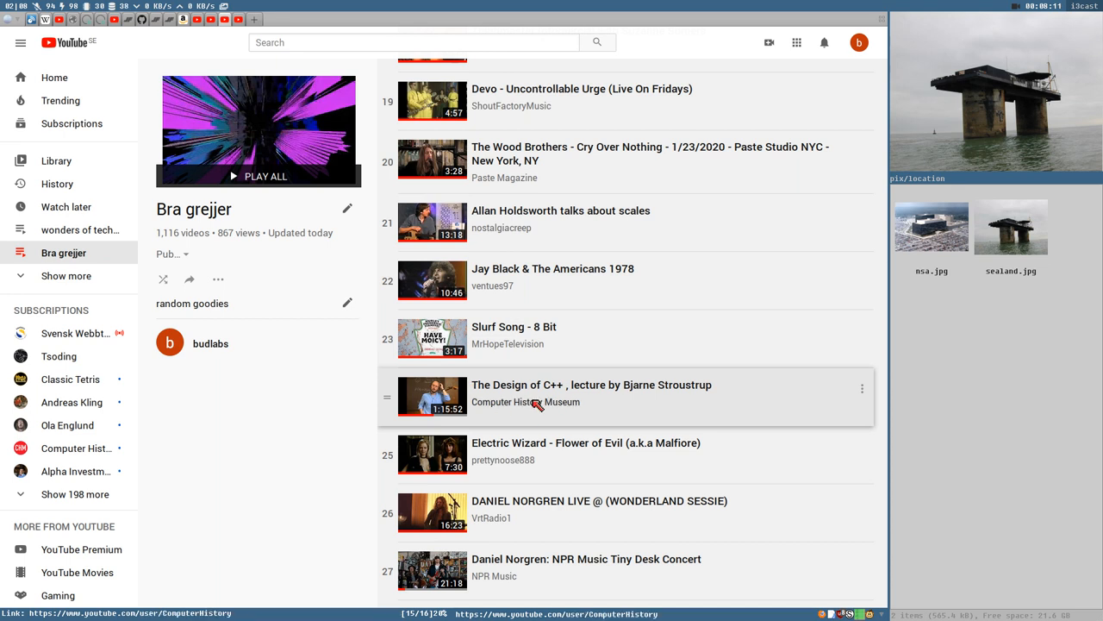
scroll("down", 3)
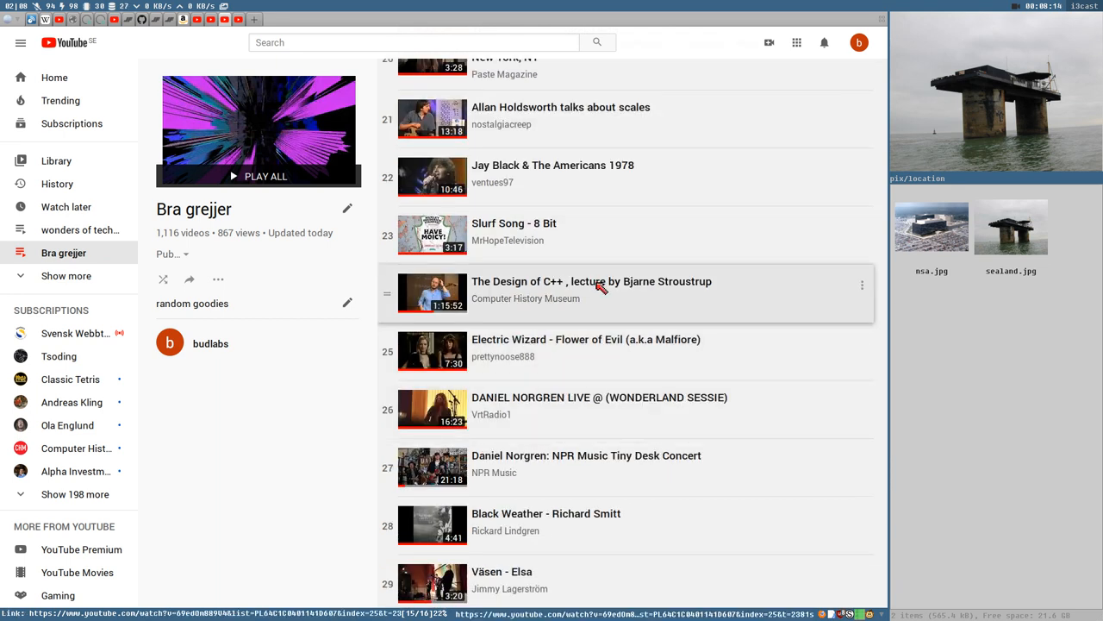
scroll("down", 3)
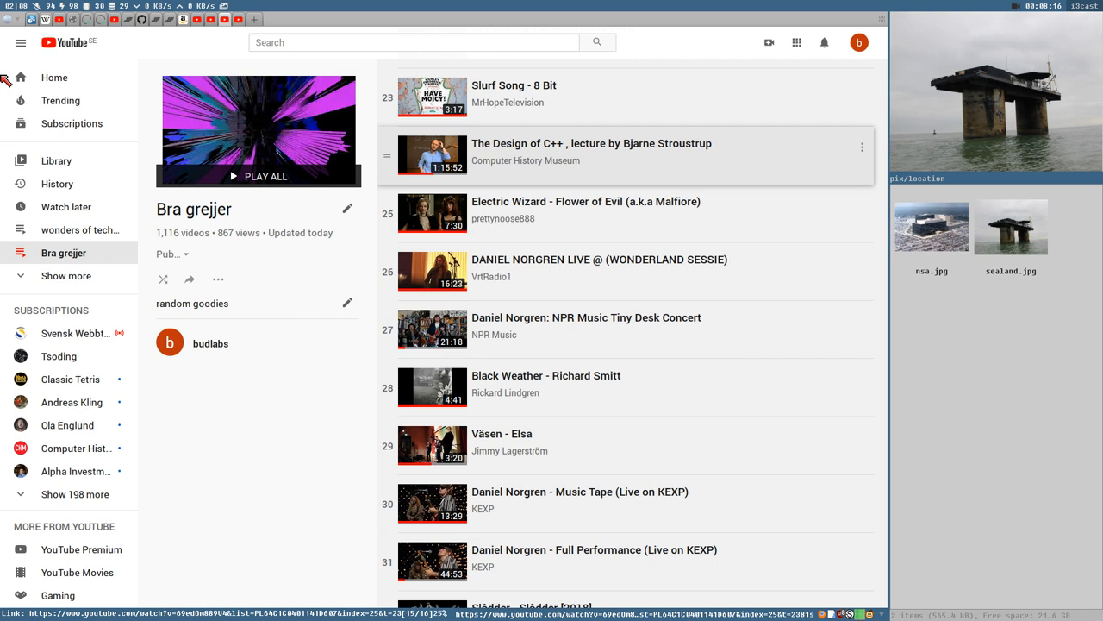
scroll("down", 3)
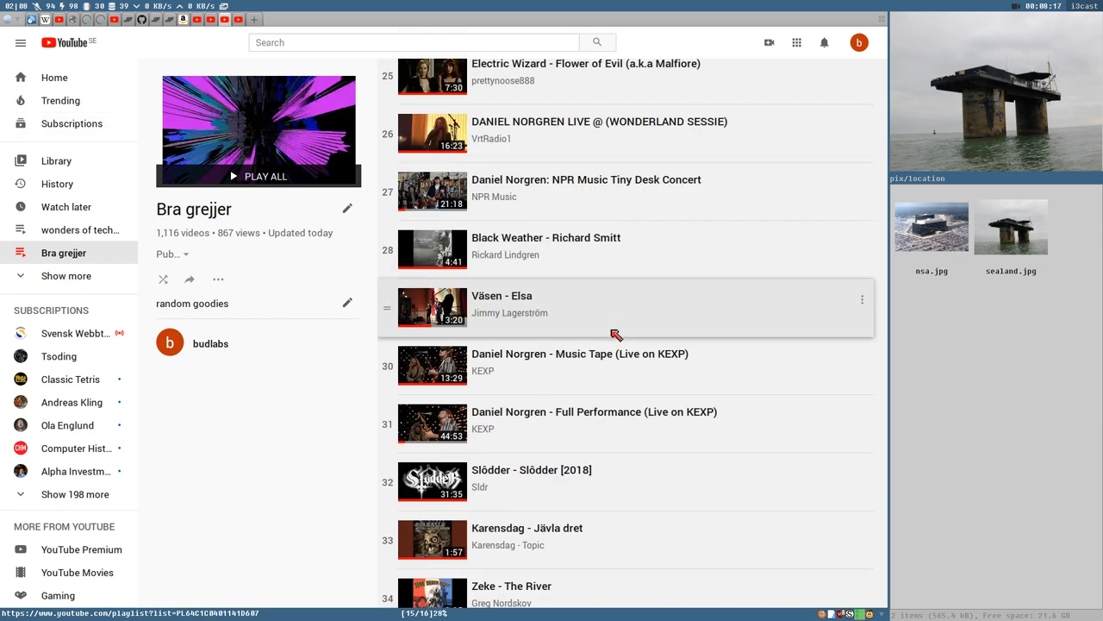
scroll("down", 3)
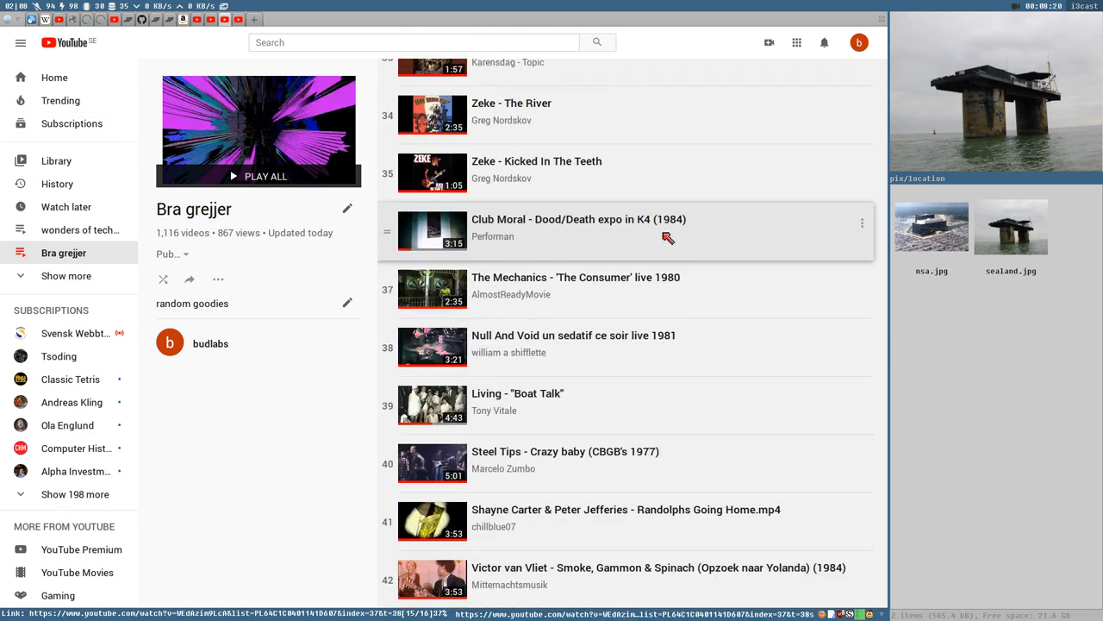
scroll("down", 3)
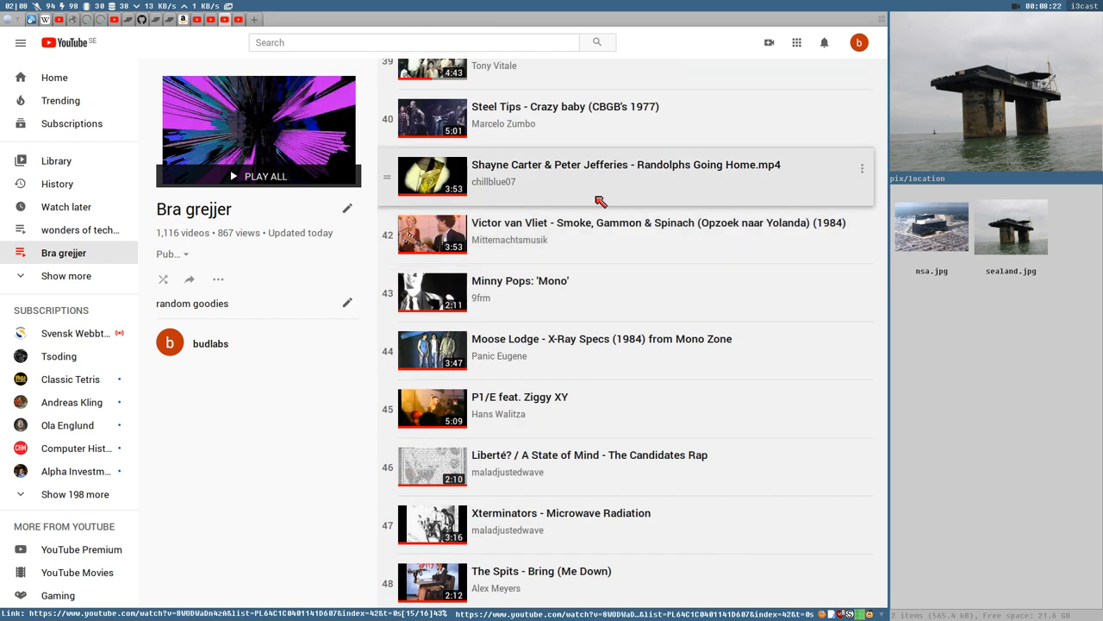
scroll("down", 3)
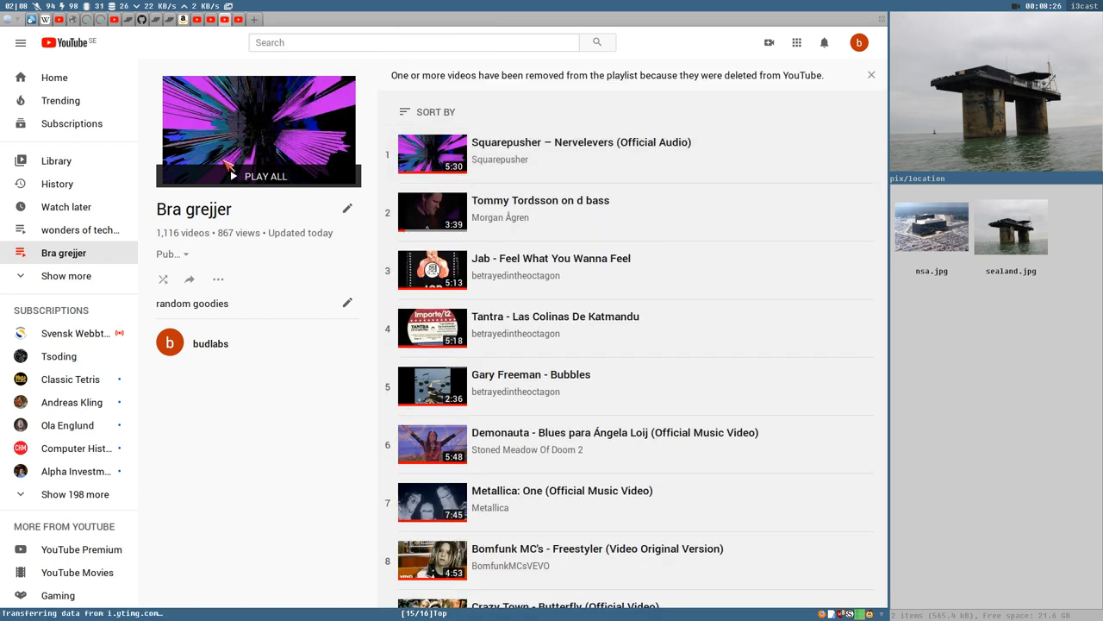
mouse_move(160, 236)
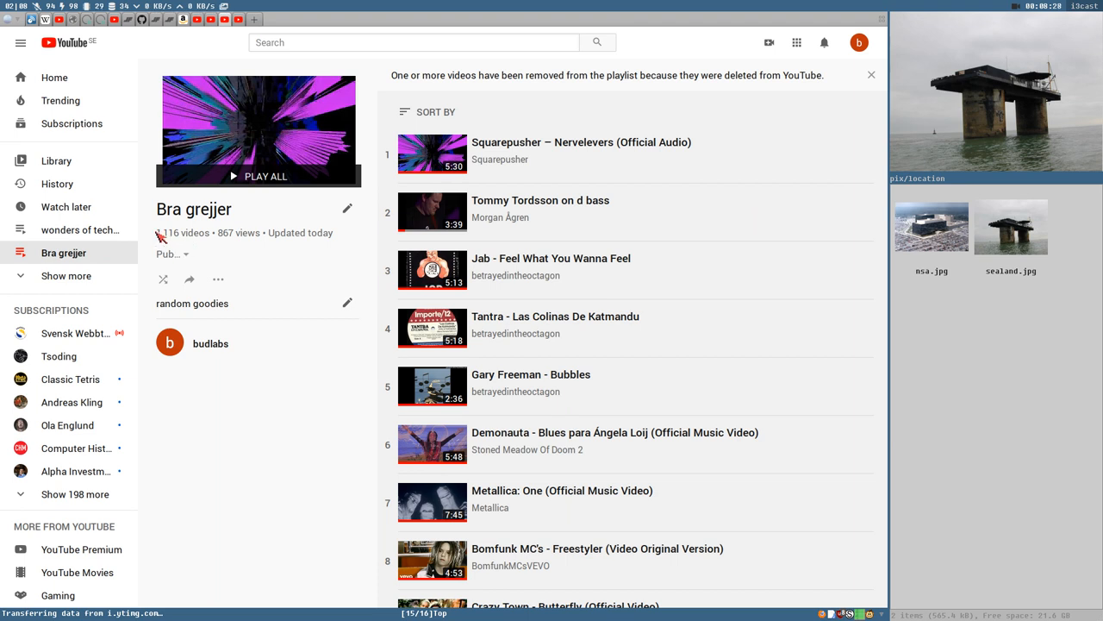
mouse_move(179, 233)
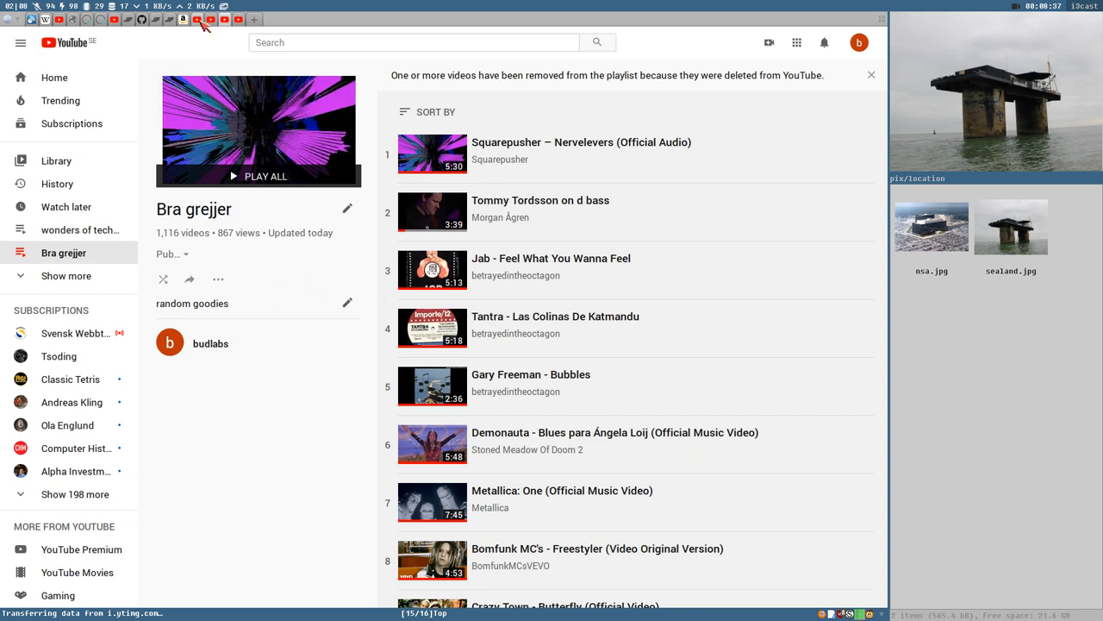
Reopen 'wonders of technology' from the sidebar and scroll down to the Toybox talk, item 19.
left_click(80, 229)
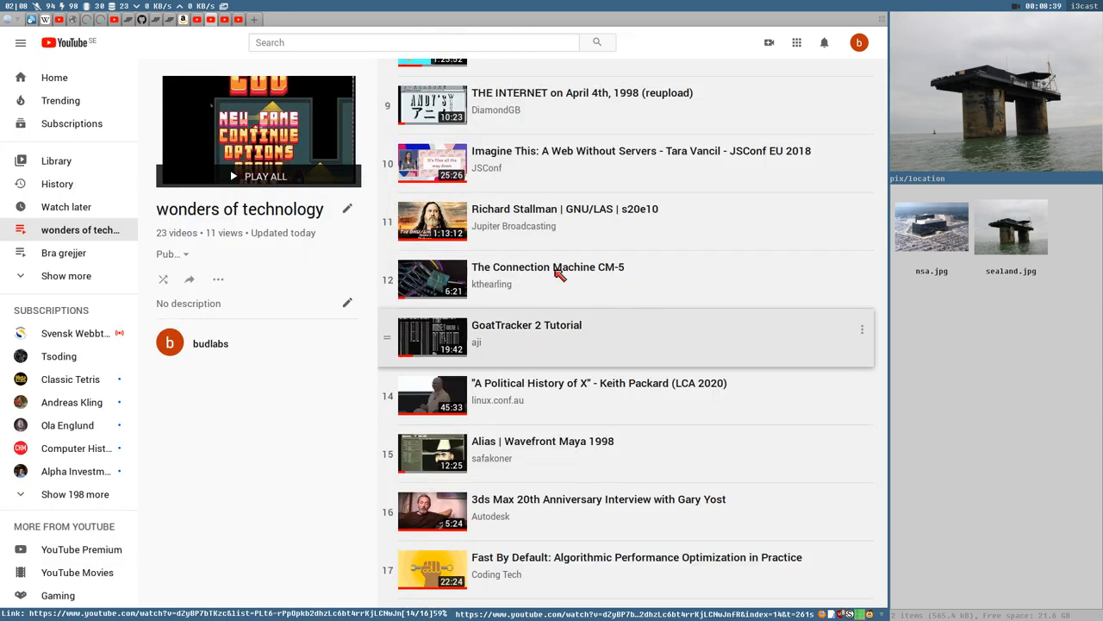
scroll("down", 3)
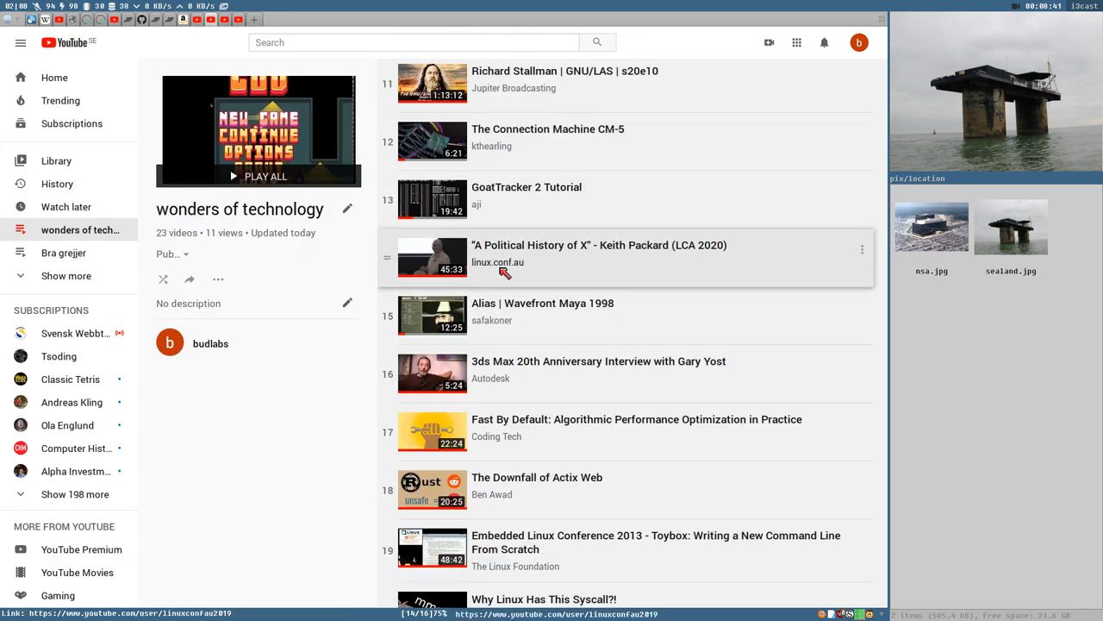
scroll("down", 3)
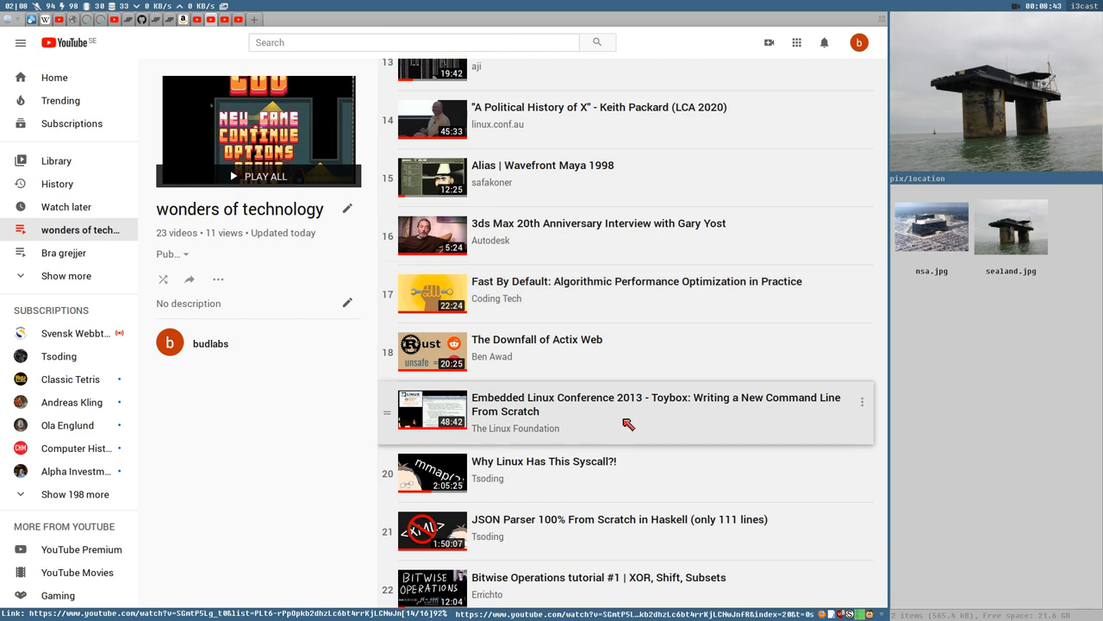
mouse_move(713, 428)
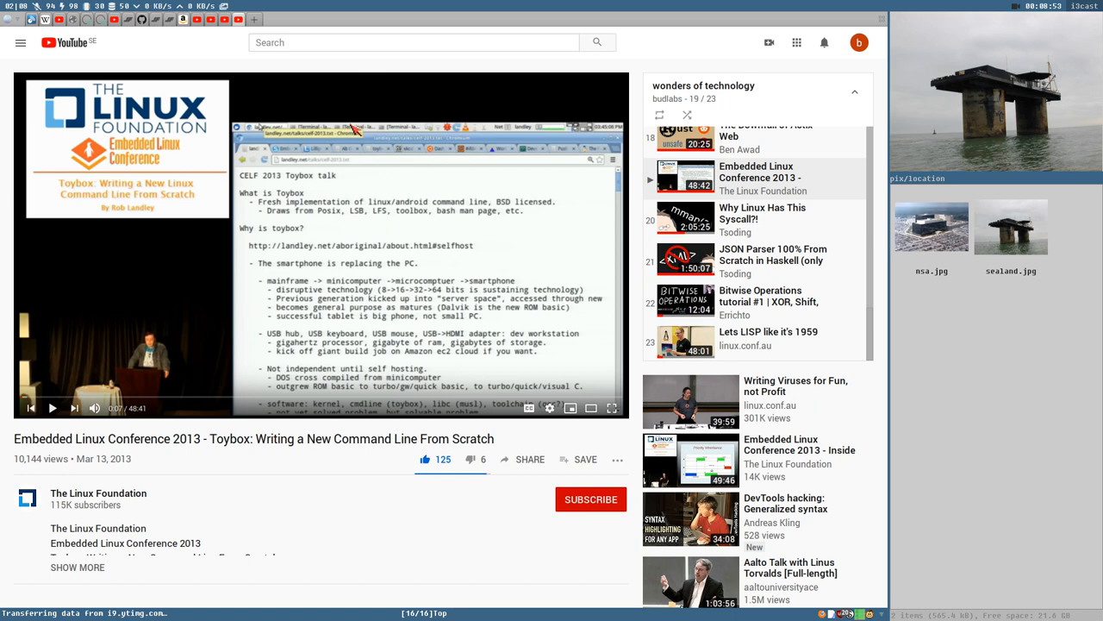
mouse_move(465, 328)
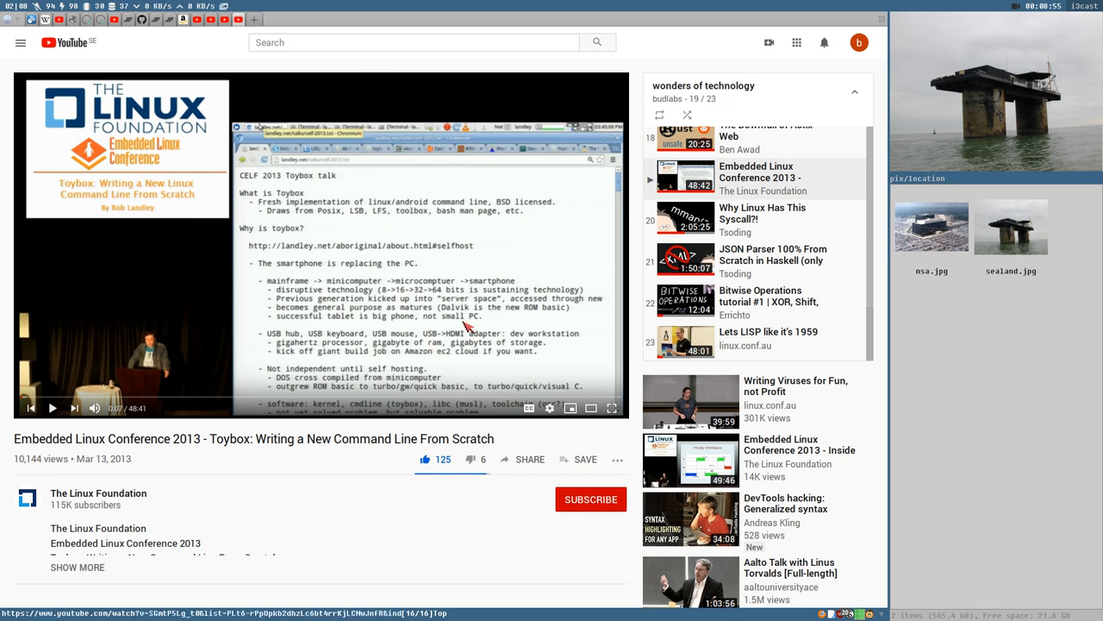
mouse_move(121, 521)
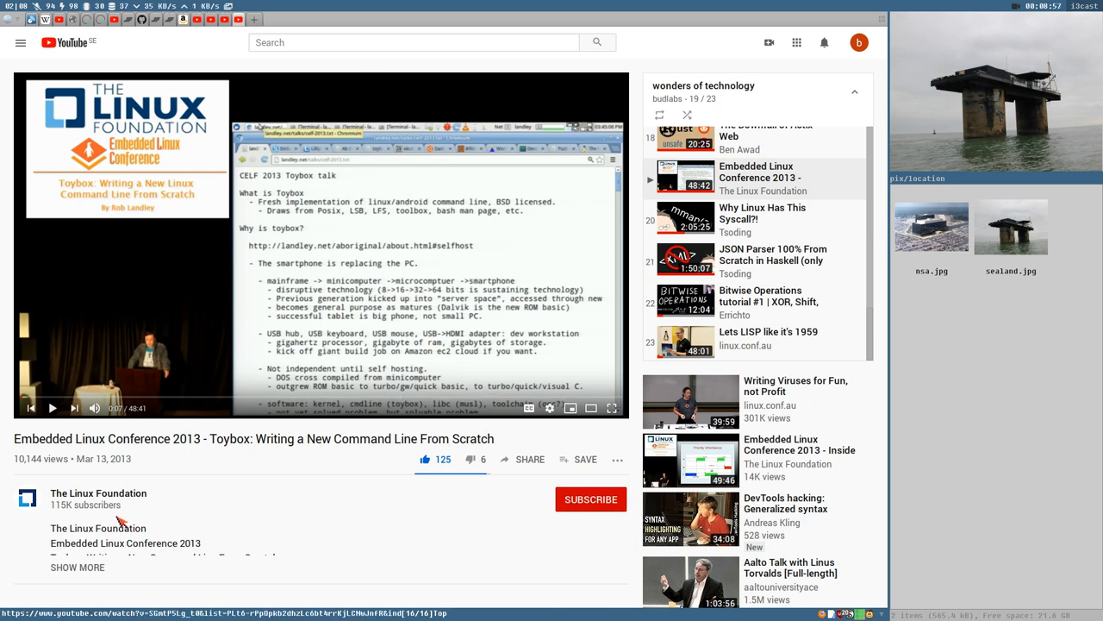
mouse_move(177, 431)
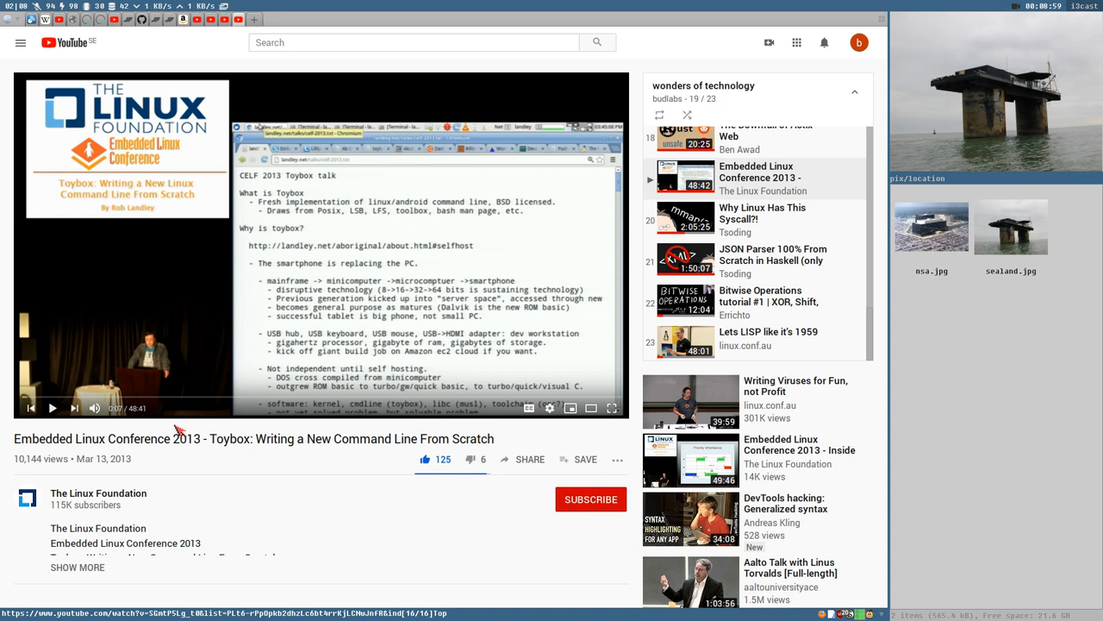
mouse_move(280, 406)
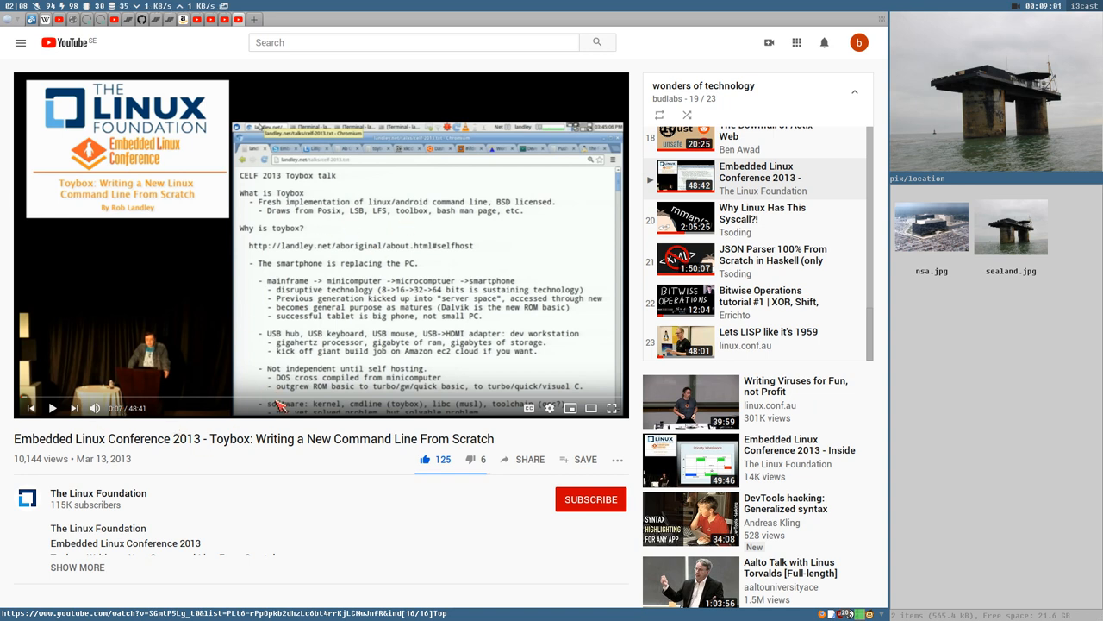
mouse_move(421, 420)
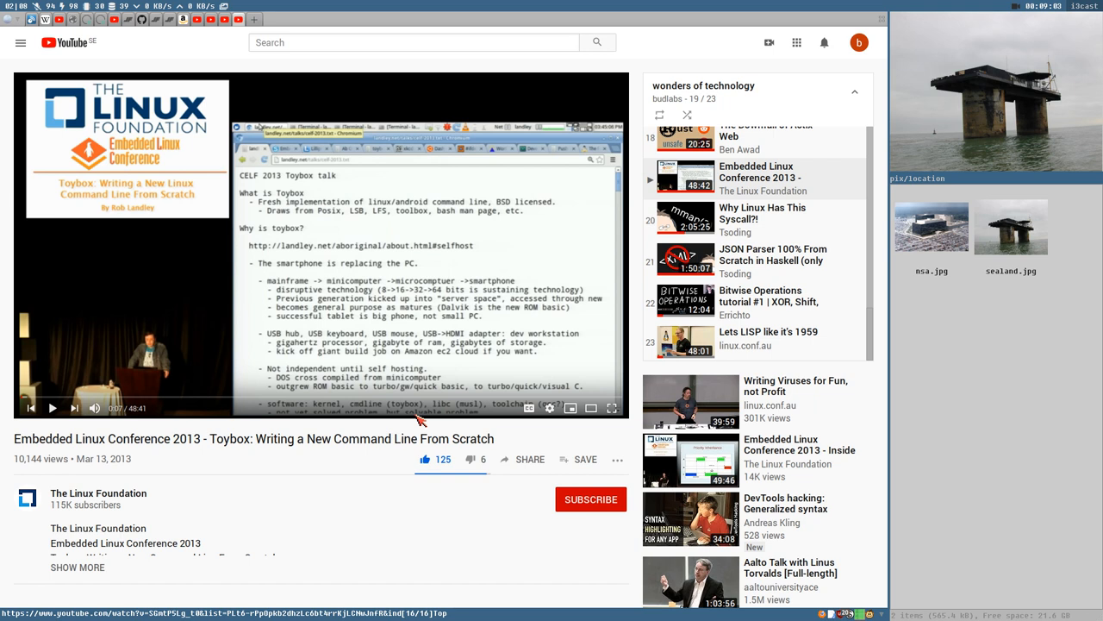
mouse_move(151, 246)
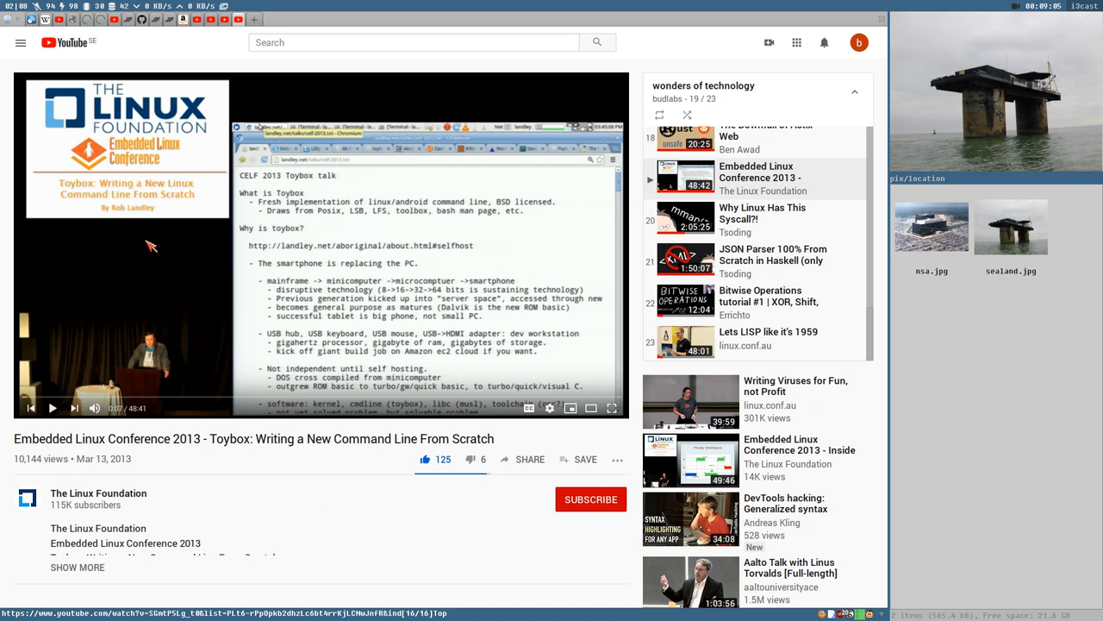
mouse_move(440, 366)
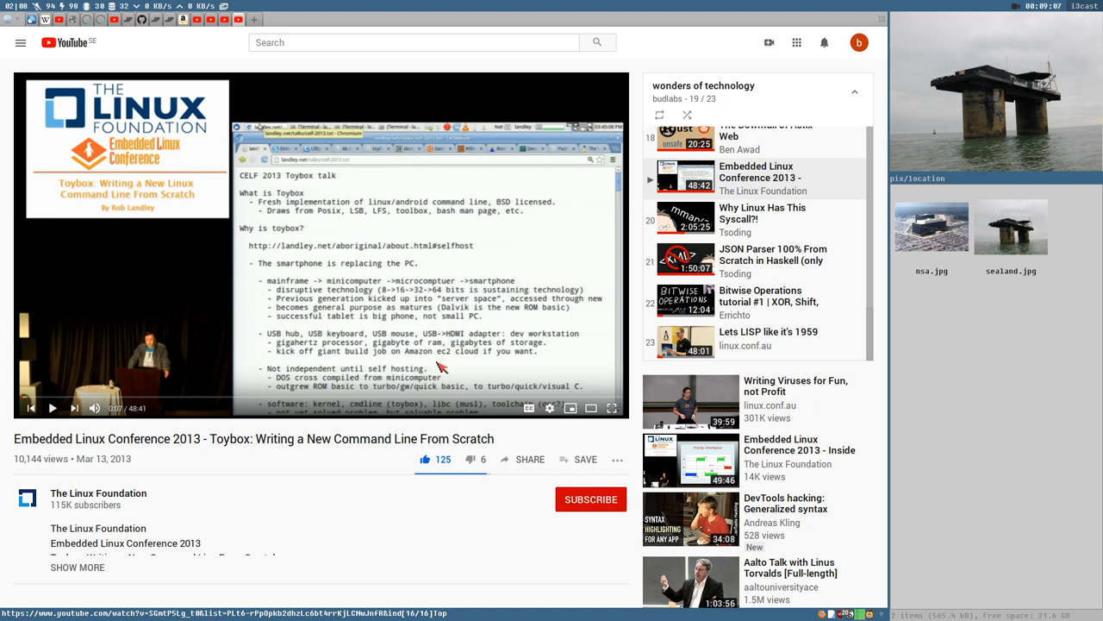
mouse_move(240, 446)
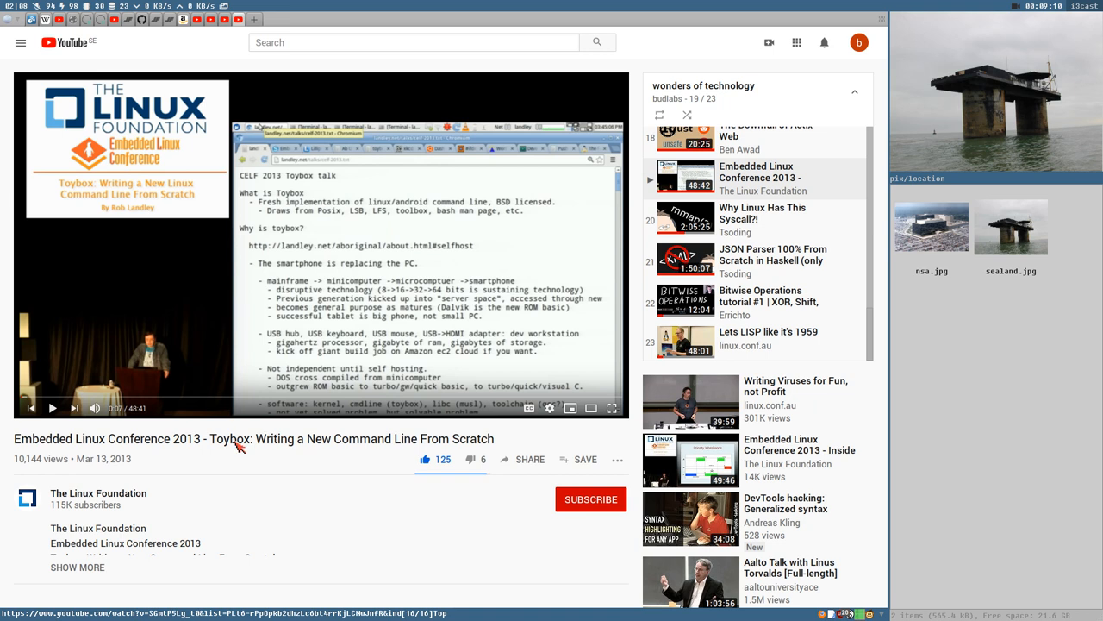
mouse_move(291, 369)
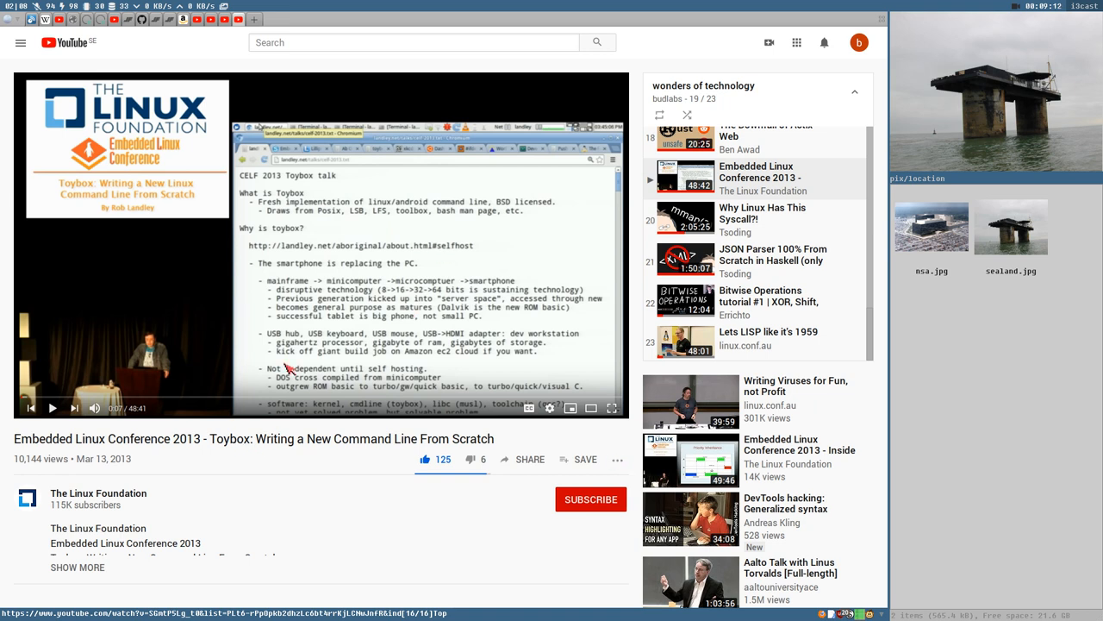
mouse_move(290, 372)
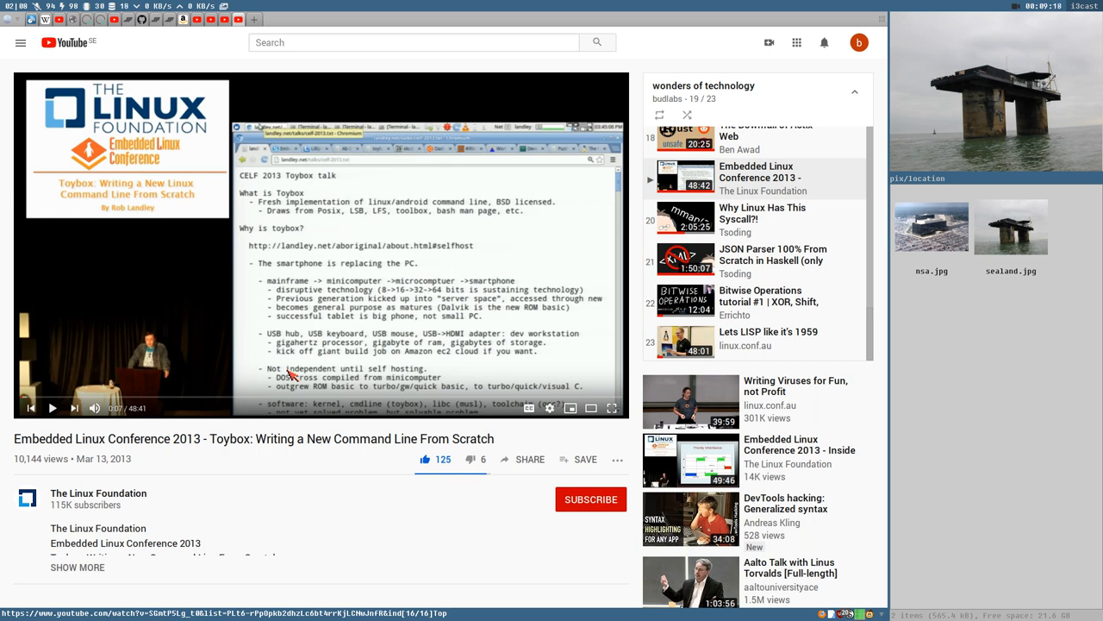
mouse_move(220, 226)
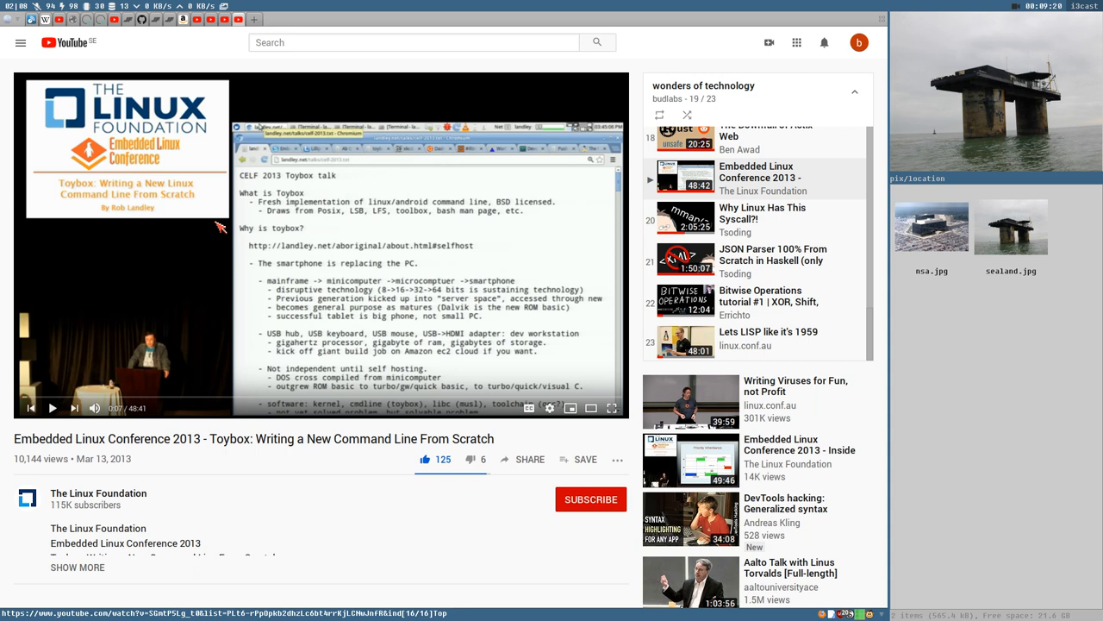
mouse_move(430, 502)
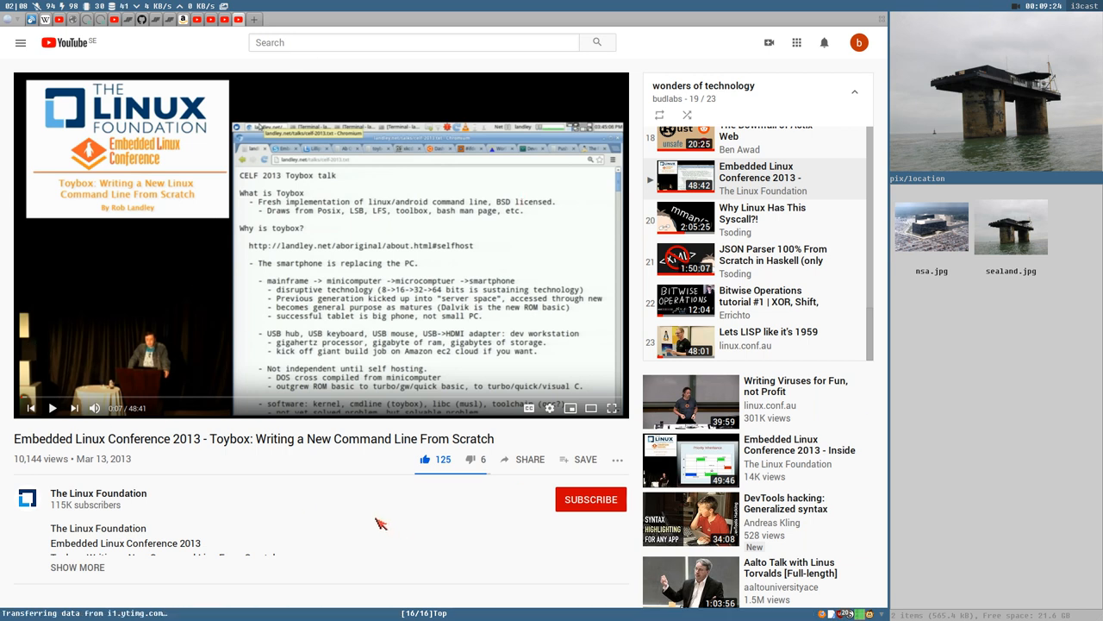
scroll("down", 3)
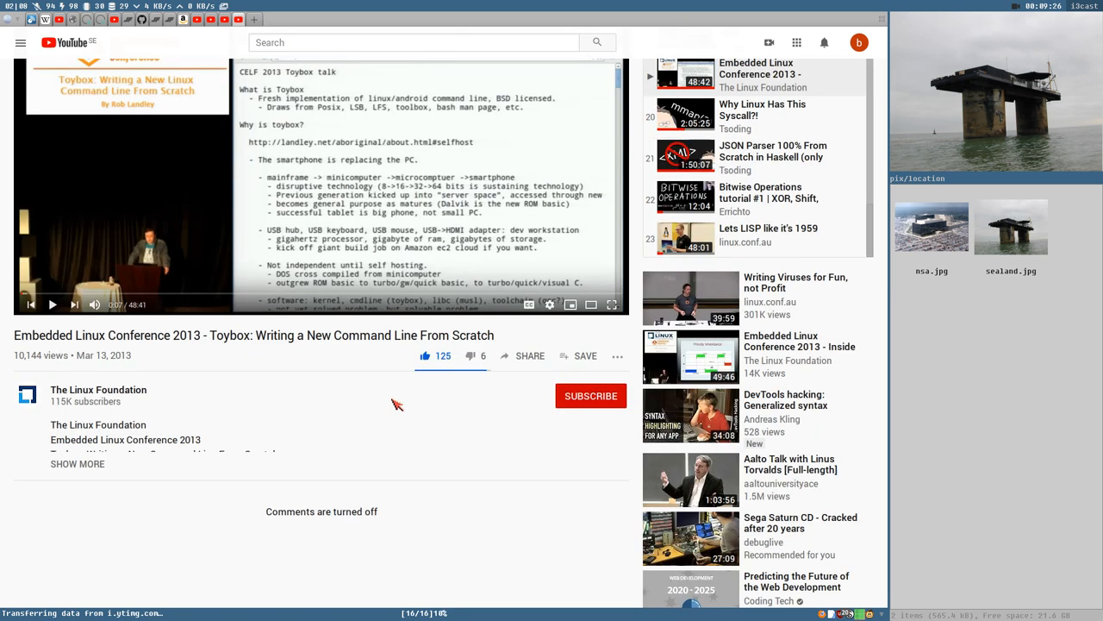
mouse_move(361, 405)
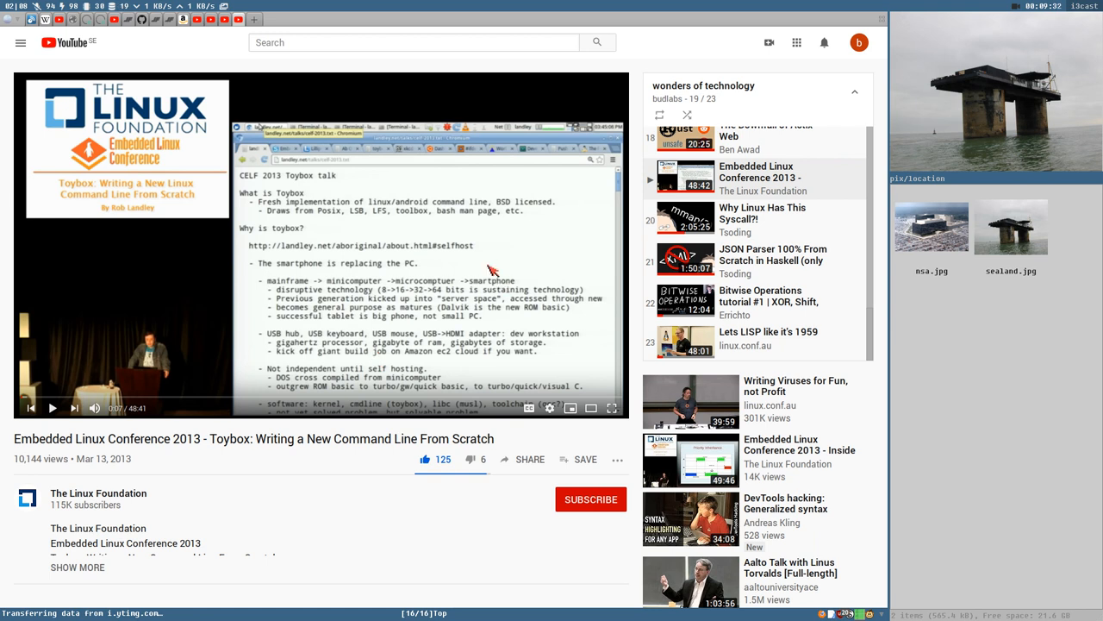
mouse_move(410, 314)
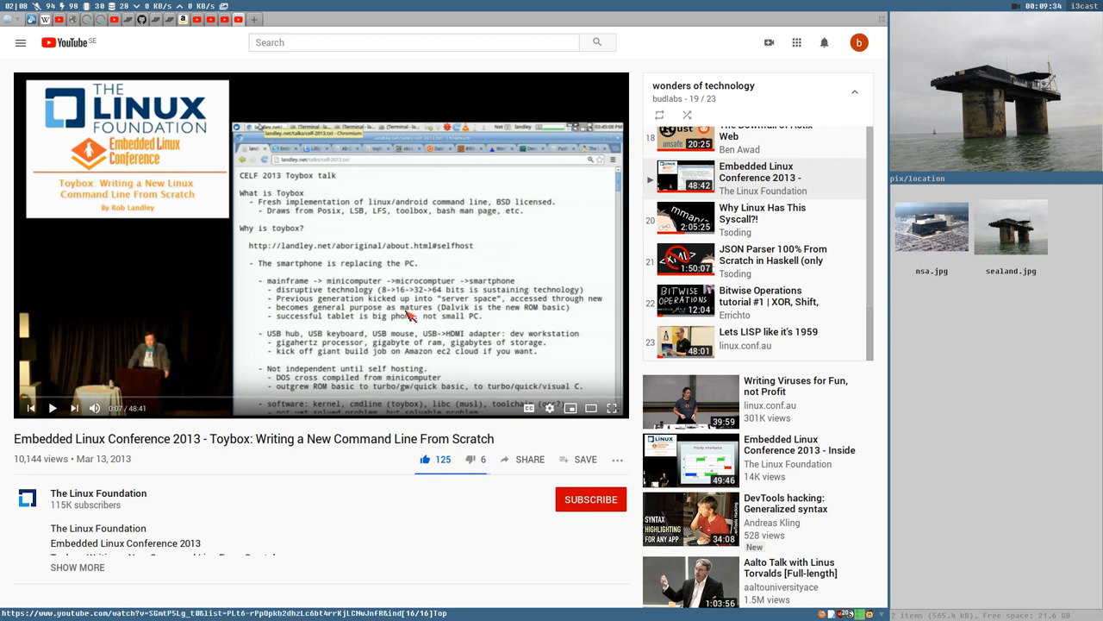
mouse_move(464, 299)
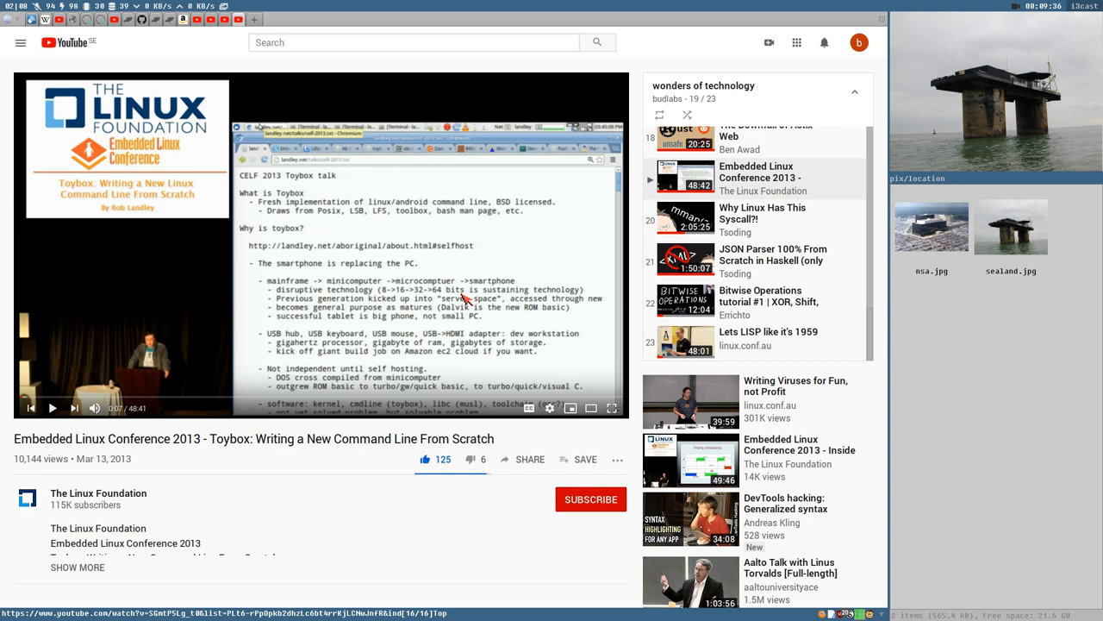
mouse_move(472, 212)
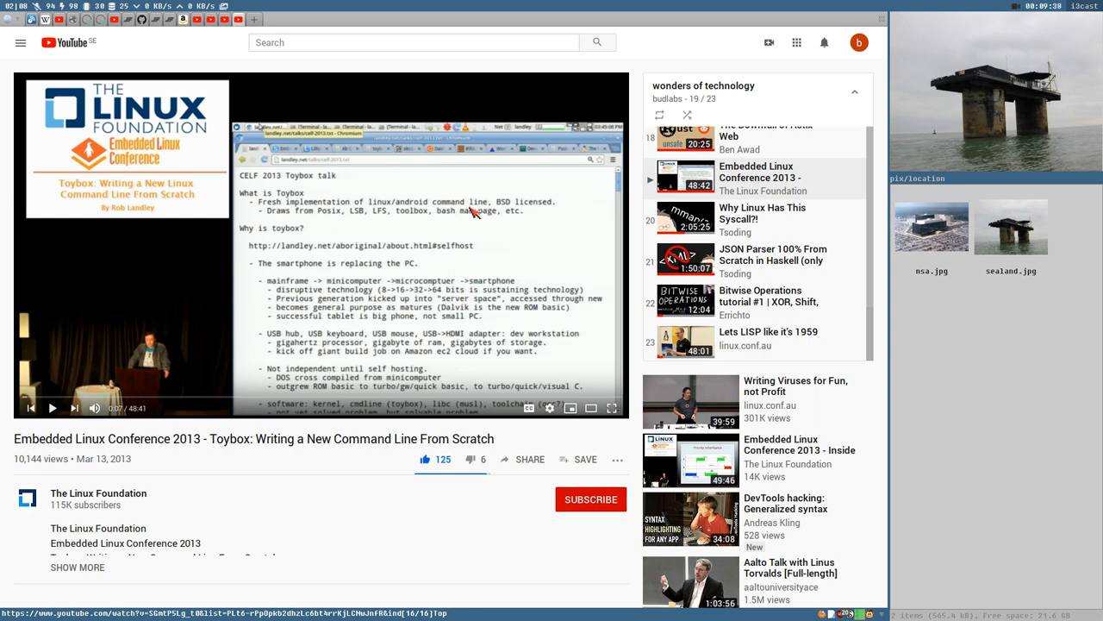
mouse_move(457, 222)
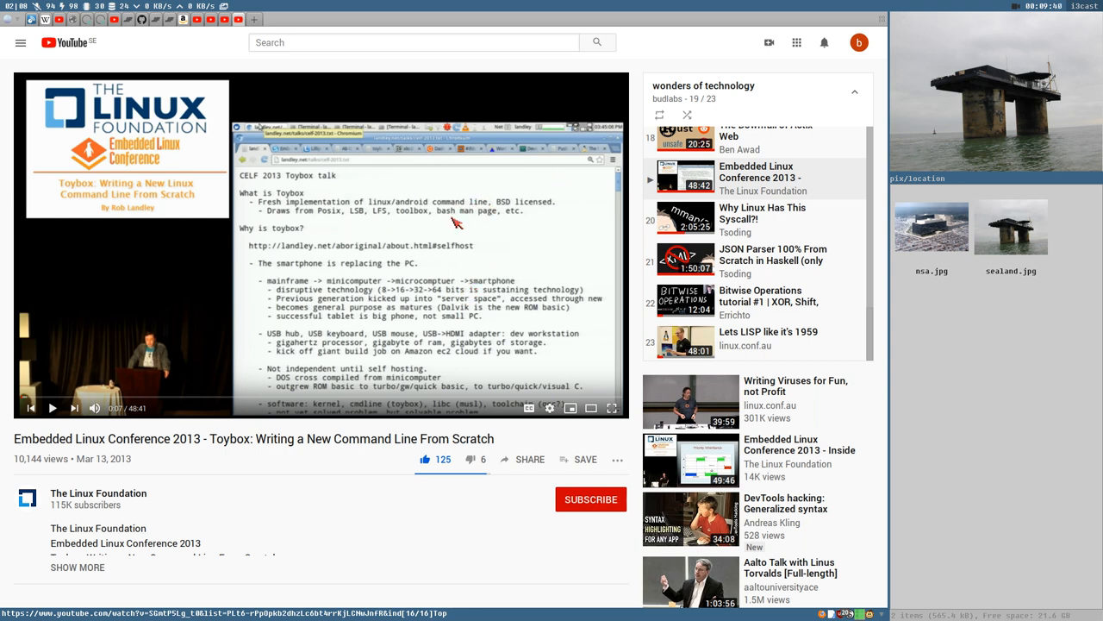
mouse_move(290, 343)
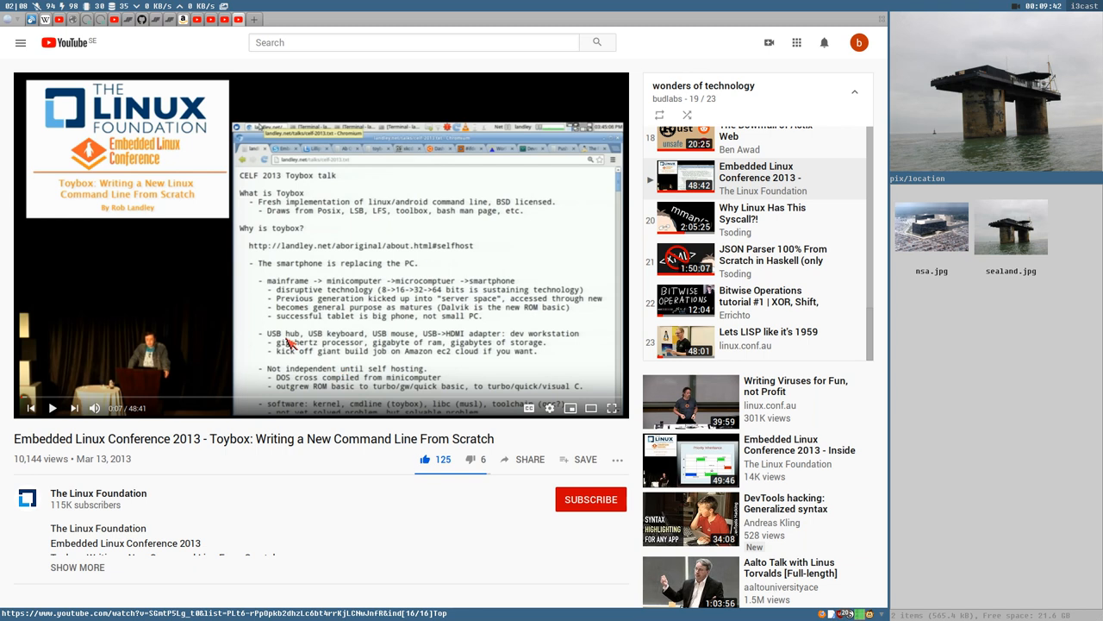
mouse_move(303, 250)
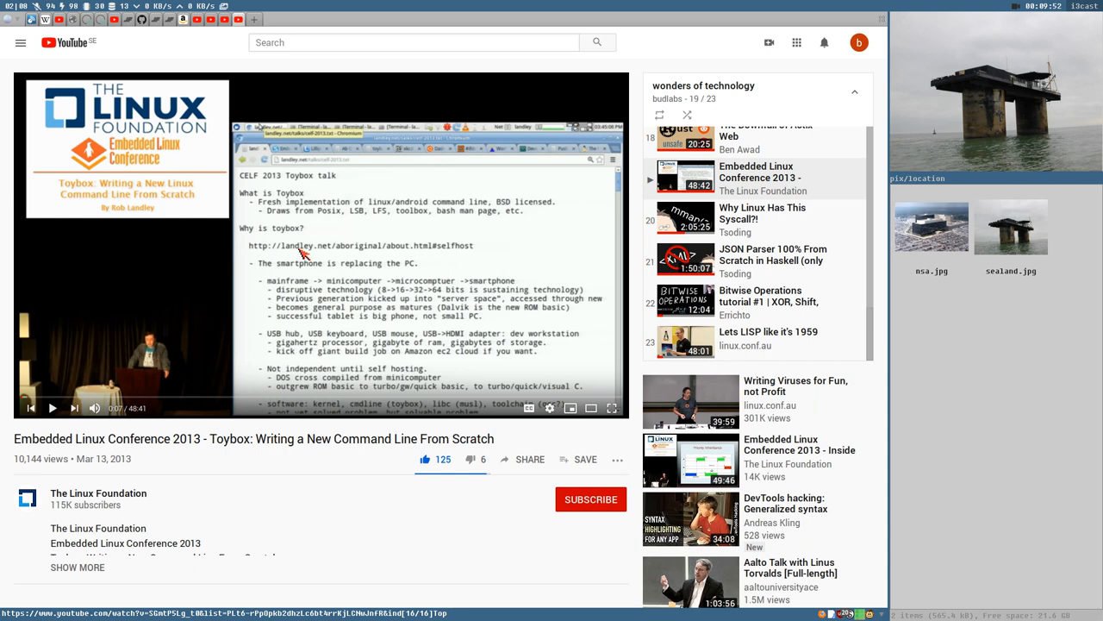
mouse_move(435, 193)
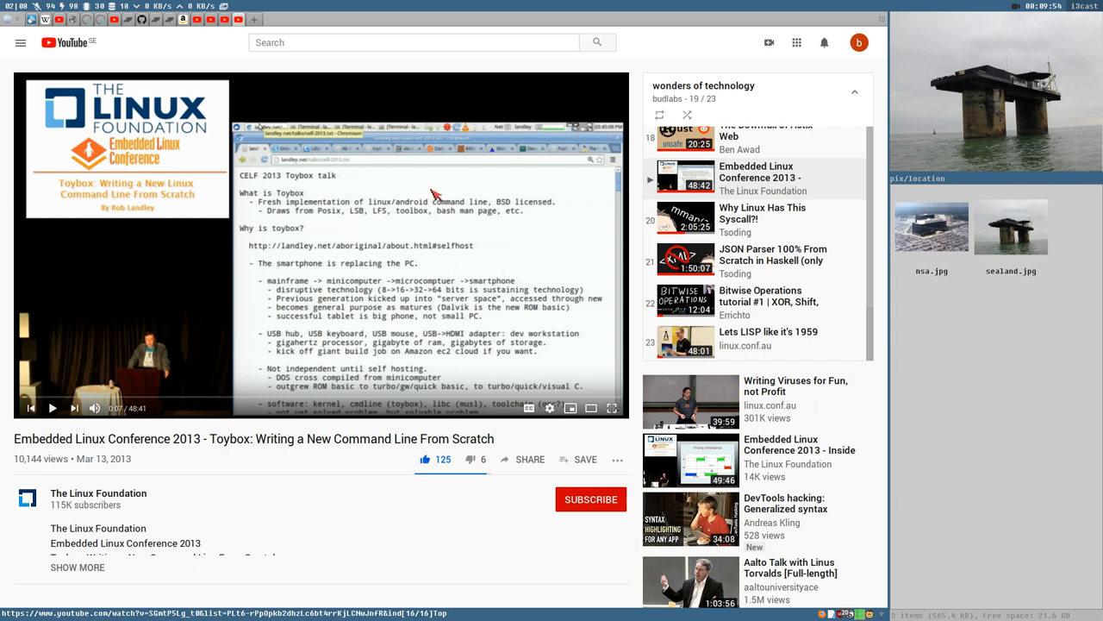
mouse_move(393, 217)
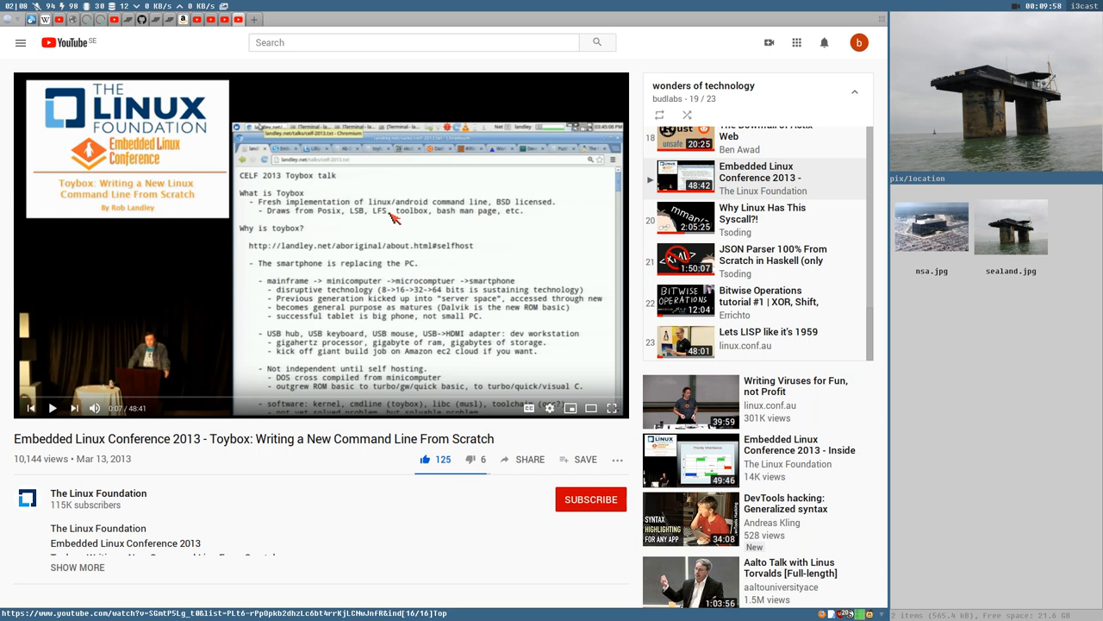
mouse_move(378, 218)
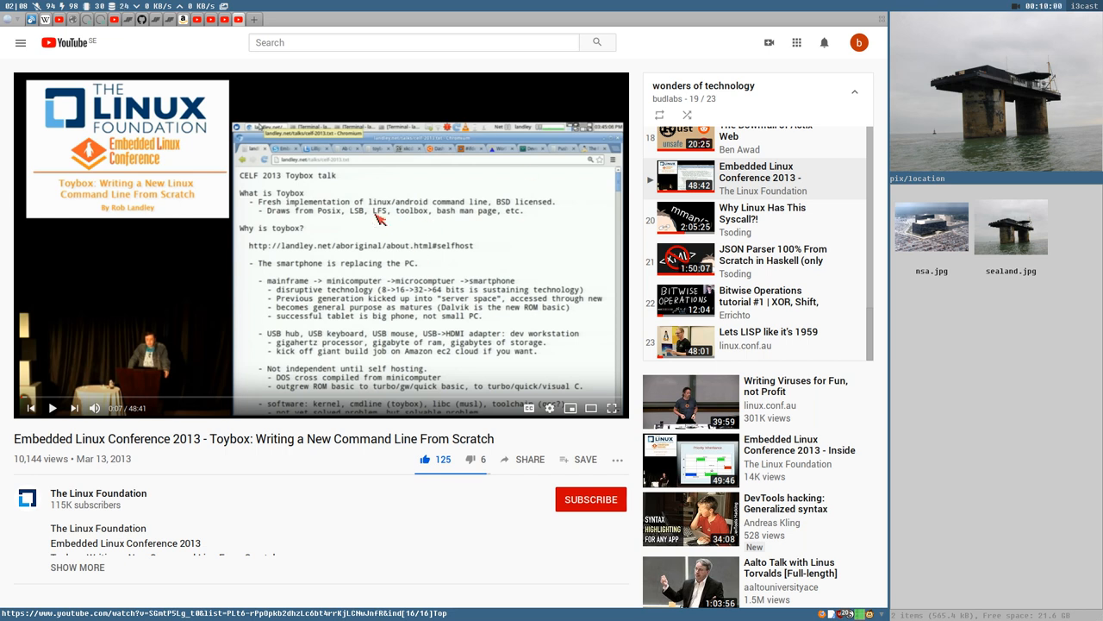
mouse_move(310, 183)
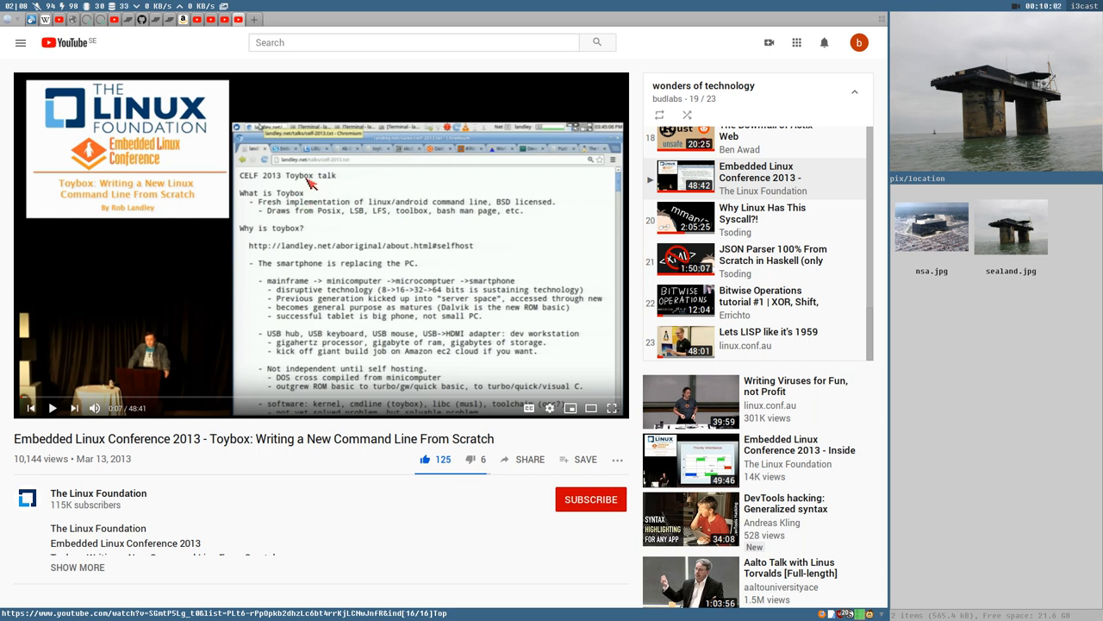
mouse_move(361, 221)
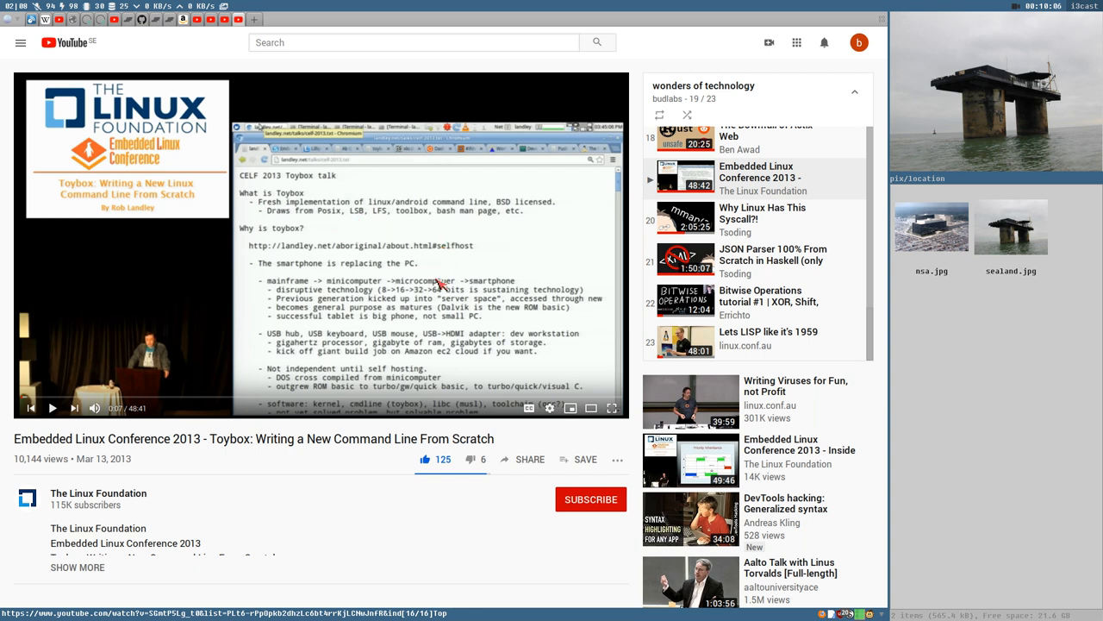
mouse_move(409, 310)
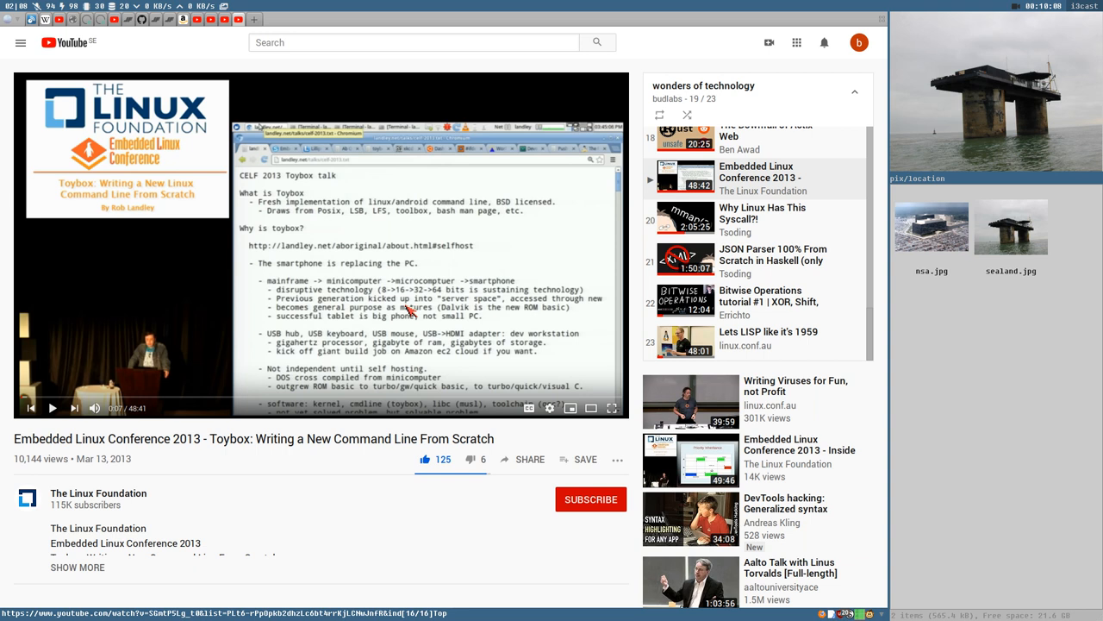
mouse_move(410, 274)
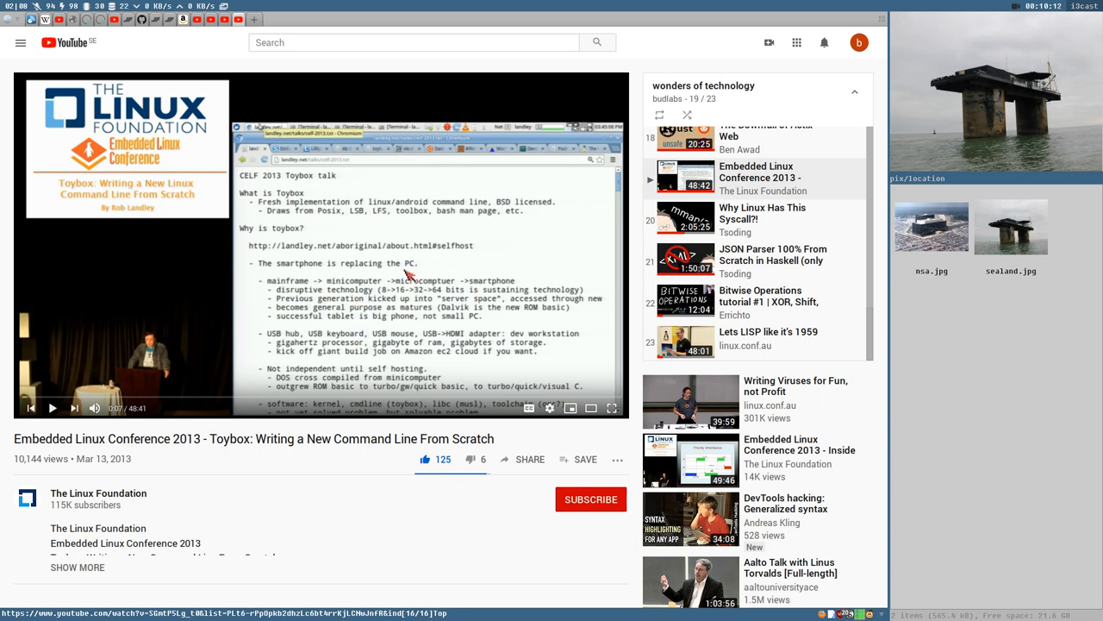
mouse_move(411, 480)
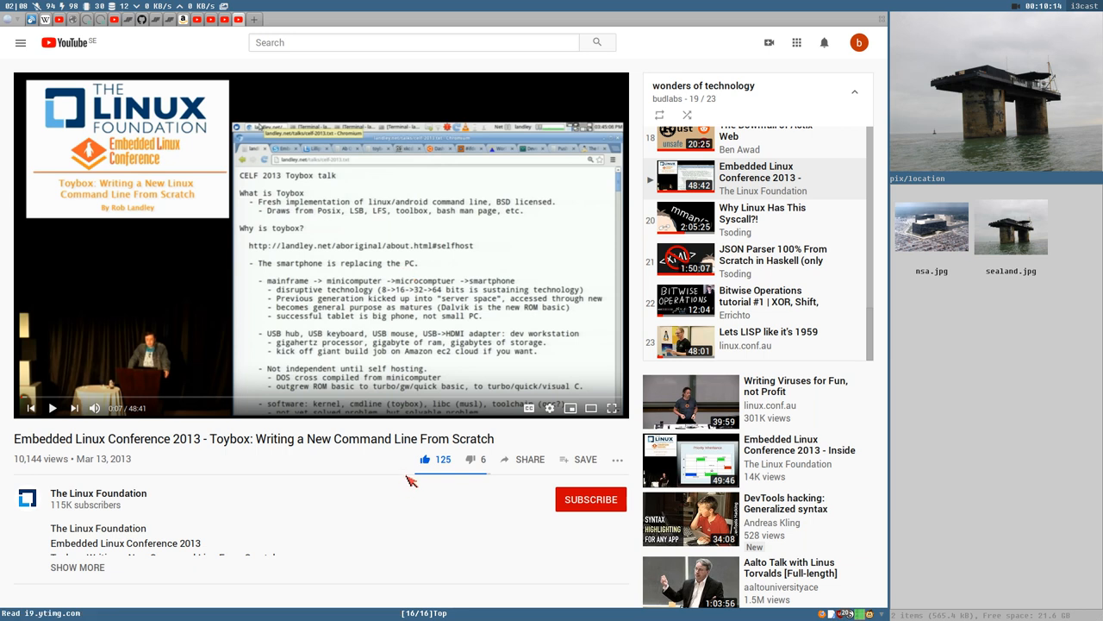
scroll("down", 3)
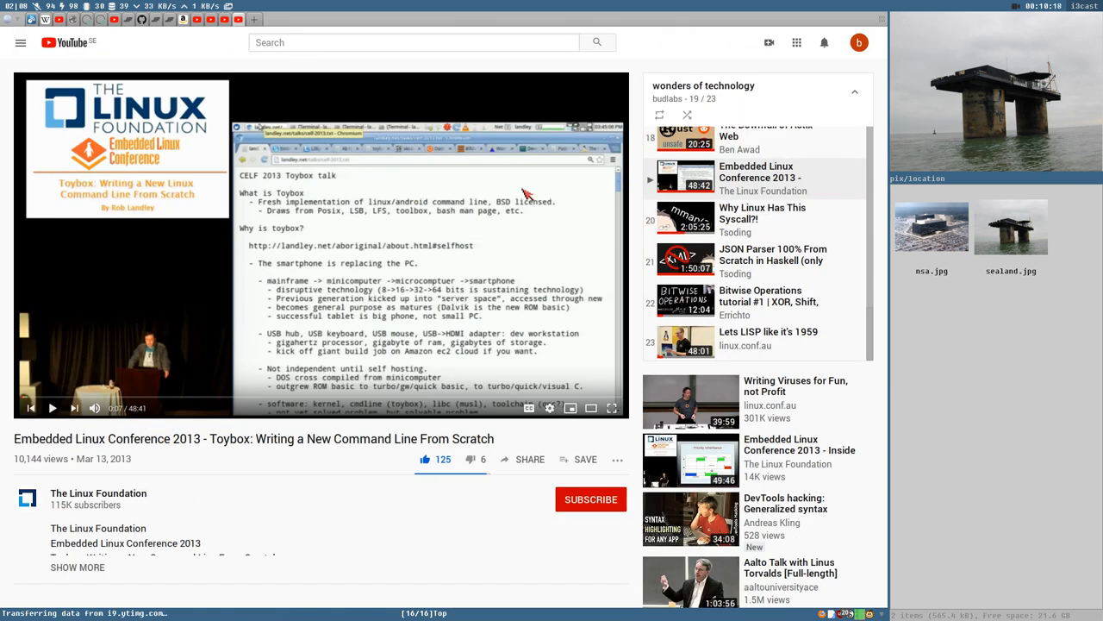
mouse_move(500, 213)
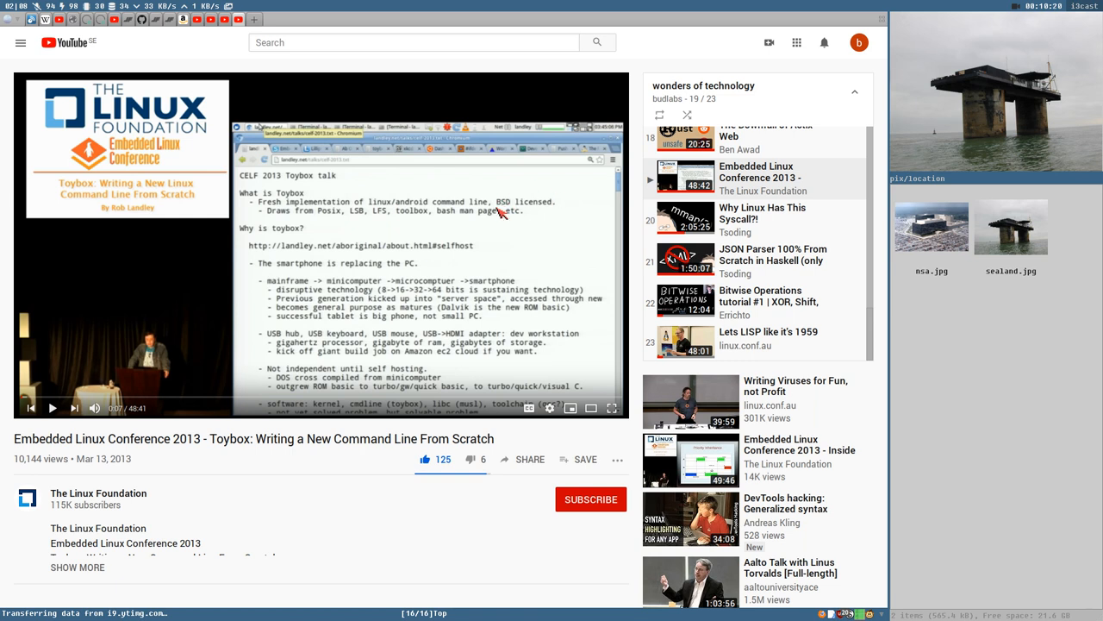
mouse_move(492, 266)
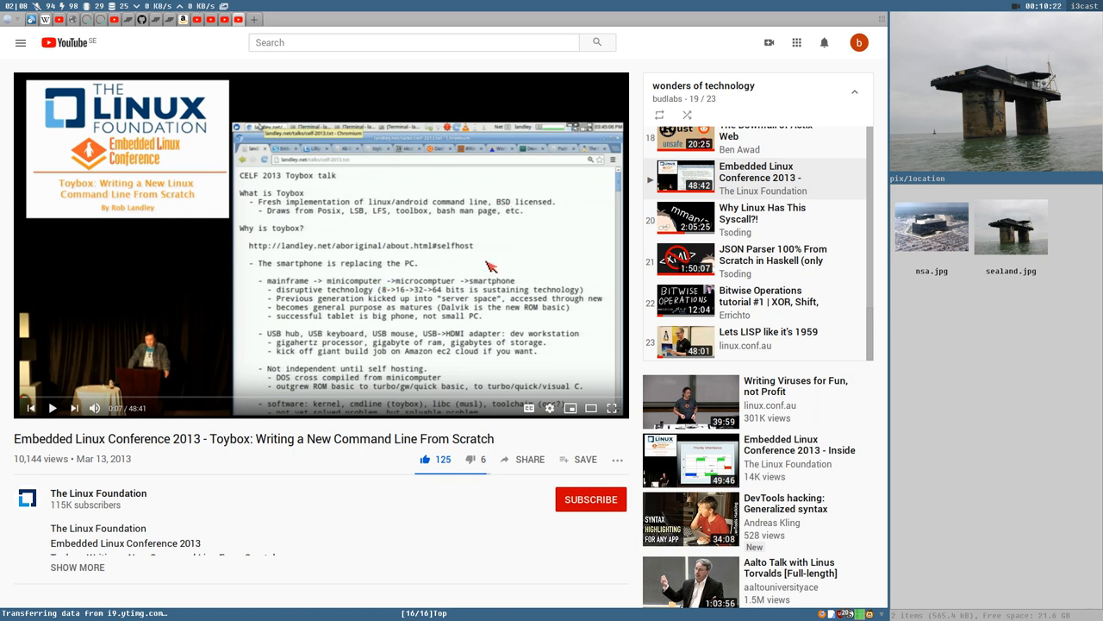
mouse_move(357, 218)
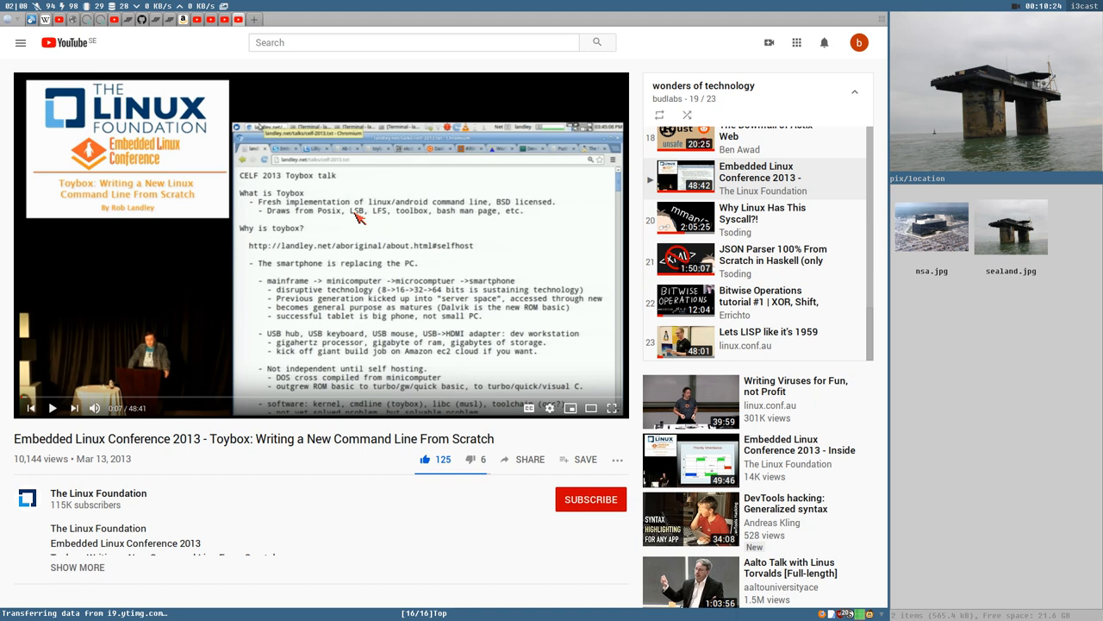
mouse_move(452, 220)
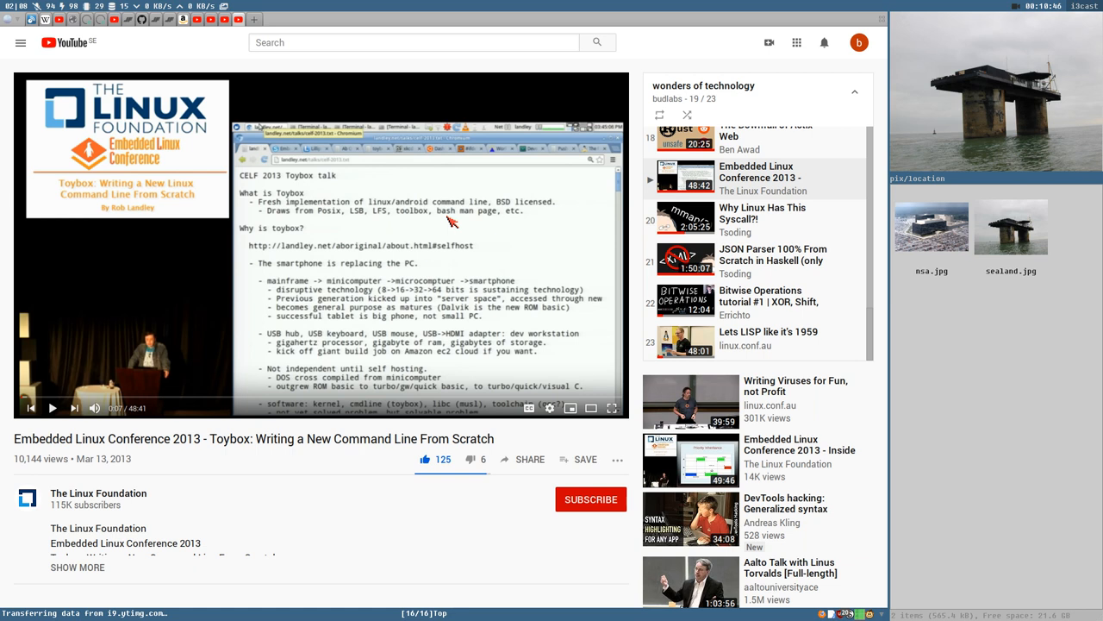
mouse_move(627, 109)
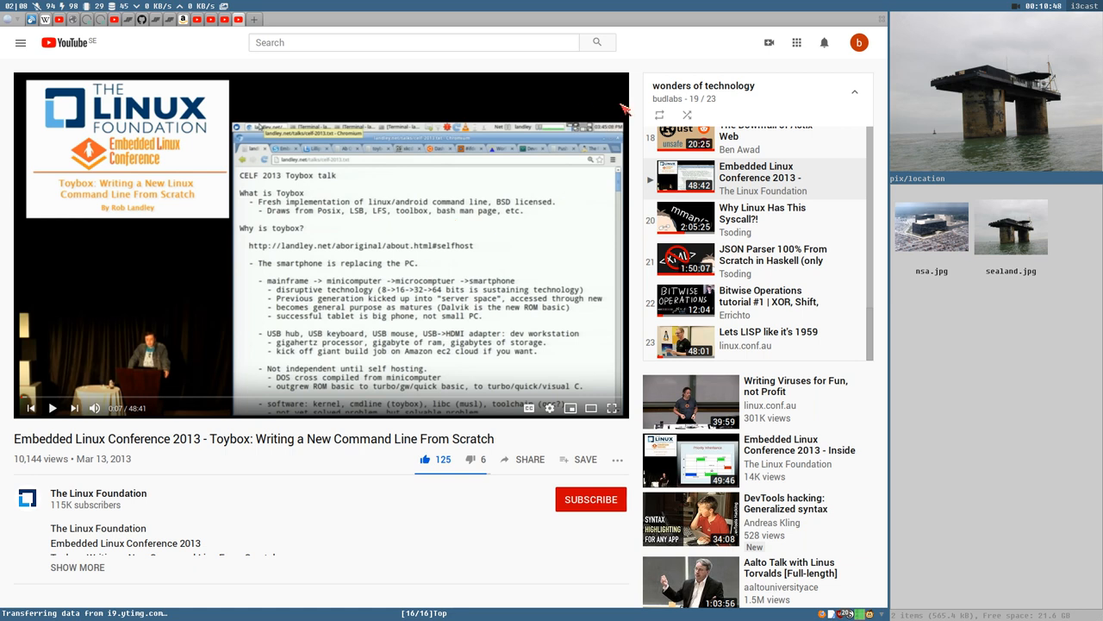
mouse_move(634, 111)
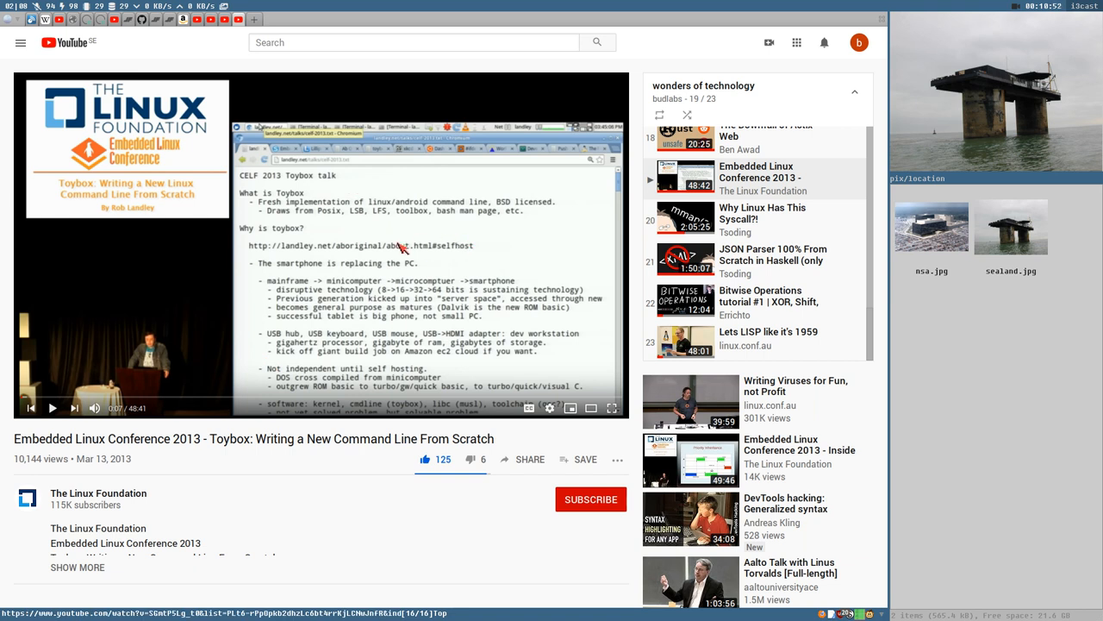
mouse_move(639, 277)
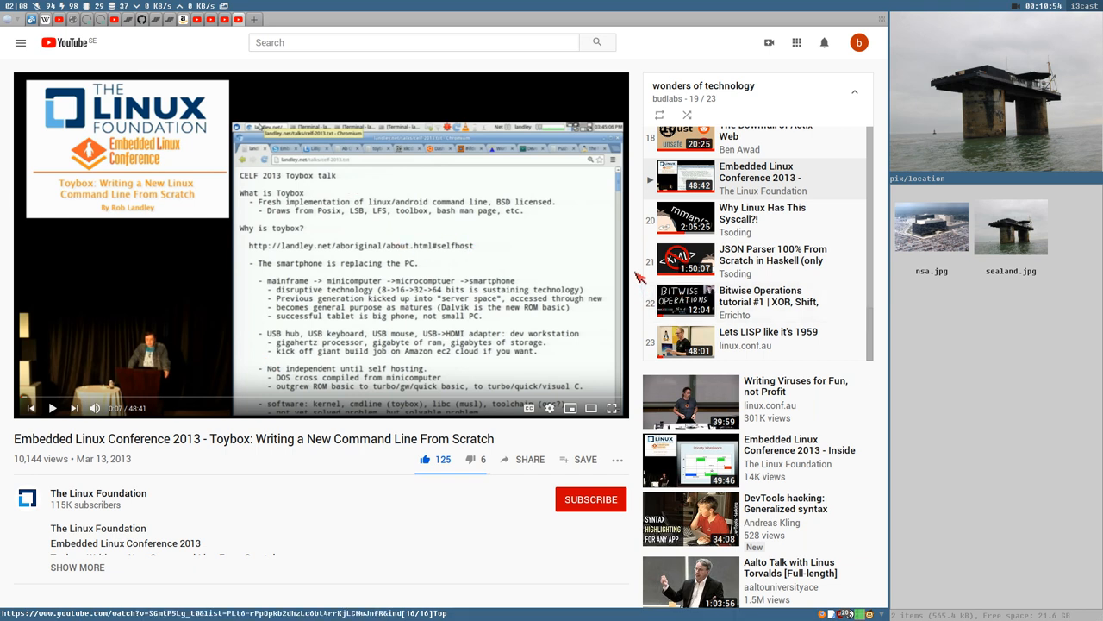
mouse_move(428, 233)
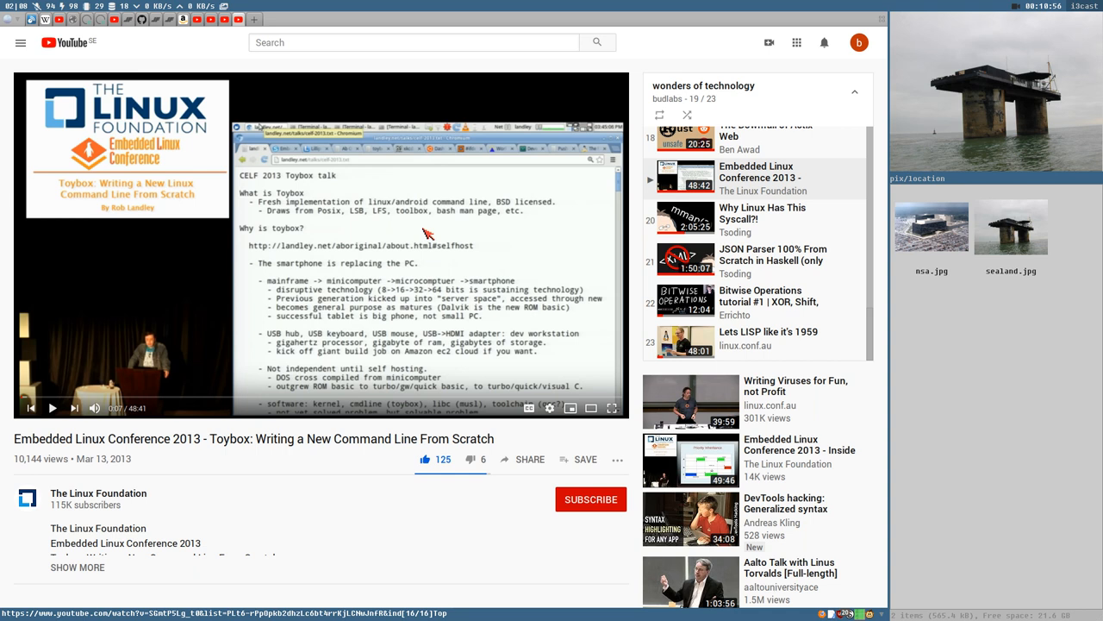
mouse_move(556, 319)
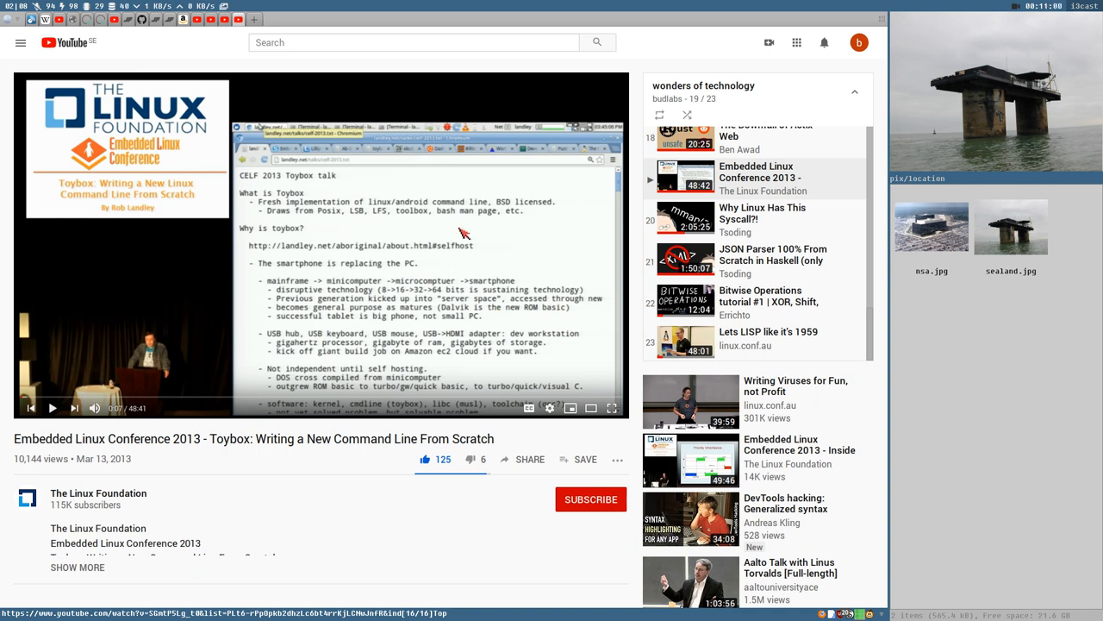
mouse_move(447, 248)
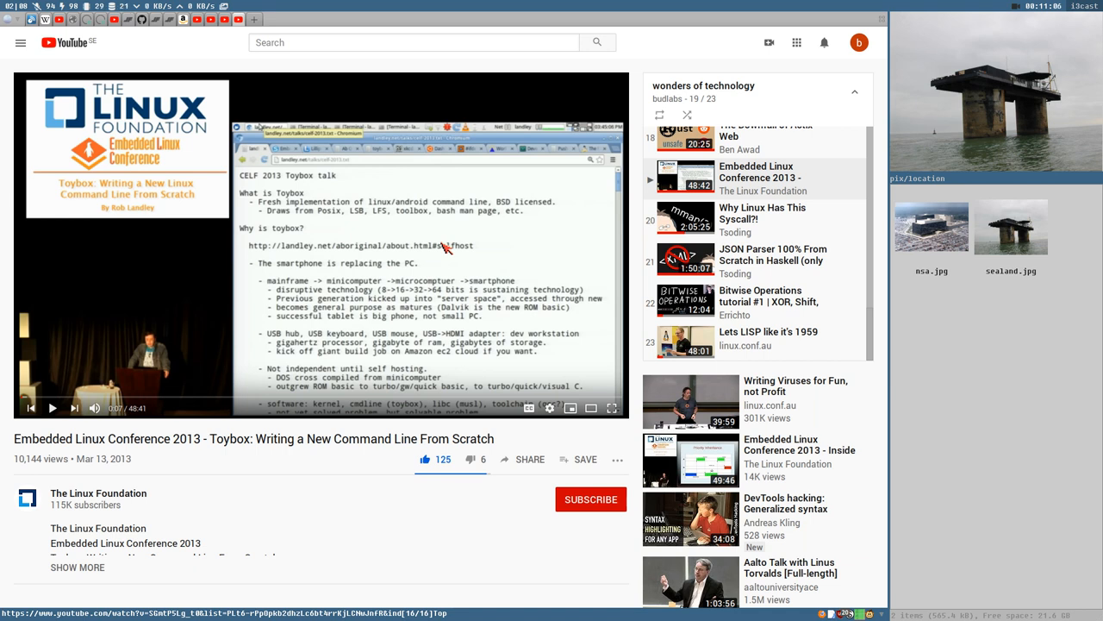
mouse_move(316, 383)
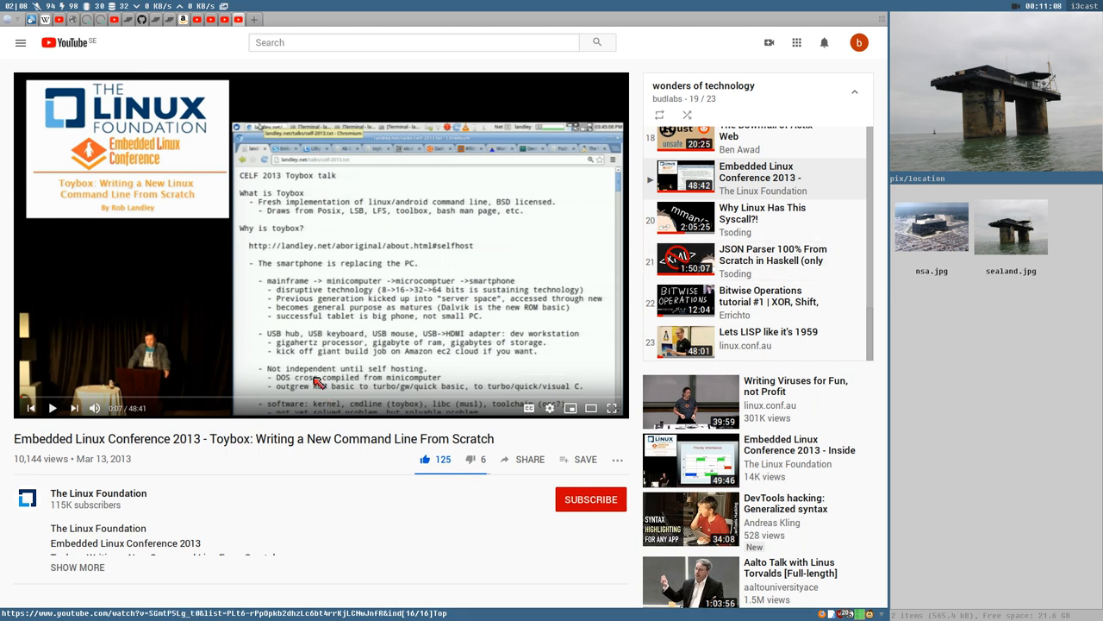
mouse_move(128, 382)
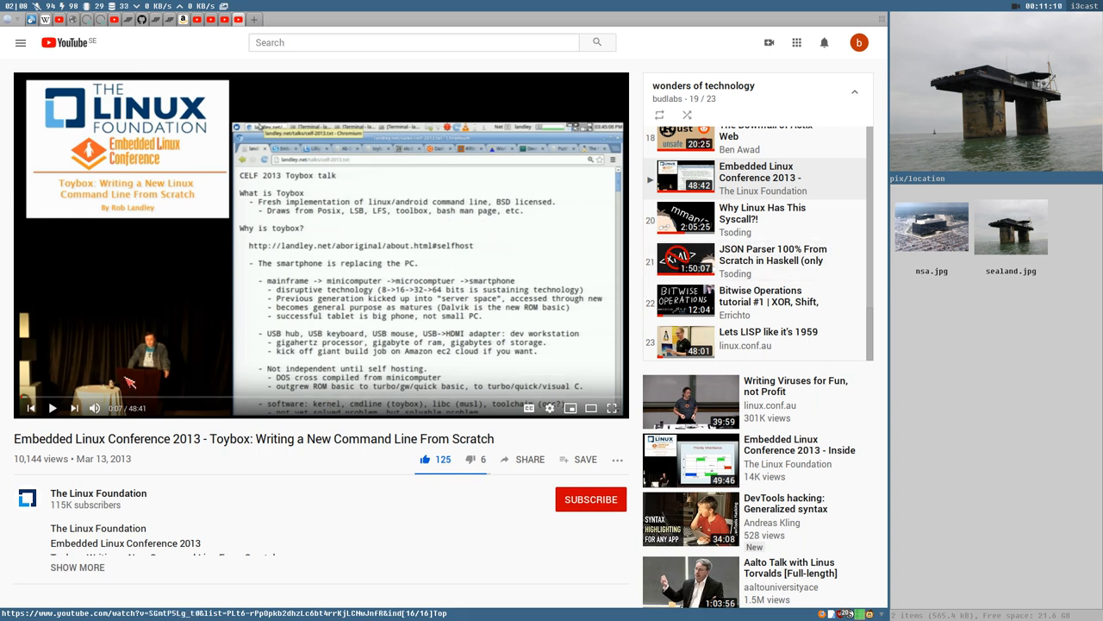
mouse_move(543, 71)
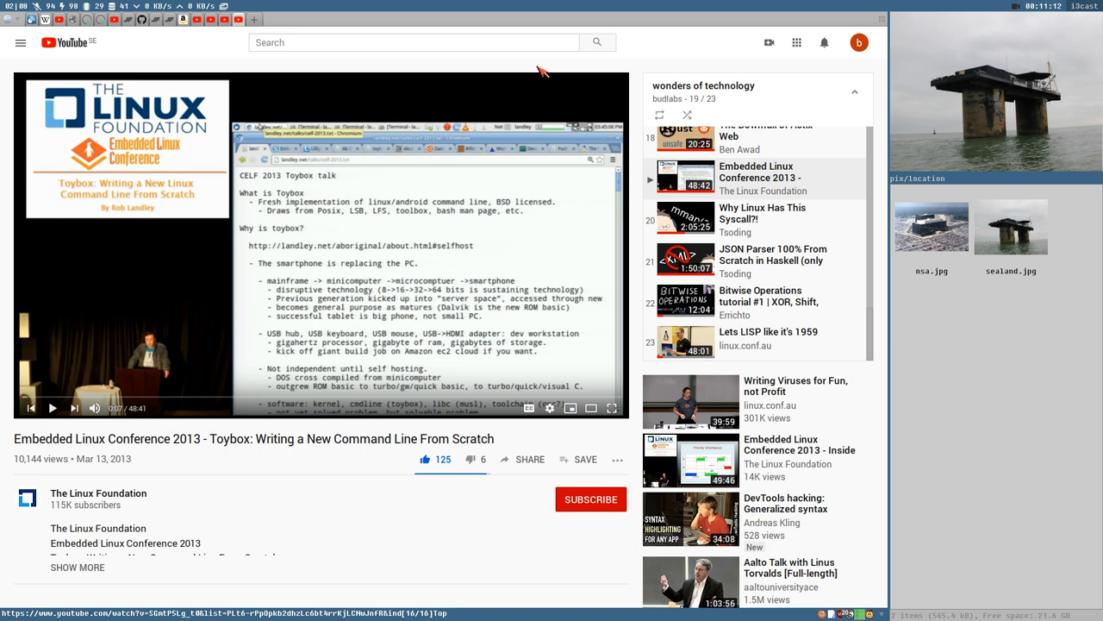
mouse_move(543, 213)
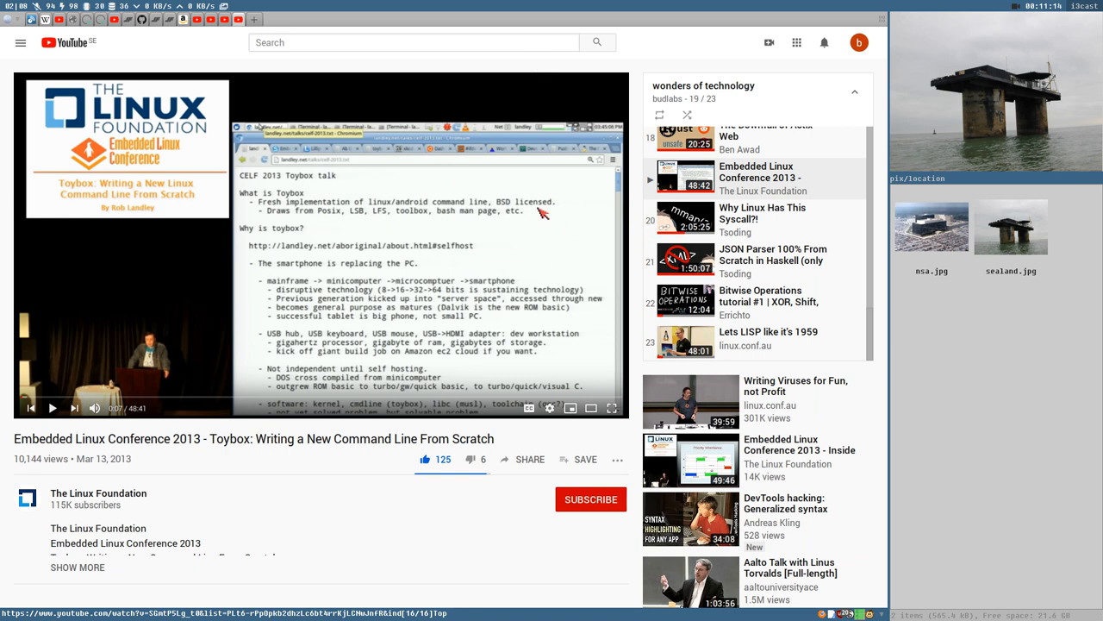
mouse_move(515, 226)
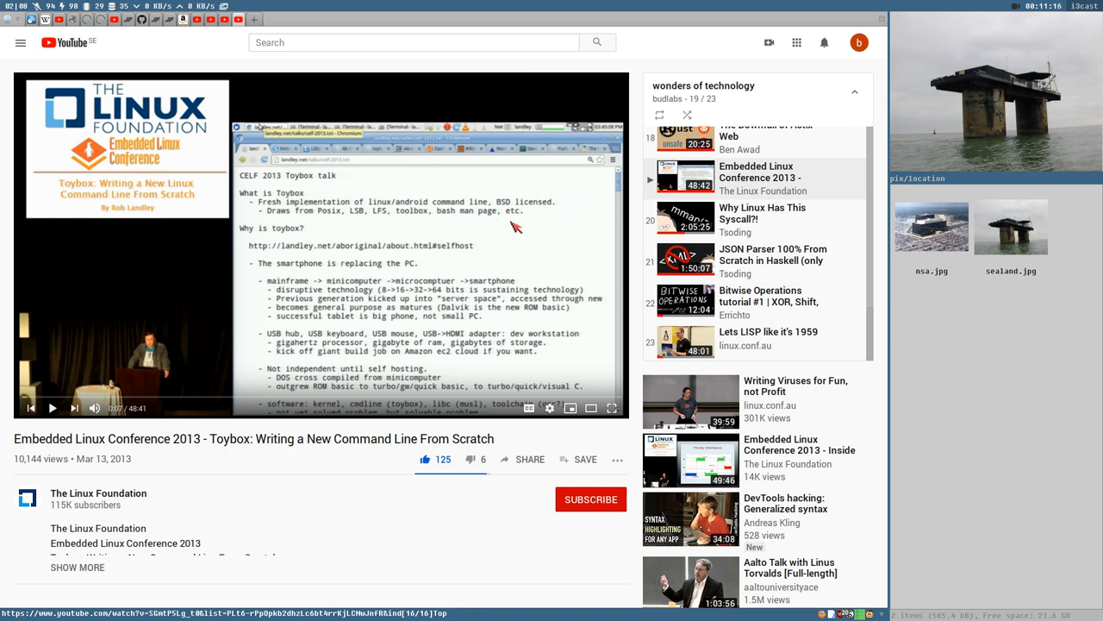
mouse_move(452, 277)
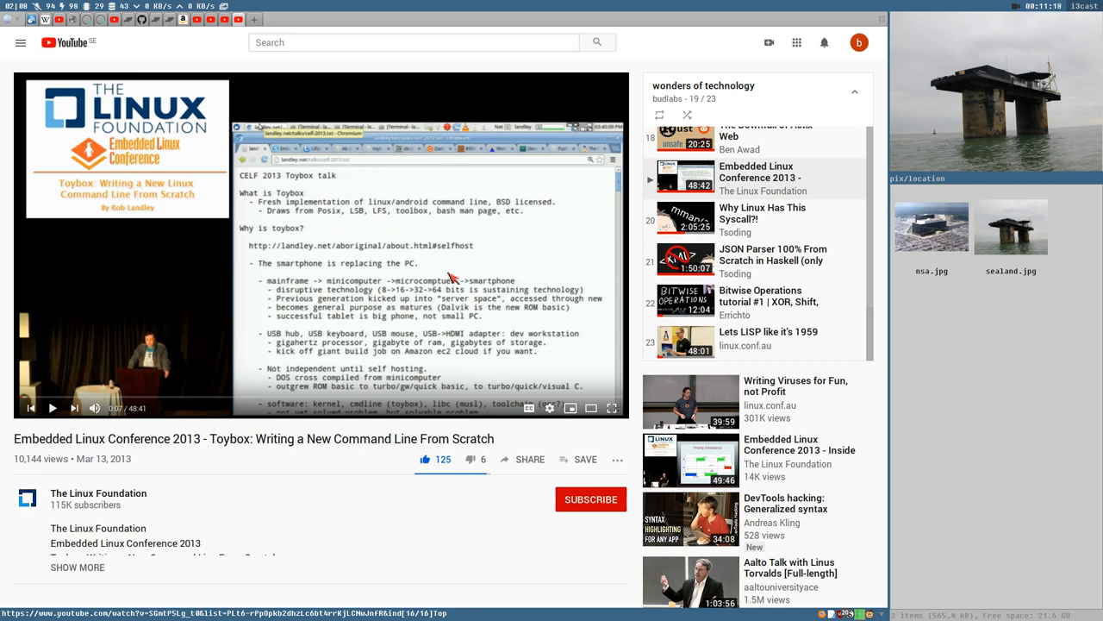
mouse_move(507, 141)
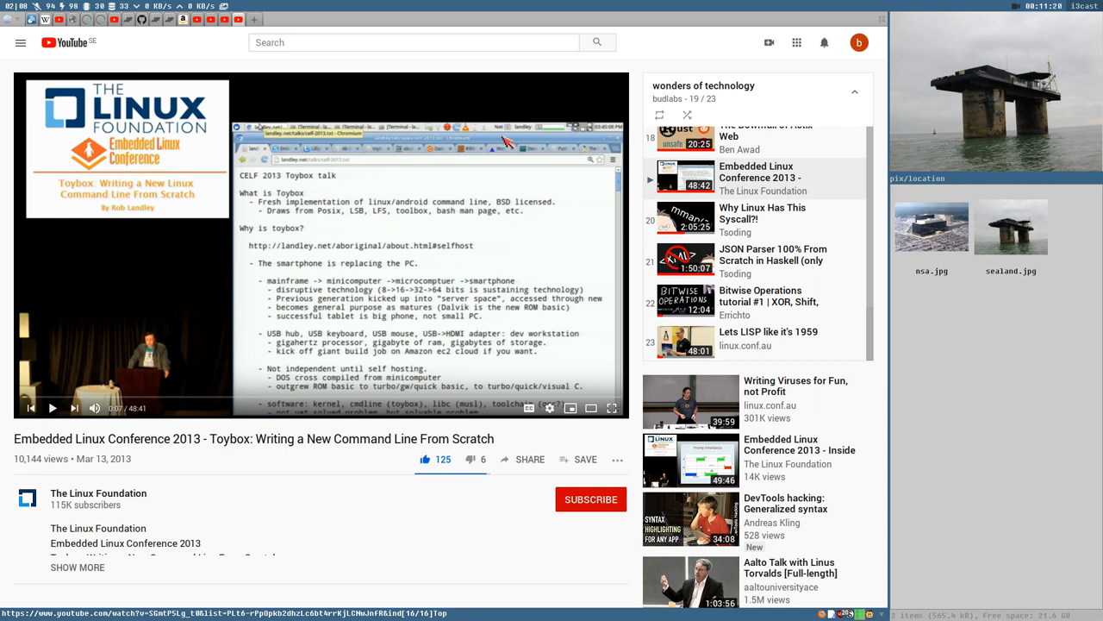
mouse_move(543, 268)
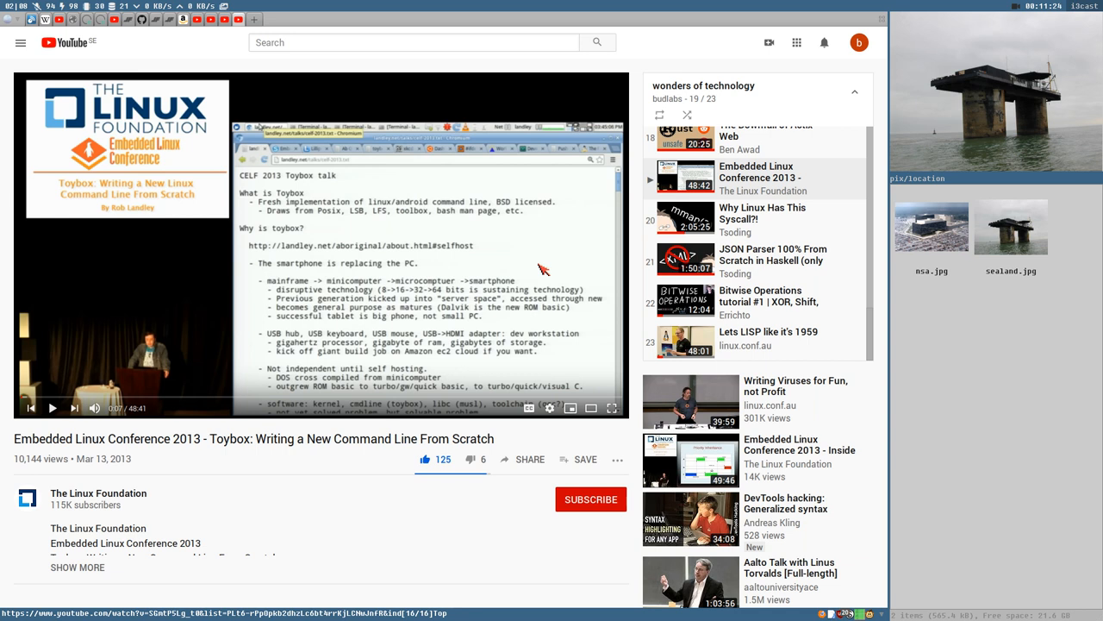
mouse_move(125, 370)
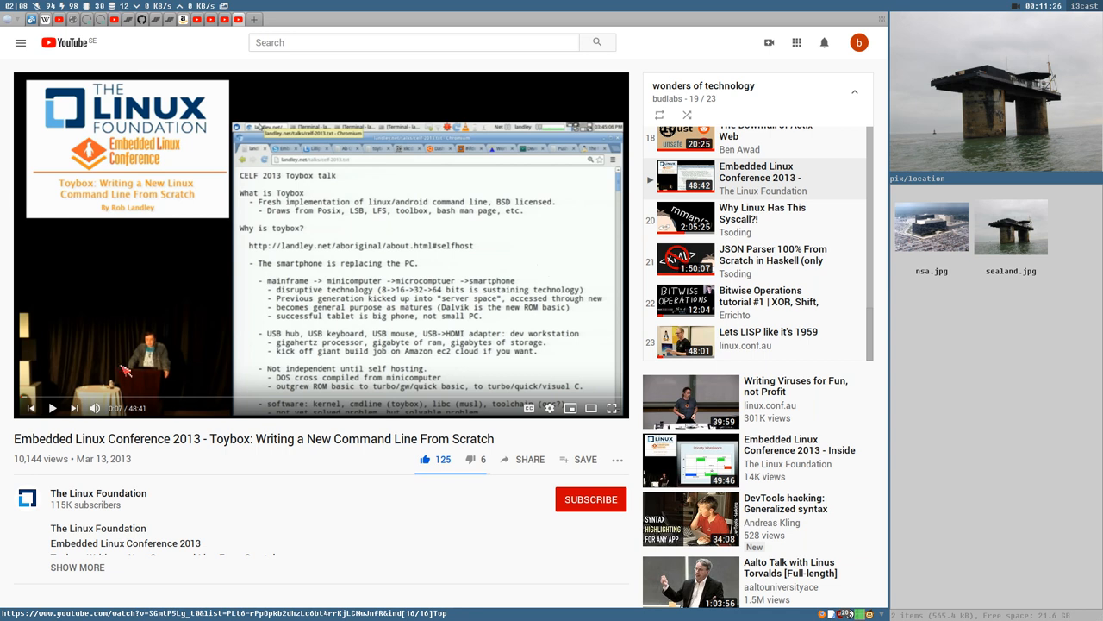
mouse_move(724, 345)
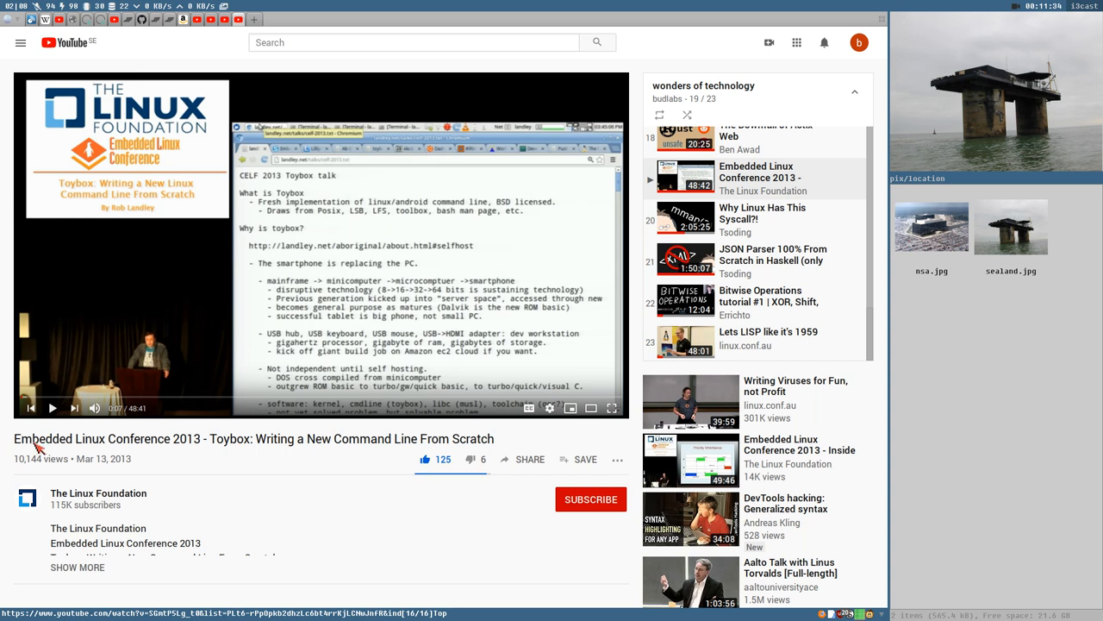
mouse_move(158, 345)
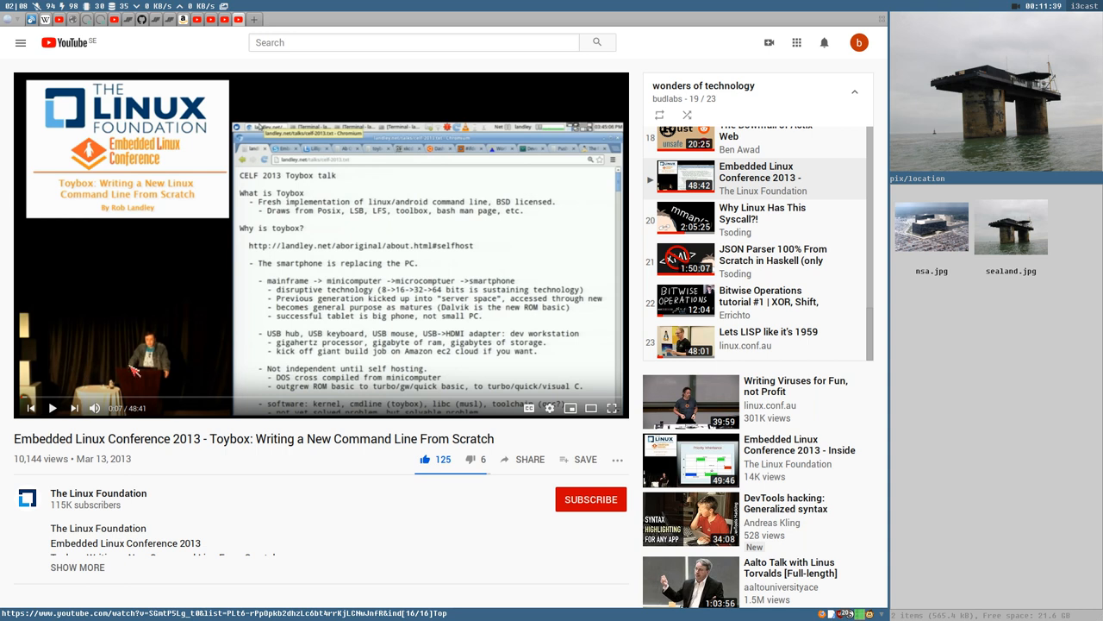
mouse_move(312, 340)
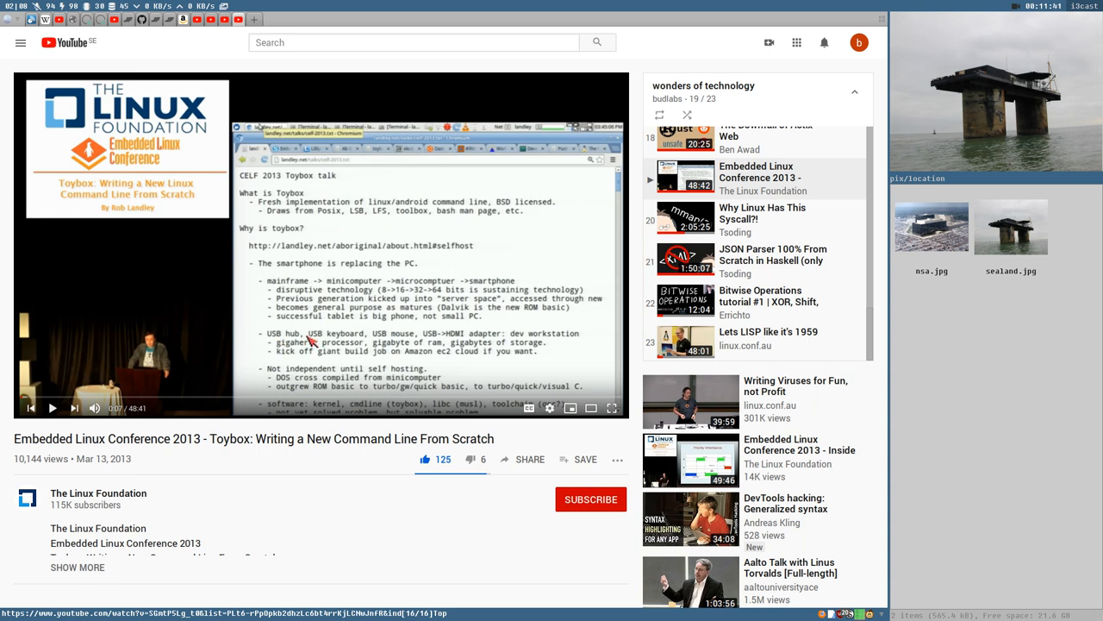
mouse_move(254, 336)
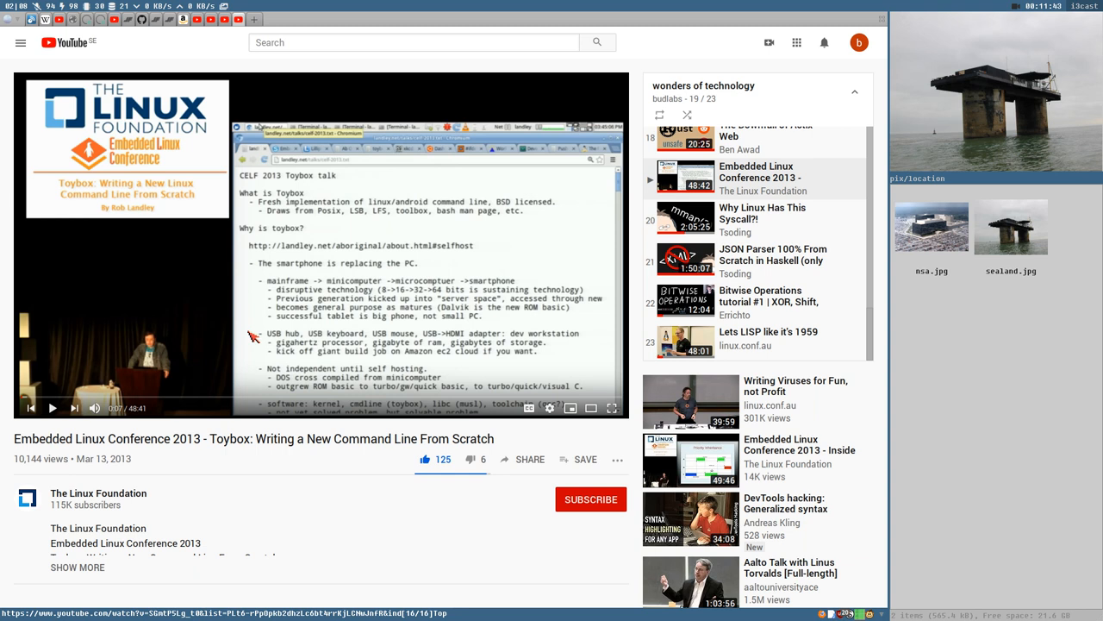
mouse_move(368, 307)
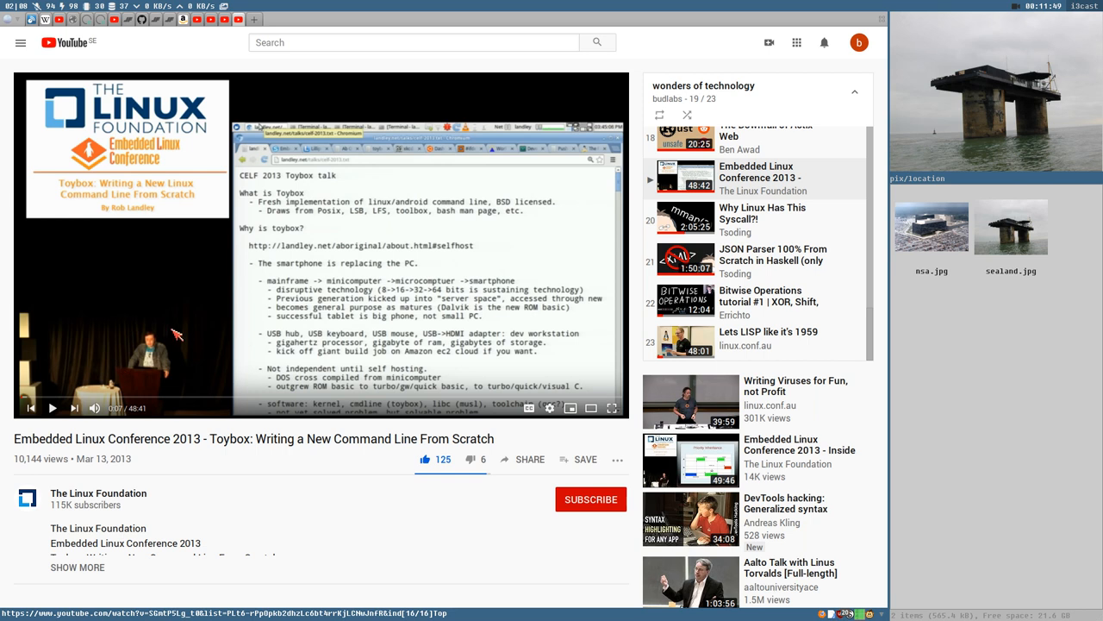
mouse_move(162, 337)
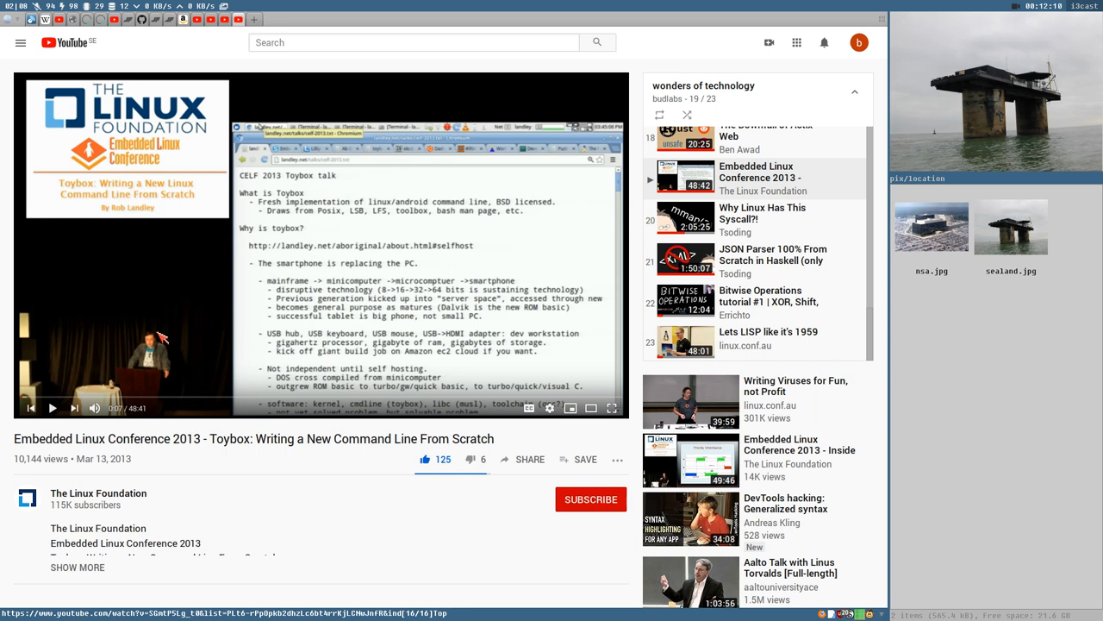
mouse_move(254, 244)
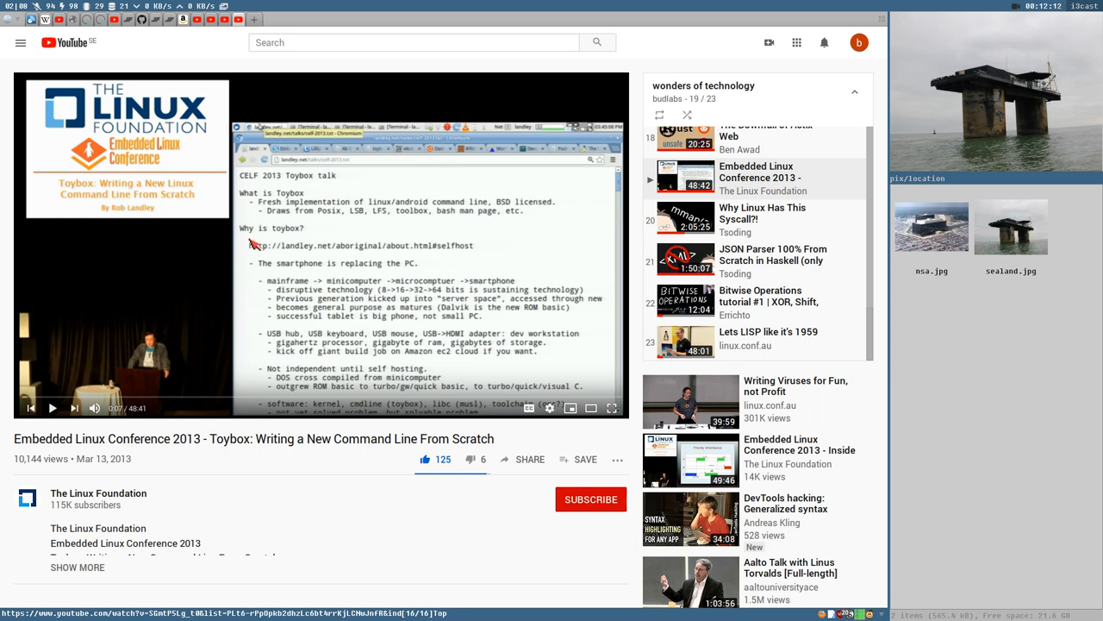
mouse_move(345, 235)
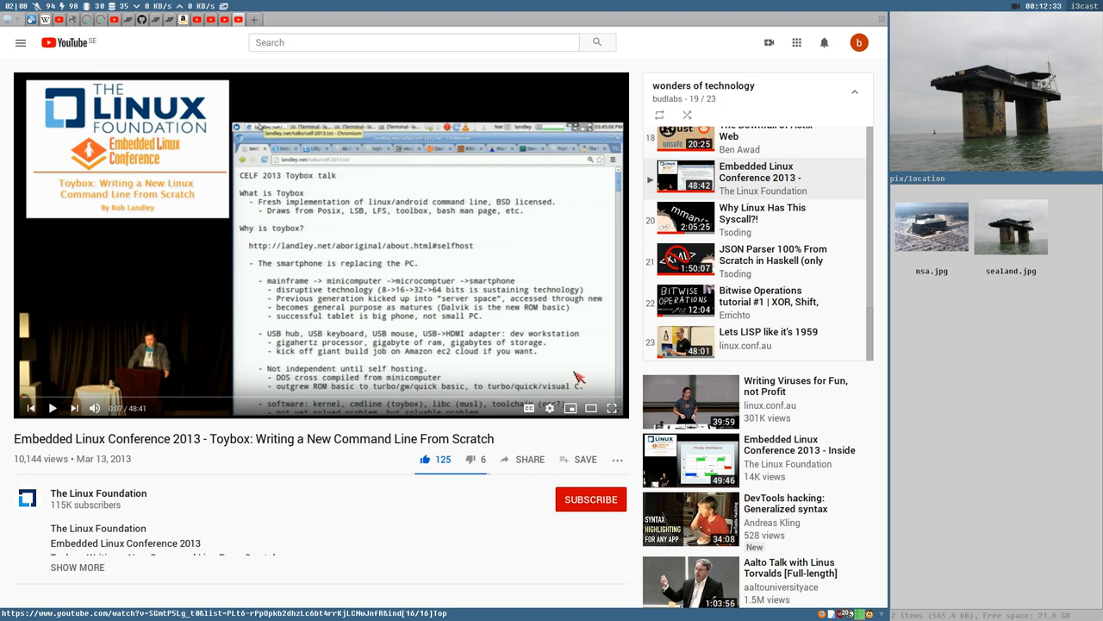
mouse_move(212, 438)
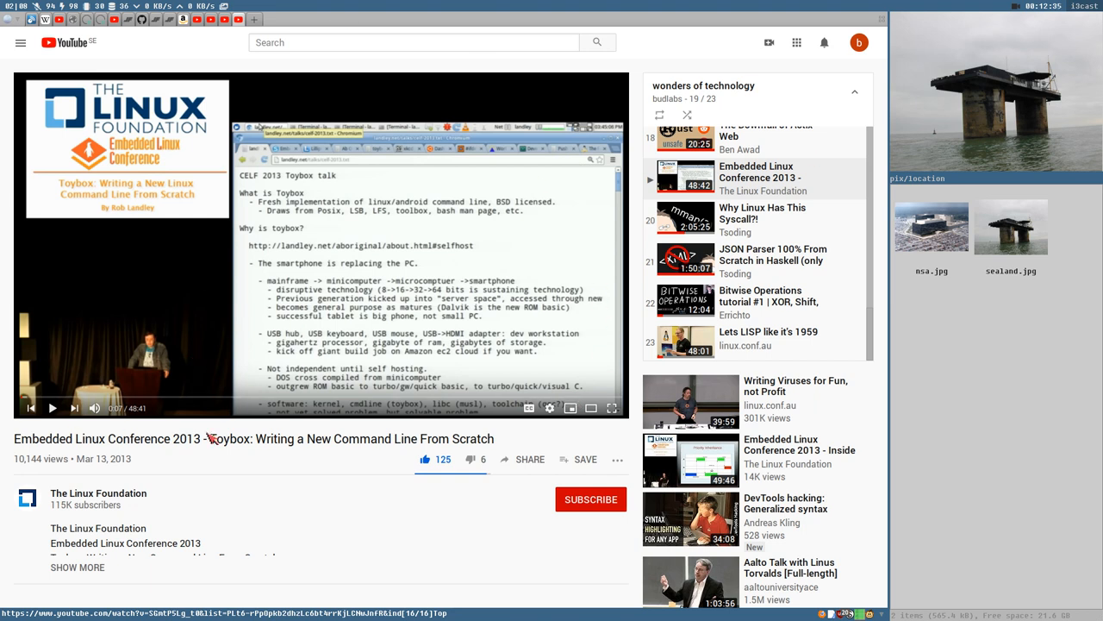
mouse_move(393, 506)
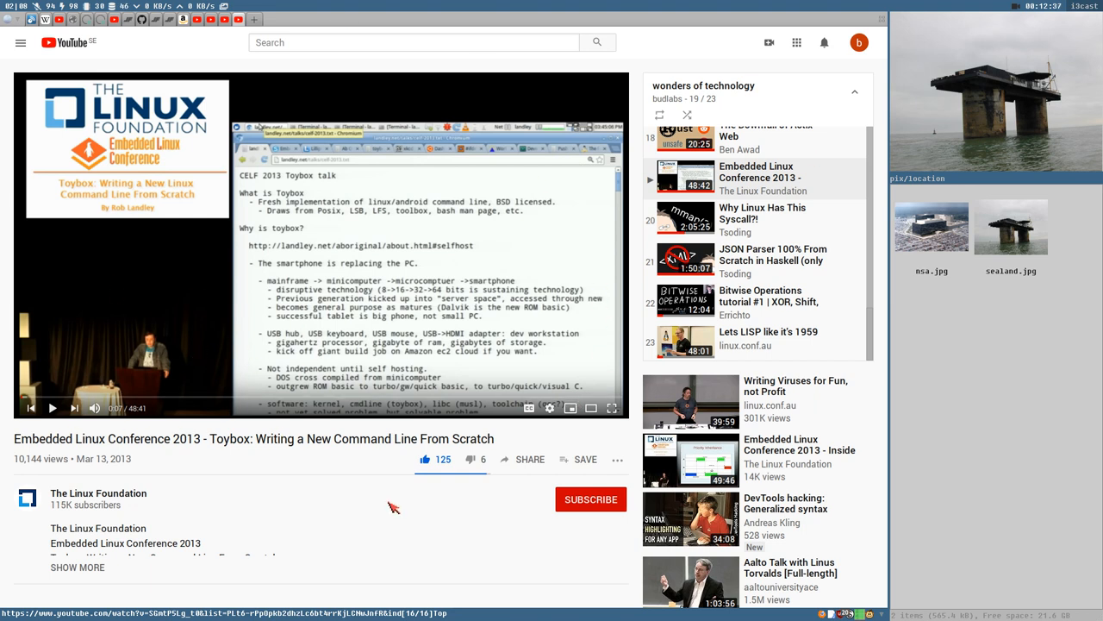
mouse_move(584, 535)
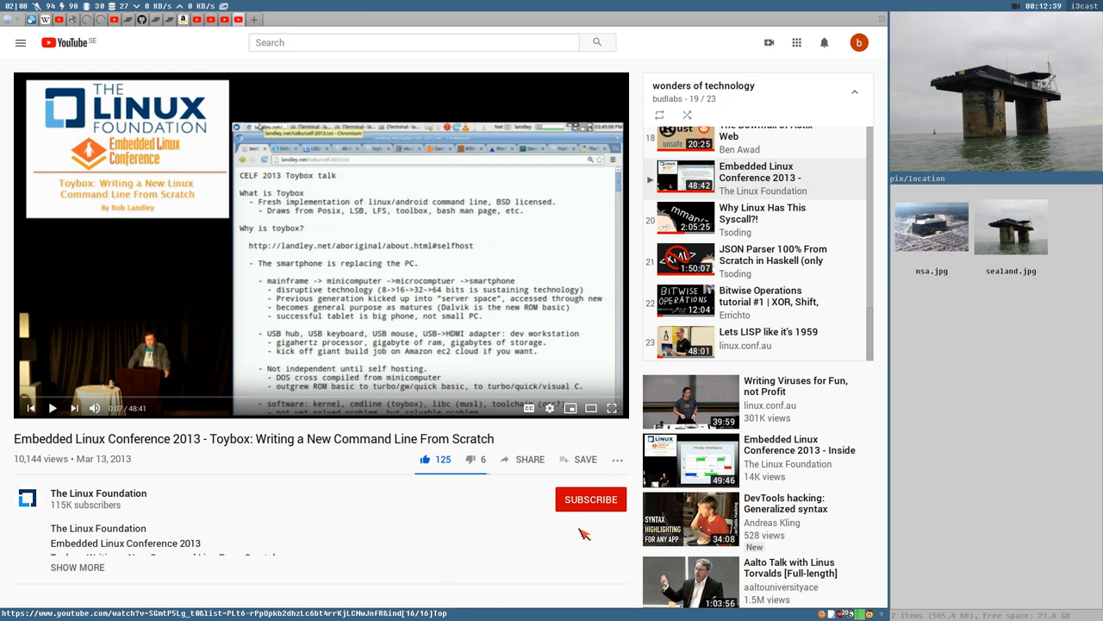
mouse_move(95, 396)
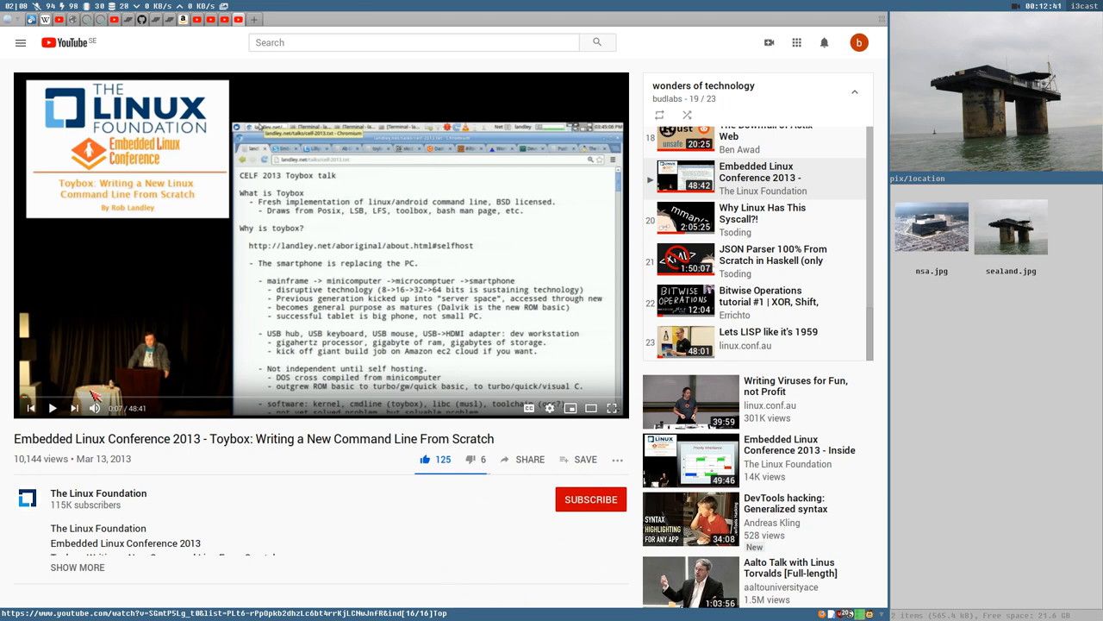
mouse_move(139, 381)
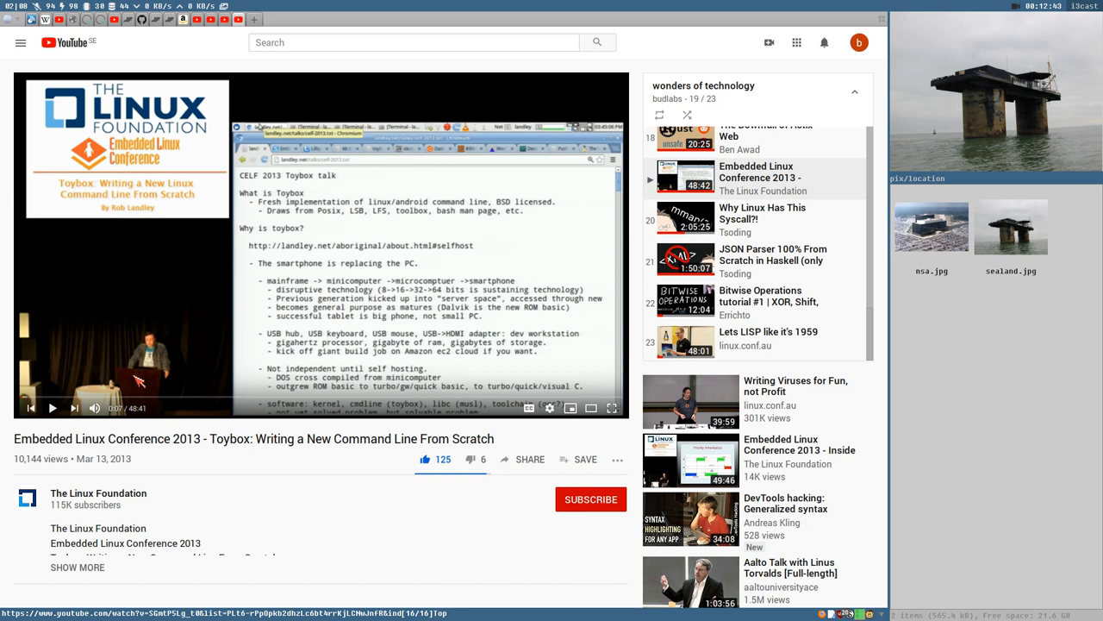
mouse_move(158, 333)
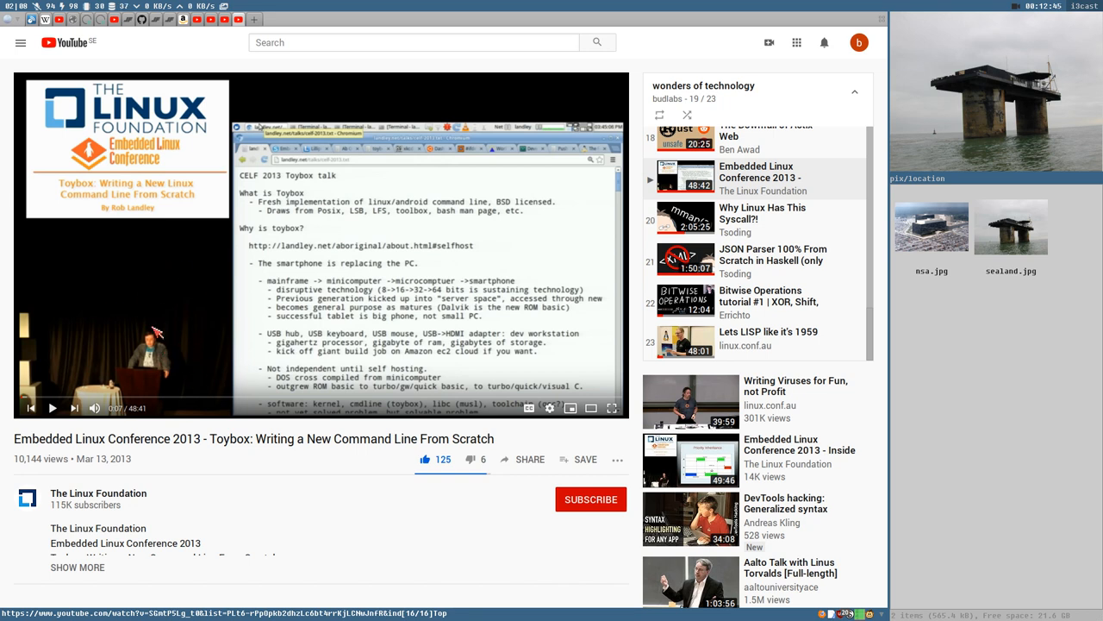
mouse_move(222, 550)
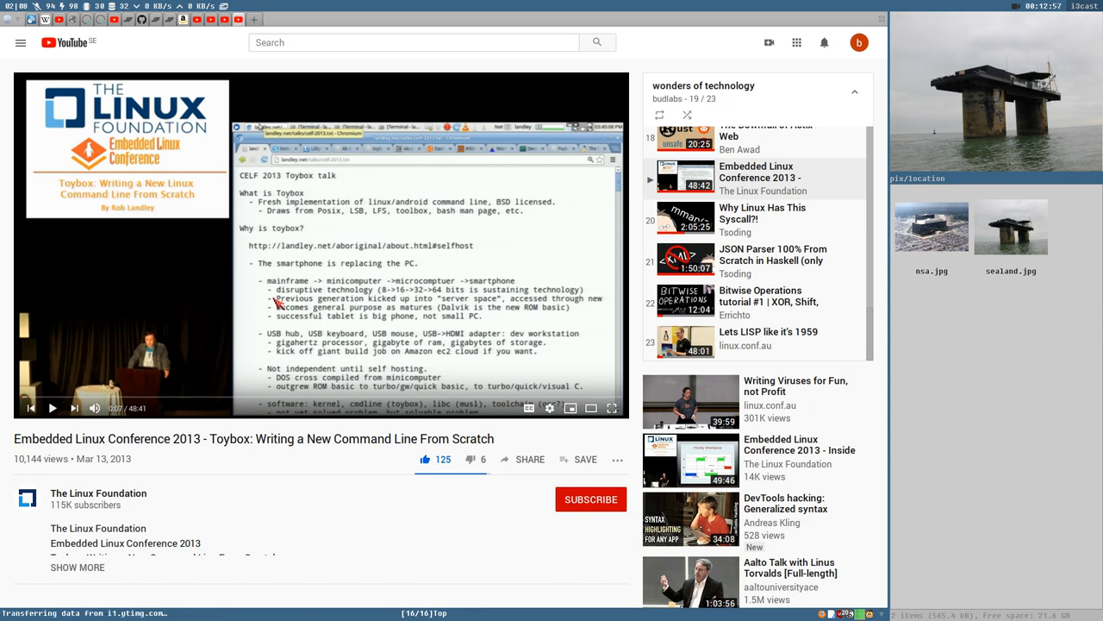
mouse_move(414, 265)
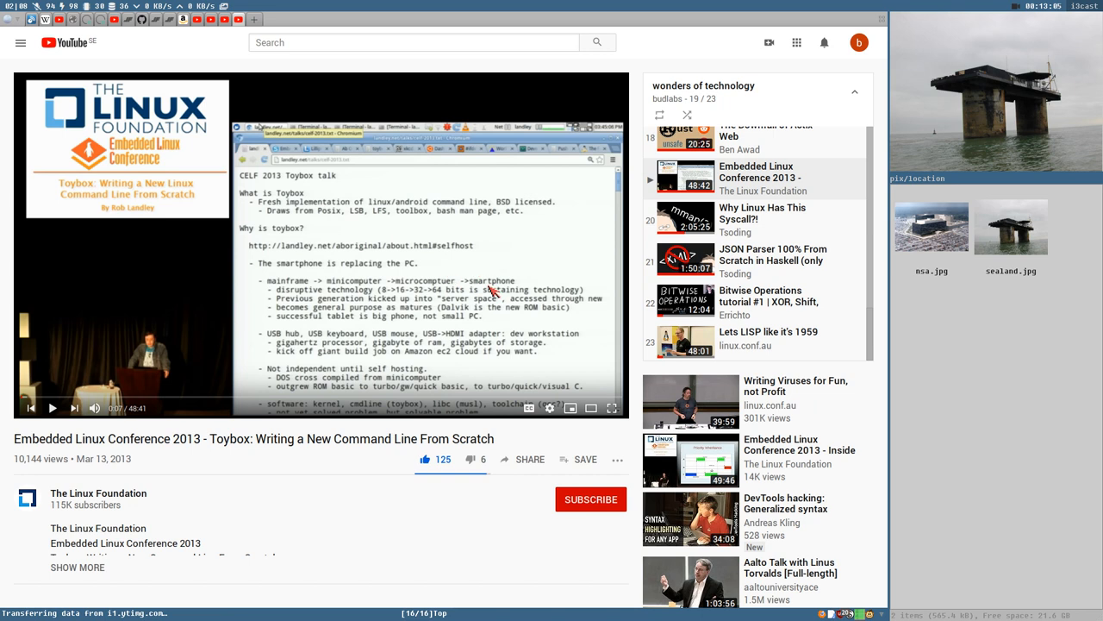
mouse_move(364, 262)
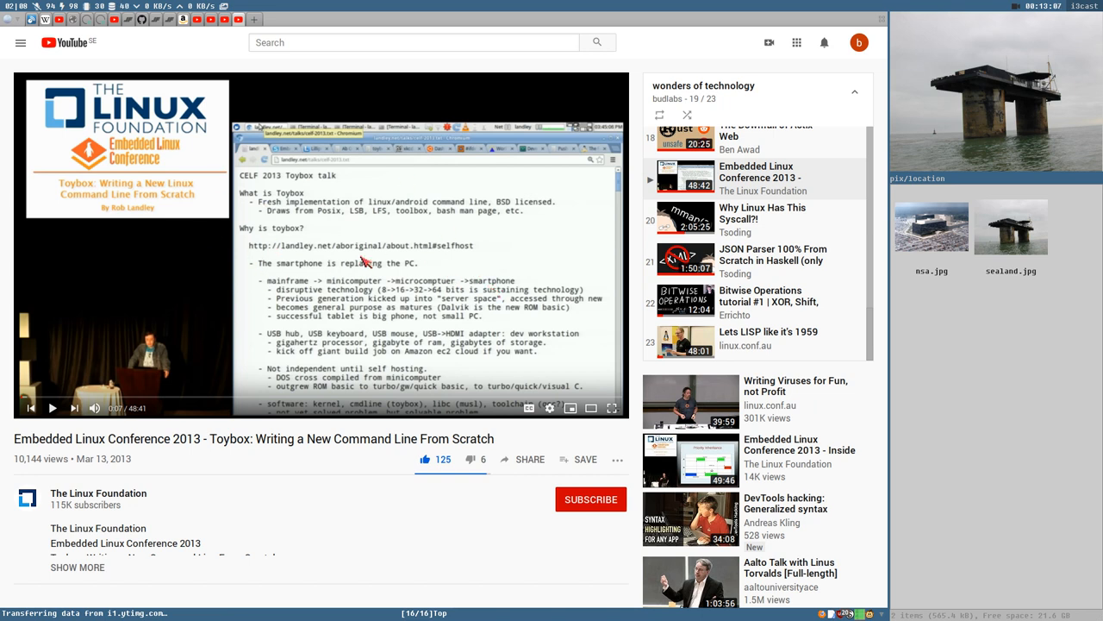
mouse_move(339, 216)
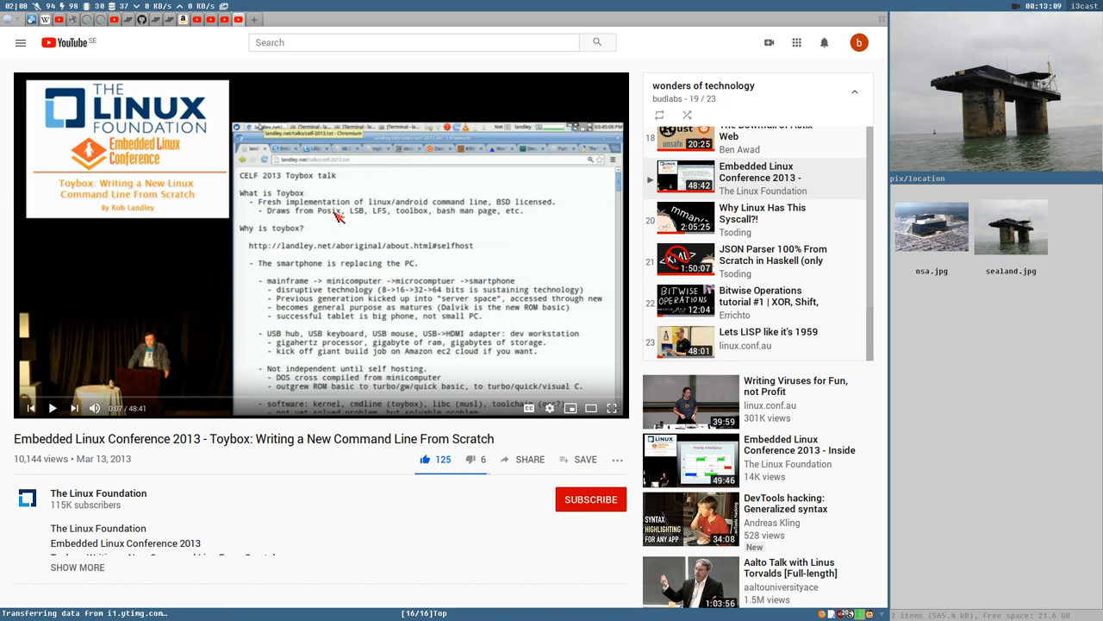
mouse_move(748, 579)
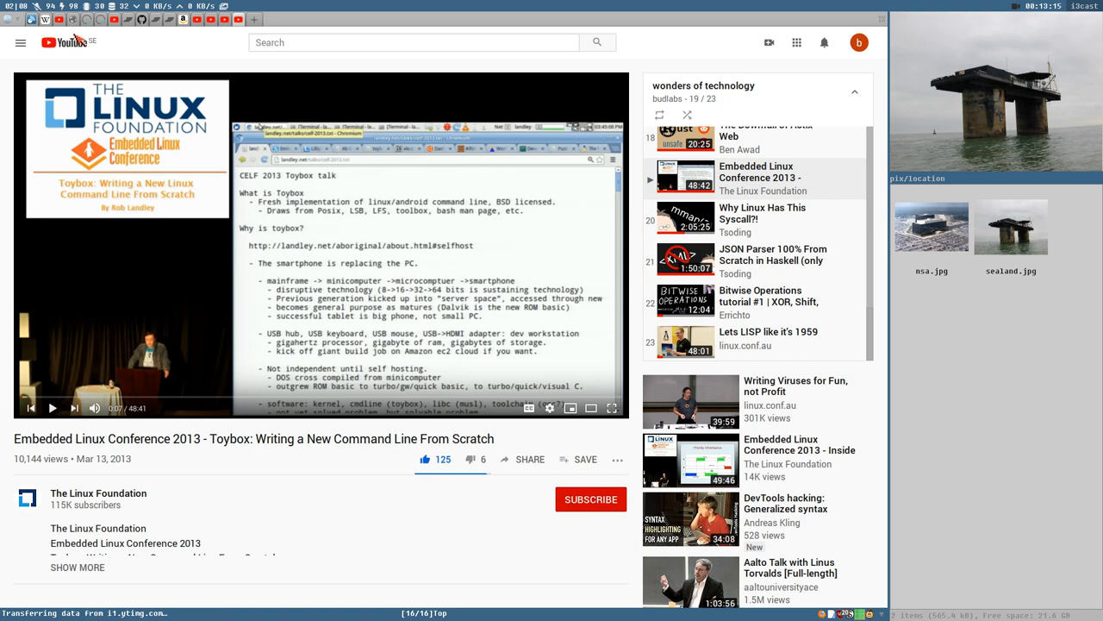
mouse_move(594, 285)
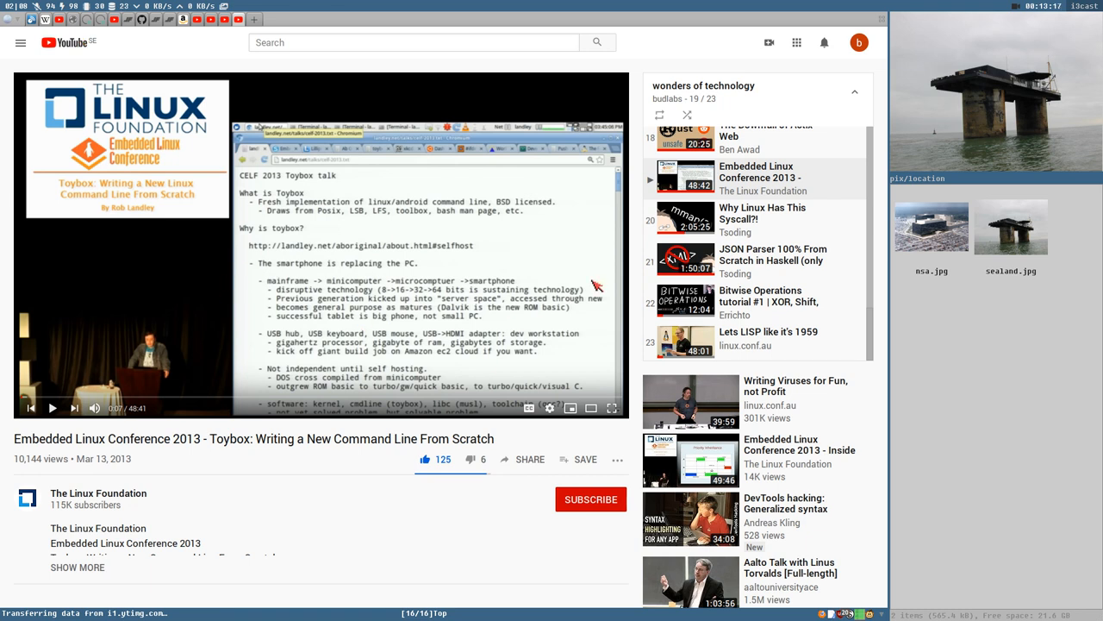
mouse_move(396, 363)
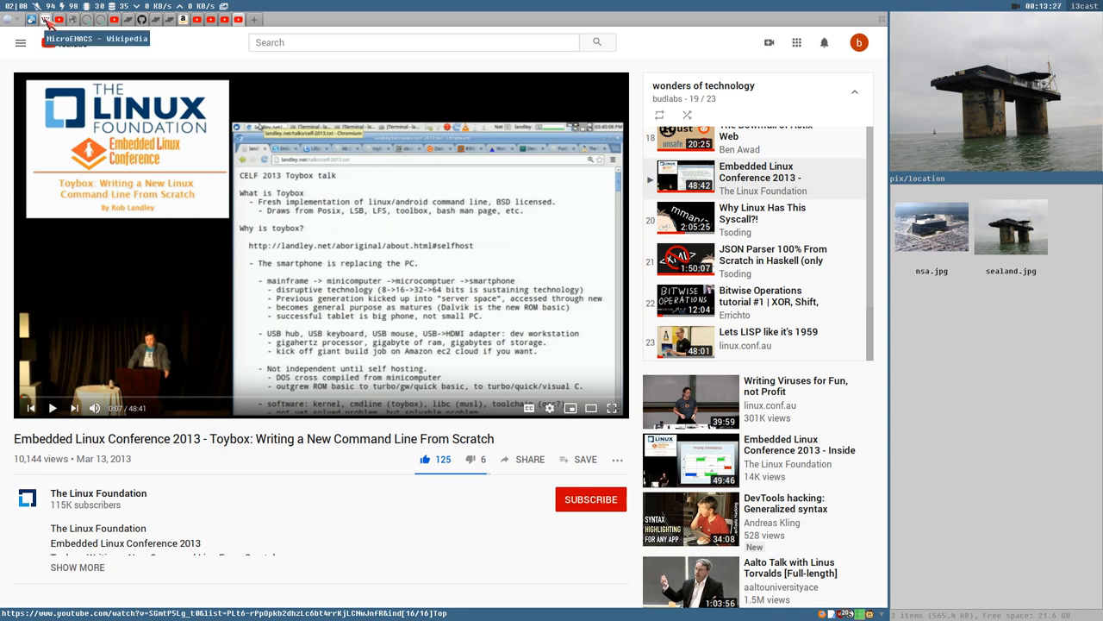
Switch to the 'MicroEMACS - Wikipedia' tab describing Conroy and Lawrence's editor.
left_click(94, 39)
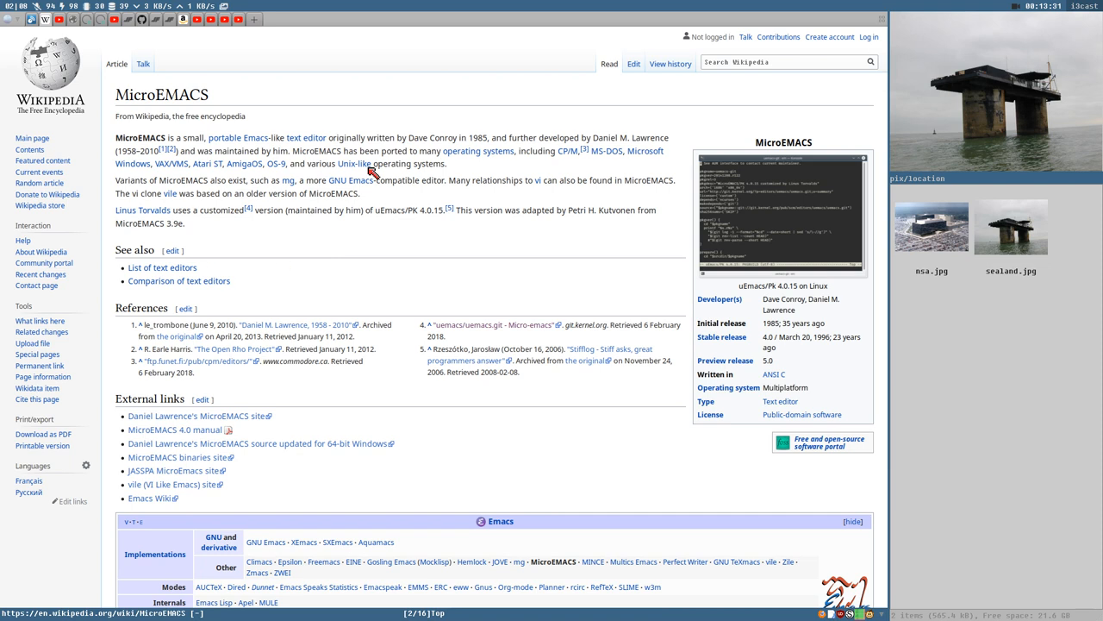
mouse_move(484, 197)
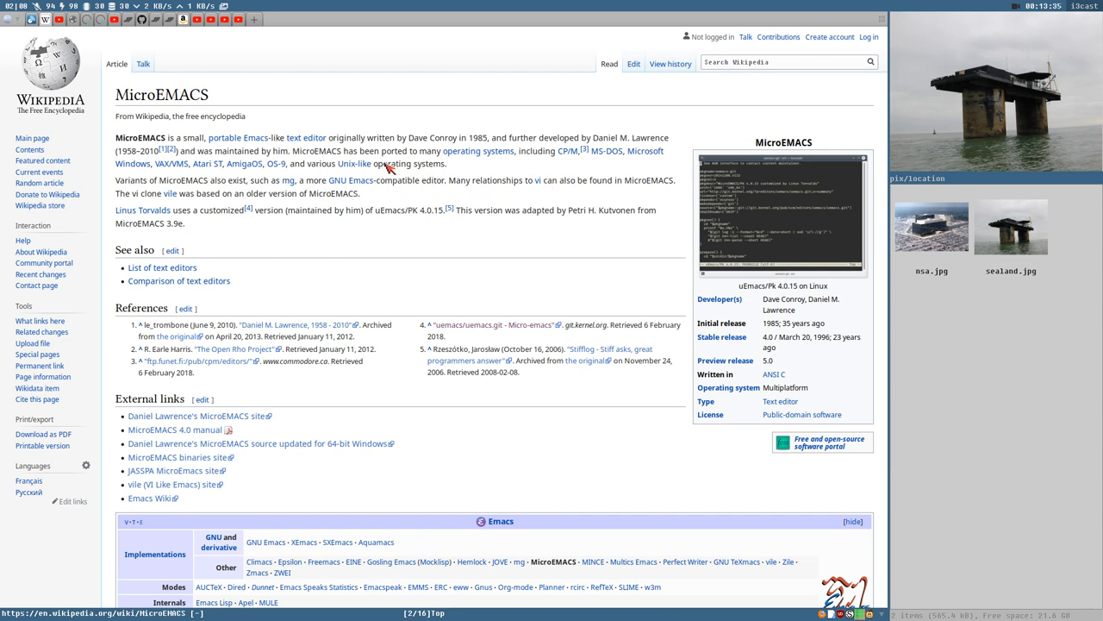
mouse_move(498, 196)
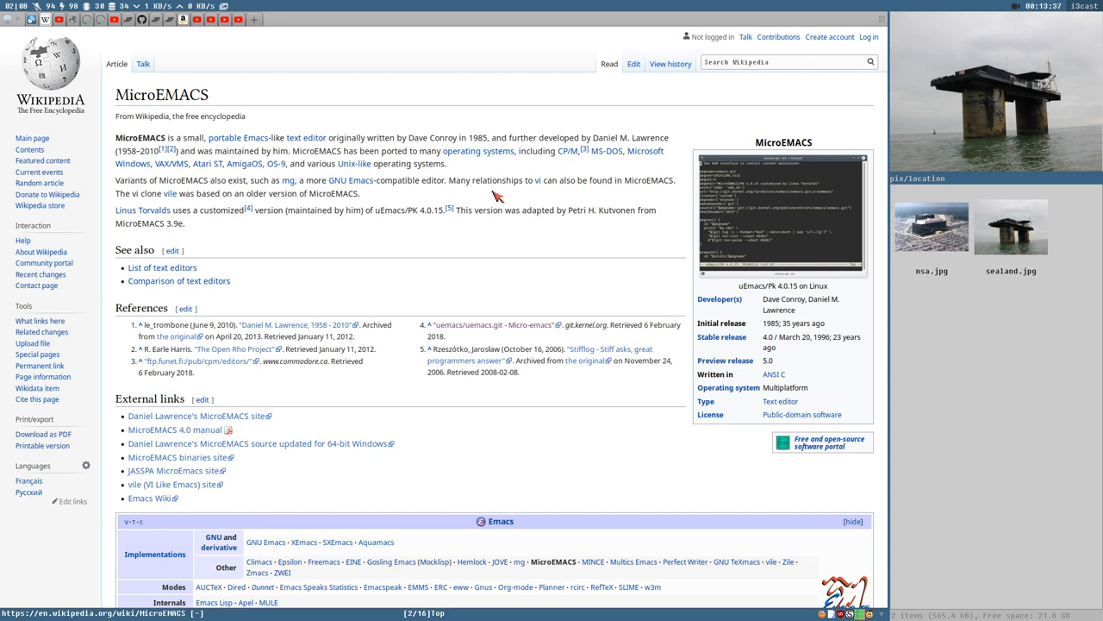
mouse_move(802, 334)
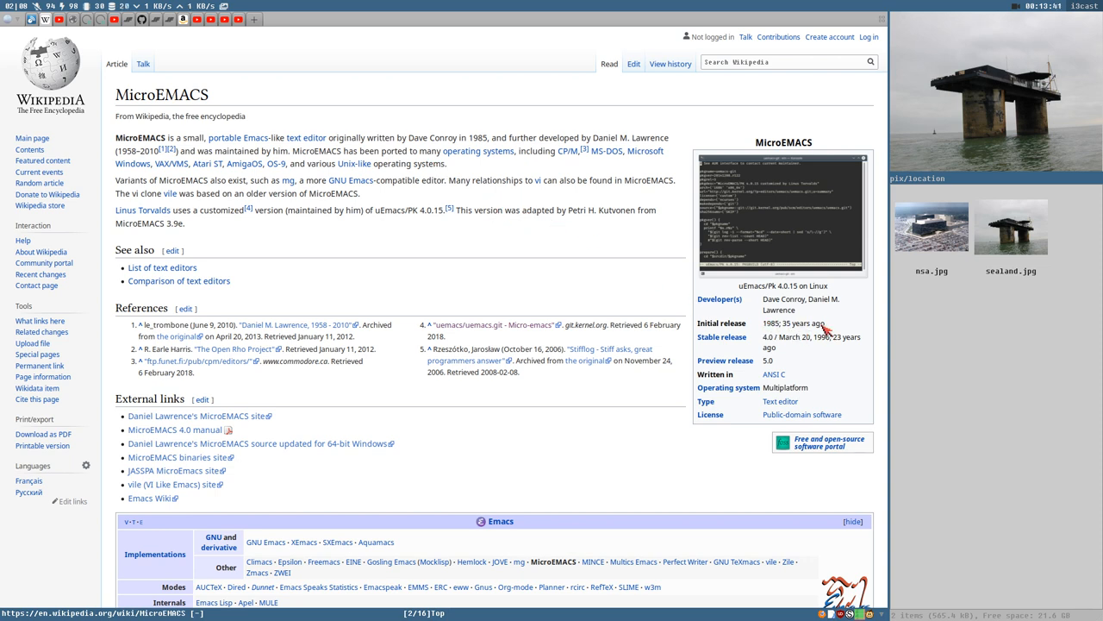
mouse_move(819, 329)
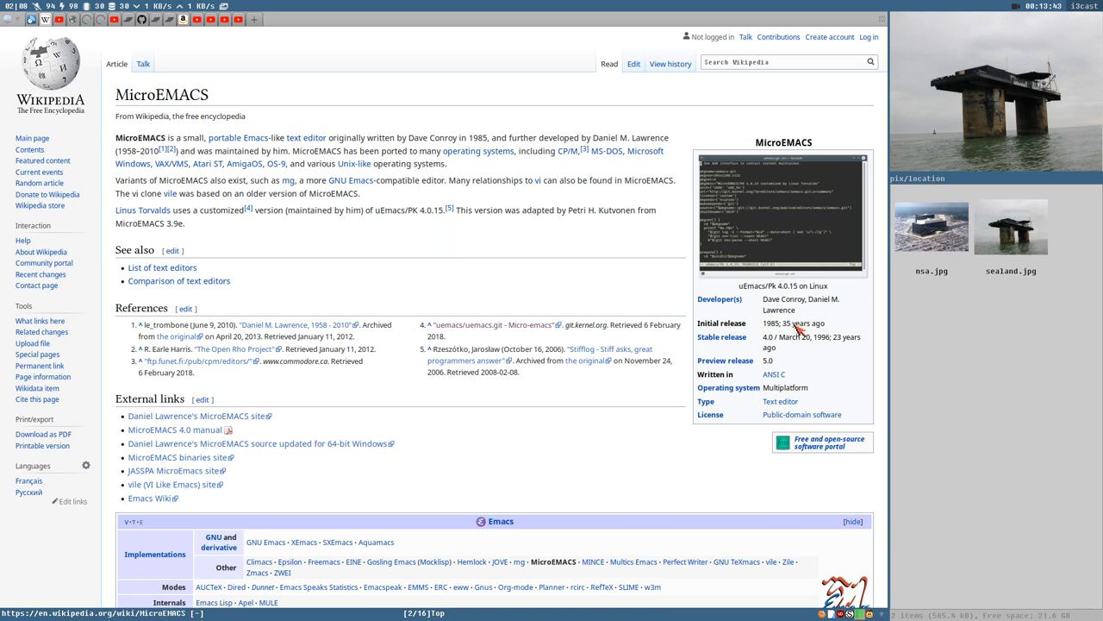
mouse_move(685, 299)
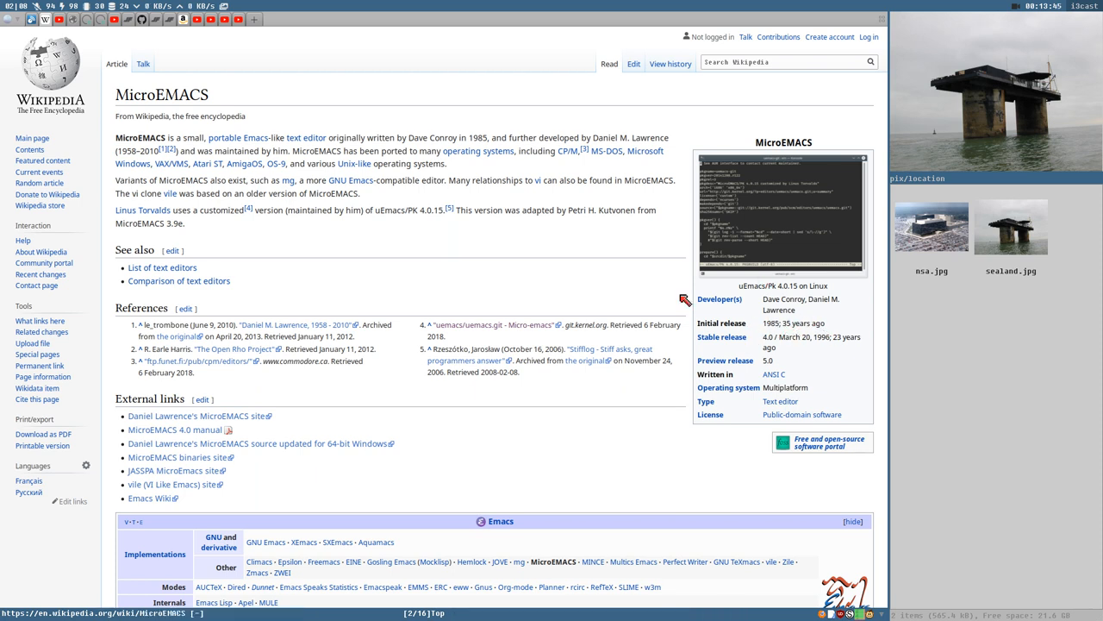
mouse_move(350, 180)
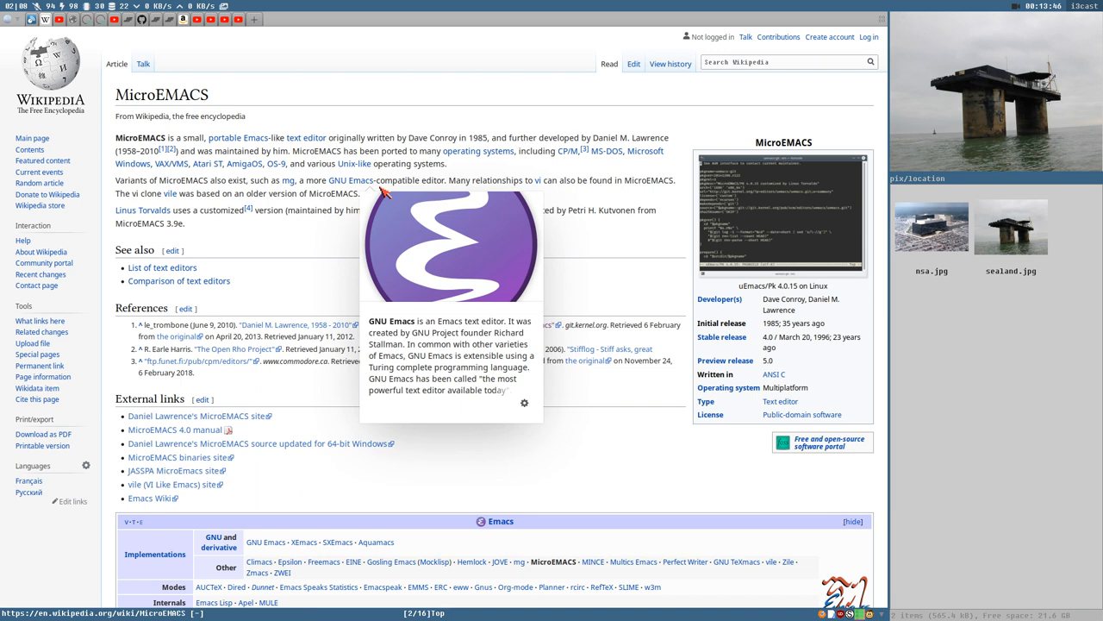
mouse_move(312, 137)
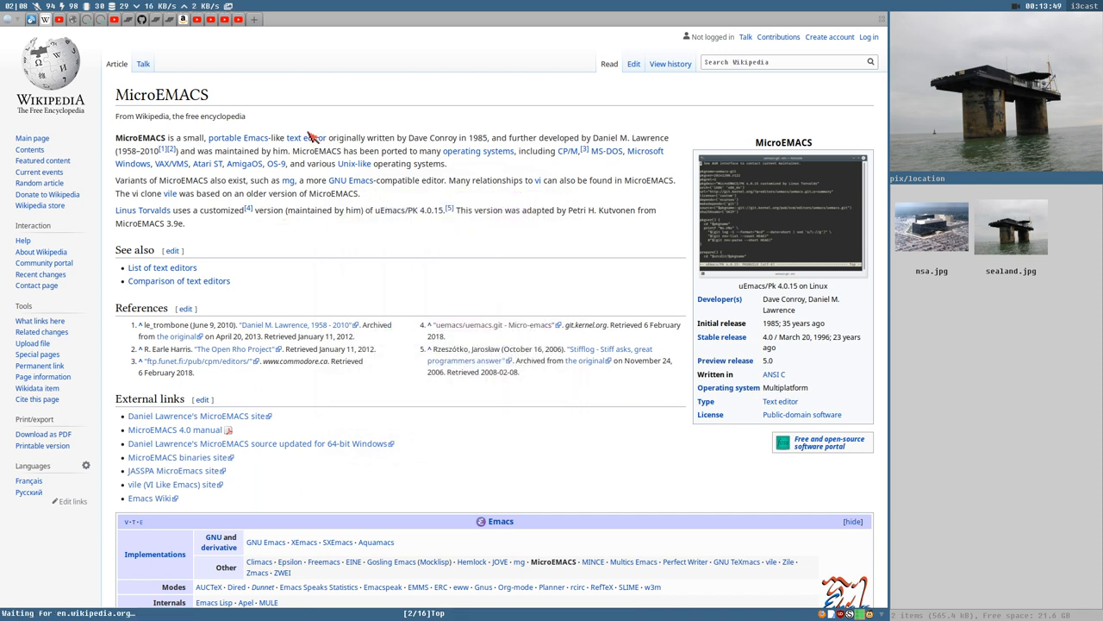
mouse_move(672, 252)
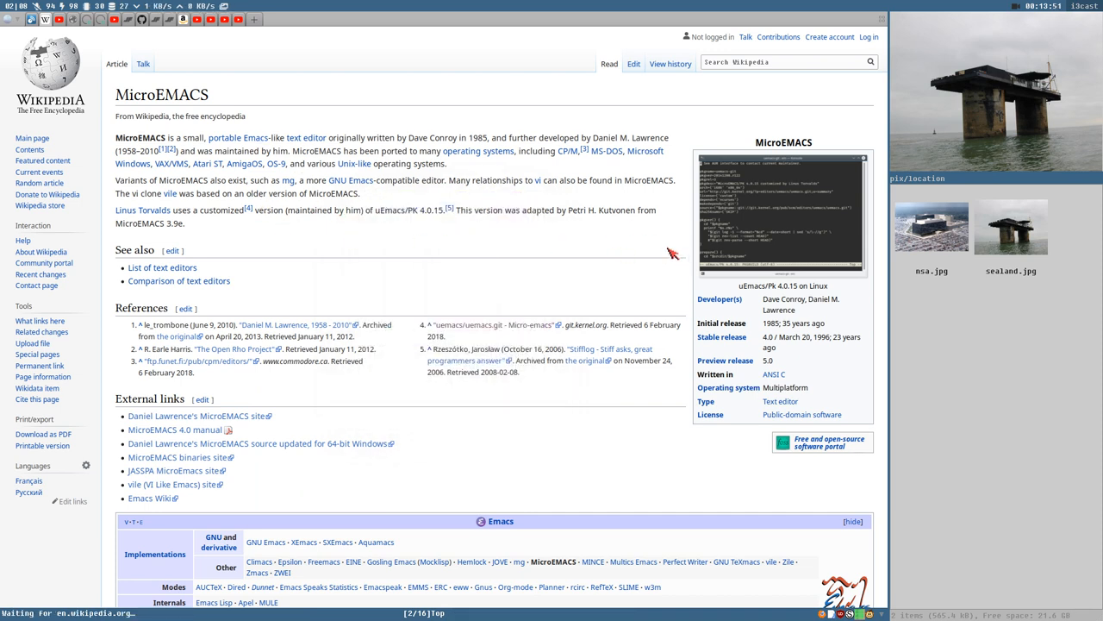
mouse_move(698, 312)
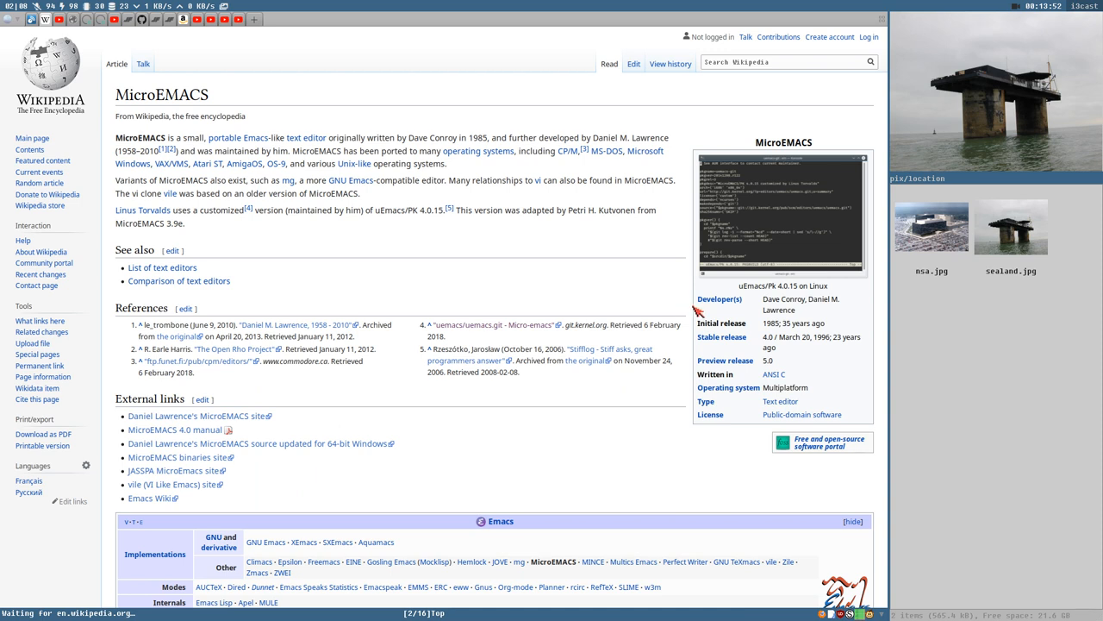
mouse_move(839, 346)
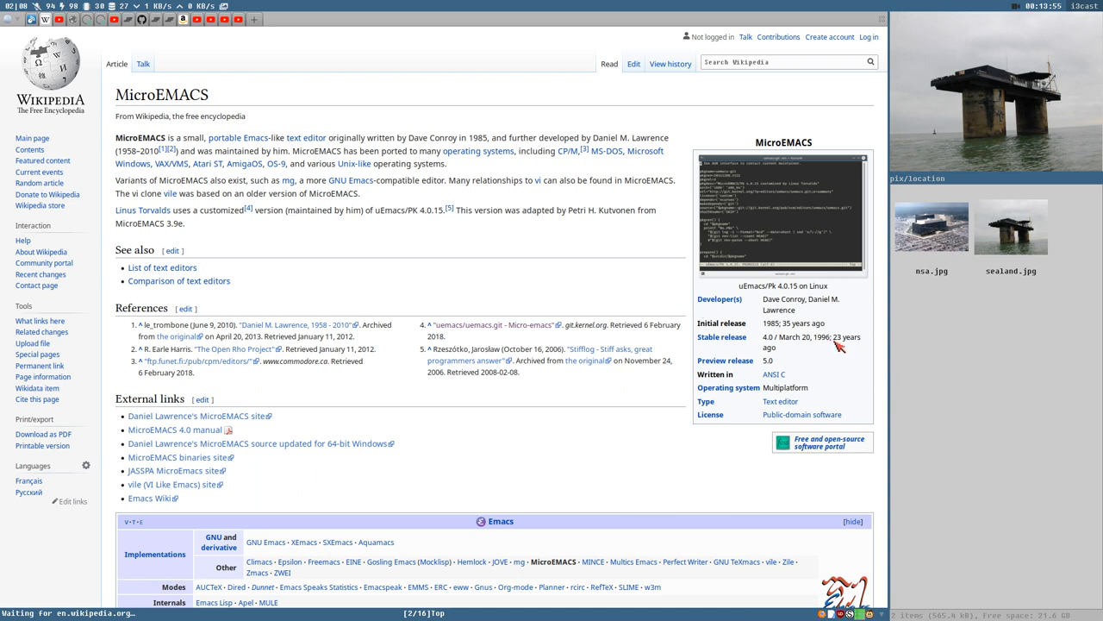
mouse_move(860, 347)
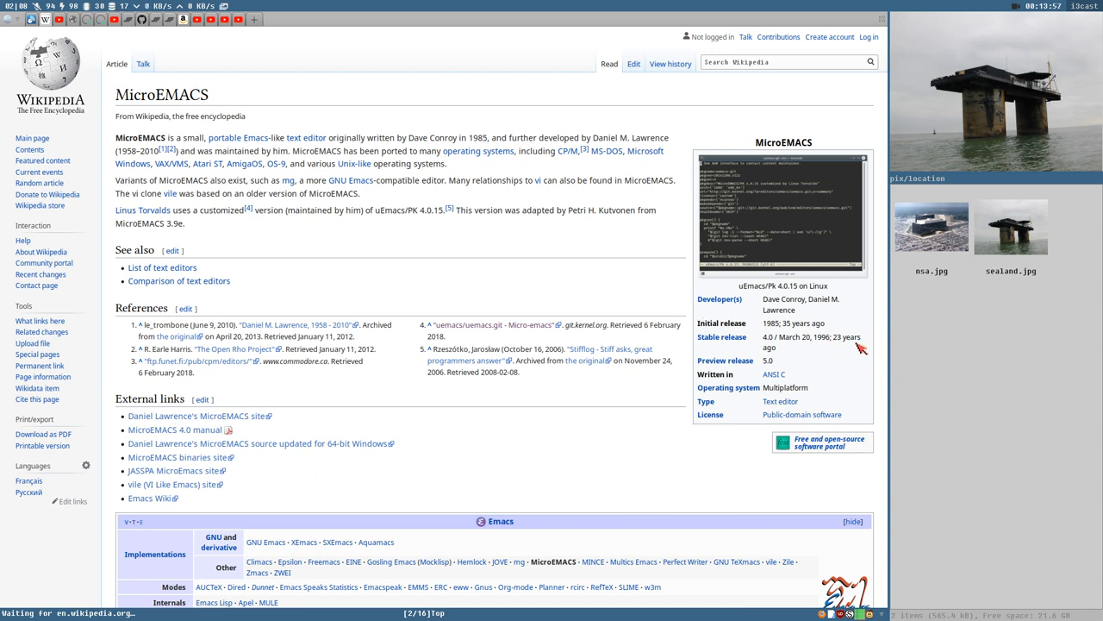
mouse_move(528, 308)
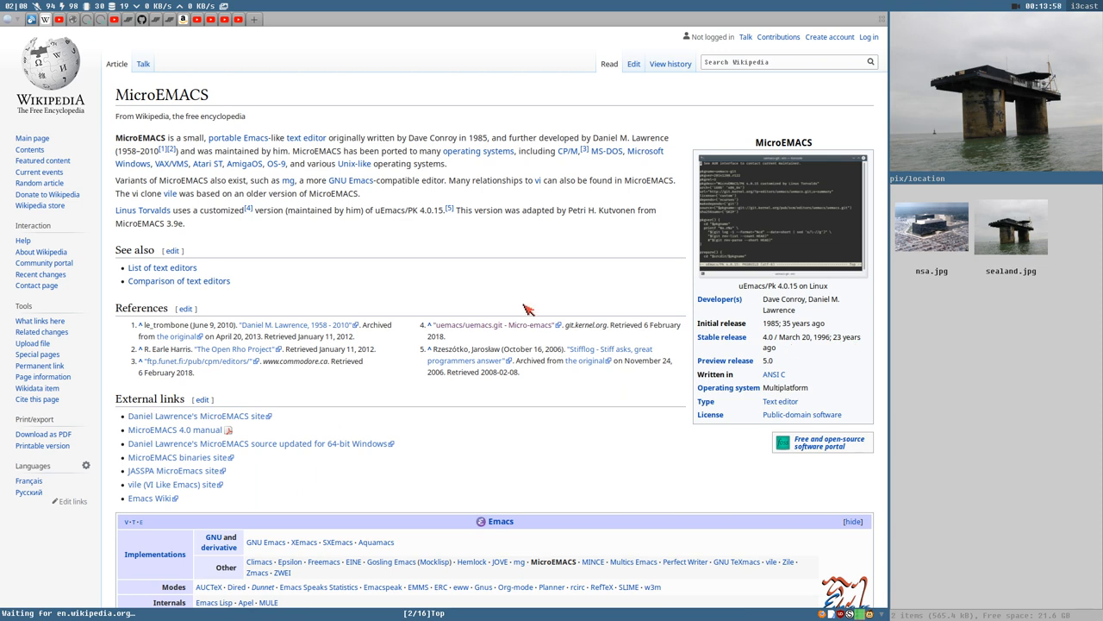
mouse_move(336, 303)
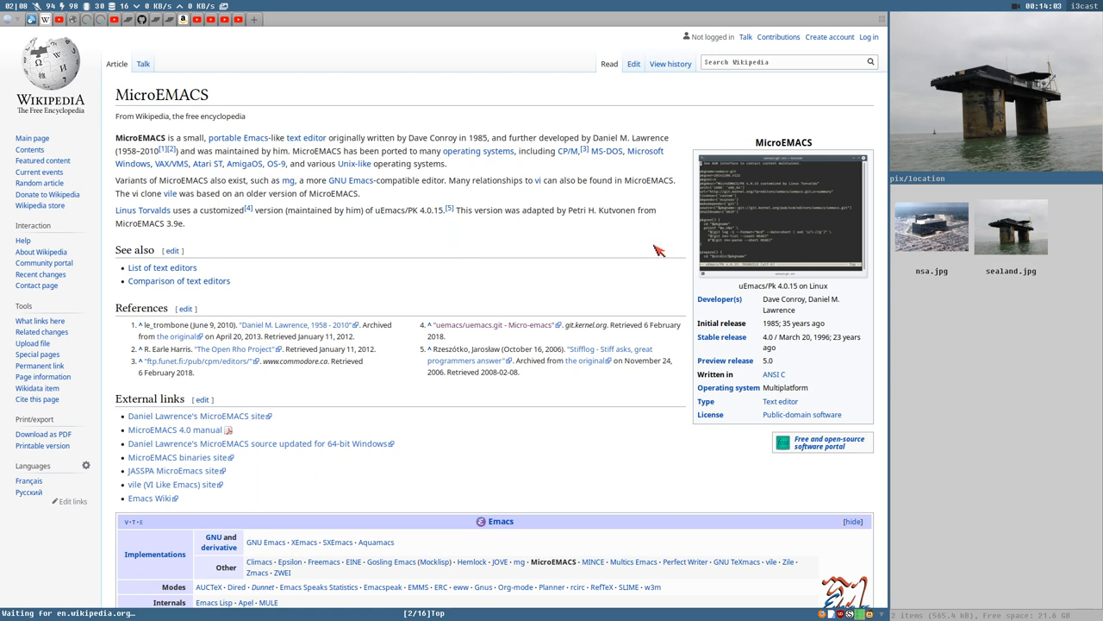
mouse_move(582, 226)
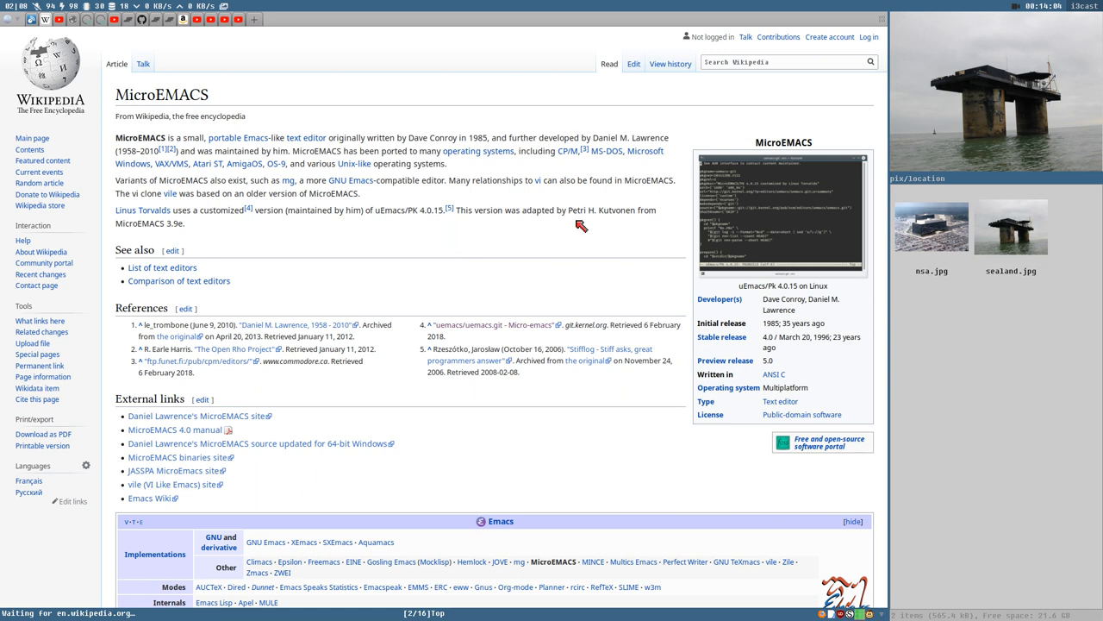
mouse_move(389, 239)
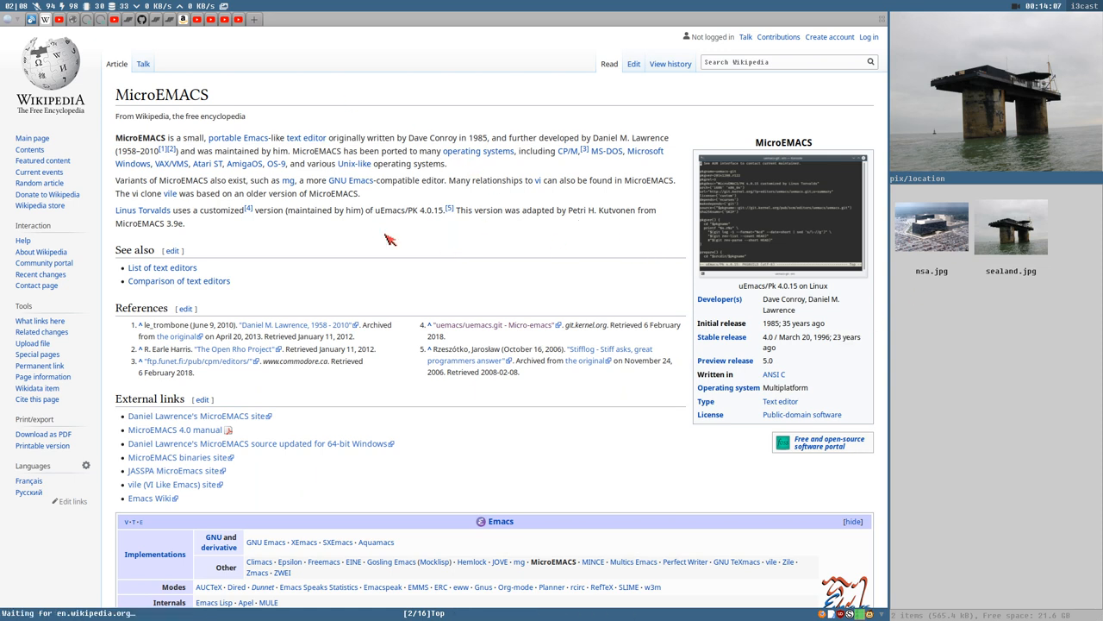
mouse_move(387, 253)
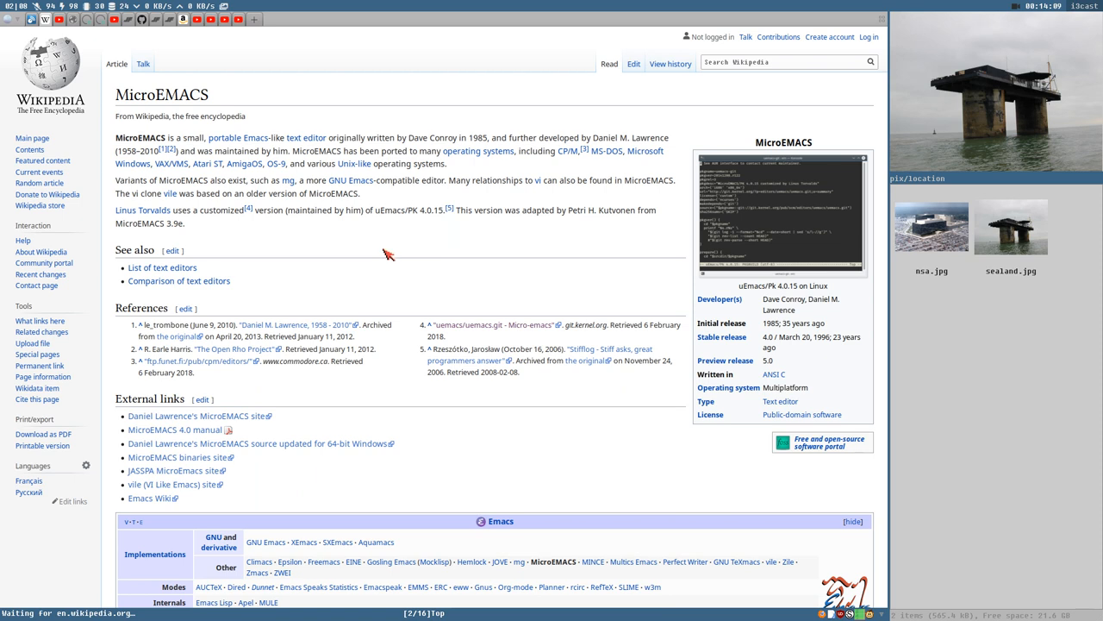
mouse_move(101, 33)
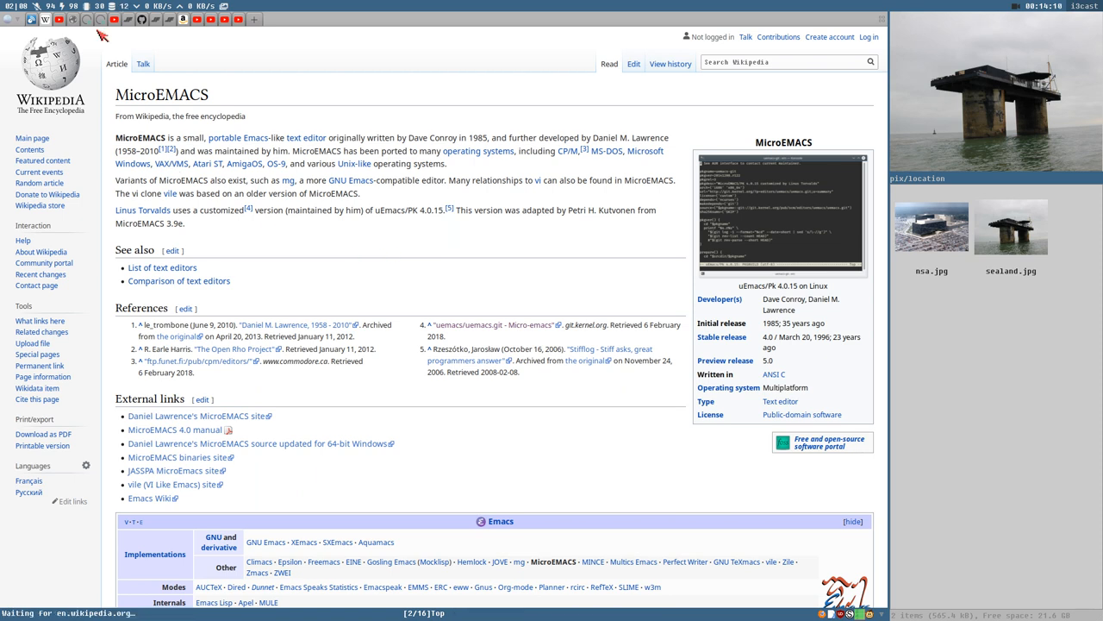
mouse_move(237, 164)
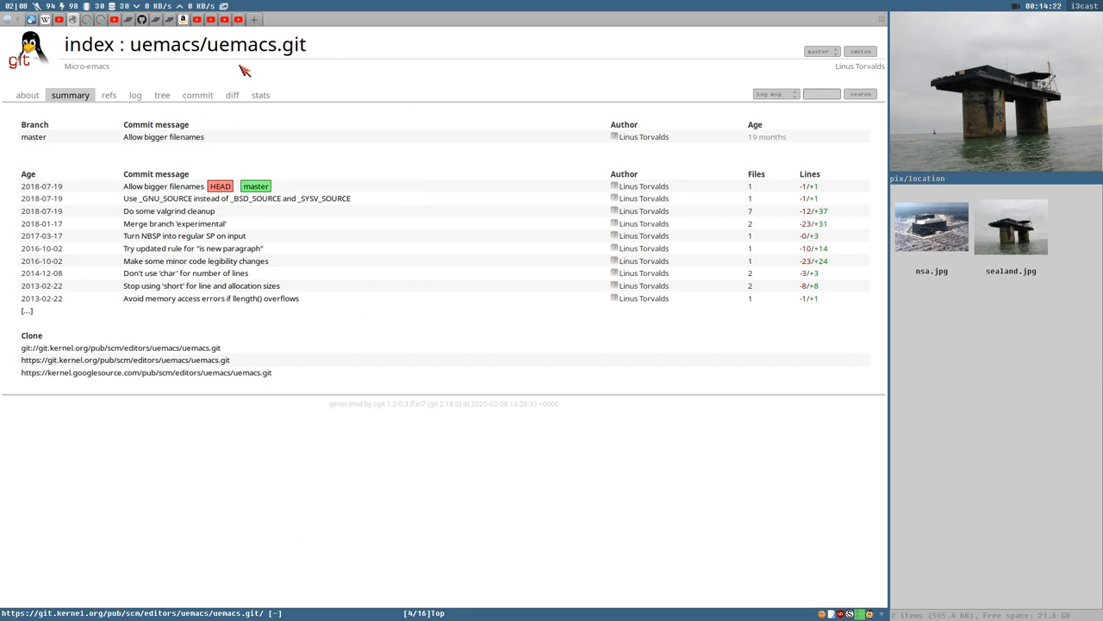
mouse_move(405, 80)
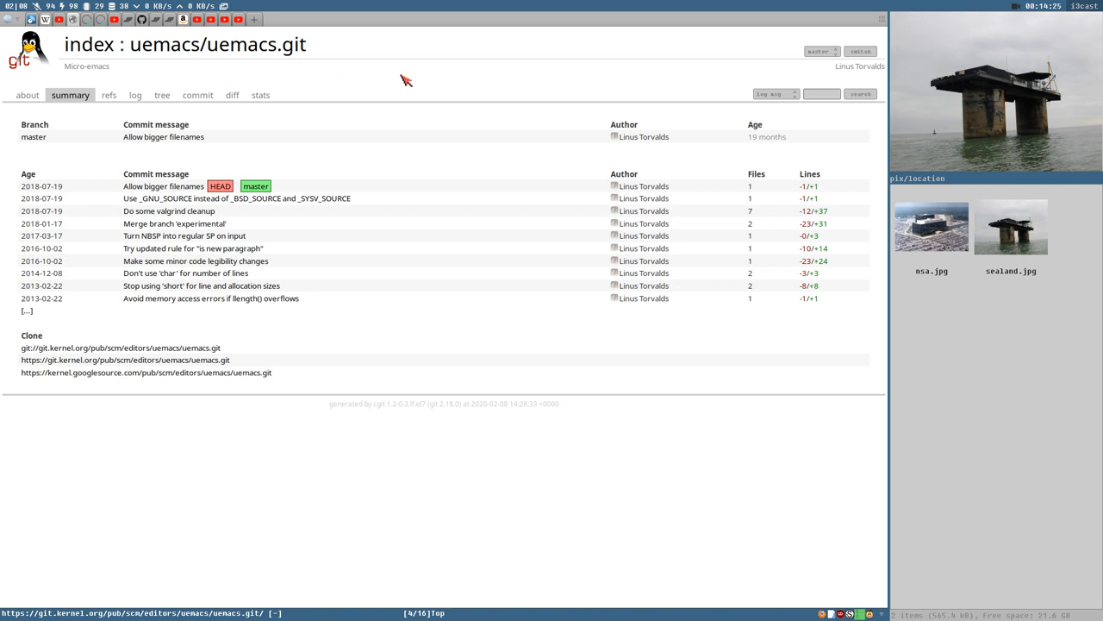
mouse_move(655, 228)
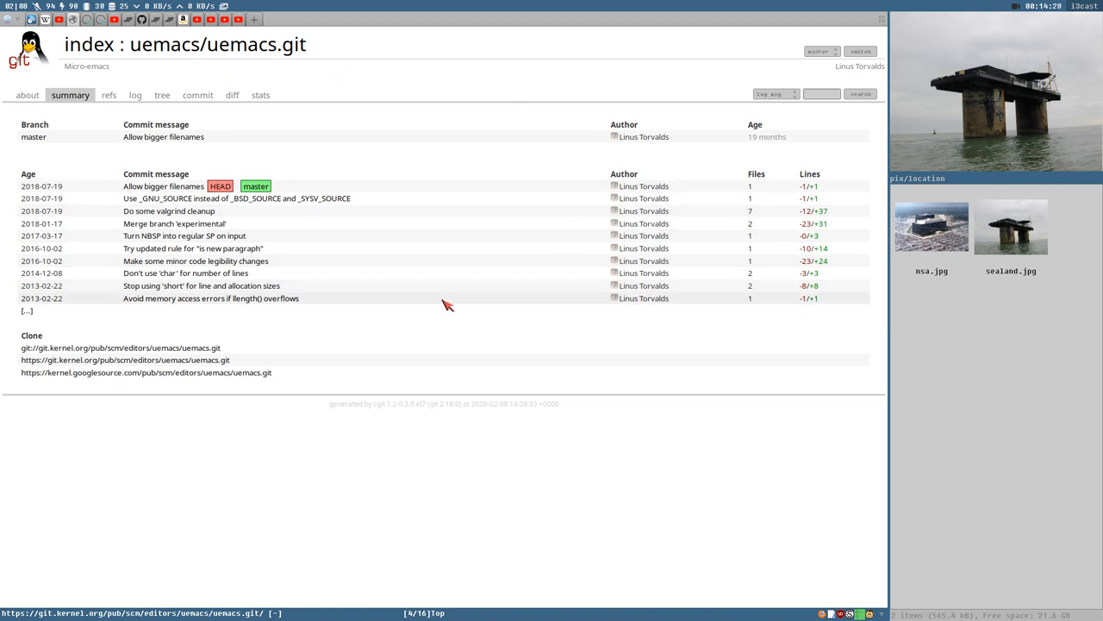
mouse_move(19, 173)
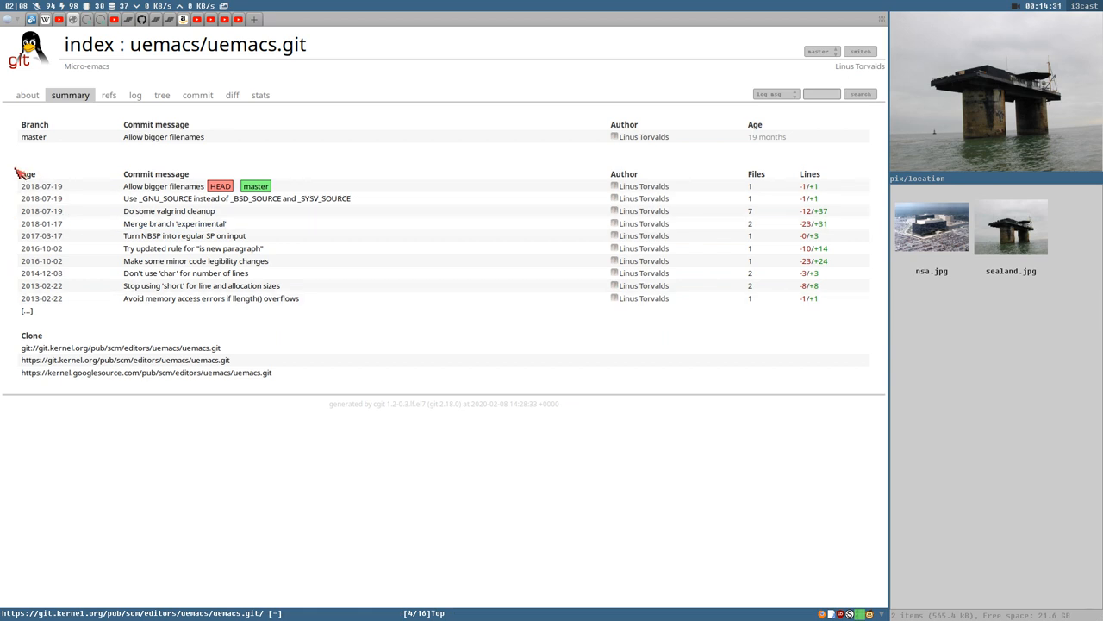
mouse_move(66, 261)
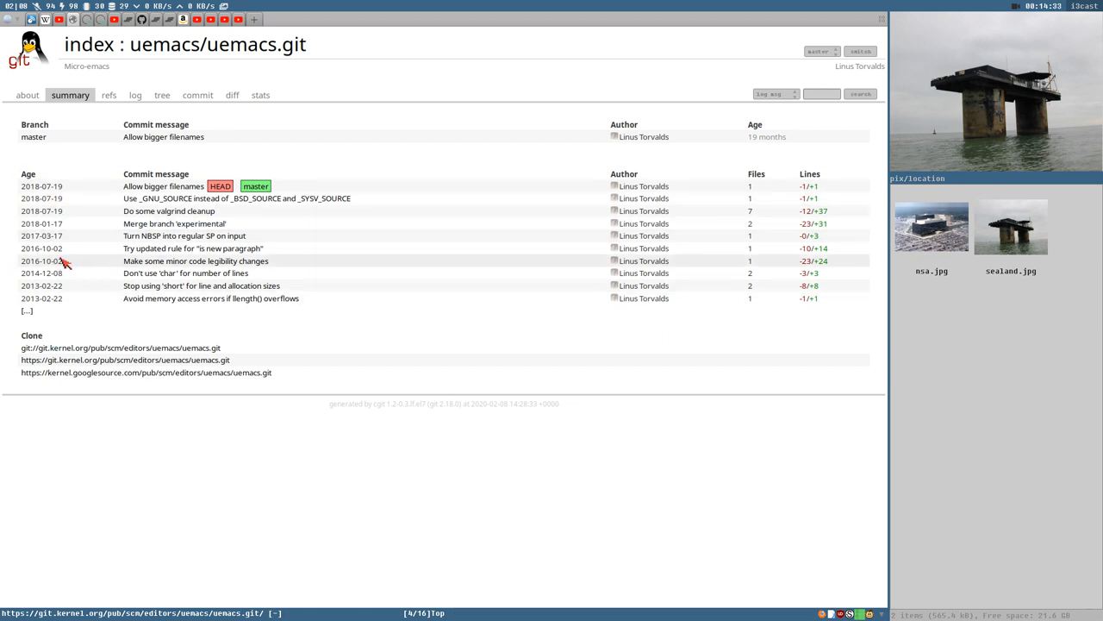
Follow the [...] link to the uemacs commit log and scroll through it.
left_click(27, 311)
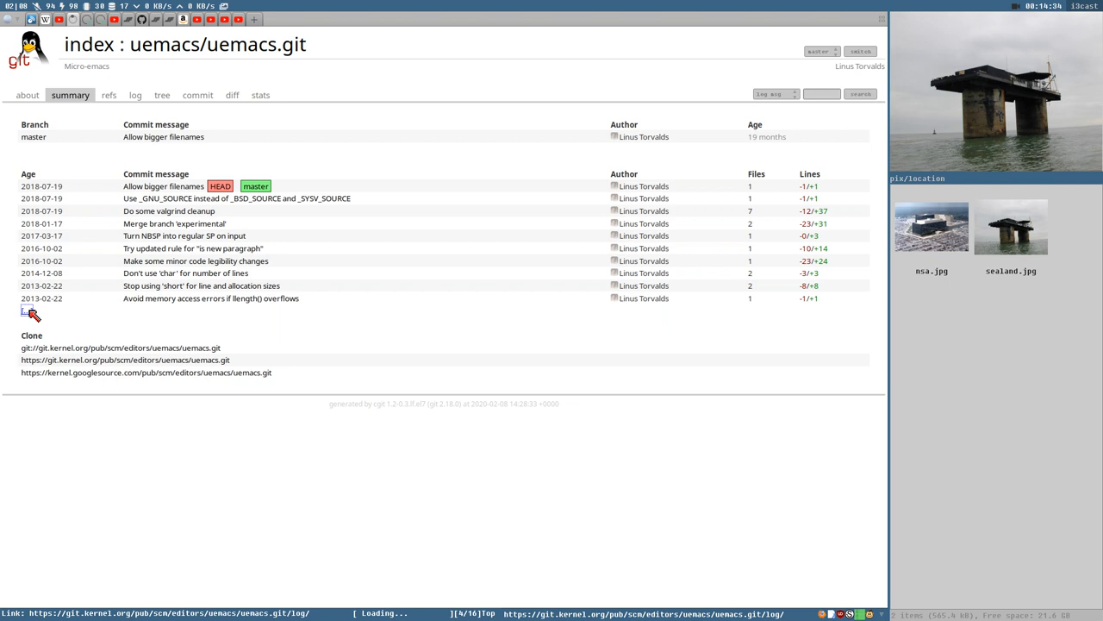
left_click(135, 95)
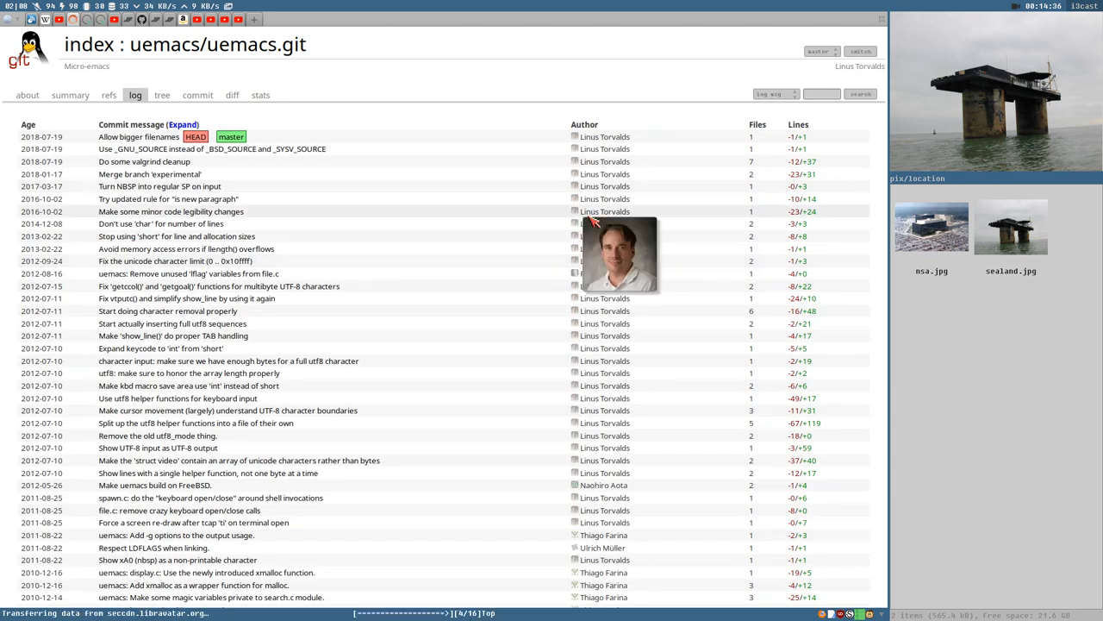
scroll("down", 3)
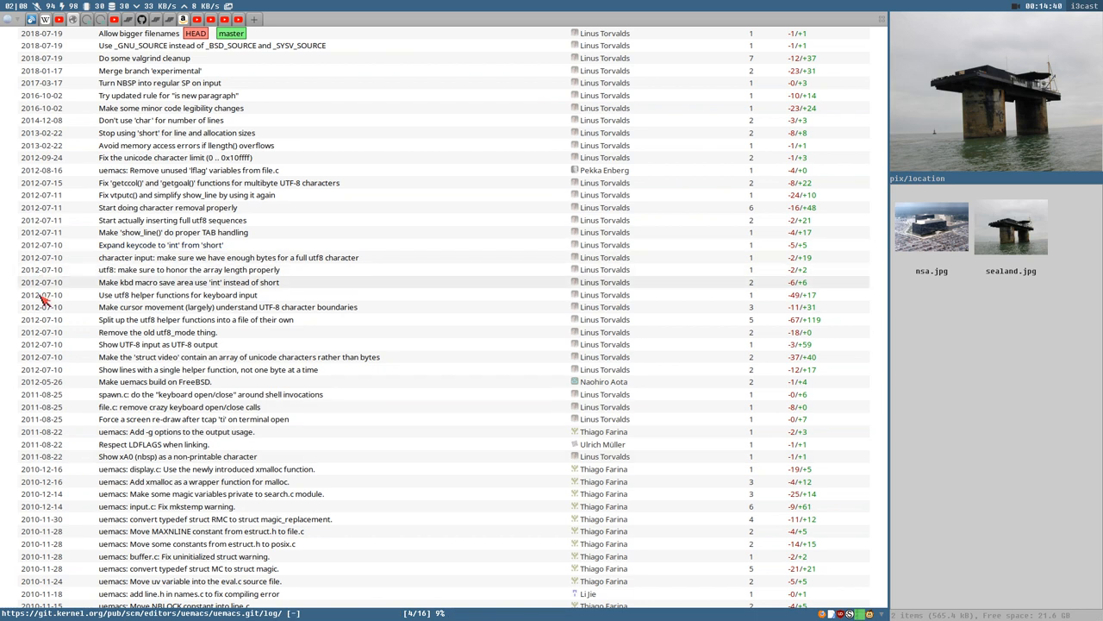
mouse_move(65, 45)
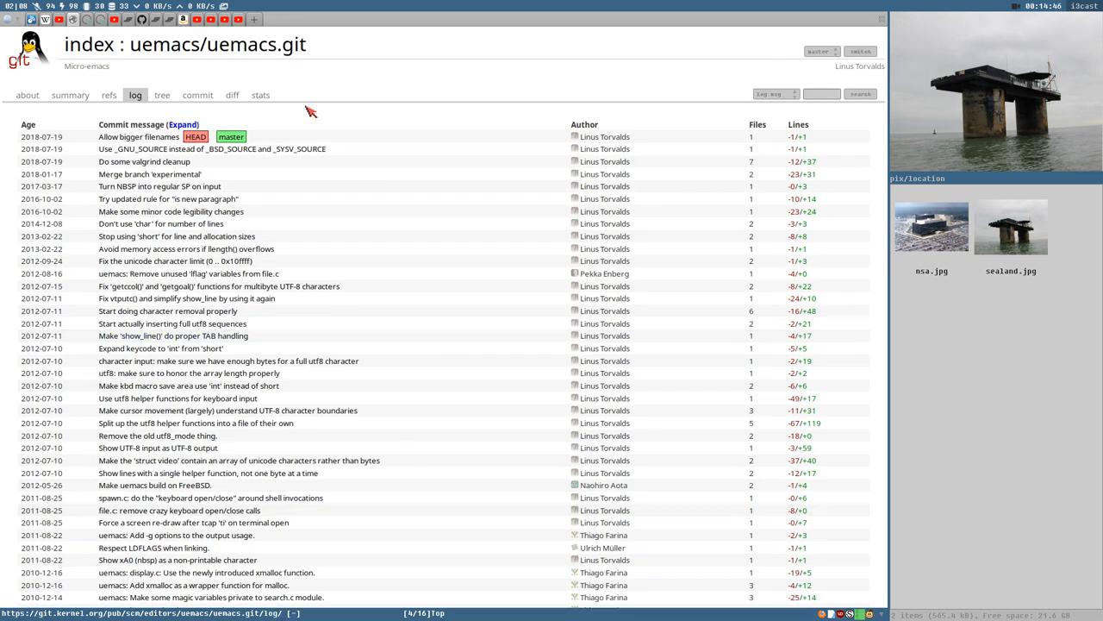
mouse_move(317, 118)
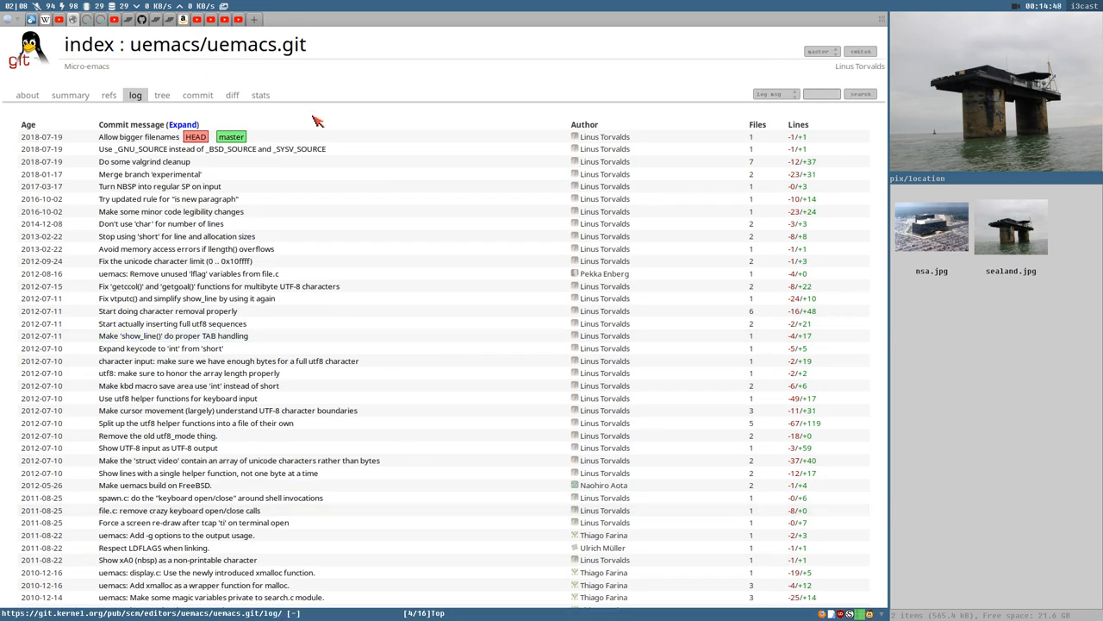
mouse_move(310, 67)
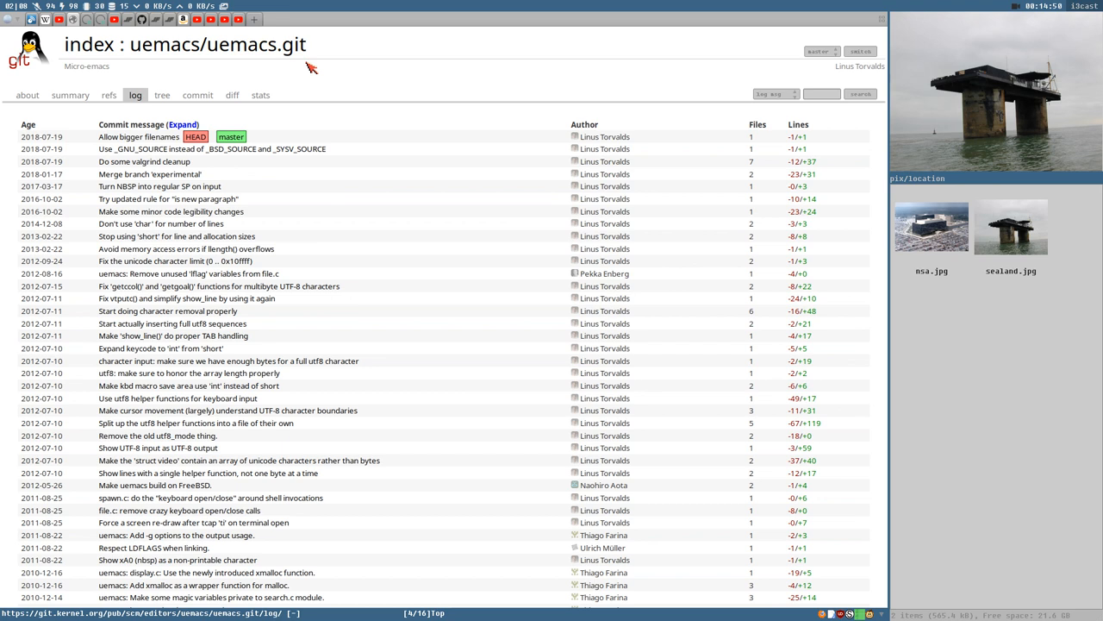
mouse_move(364, 71)
type("g")
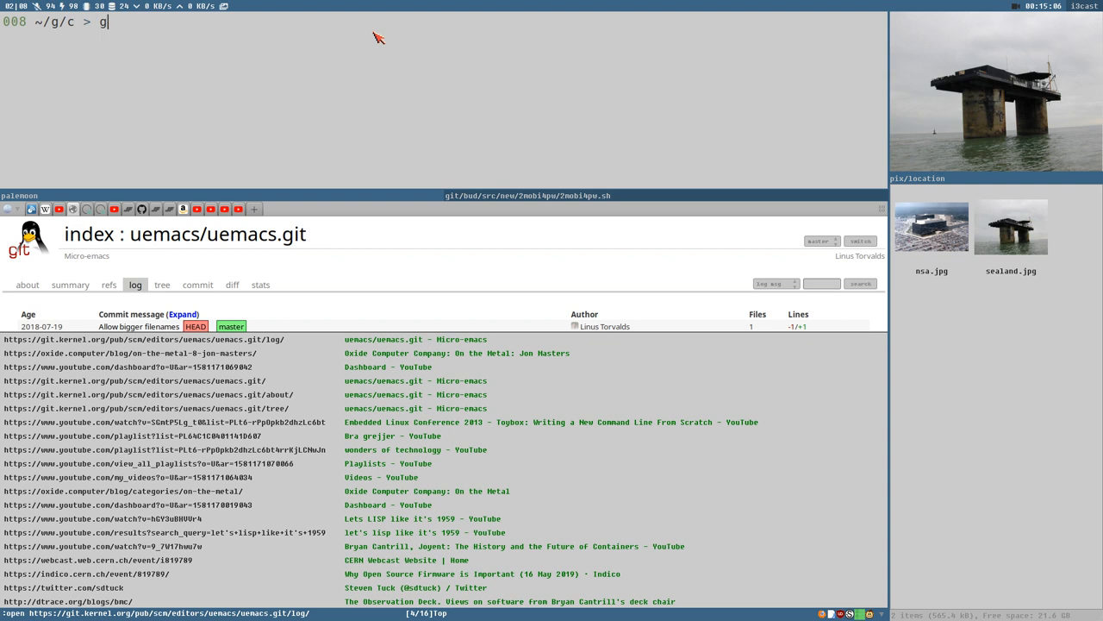
type("it cl")
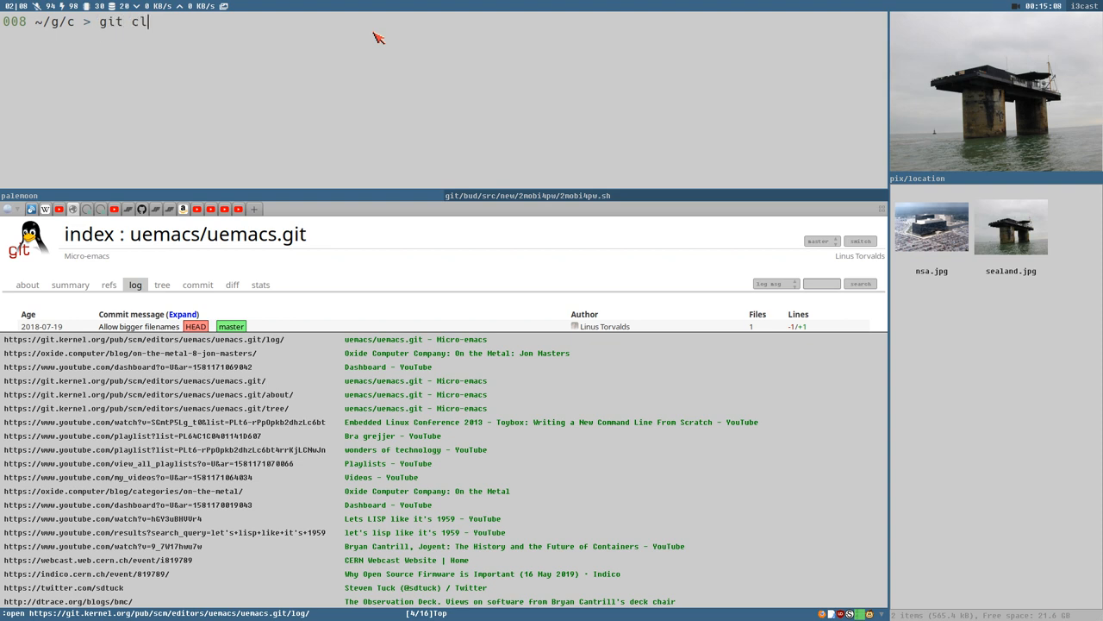
type("one https://git.kernel.org/pub/scm/editors/uemacs/uemacs.git")
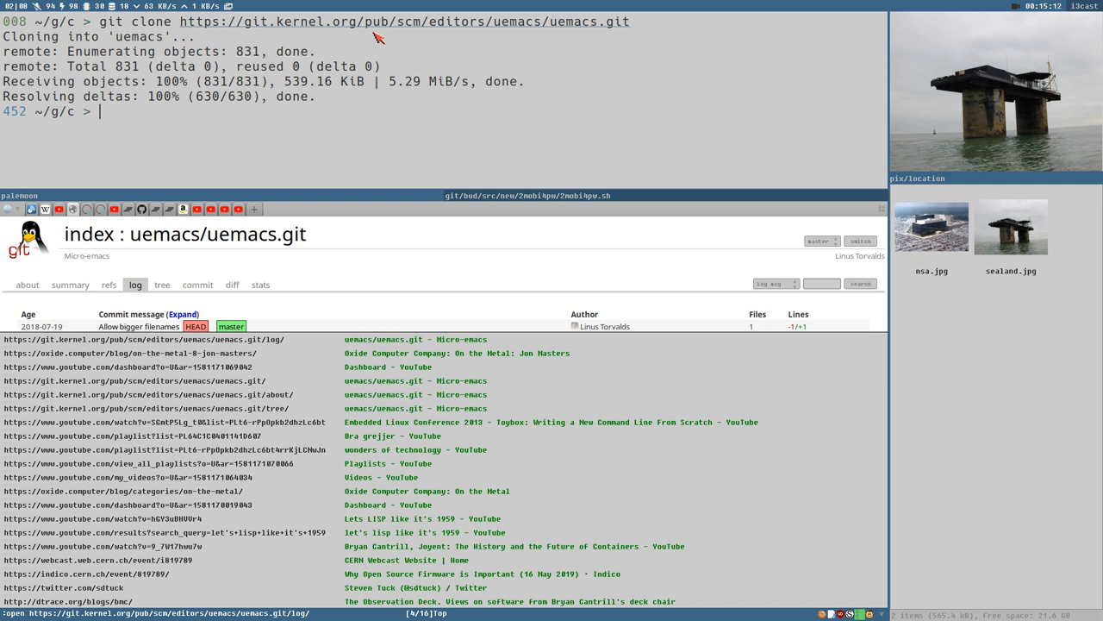
mouse_move(363, 105)
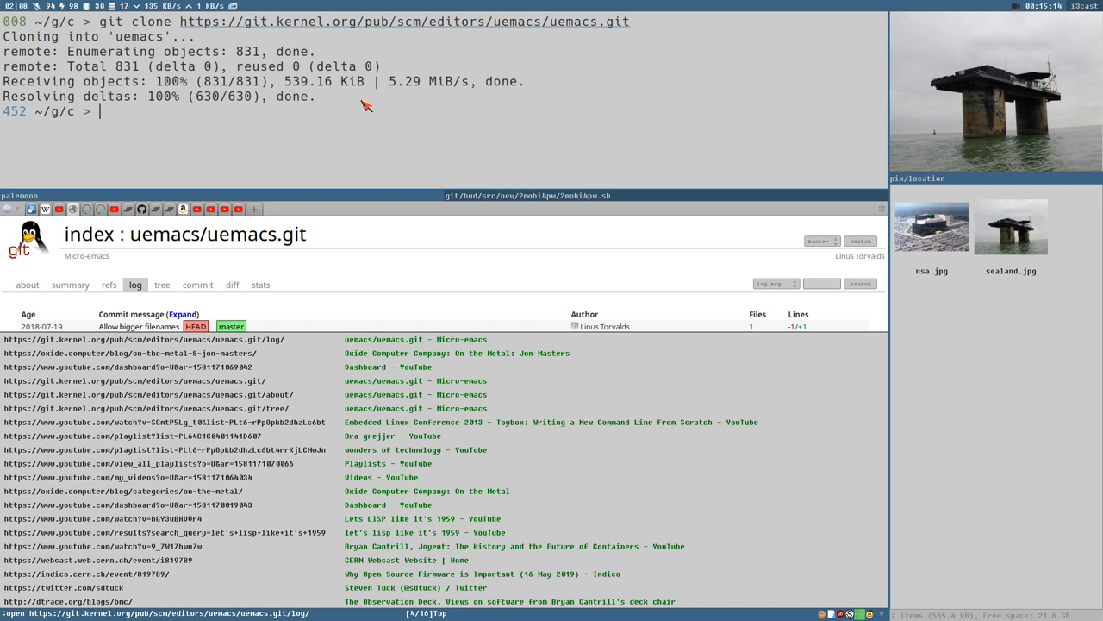
mouse_move(250, 125)
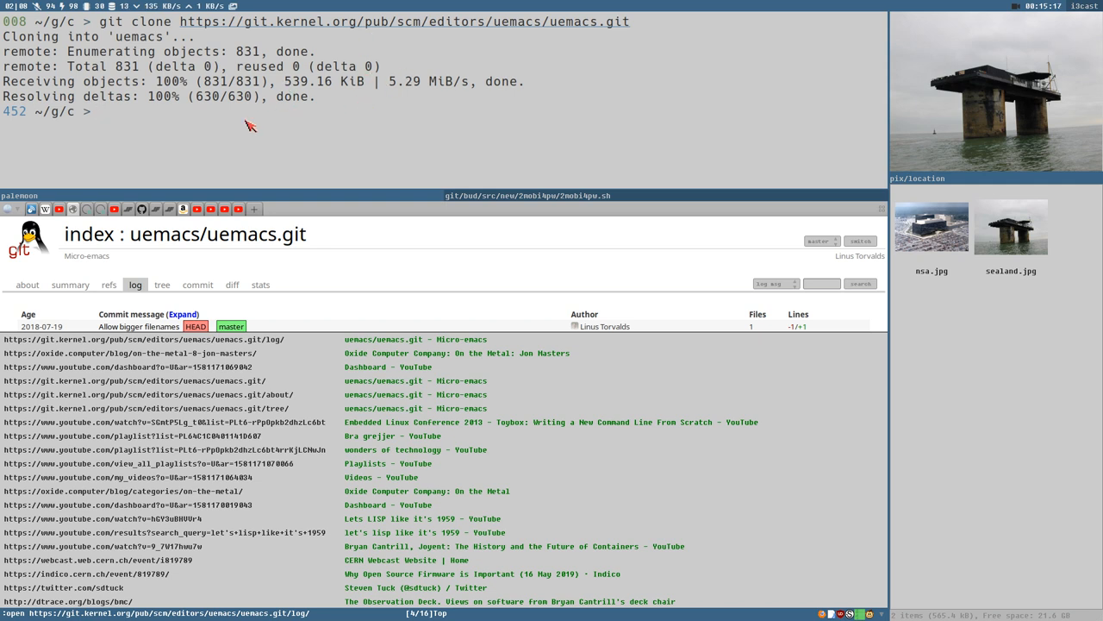
type("cd")
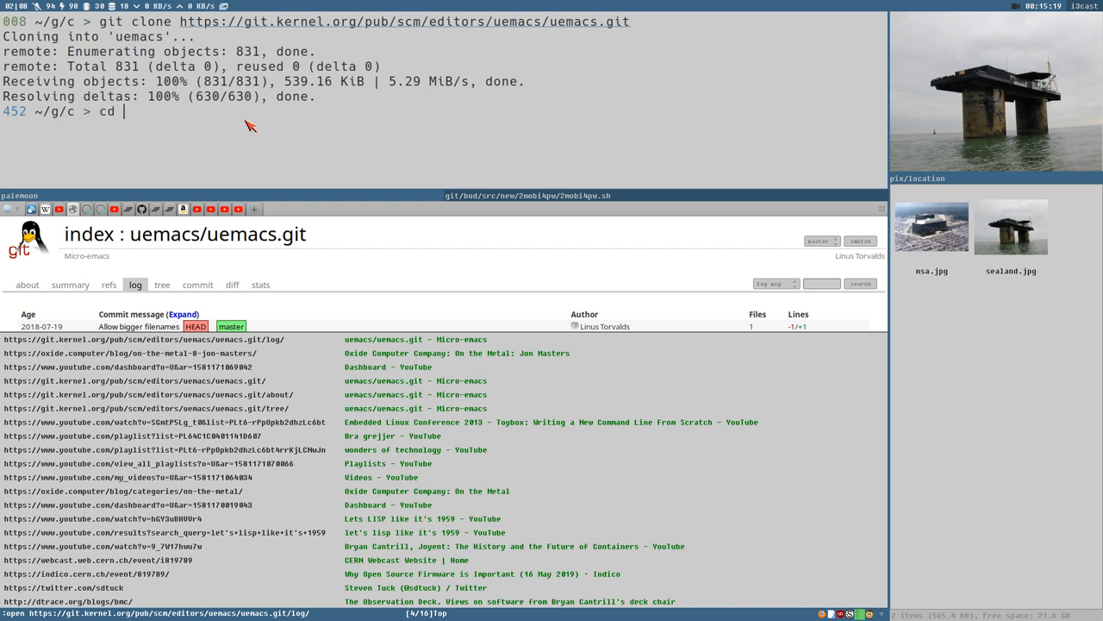
type("uemacs/")
type("./em")
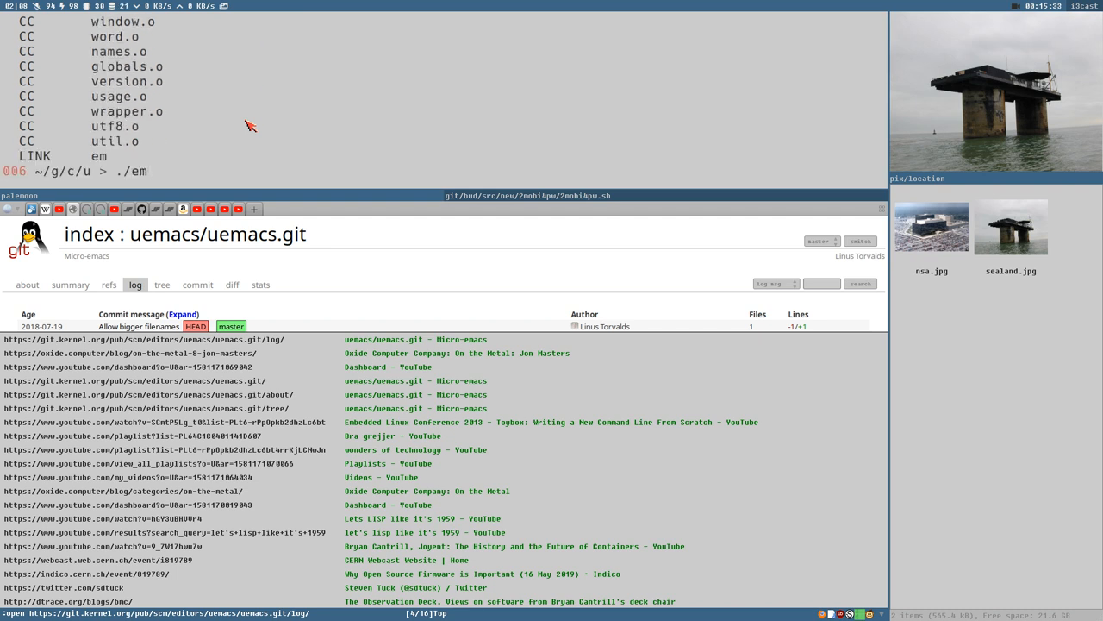
Launch the freshly built em editor from the uemacs folder.
key("Return")
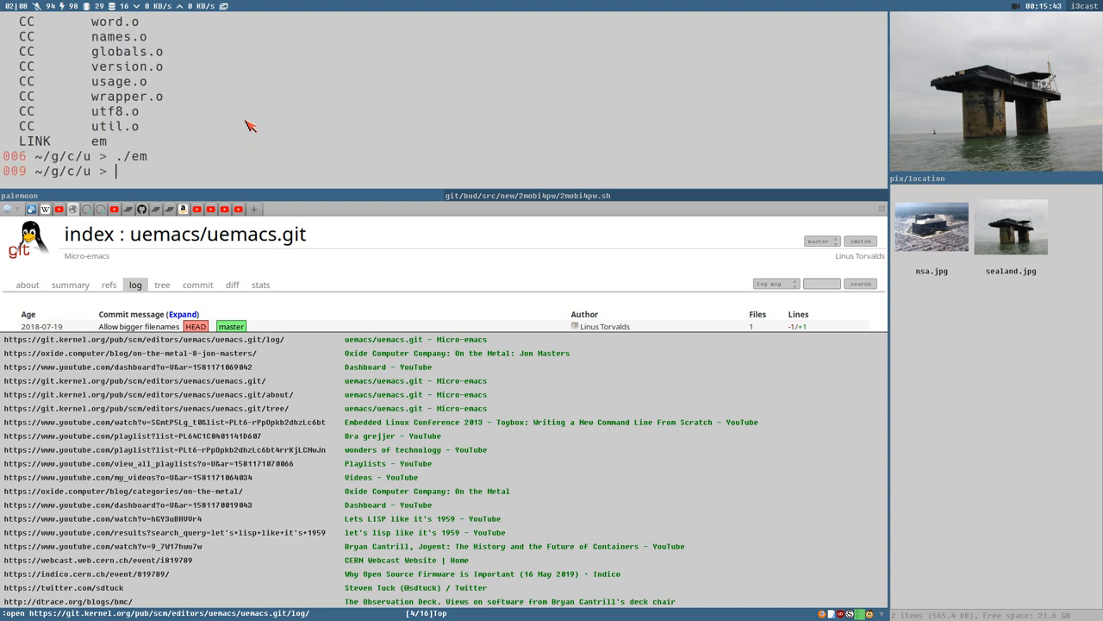
mouse_move(307, 20)
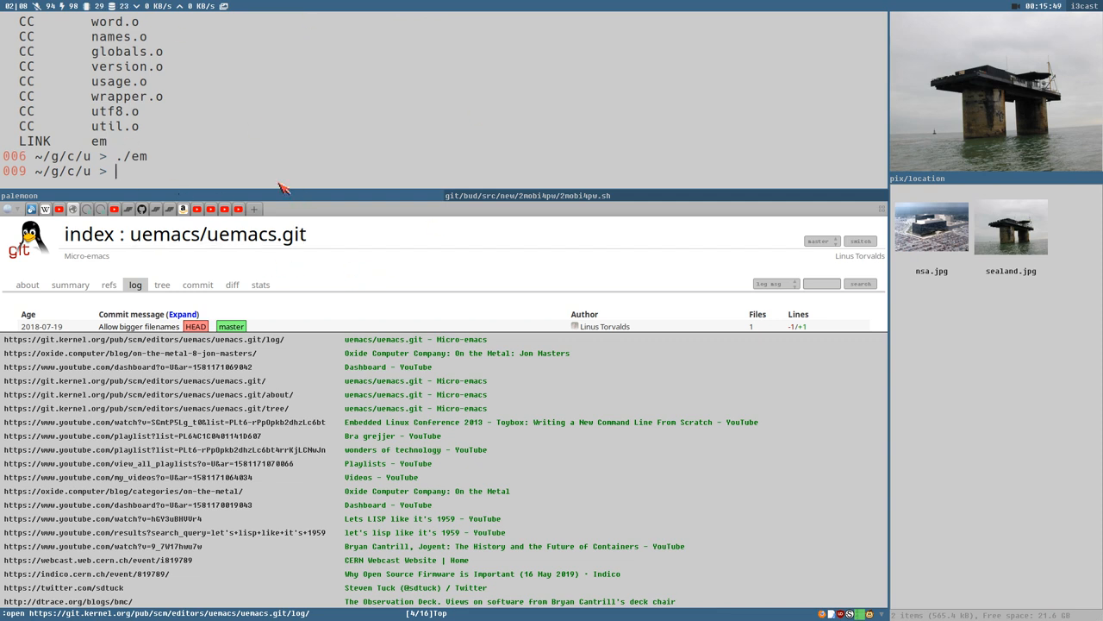
mouse_move(132, 136)
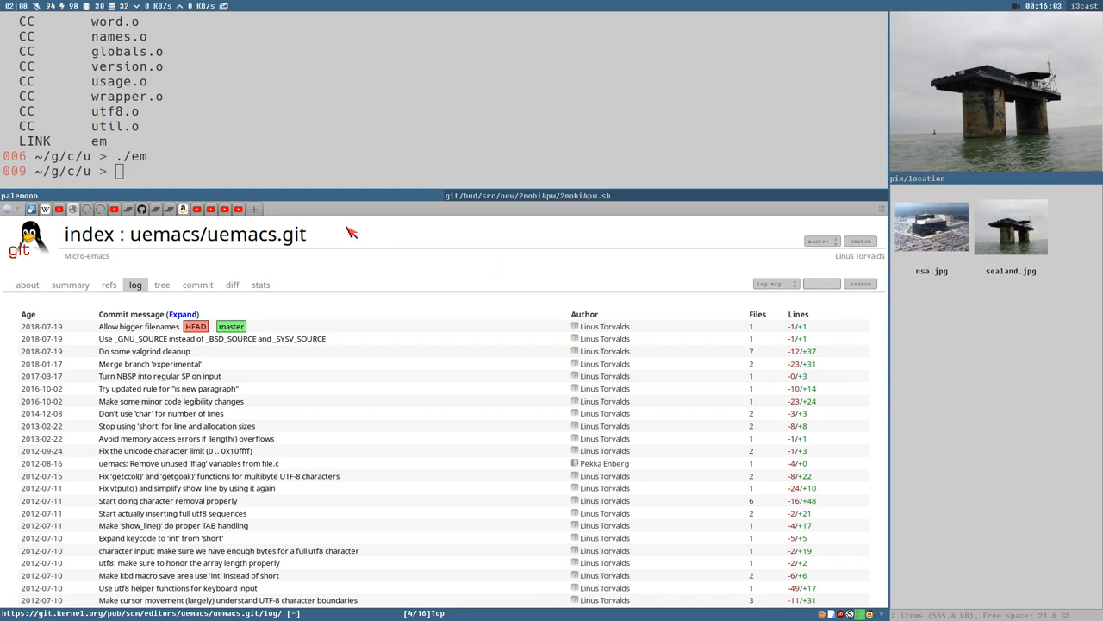
mouse_move(440, 280)
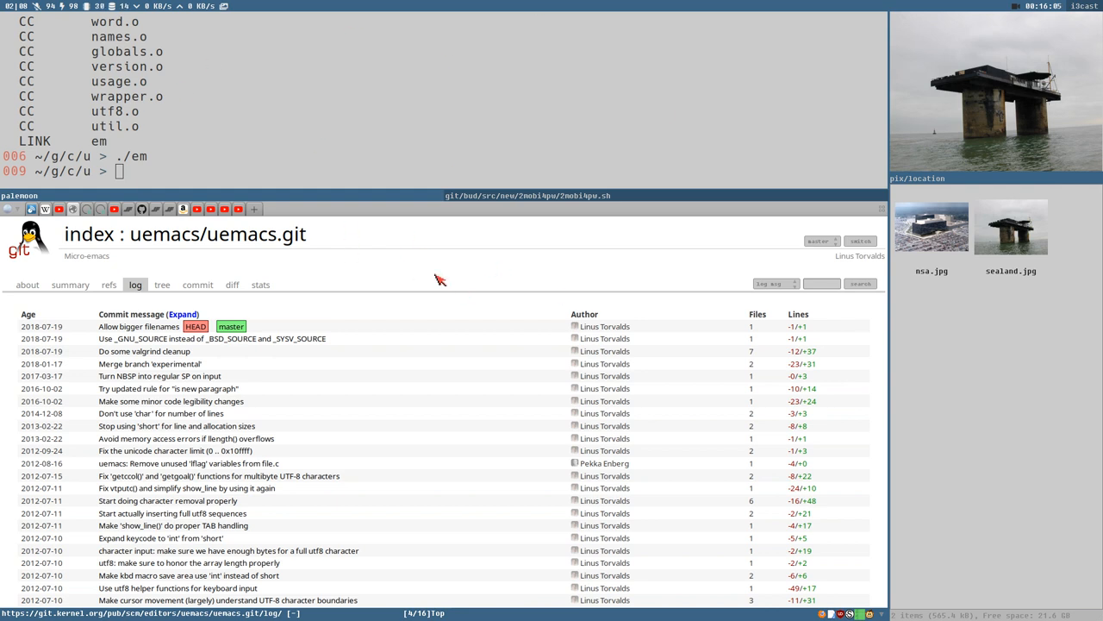
mouse_move(78, 213)
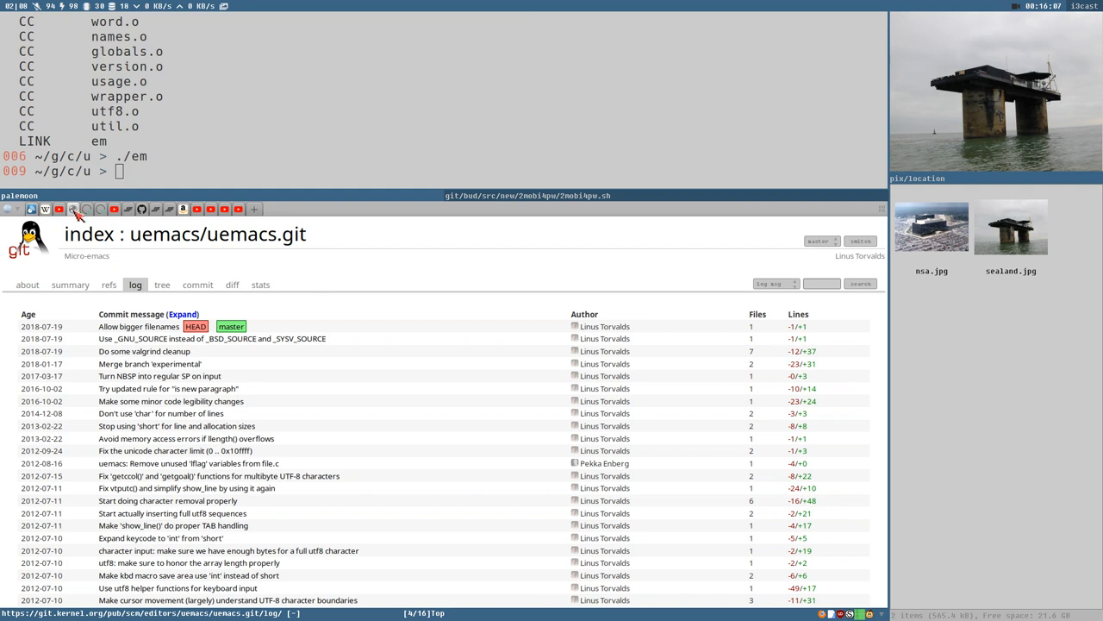
mouse_move(179, 54)
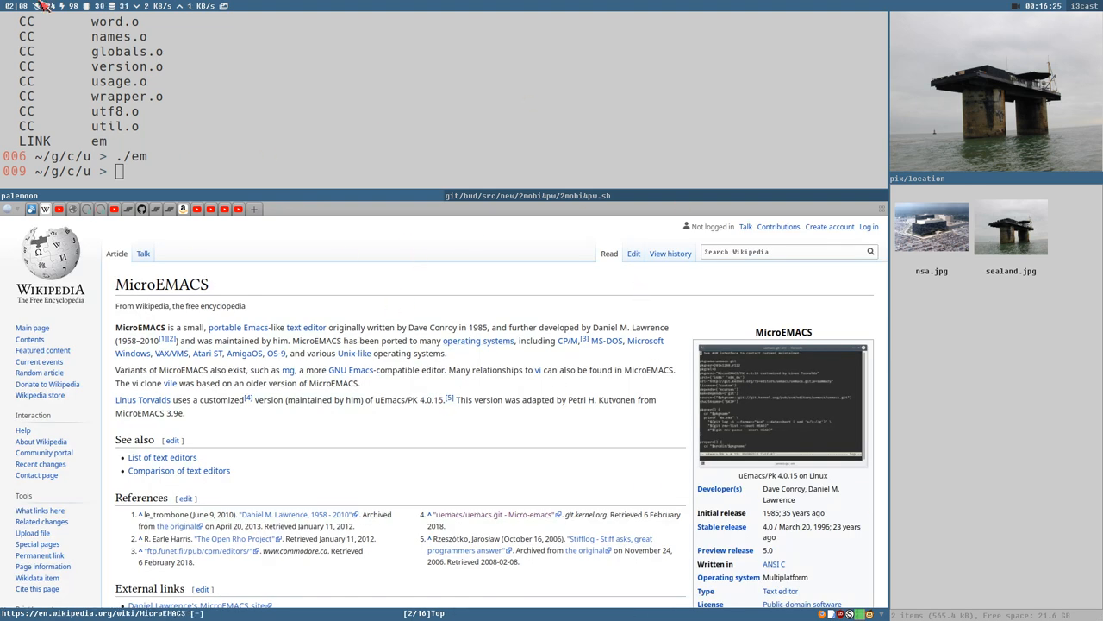
mouse_move(26, 284)
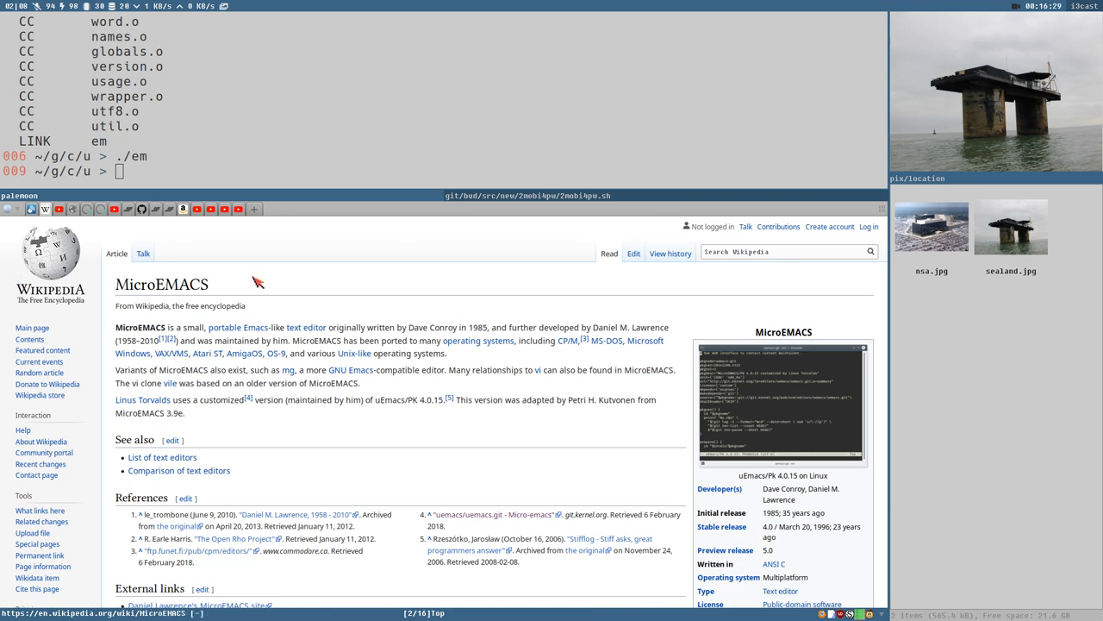
mouse_move(902, 75)
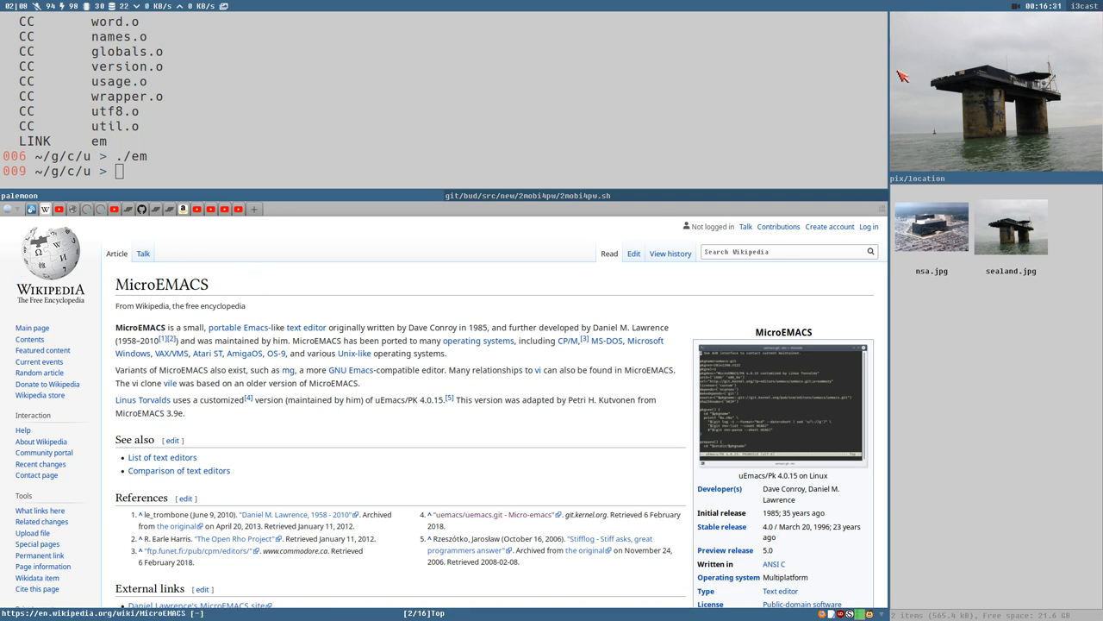
mouse_move(1008, 52)
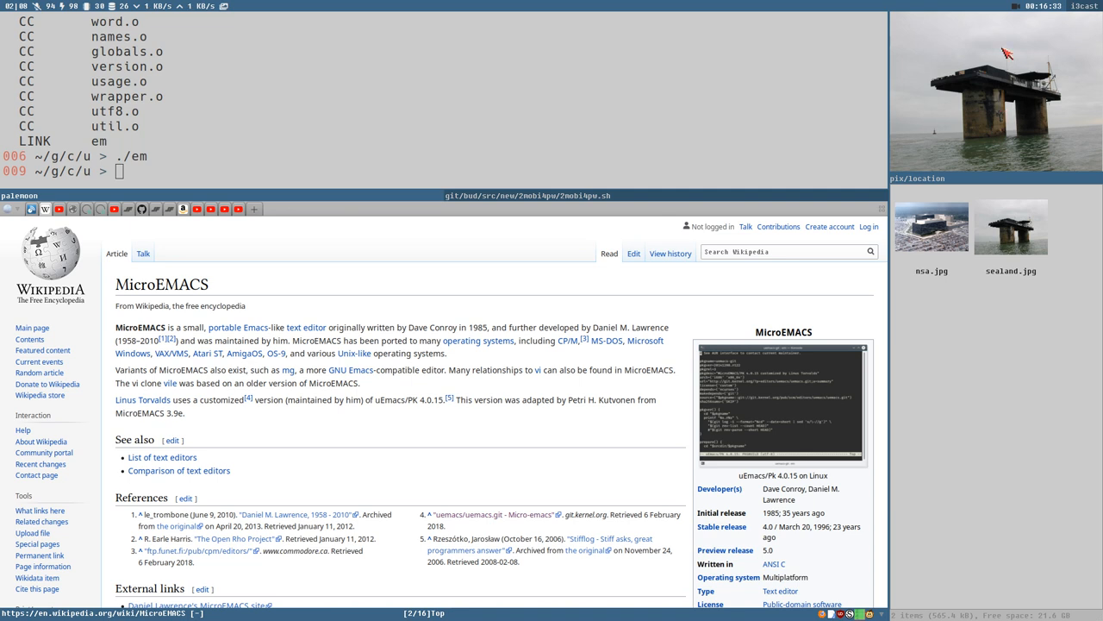
mouse_move(937, 89)
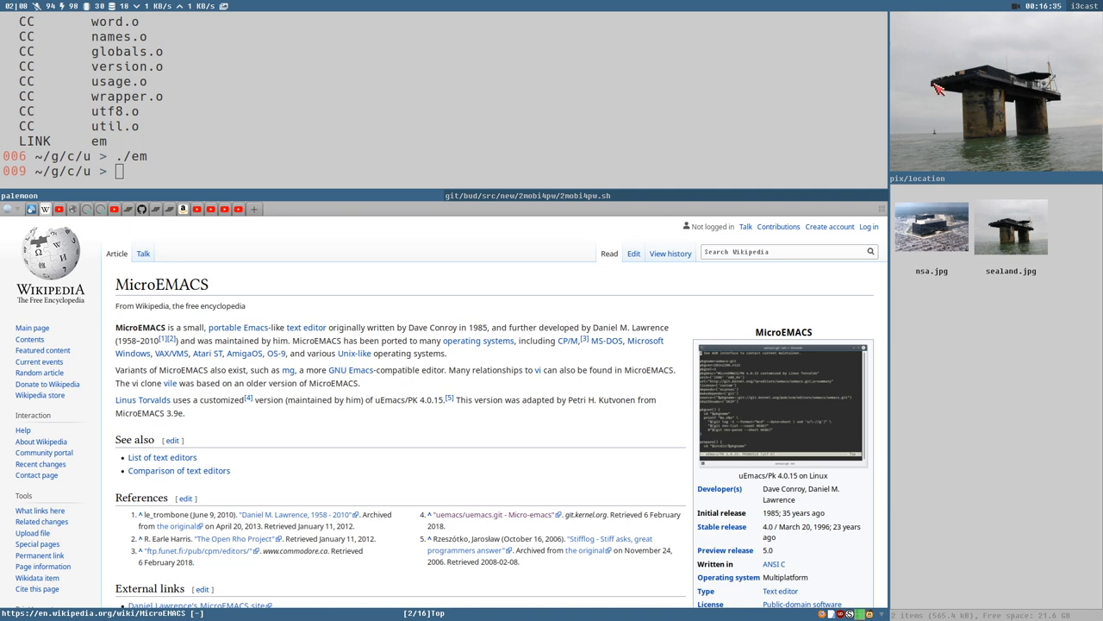
mouse_move(434, 379)
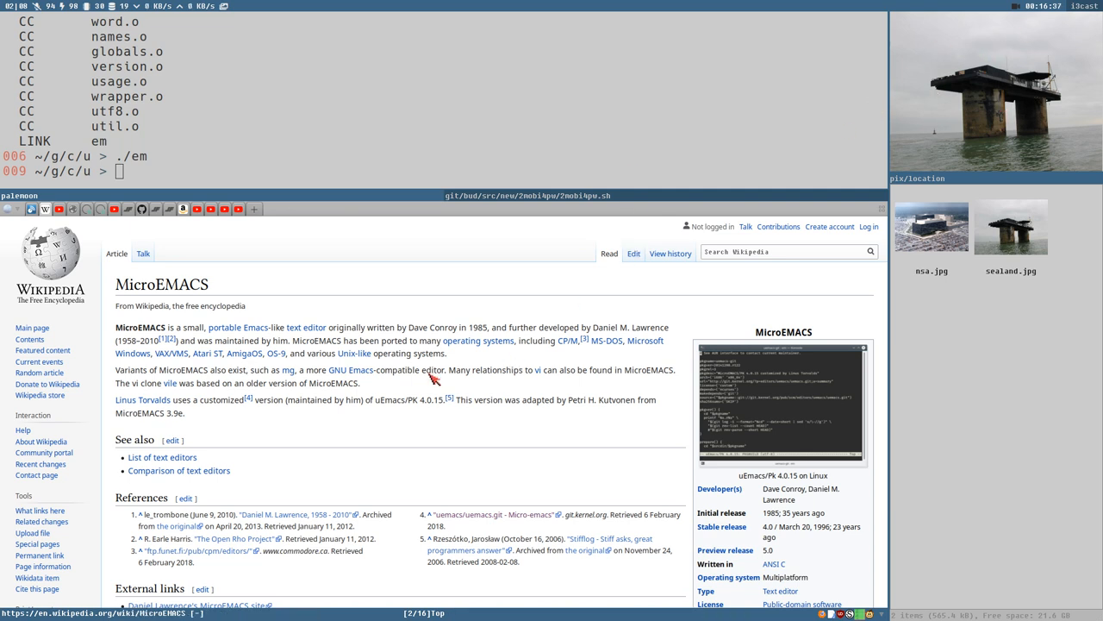